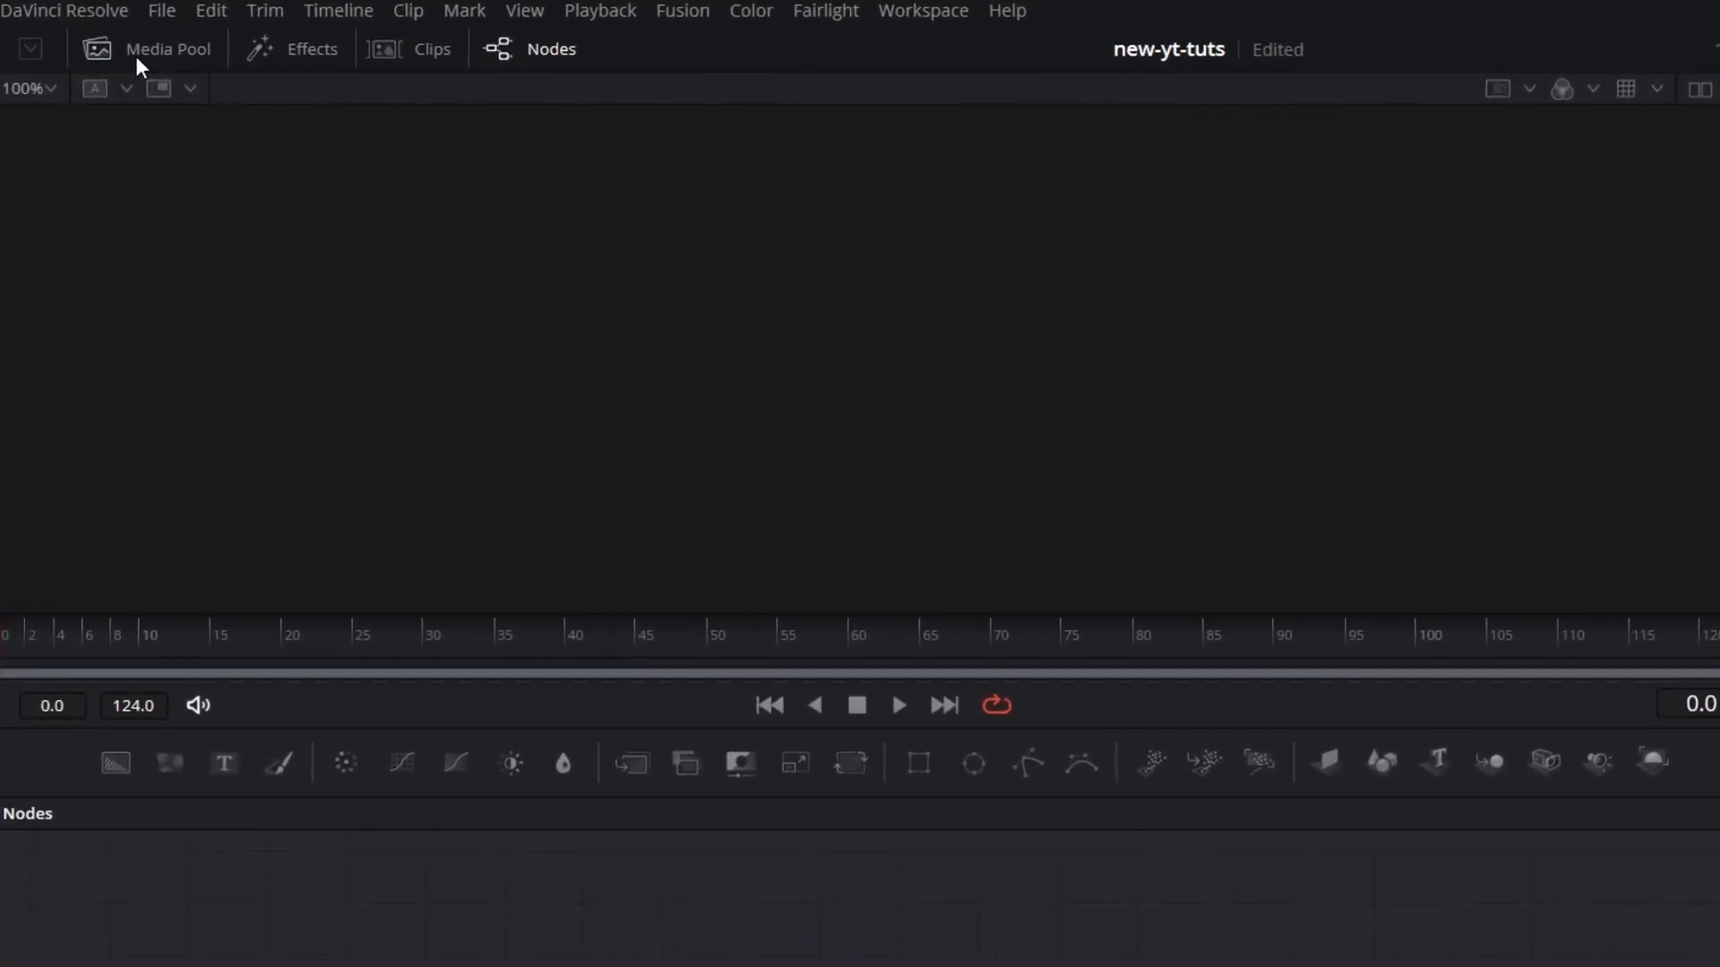
Step: Load the boy photo as MediaIn1 and split the view into two viewers, MediaIn1 and MediaOut1
{"action": "left_click", "coordinate": [167, 50]}
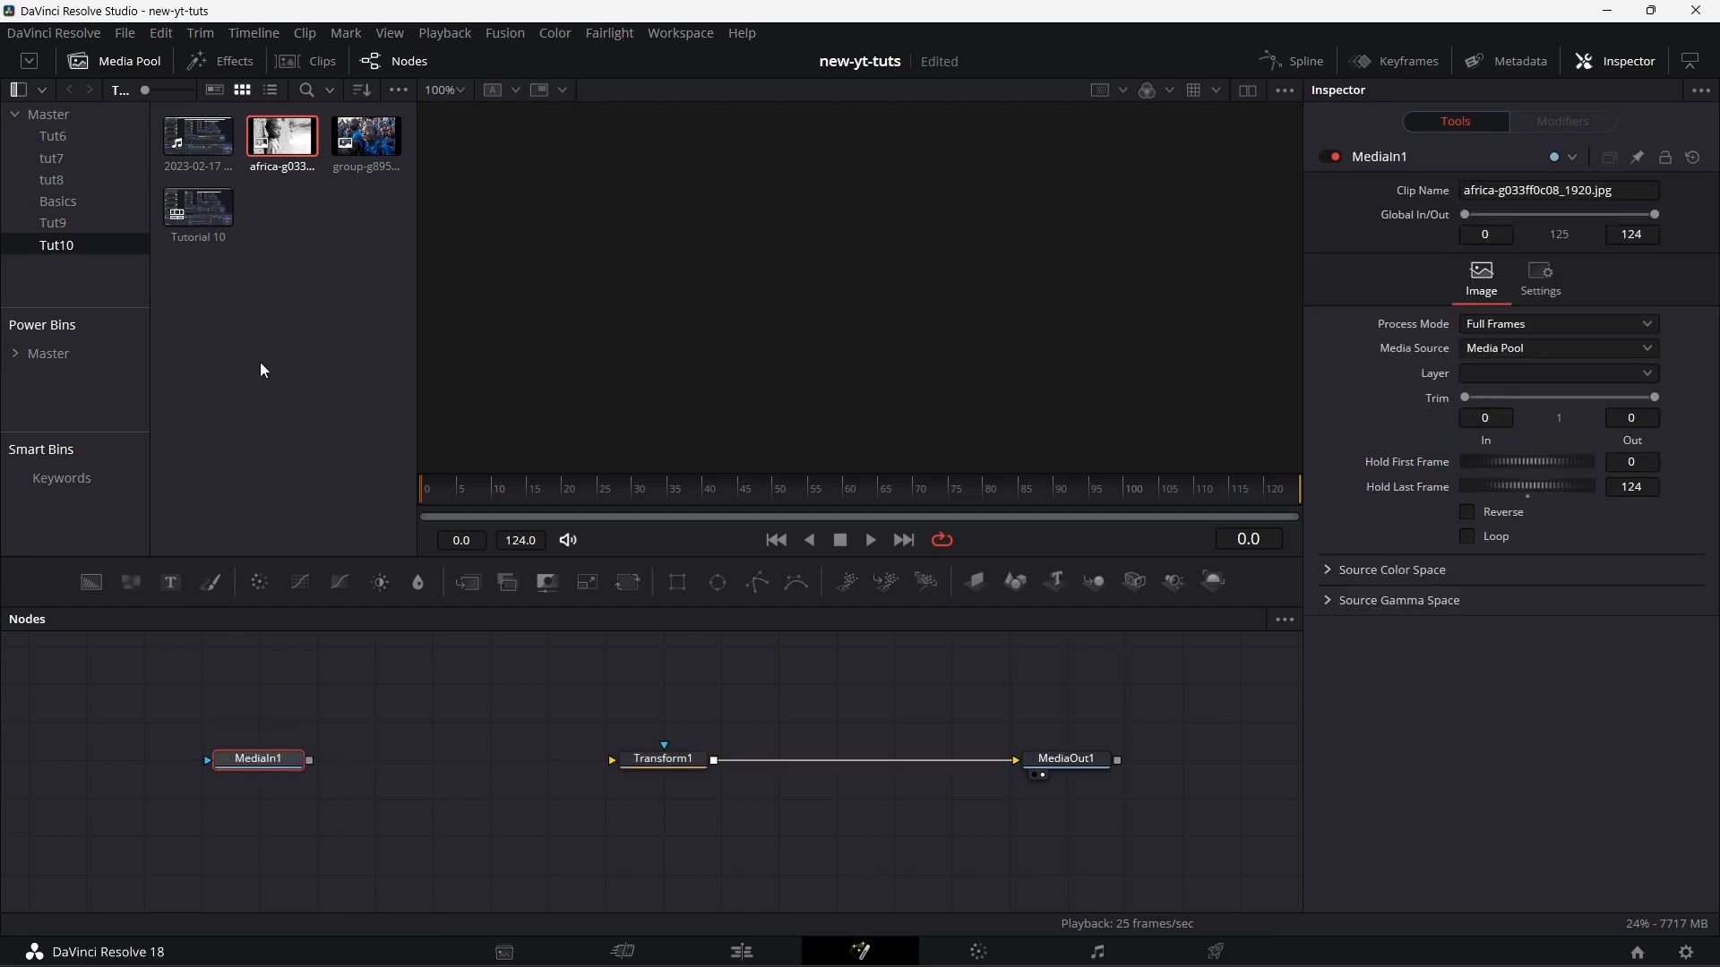
{"action": "left_click", "coordinate": [127, 60]}
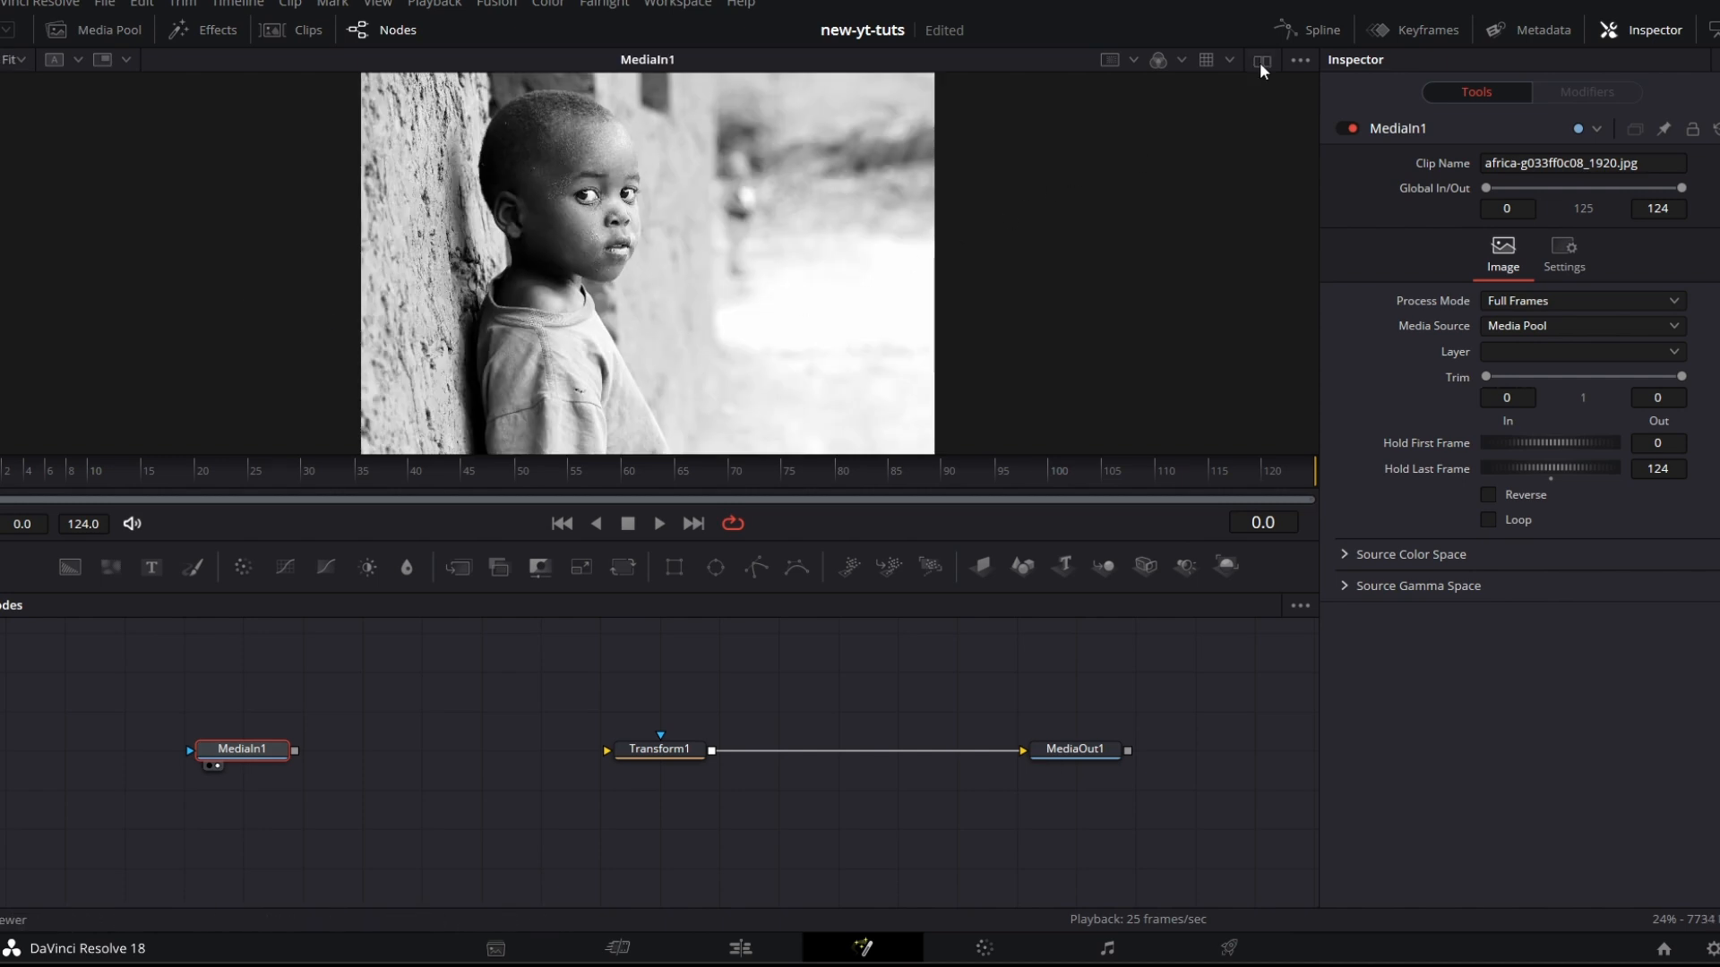
{"action": "left_click", "coordinate": [1261, 59]}
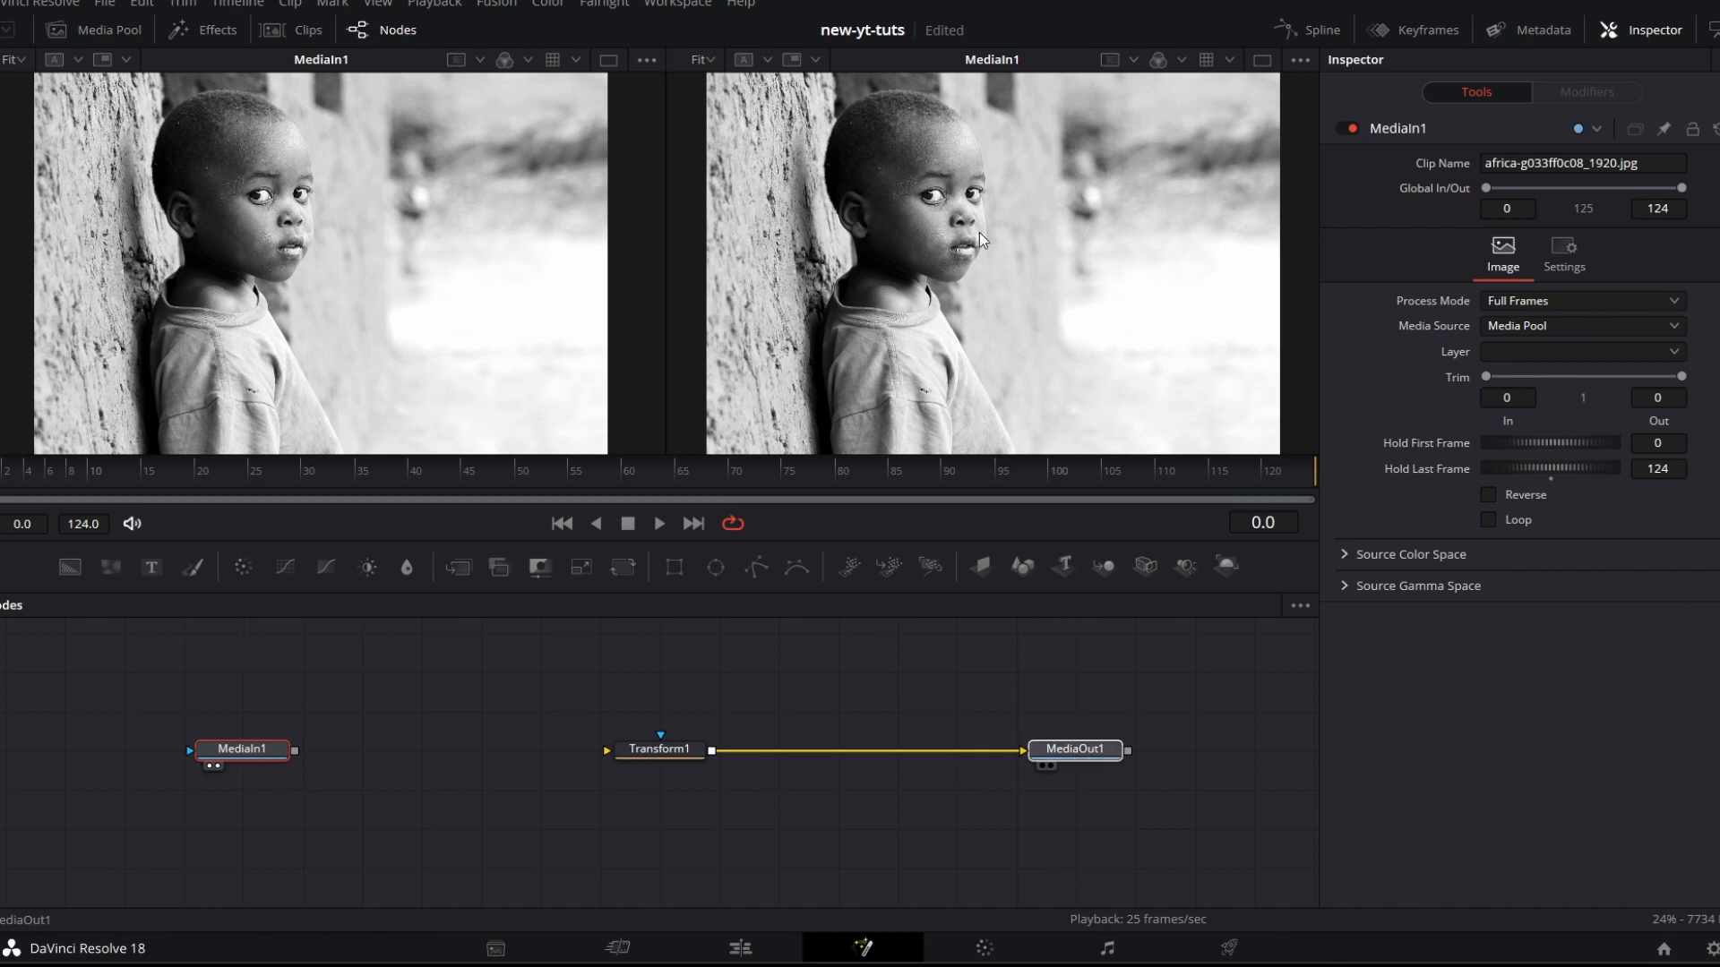
{"action": "mouse_move", "coordinate": [242, 748]}
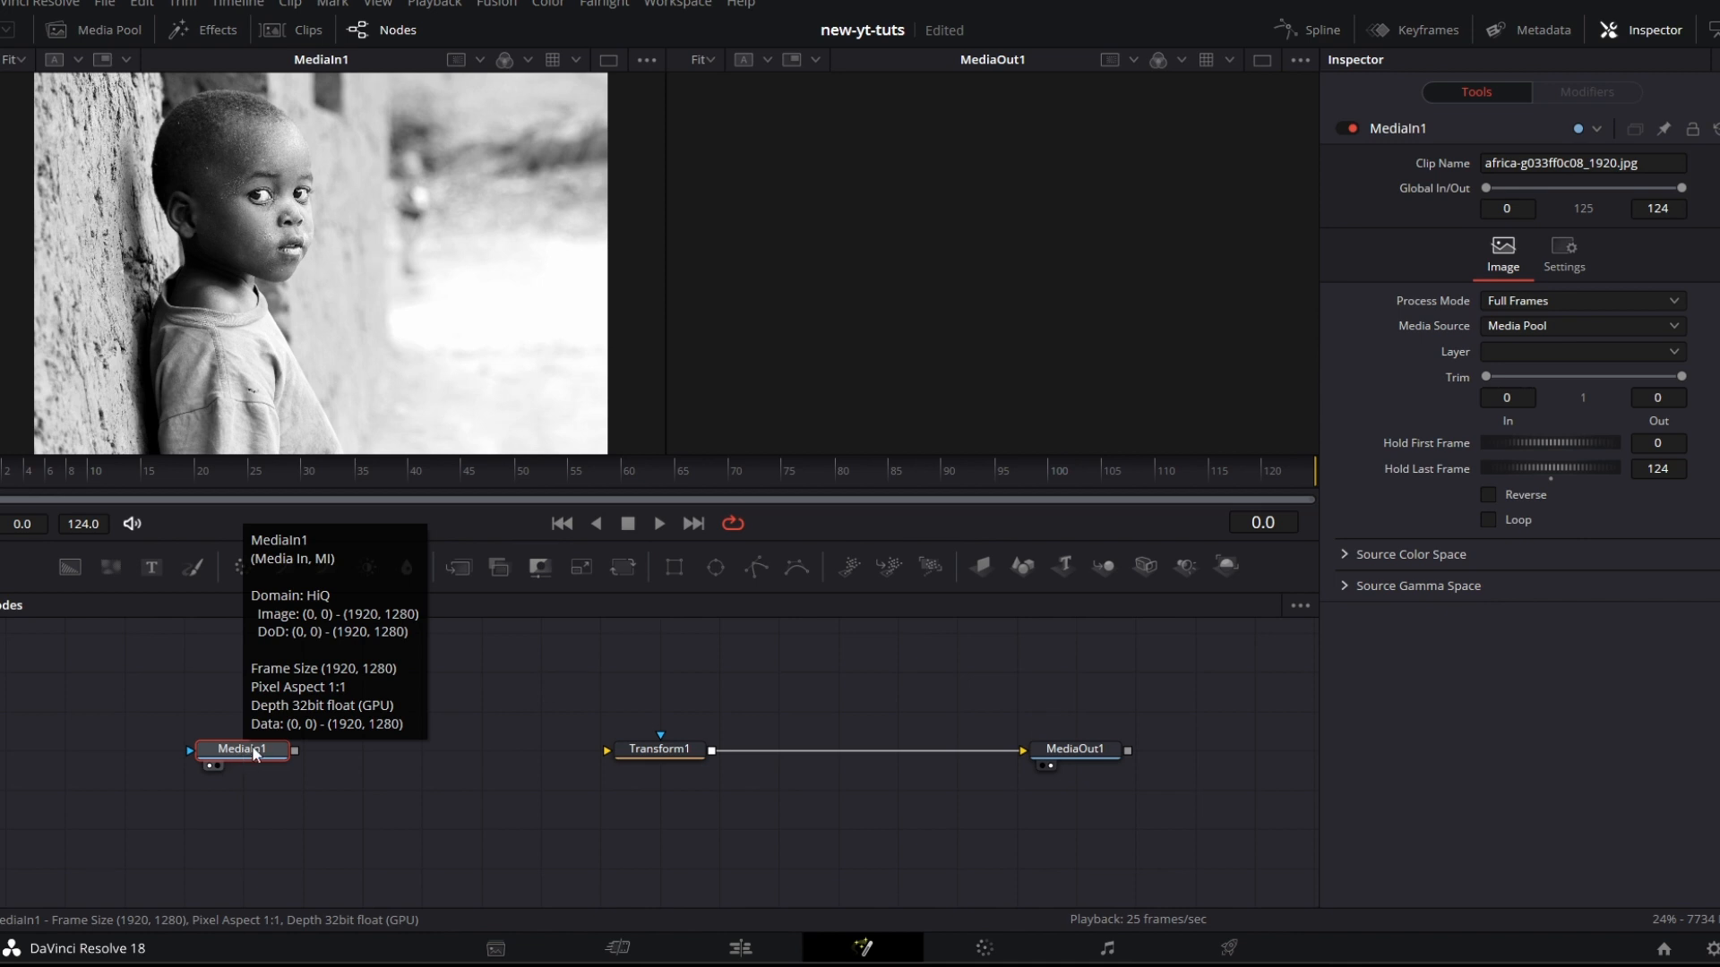
Step: Add a Crop node after MediaIn1 feeding Transform1, with a vertical offset of 178
{"action": "key", "text": "ctrl+space"}
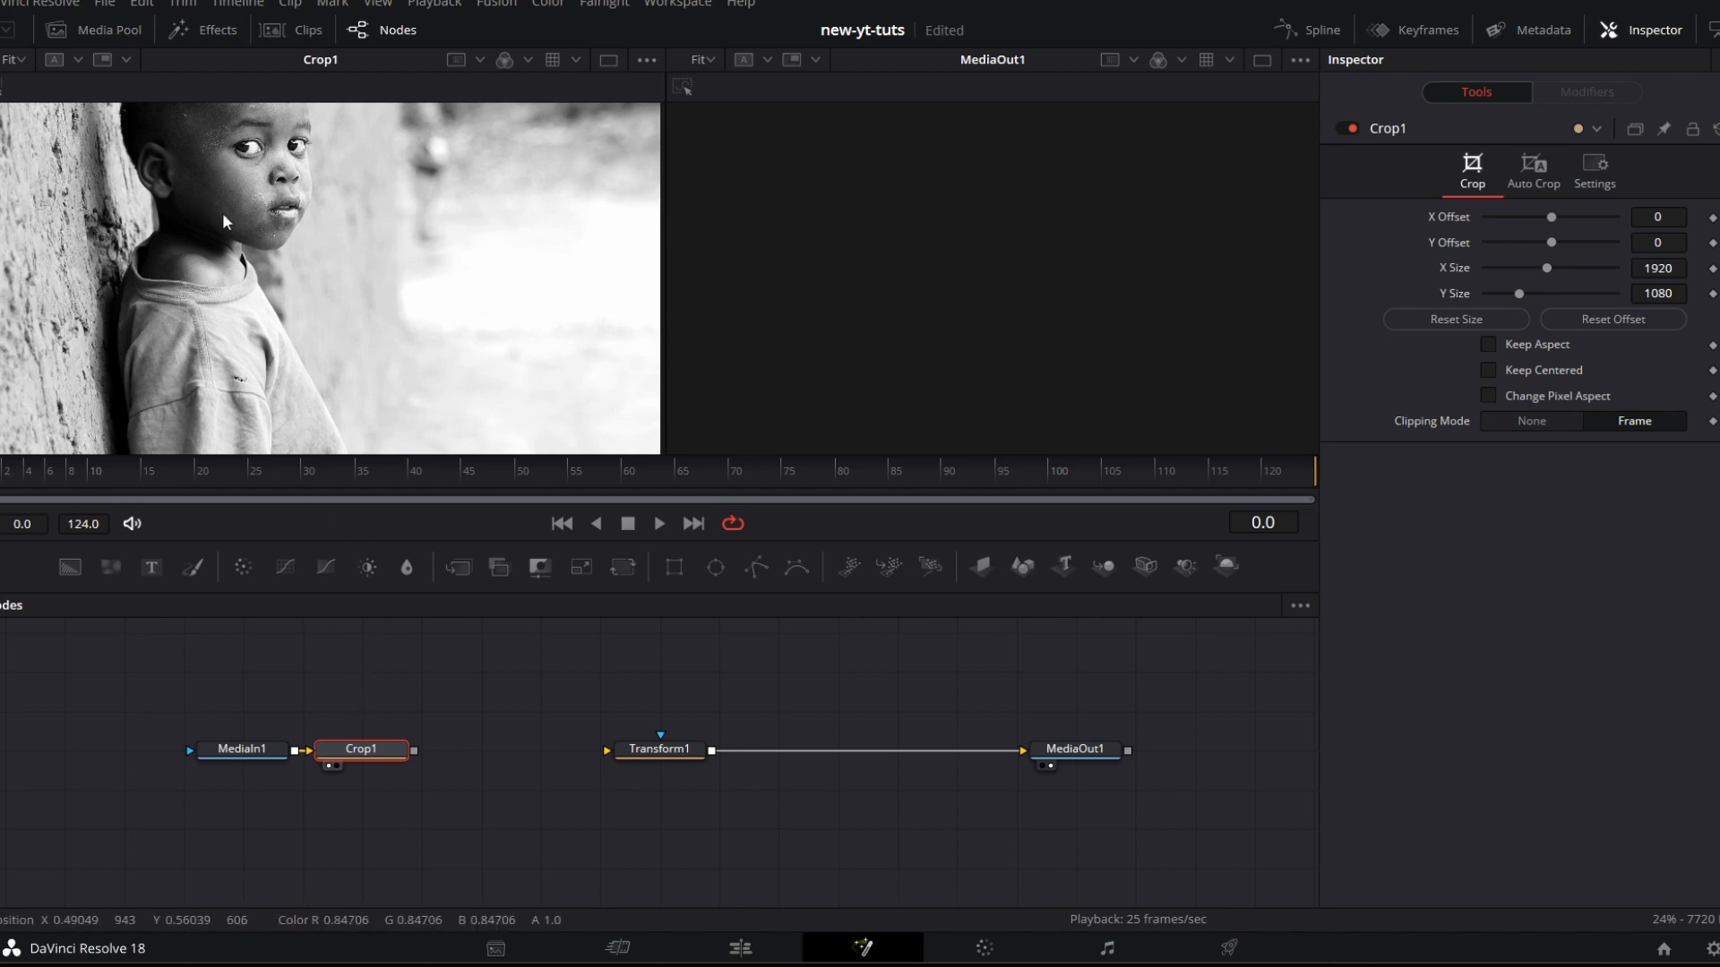
{"action": "mouse_move", "coordinate": [202, 237]}
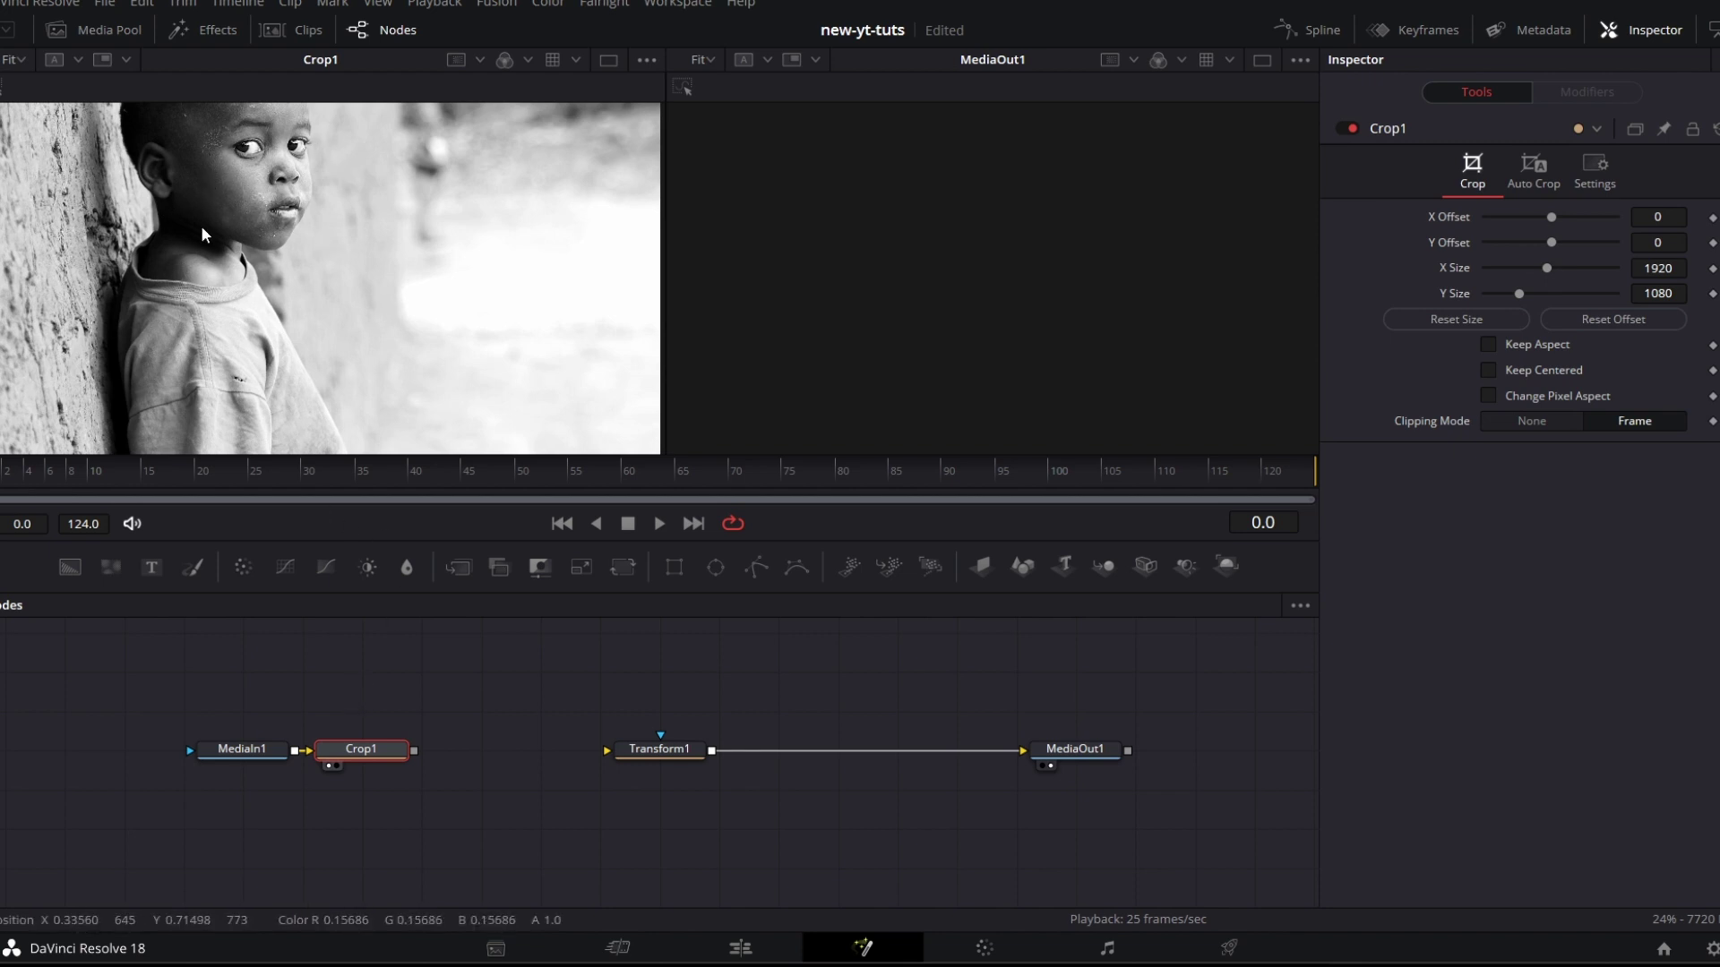
{"action": "mouse_move", "coordinate": [1409, 358]}
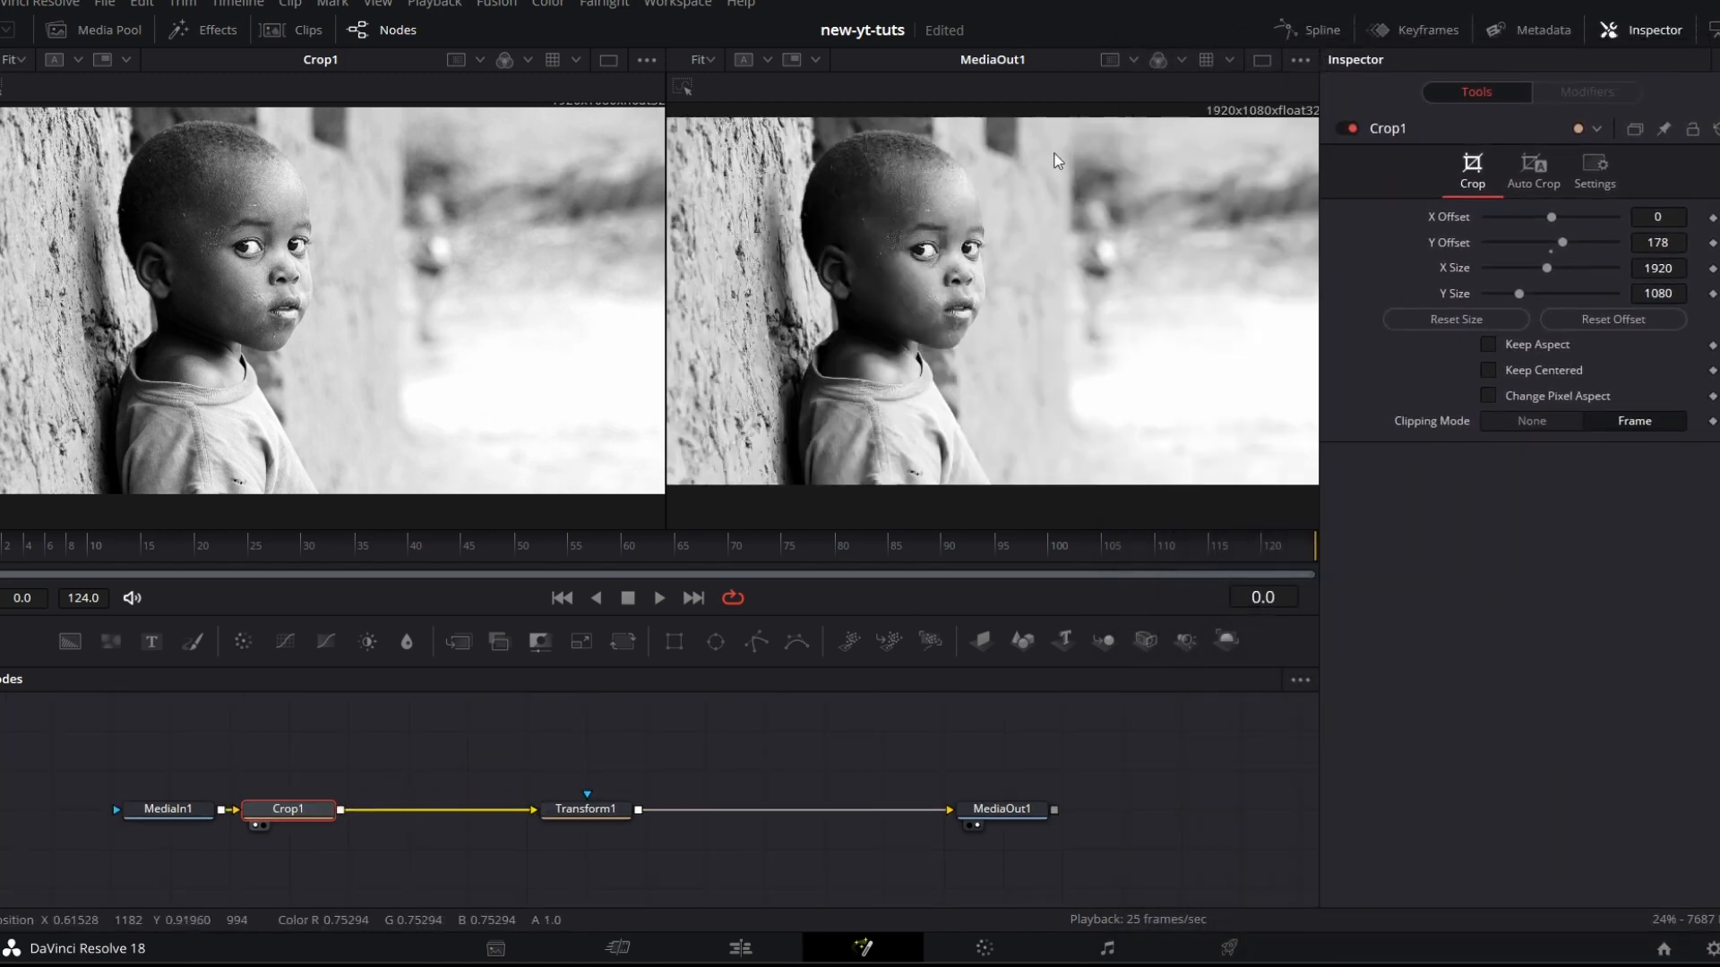
Step: Inspect Transform1's Center settings on the cropped photo, scrubbing to frame 35 and back
{"action": "left_click", "coordinate": [588, 810]}
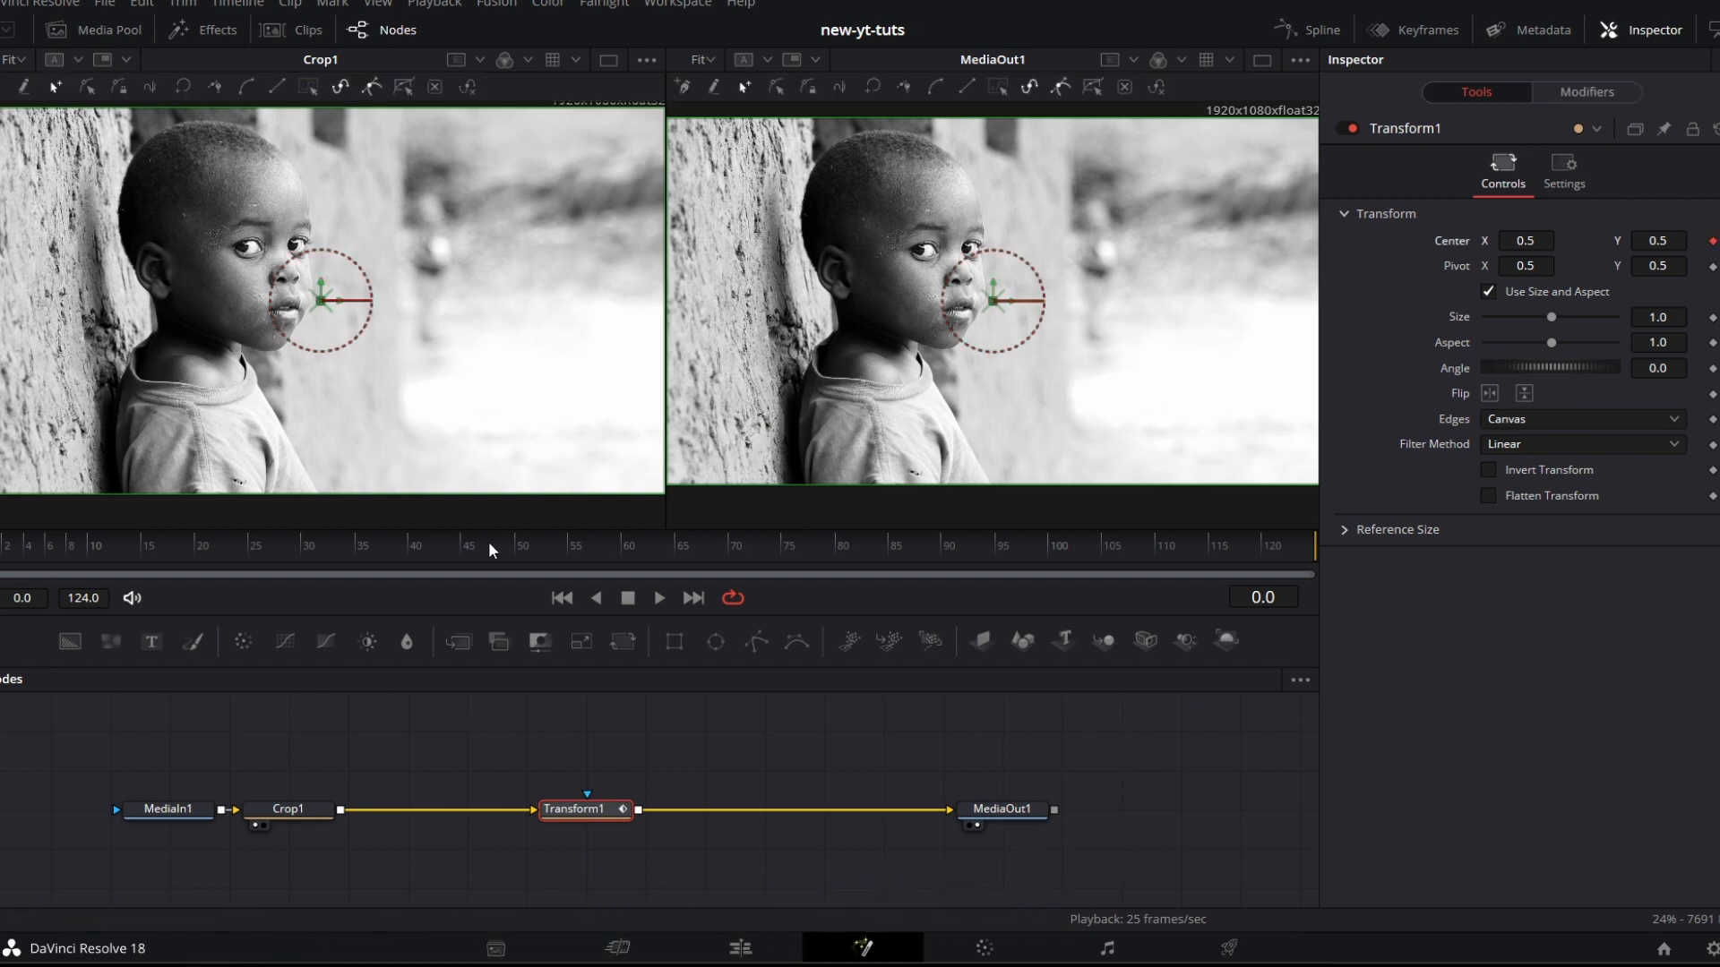
{"action": "left_click", "coordinate": [360, 544]}
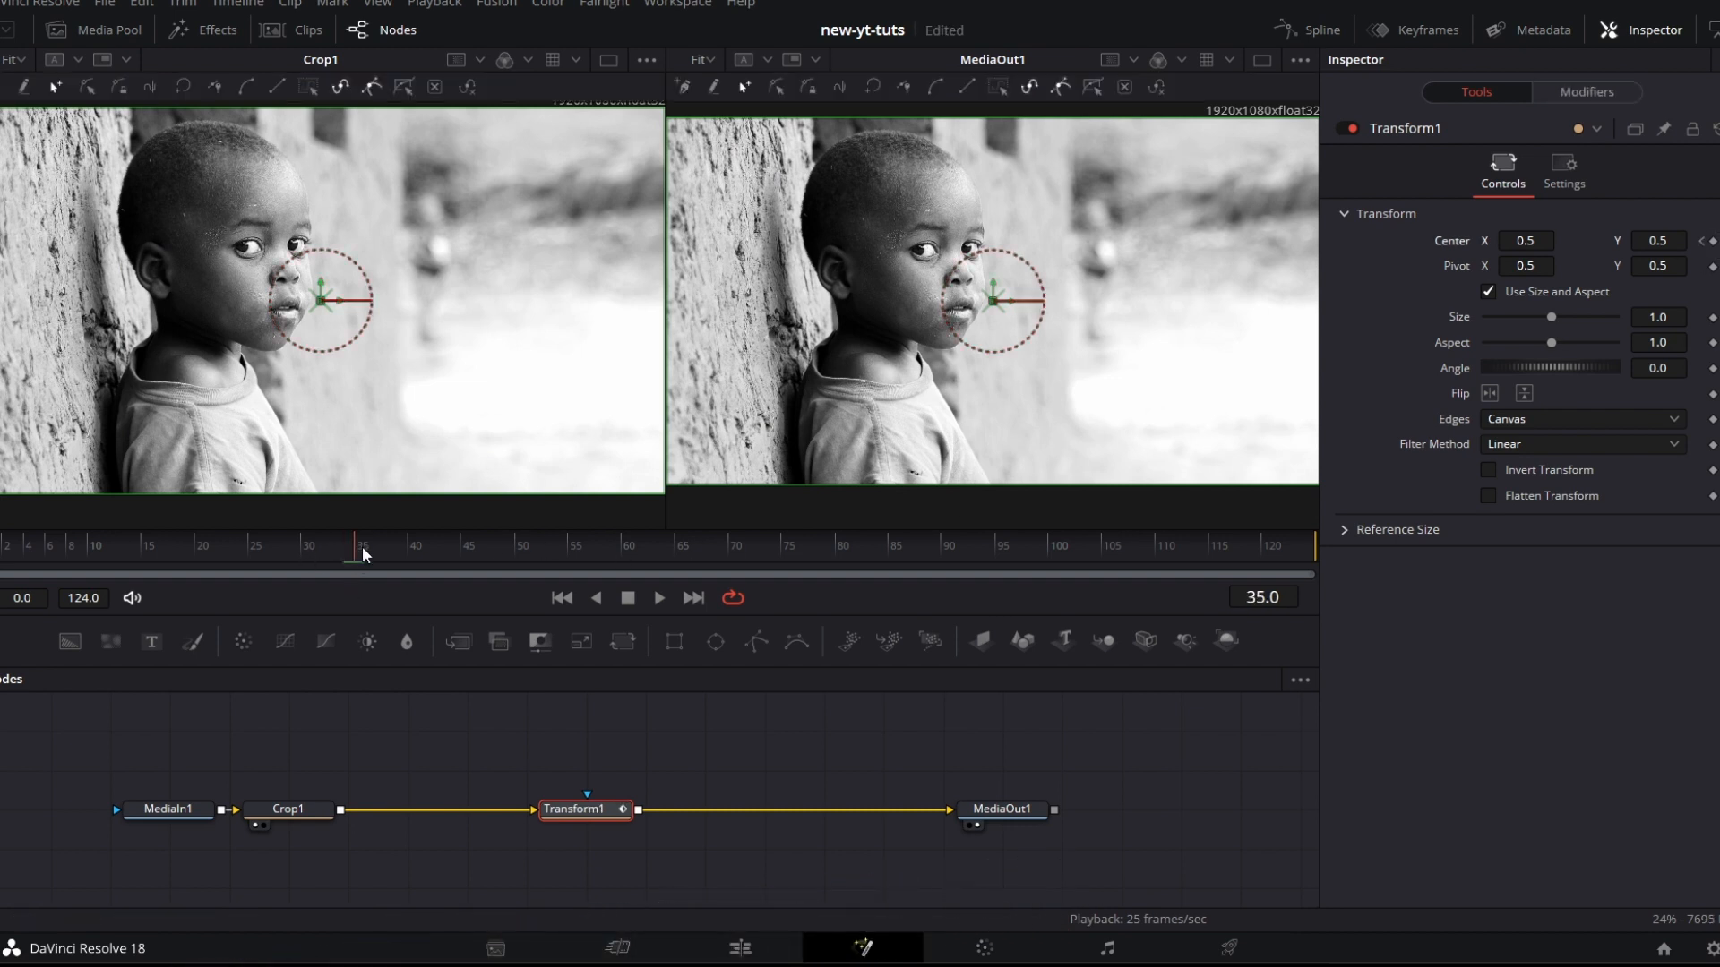
{"action": "left_click", "coordinate": [1524, 240]}
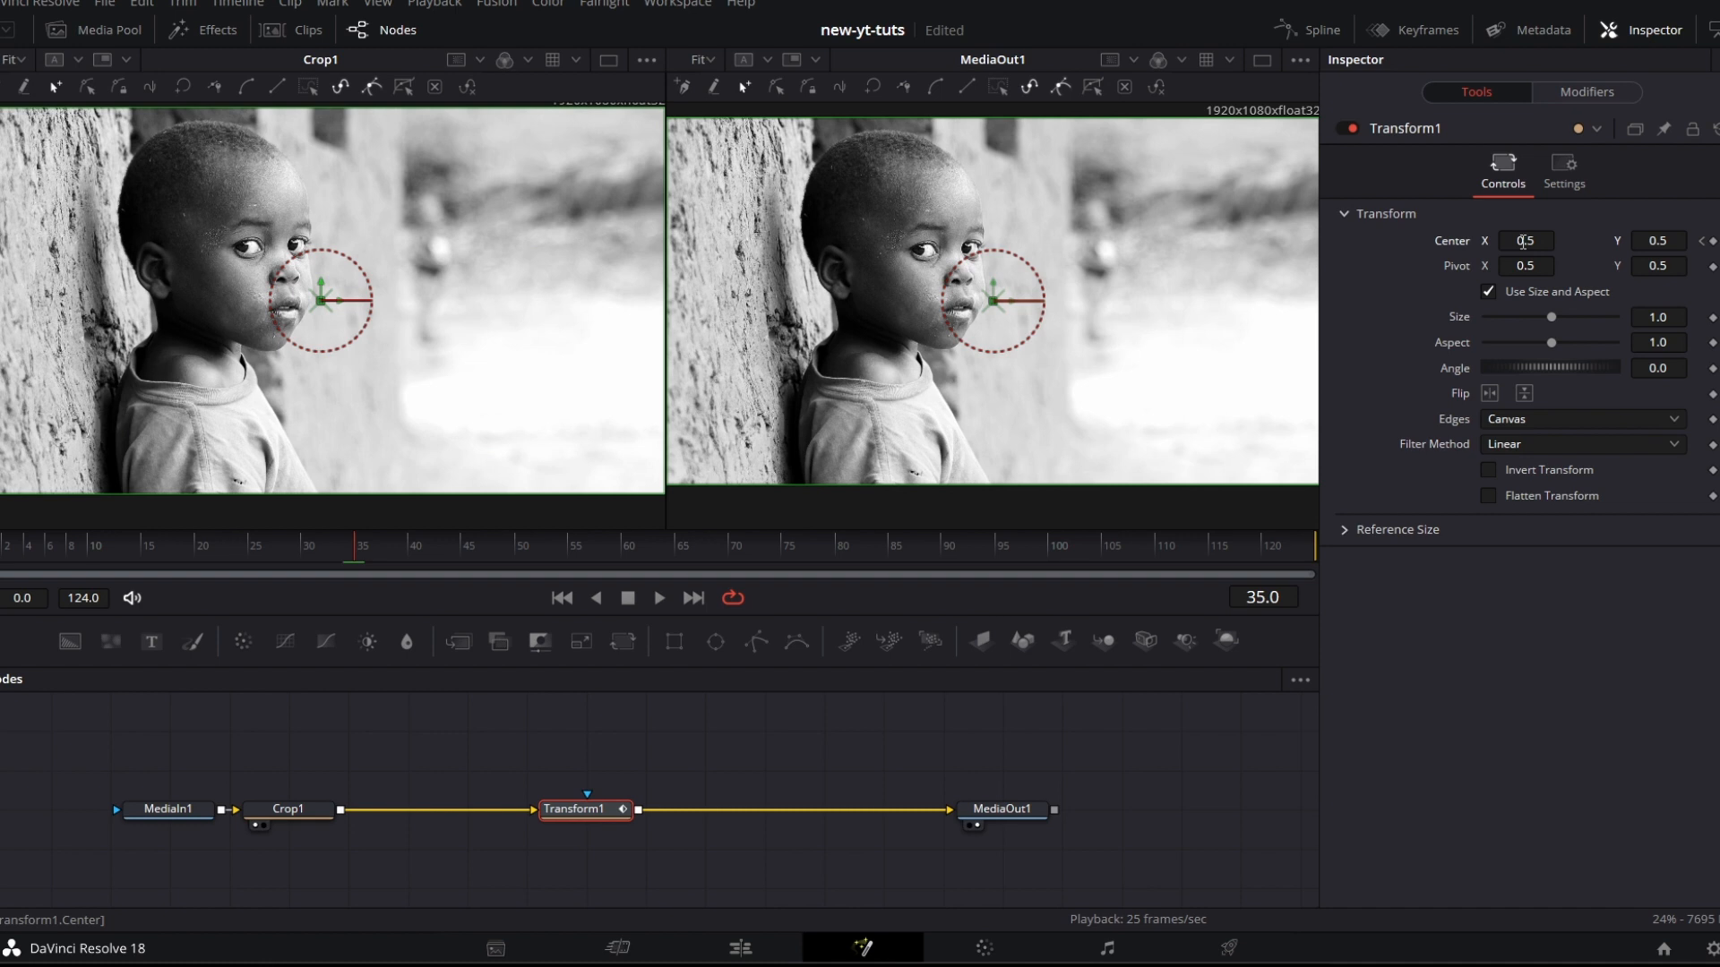
{"action": "left_click_drag", "start_coordinate": [351, 301], "coordinate": [393, 213]}
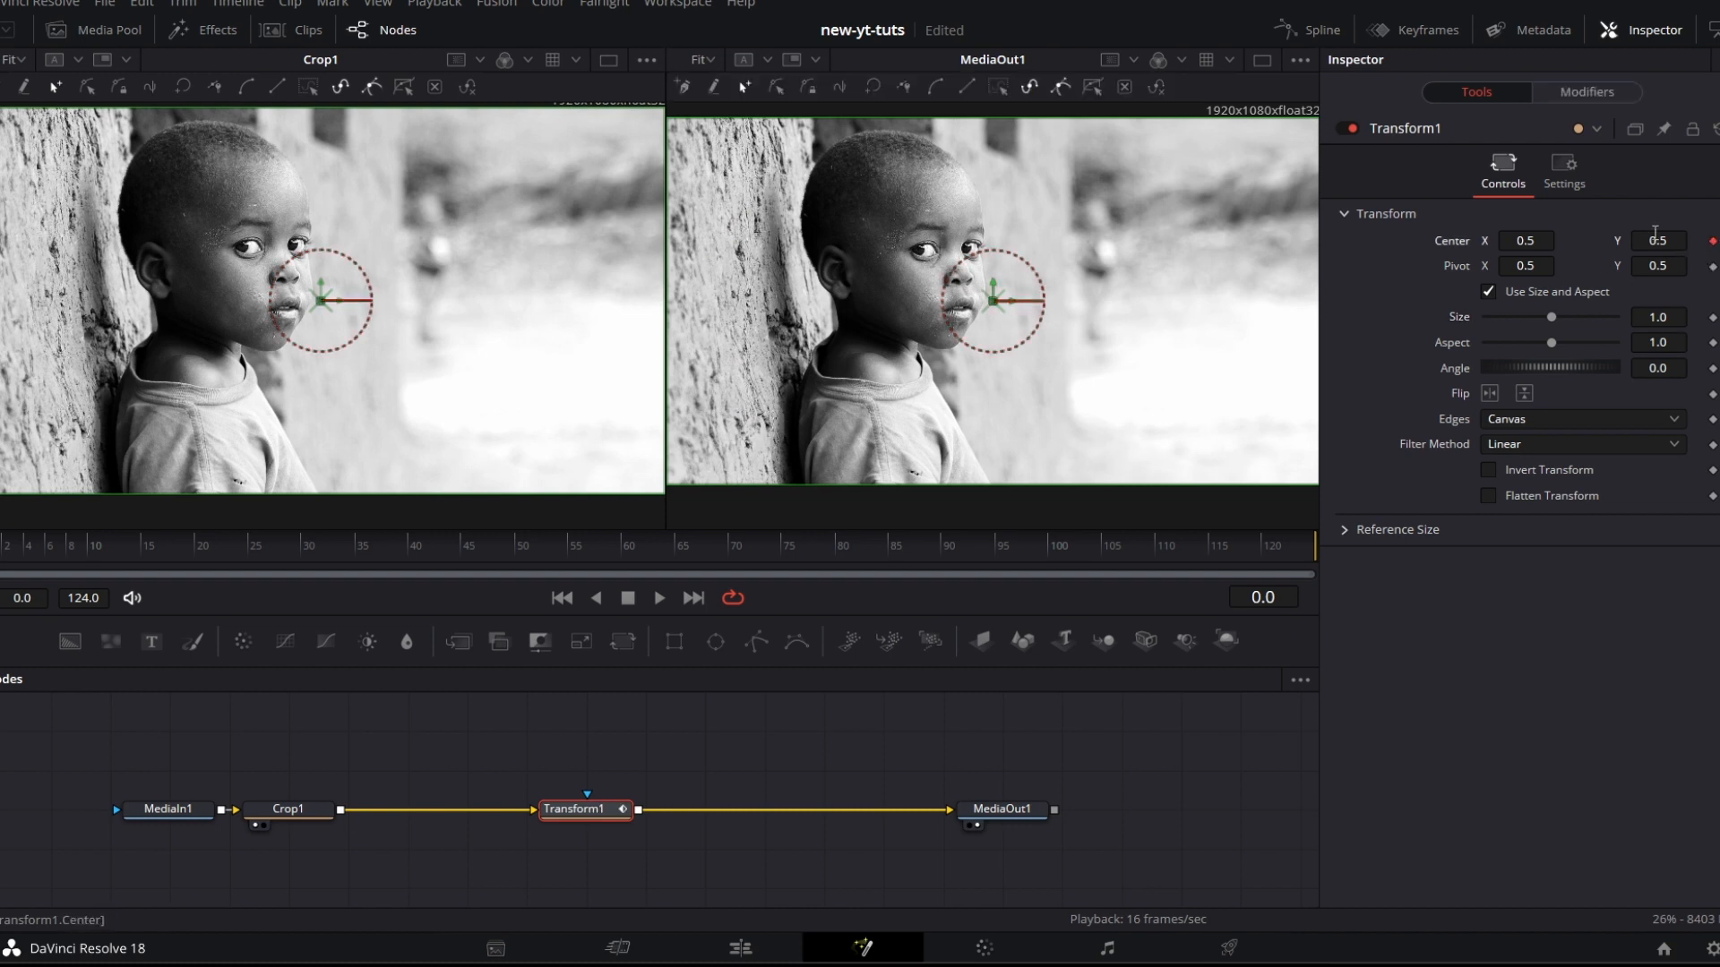
{"action": "mouse_move", "coordinate": [1678, 349]}
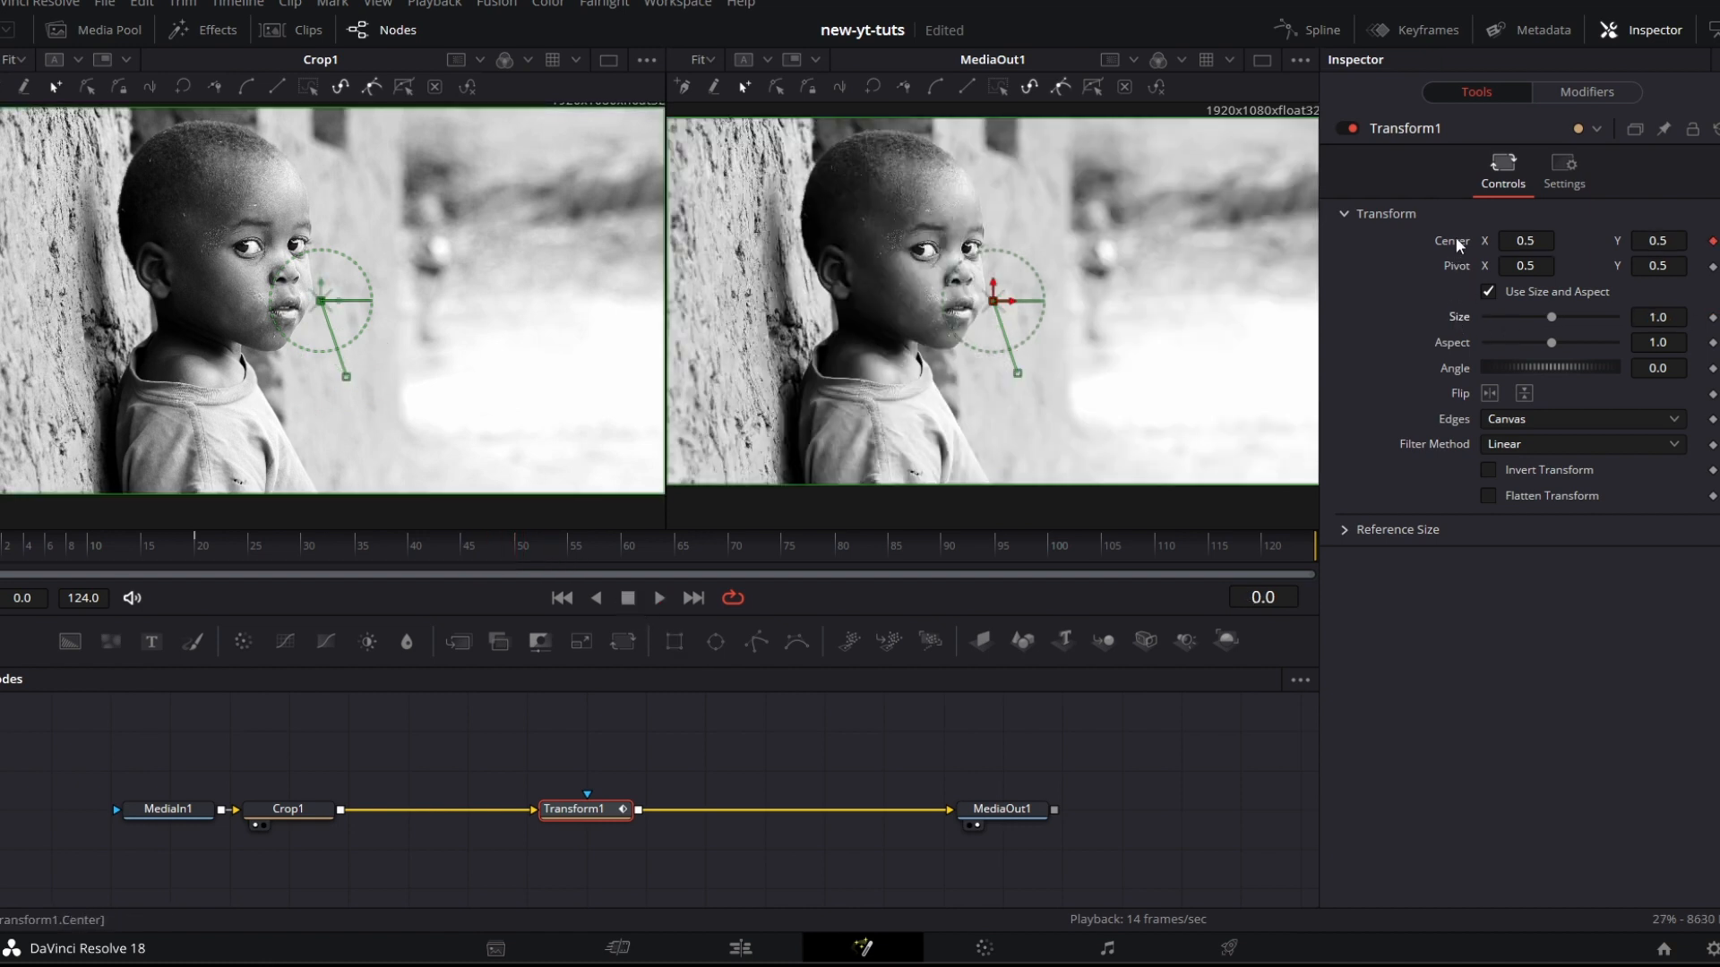
Step: Drag Transform1's pivot and try Pivot values 0.675 and 0.918 before settling on 1.0, 0.0 with Angle 0
{"action": "left_click", "coordinate": [1488, 392]}
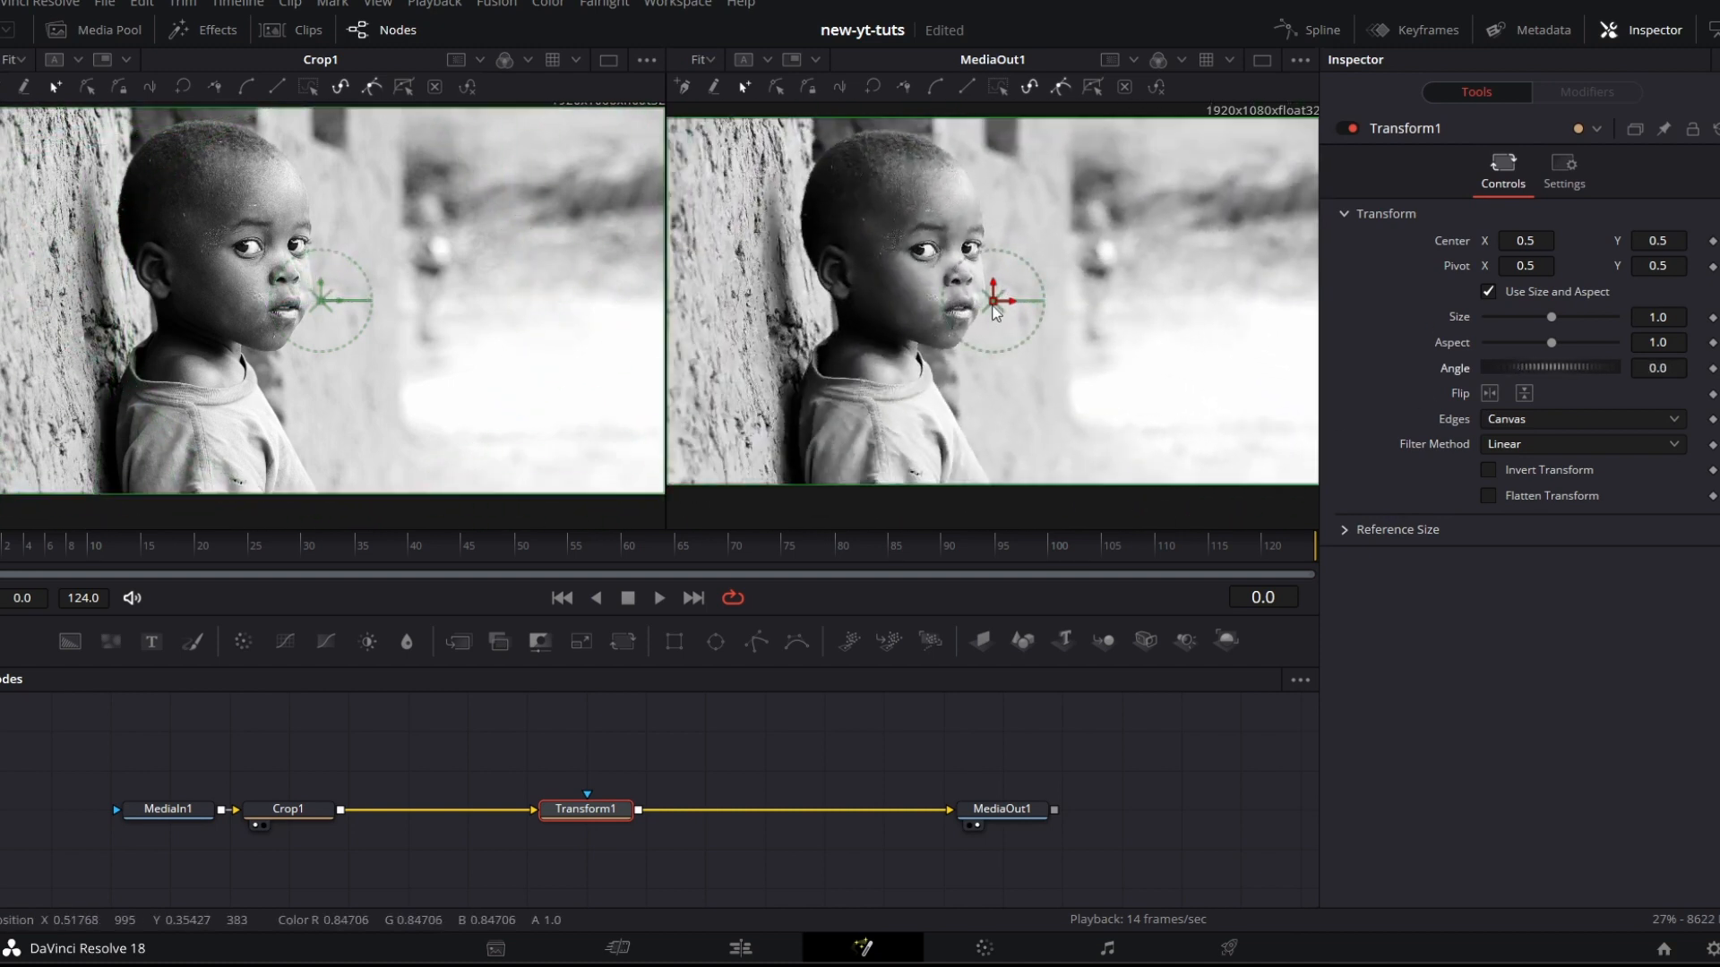
{"action": "mouse_move", "coordinate": [1563, 575]}
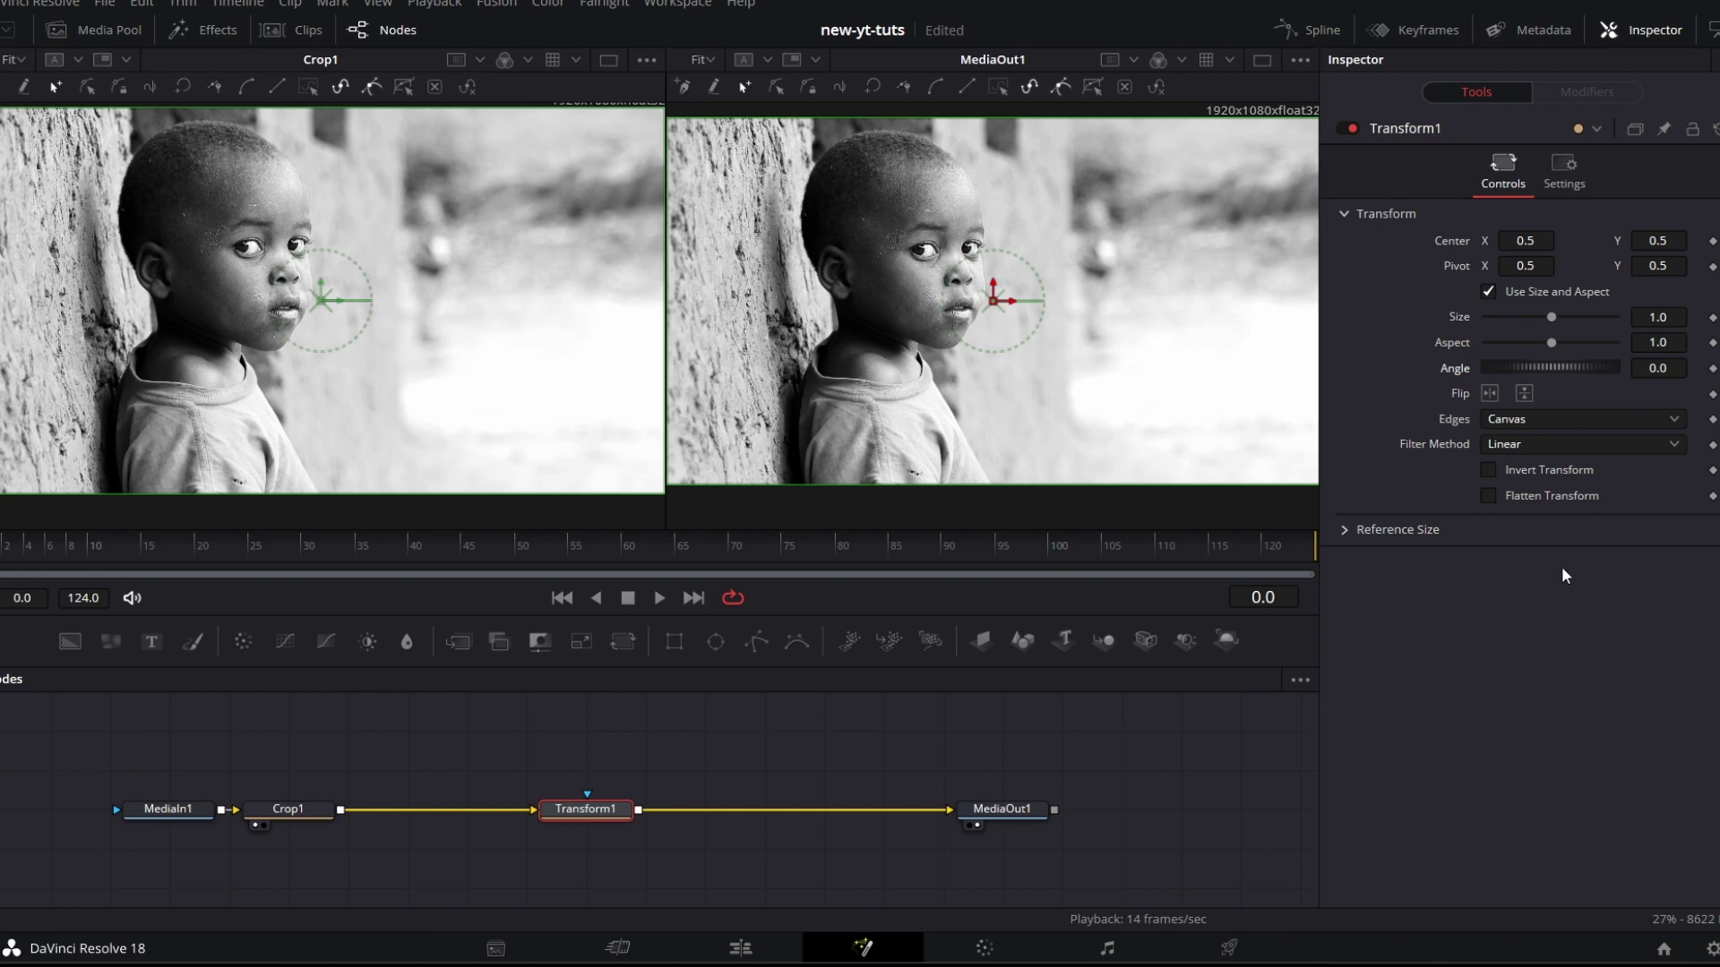
{"action": "mouse_move", "coordinate": [677, 129]}
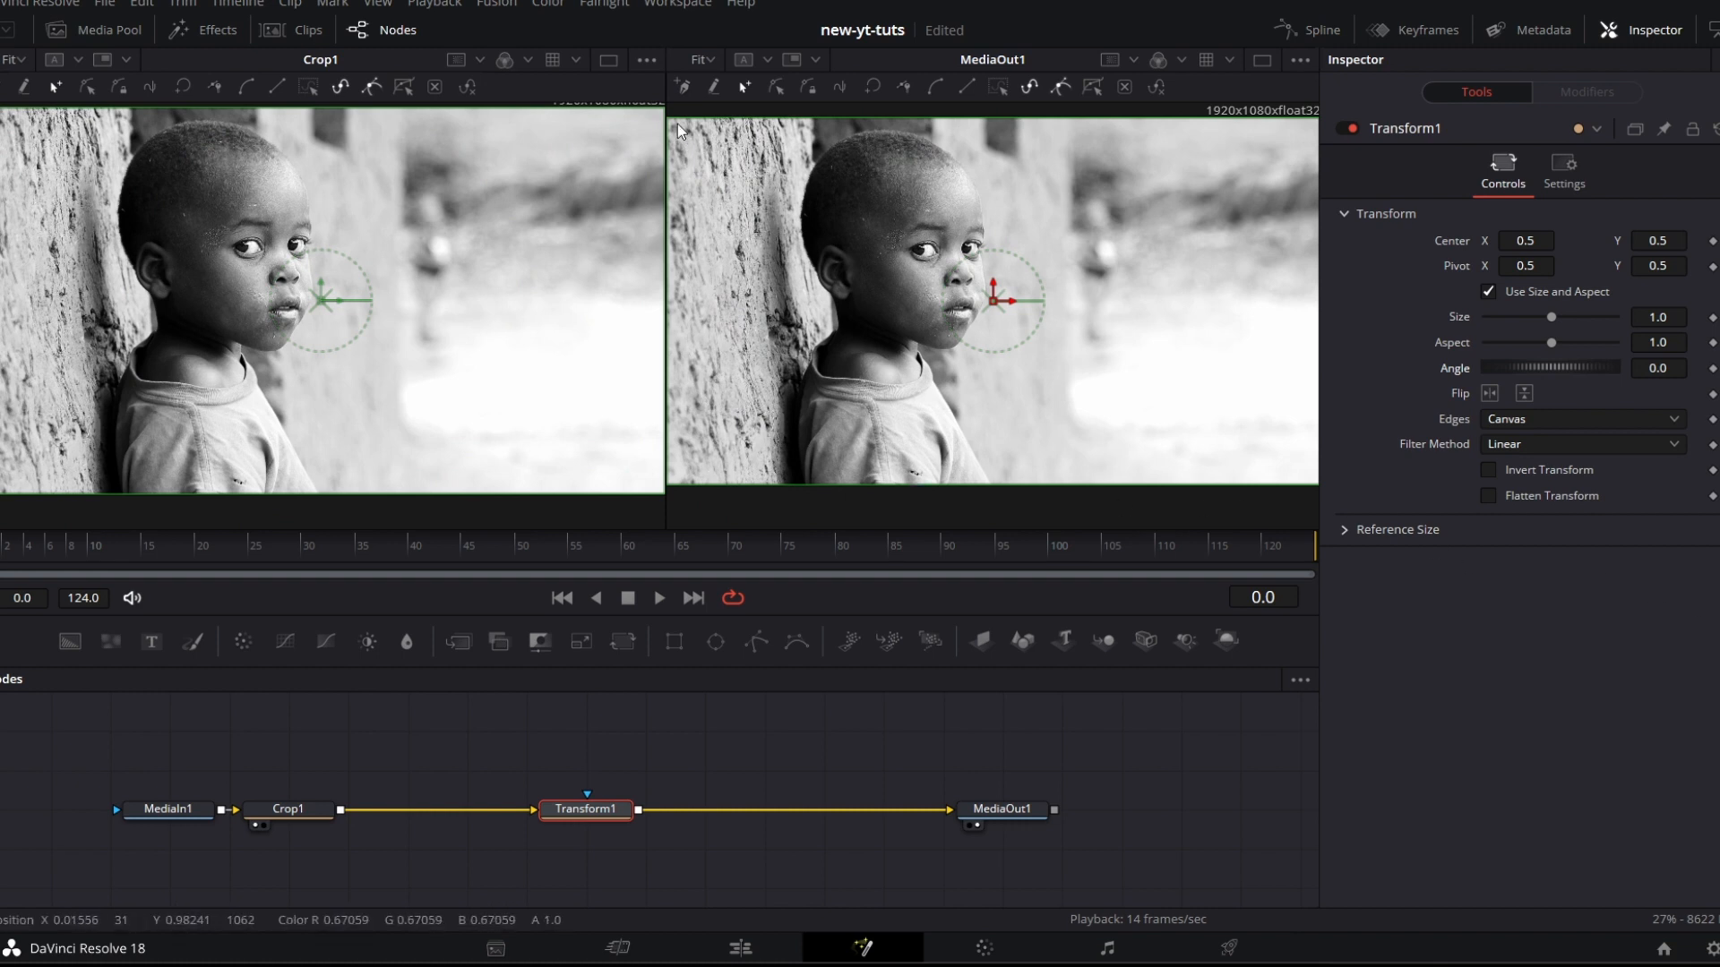
{"action": "mouse_move", "coordinate": [1096, 430]}
{"action": "type", "text": "0.067"}
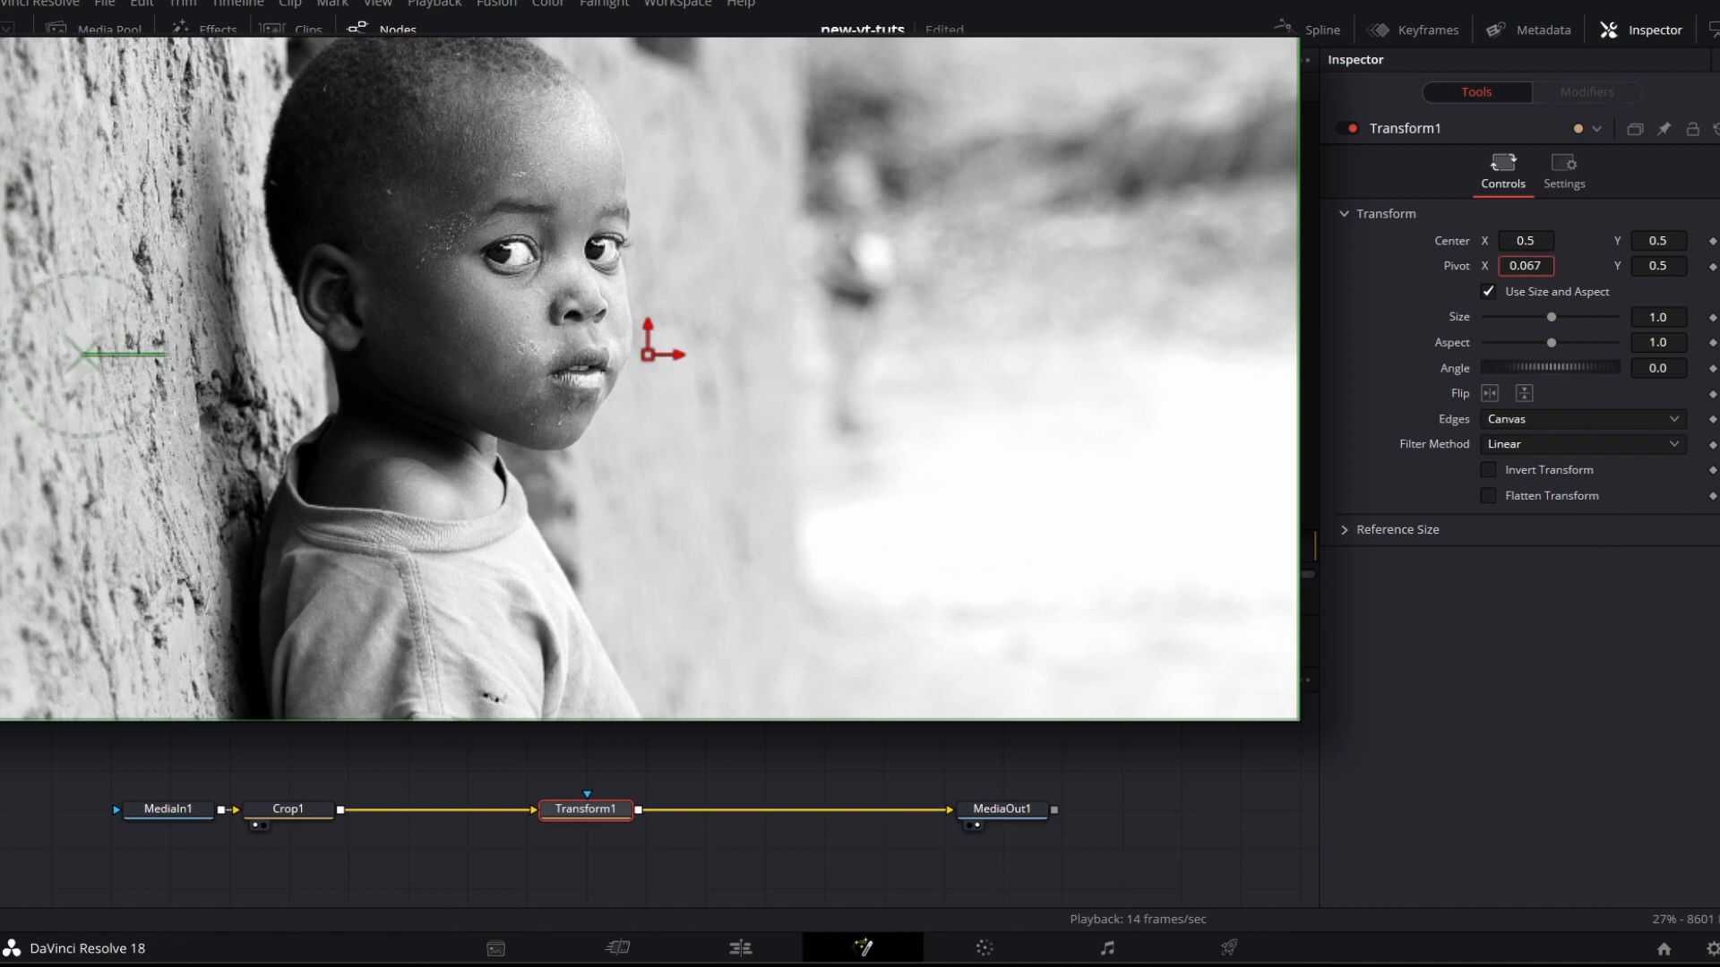
{"action": "left_click_drag", "start_coordinate": [120, 353], "coordinate": [83, 352]}
{"action": "type", "text": "0"}
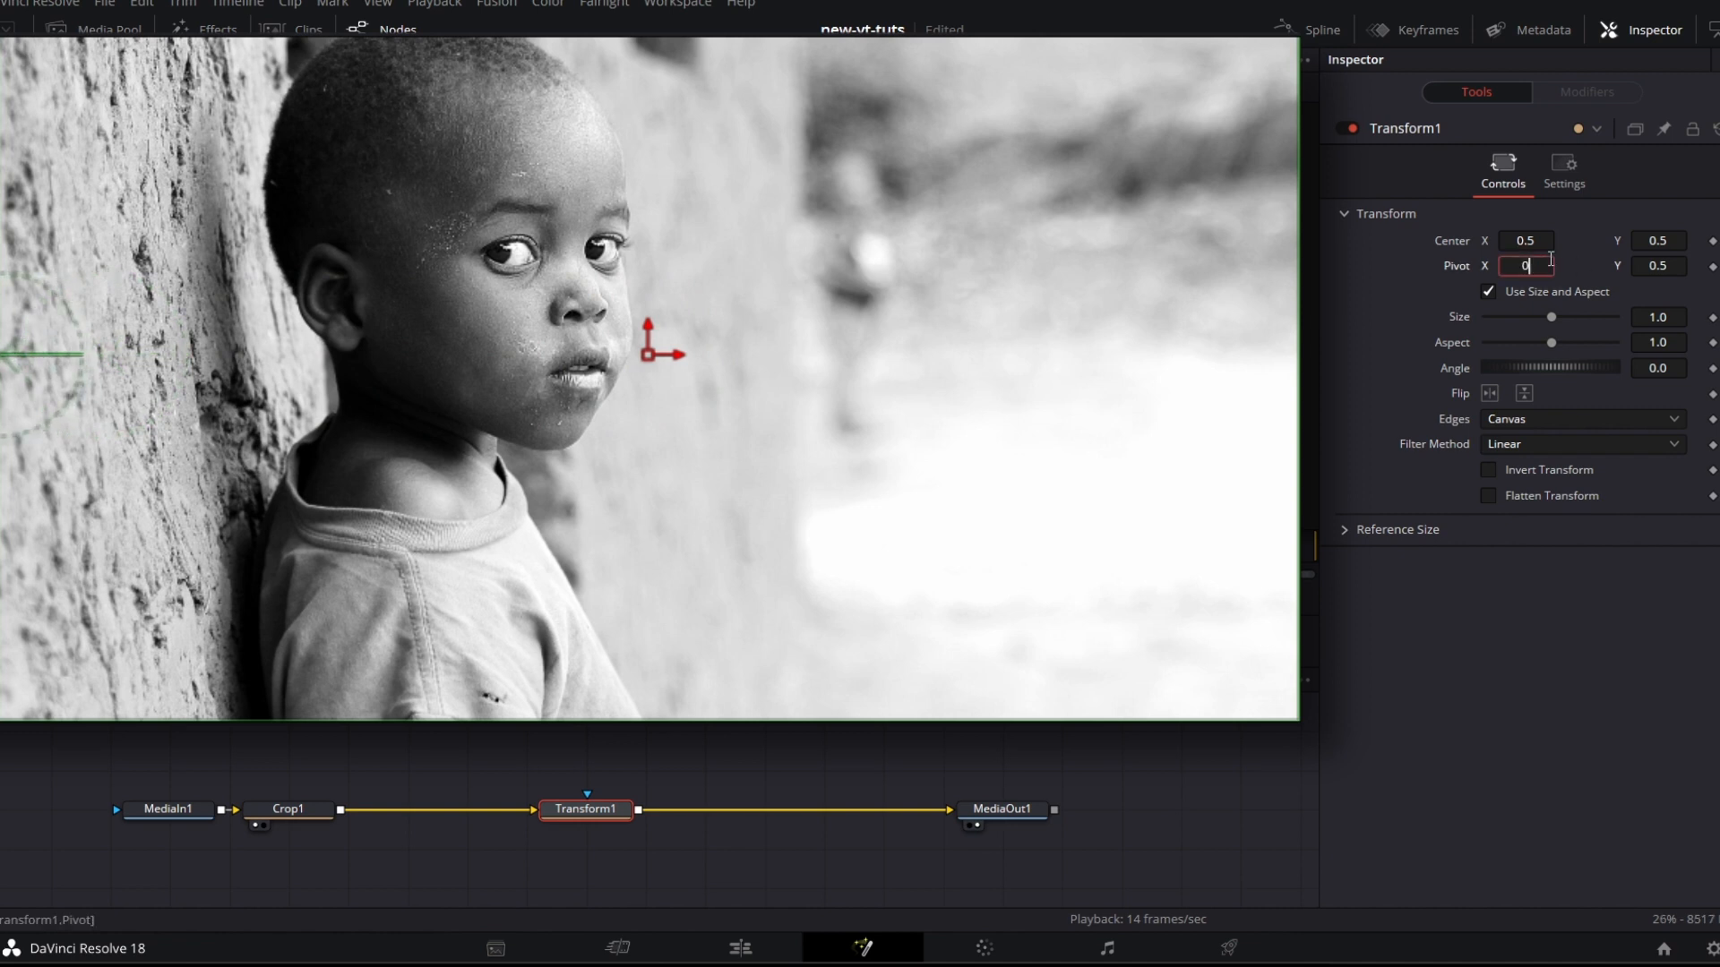
{"action": "key", "text": "Tab"}
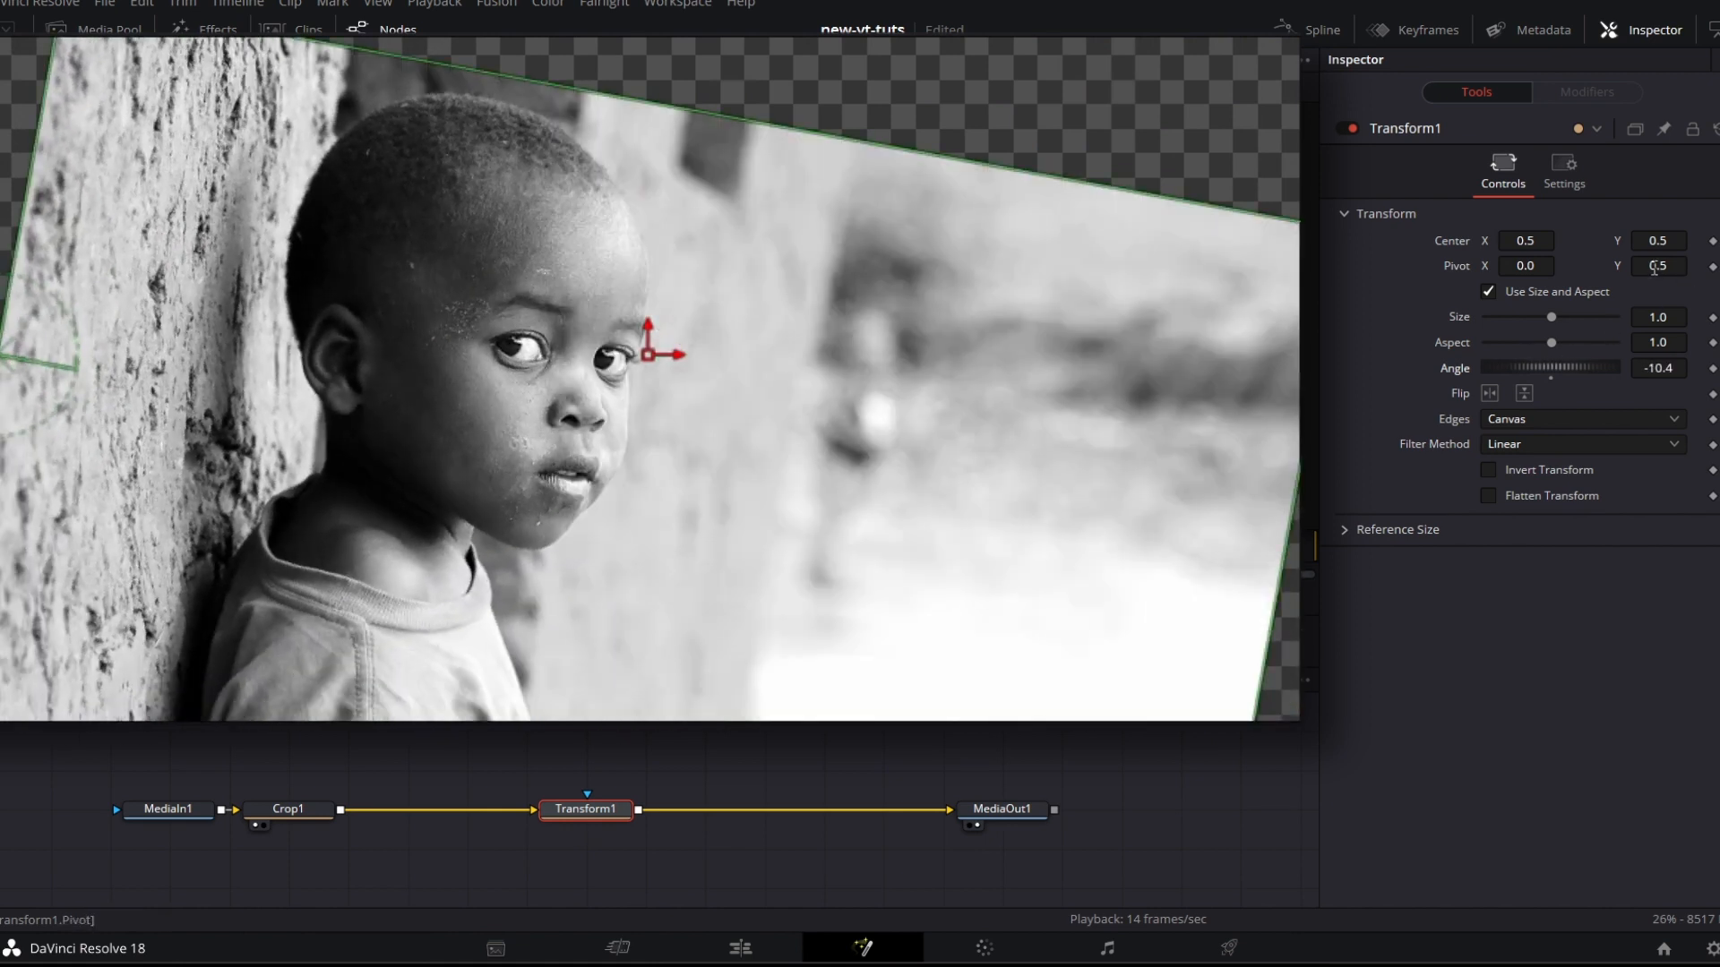
{"action": "type", "text": "0.675"}
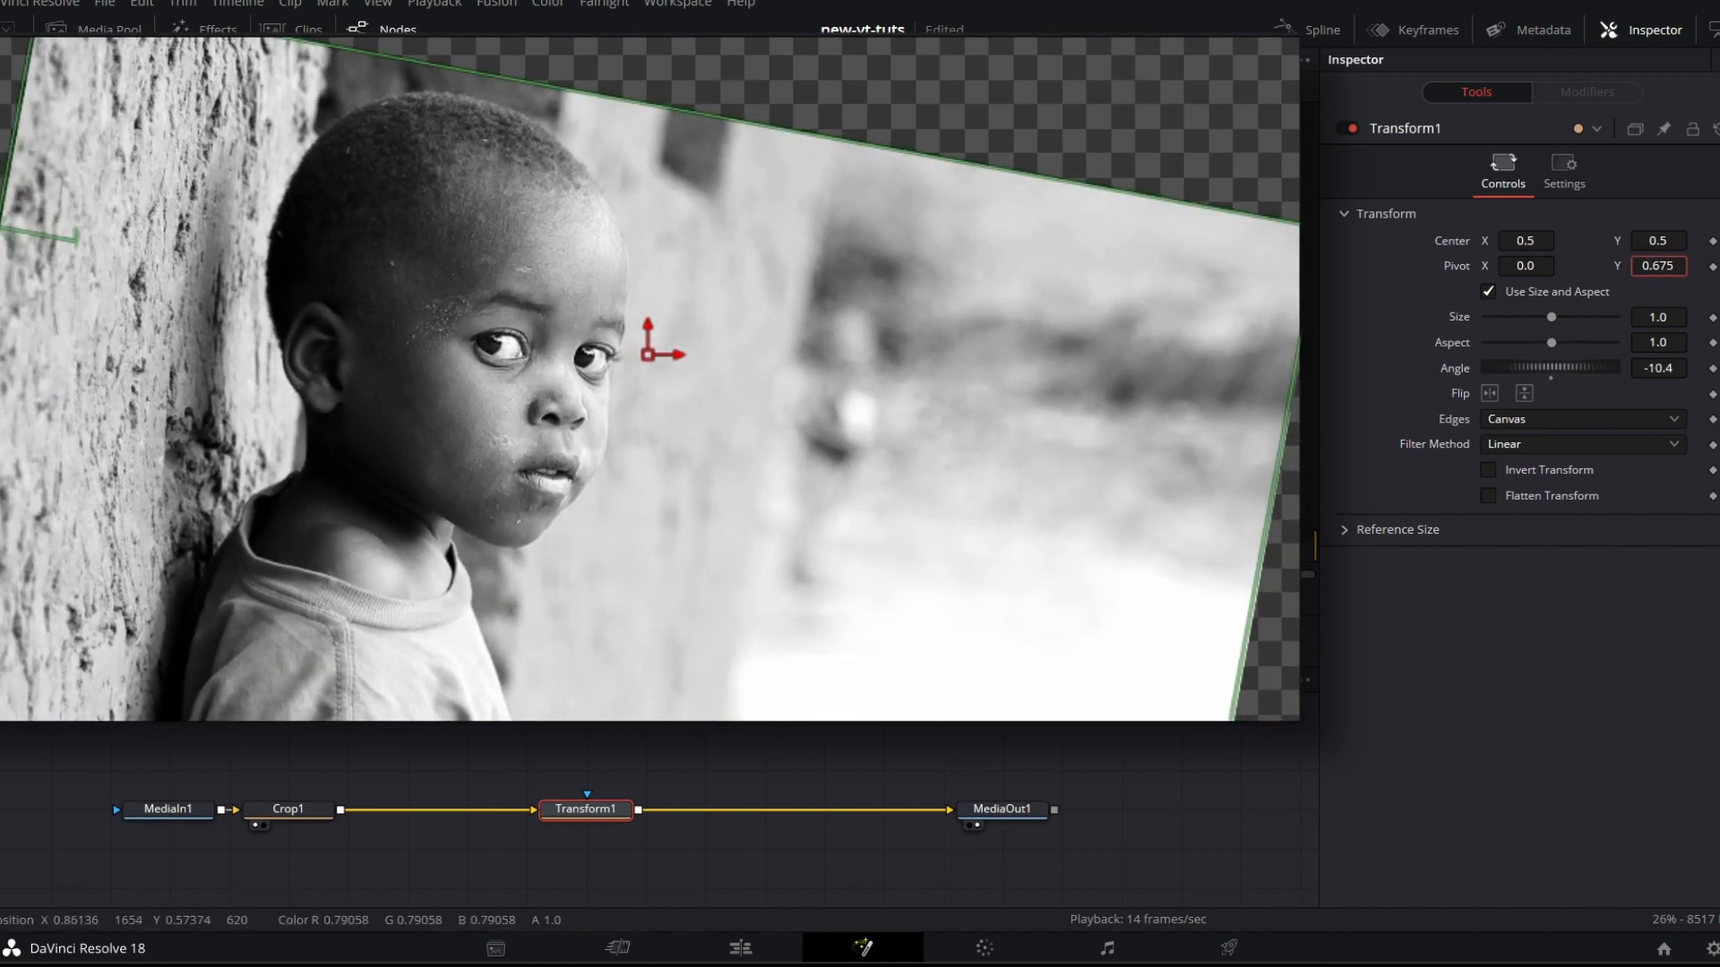
{"action": "type", "text": "0.918"}
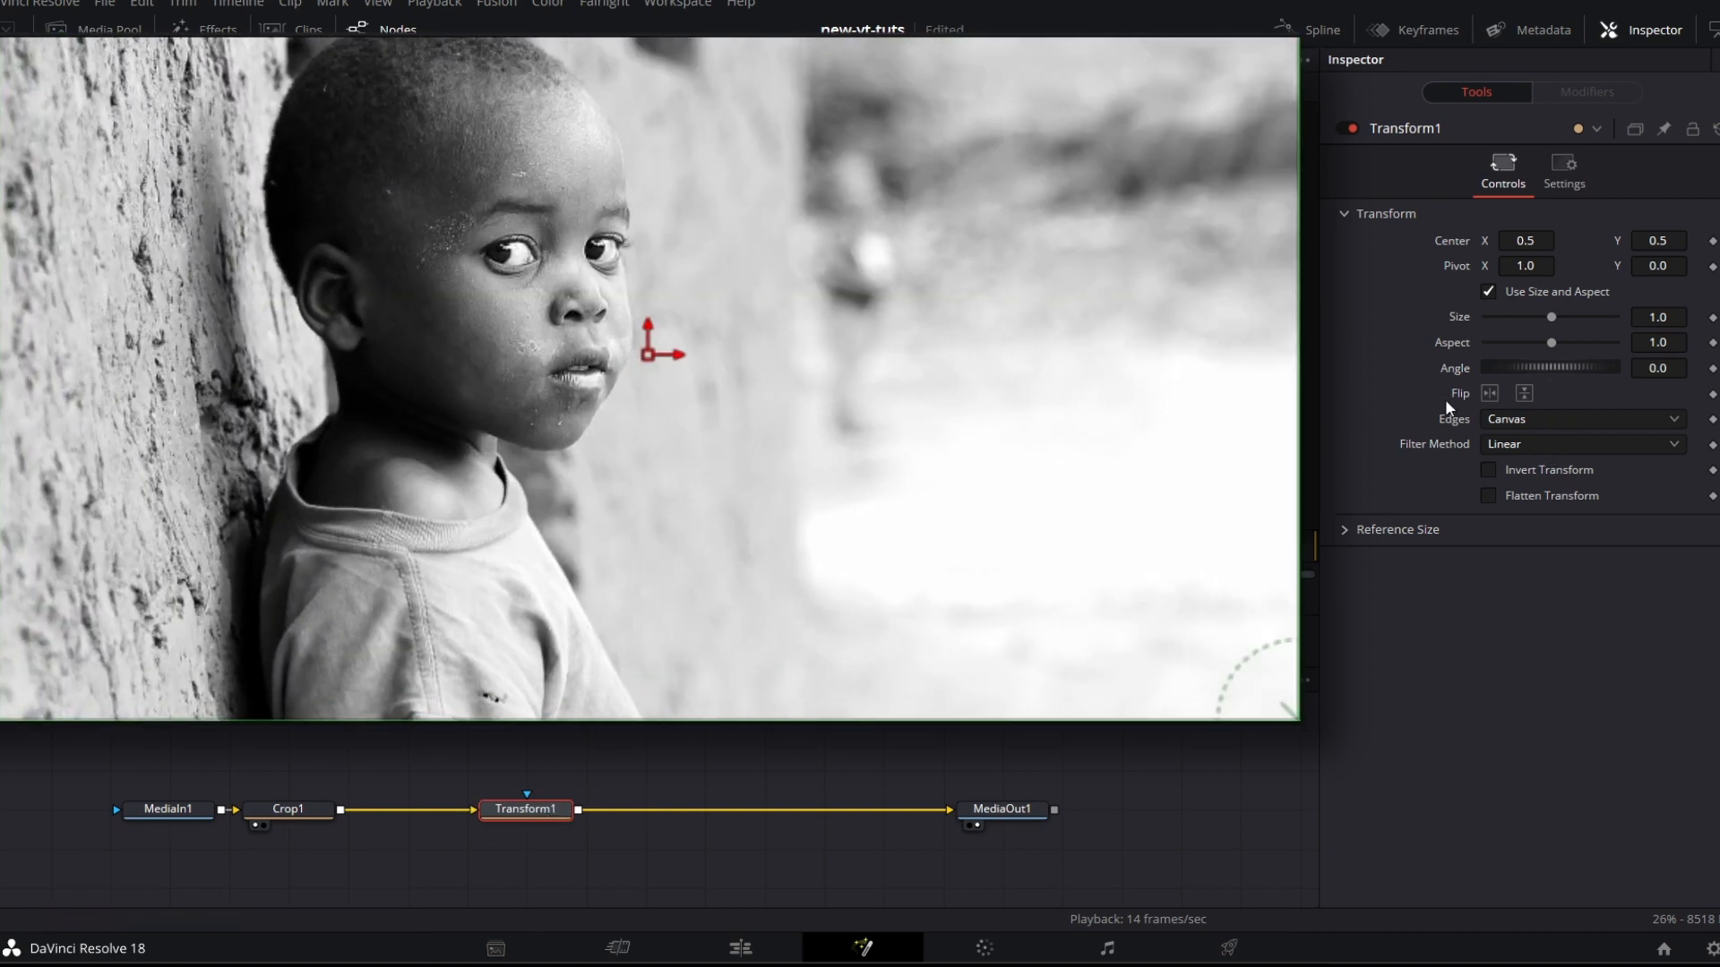
Step: Test the horizontal and vertical Flip buttons on the photo, then remove the flips and reselect the node
{"action": "left_click", "coordinate": [1523, 393]}
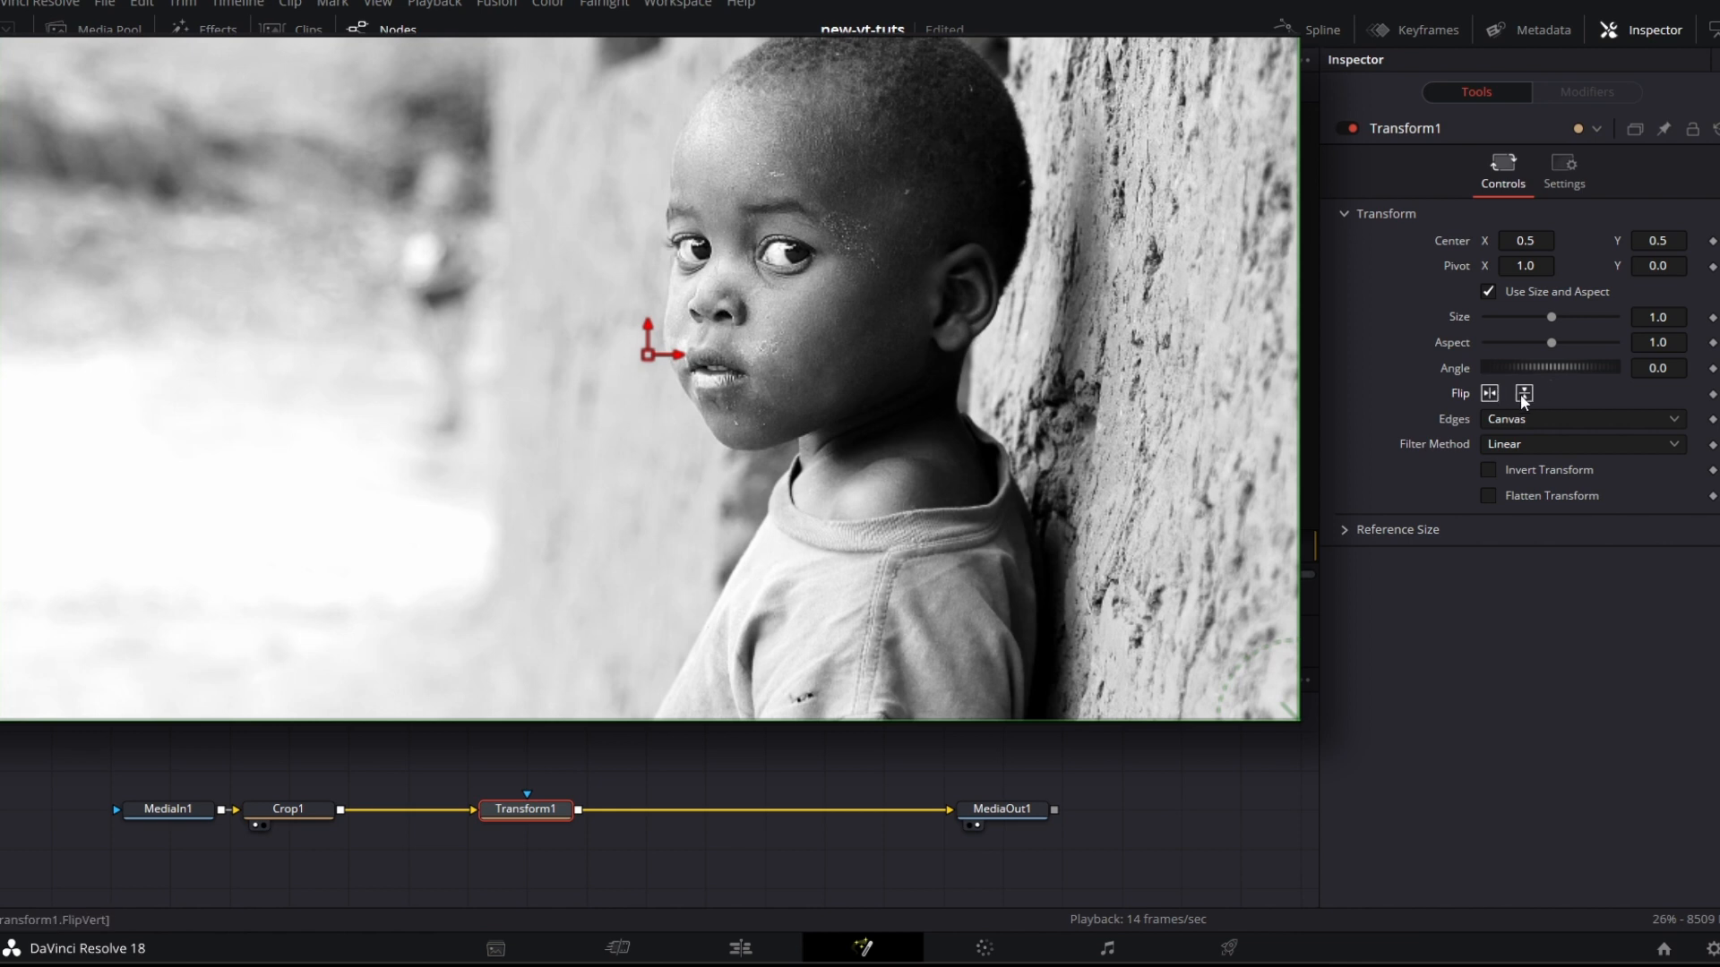
{"action": "left_click", "coordinate": [1523, 393]}
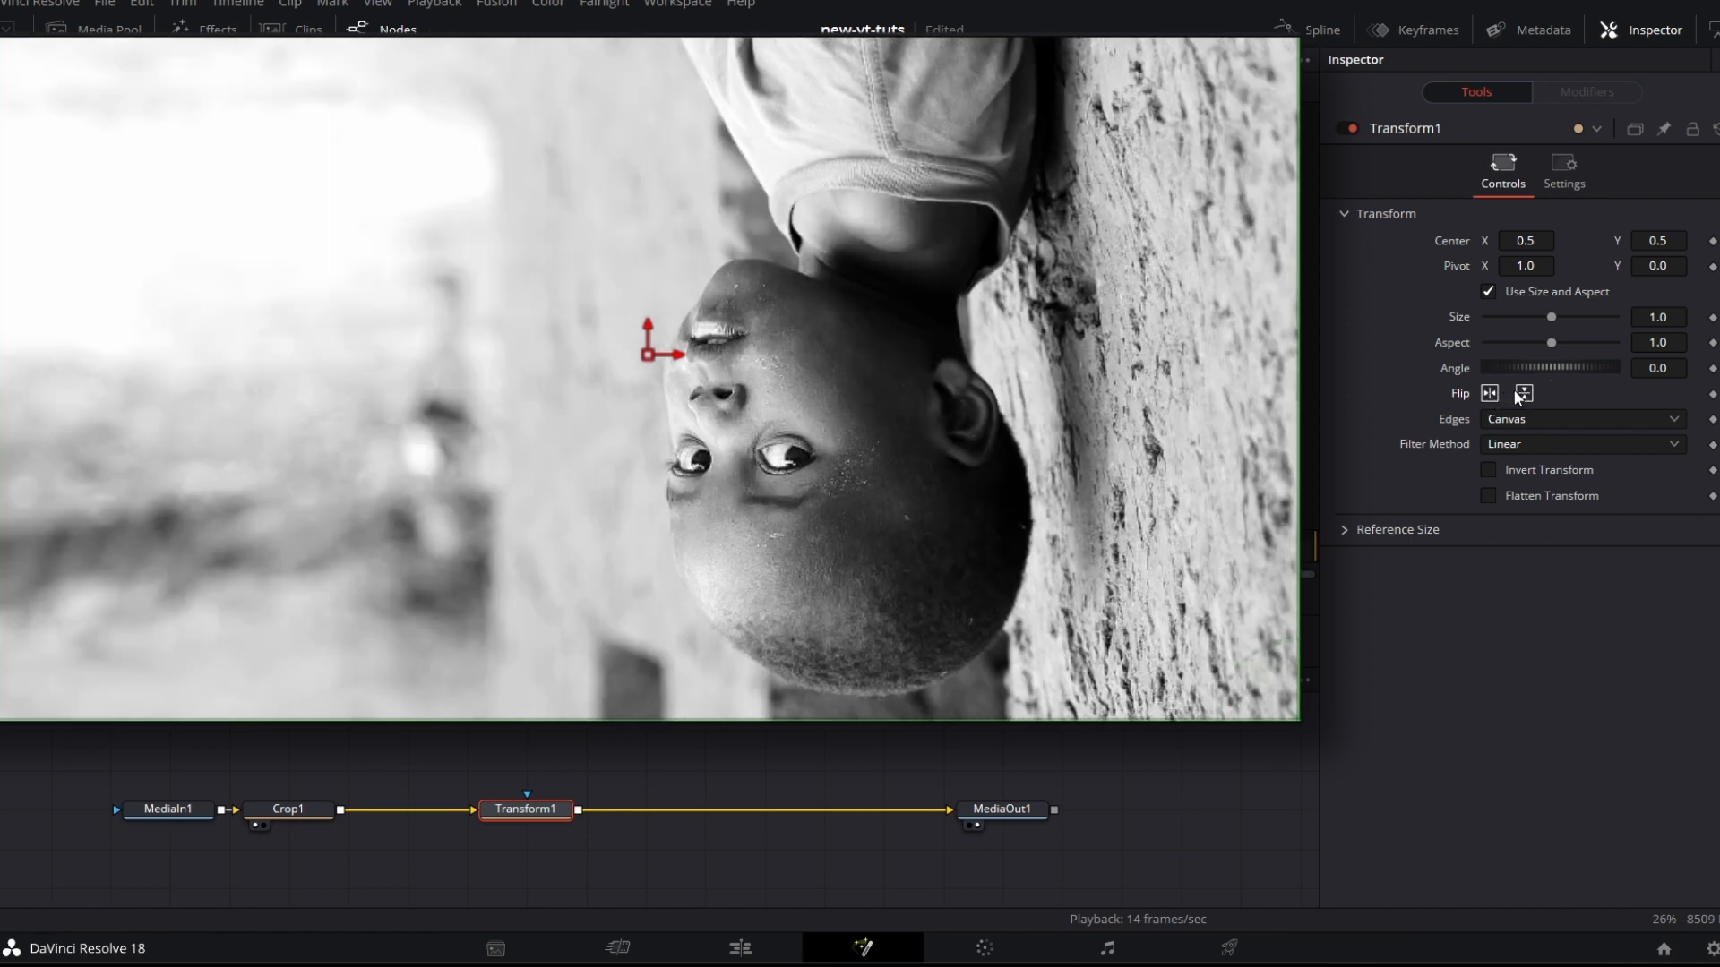
{"action": "left_click", "coordinate": [1523, 392]}
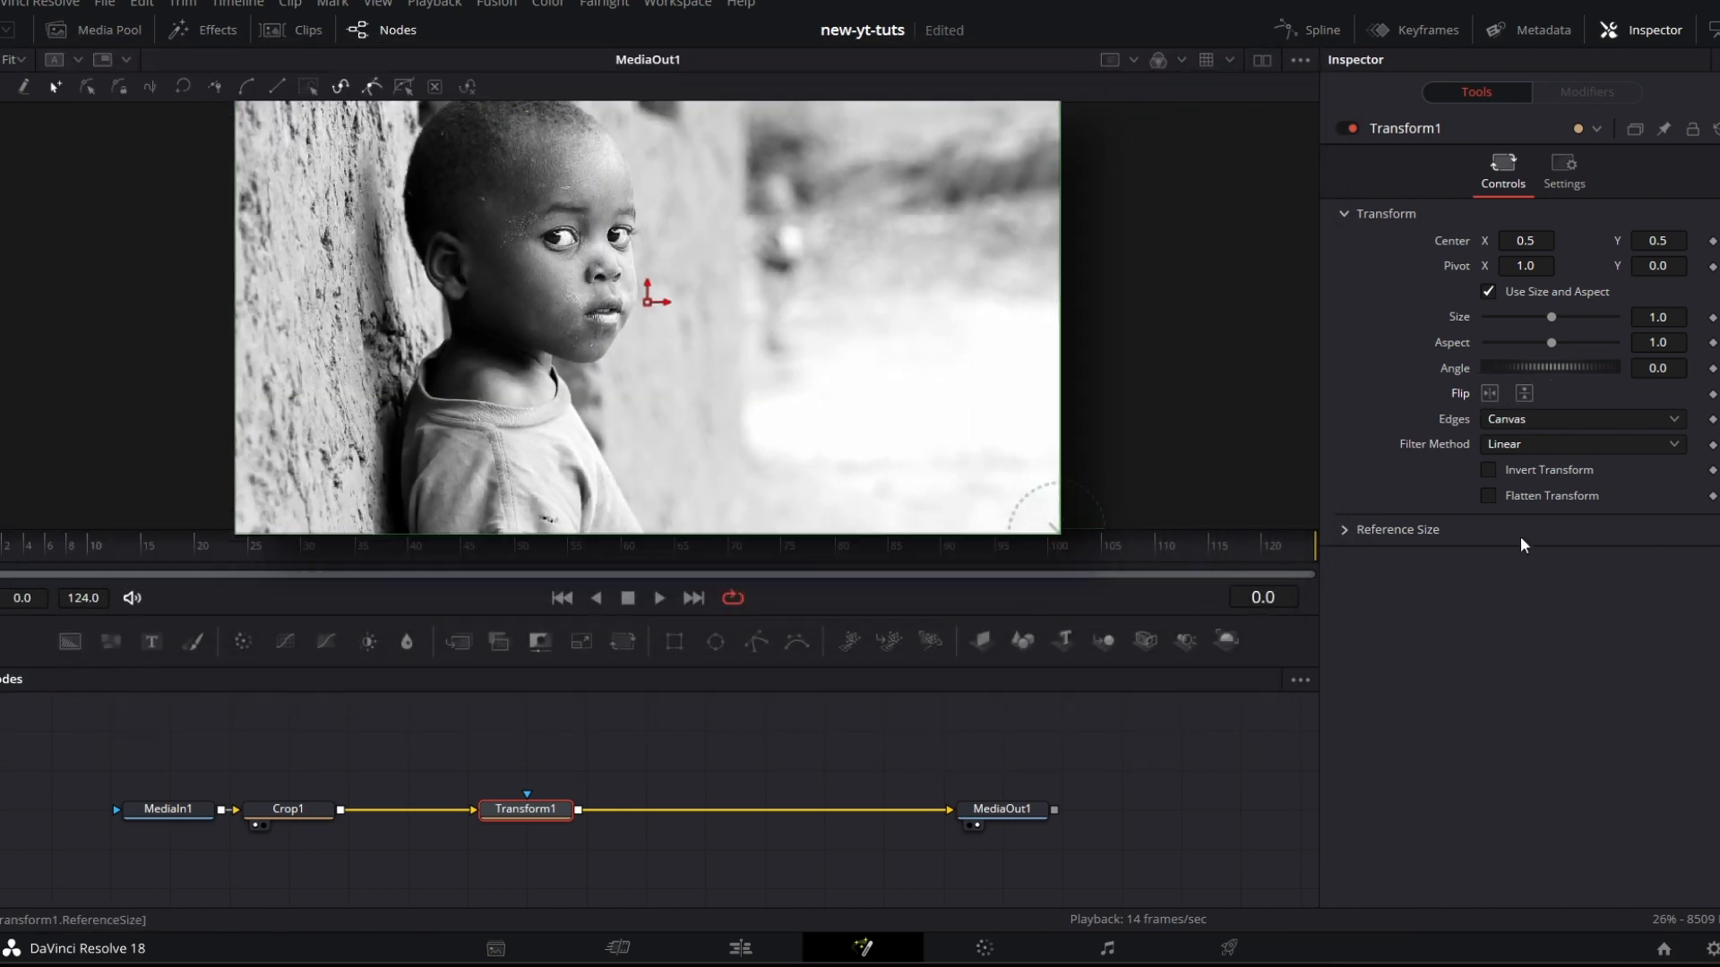
{"action": "left_click", "coordinate": [526, 810]}
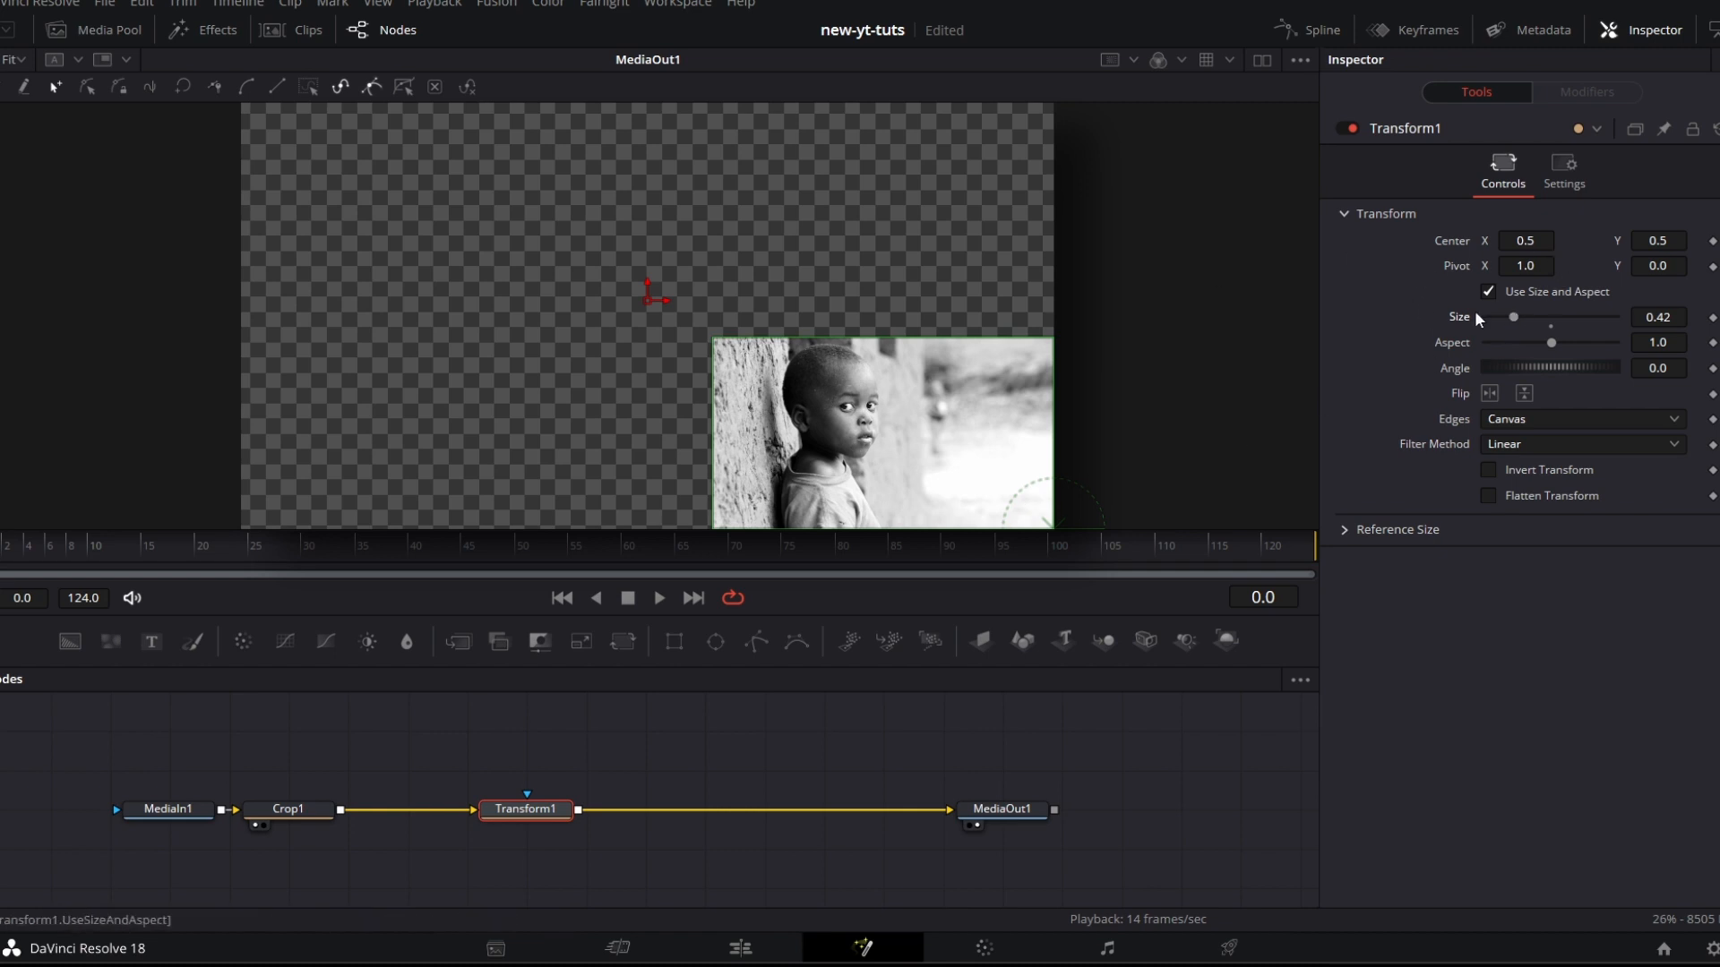
{"action": "mouse_move", "coordinate": [331, 168]}
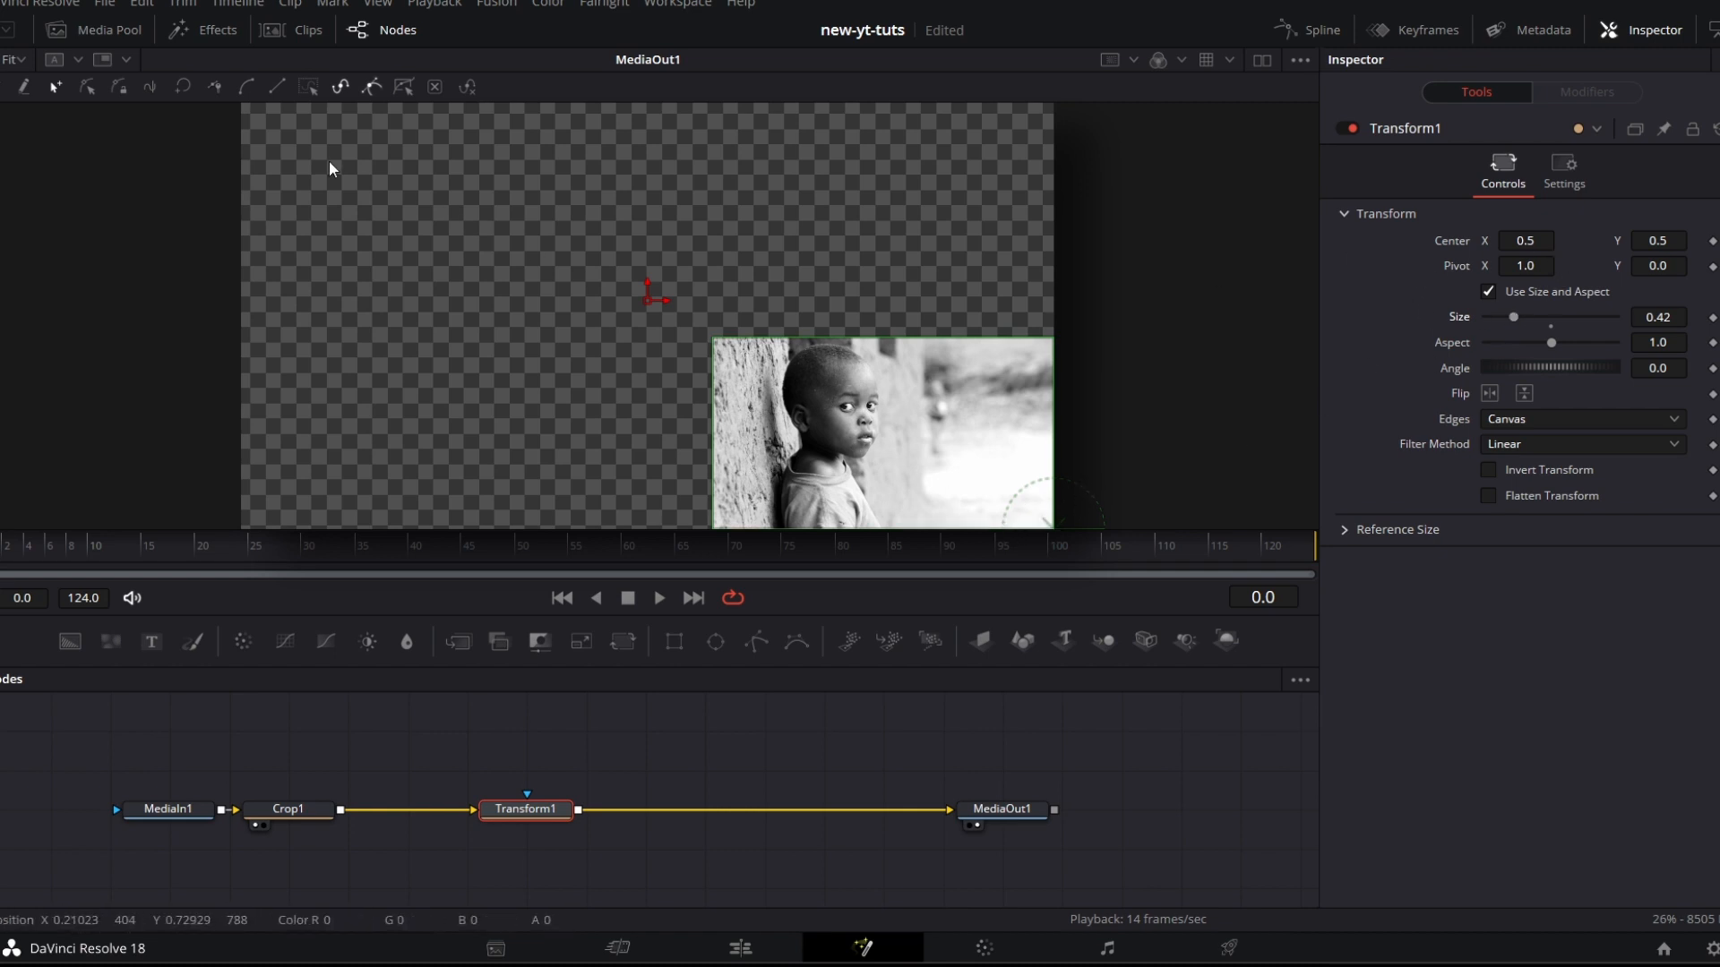
{"action": "mouse_move", "coordinate": [467, 285]}
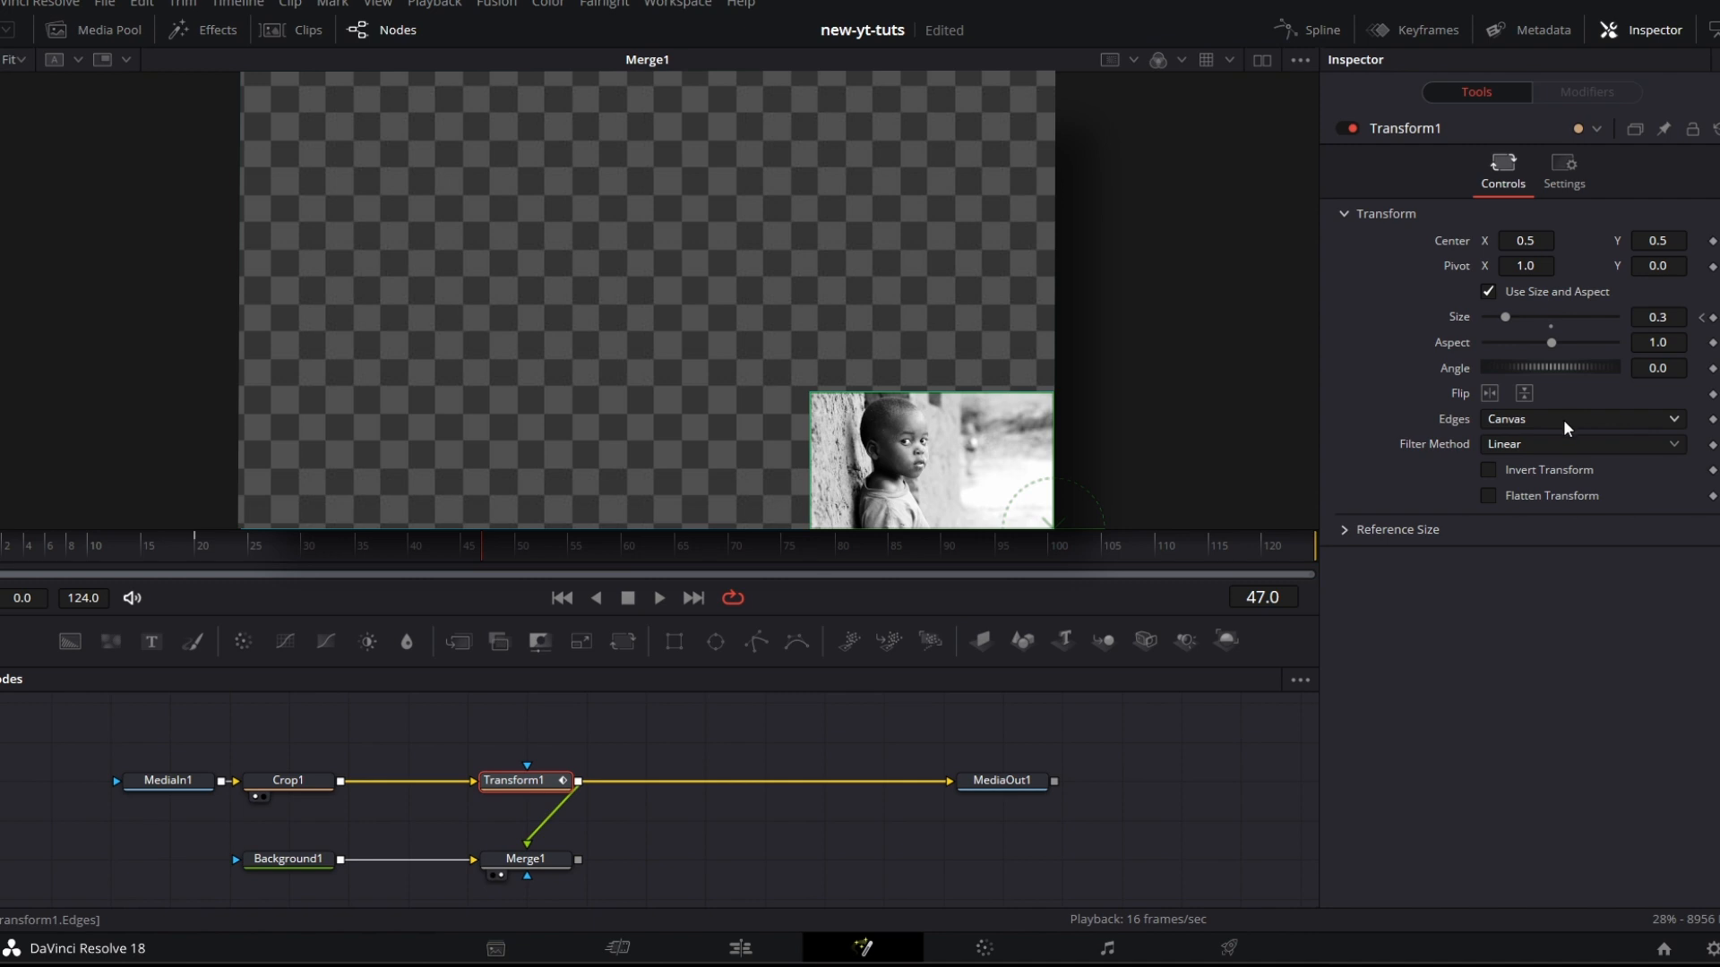
Step: Cycle Transform1's Edges through Wrap, Duplicate and Mirror fills around the shrunken photo
{"action": "left_click", "coordinate": [1580, 417]}
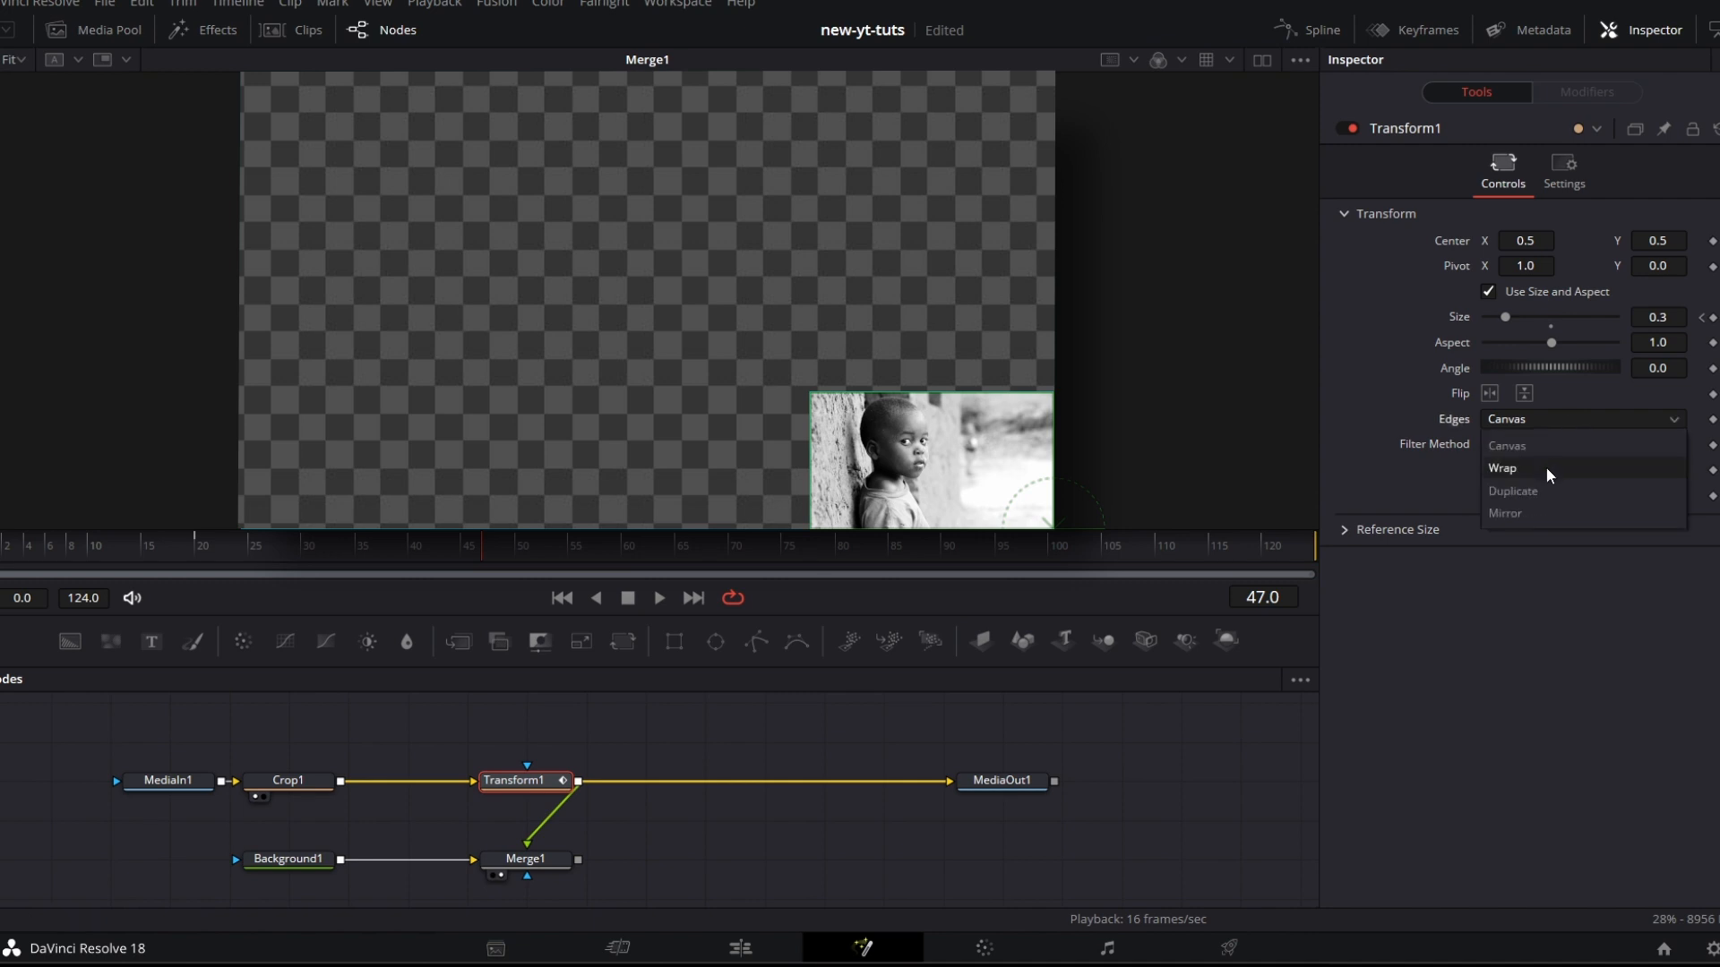
{"action": "left_click", "coordinate": [1501, 468]}
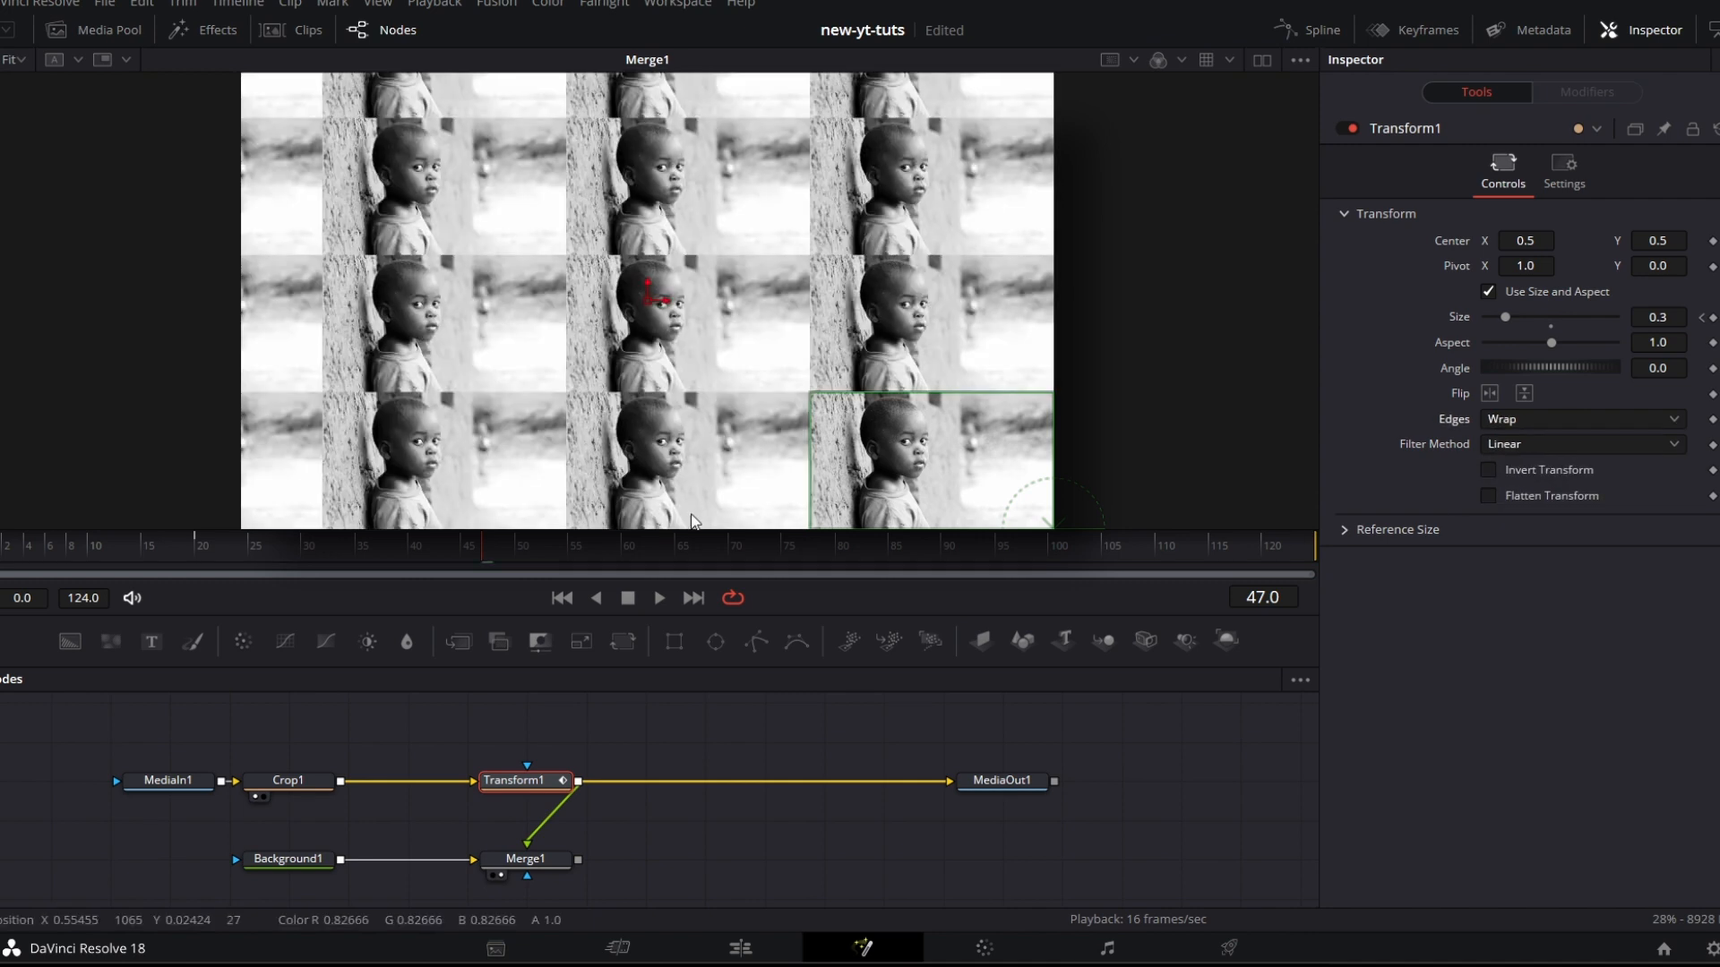
{"action": "mouse_move", "coordinate": [666, 344]}
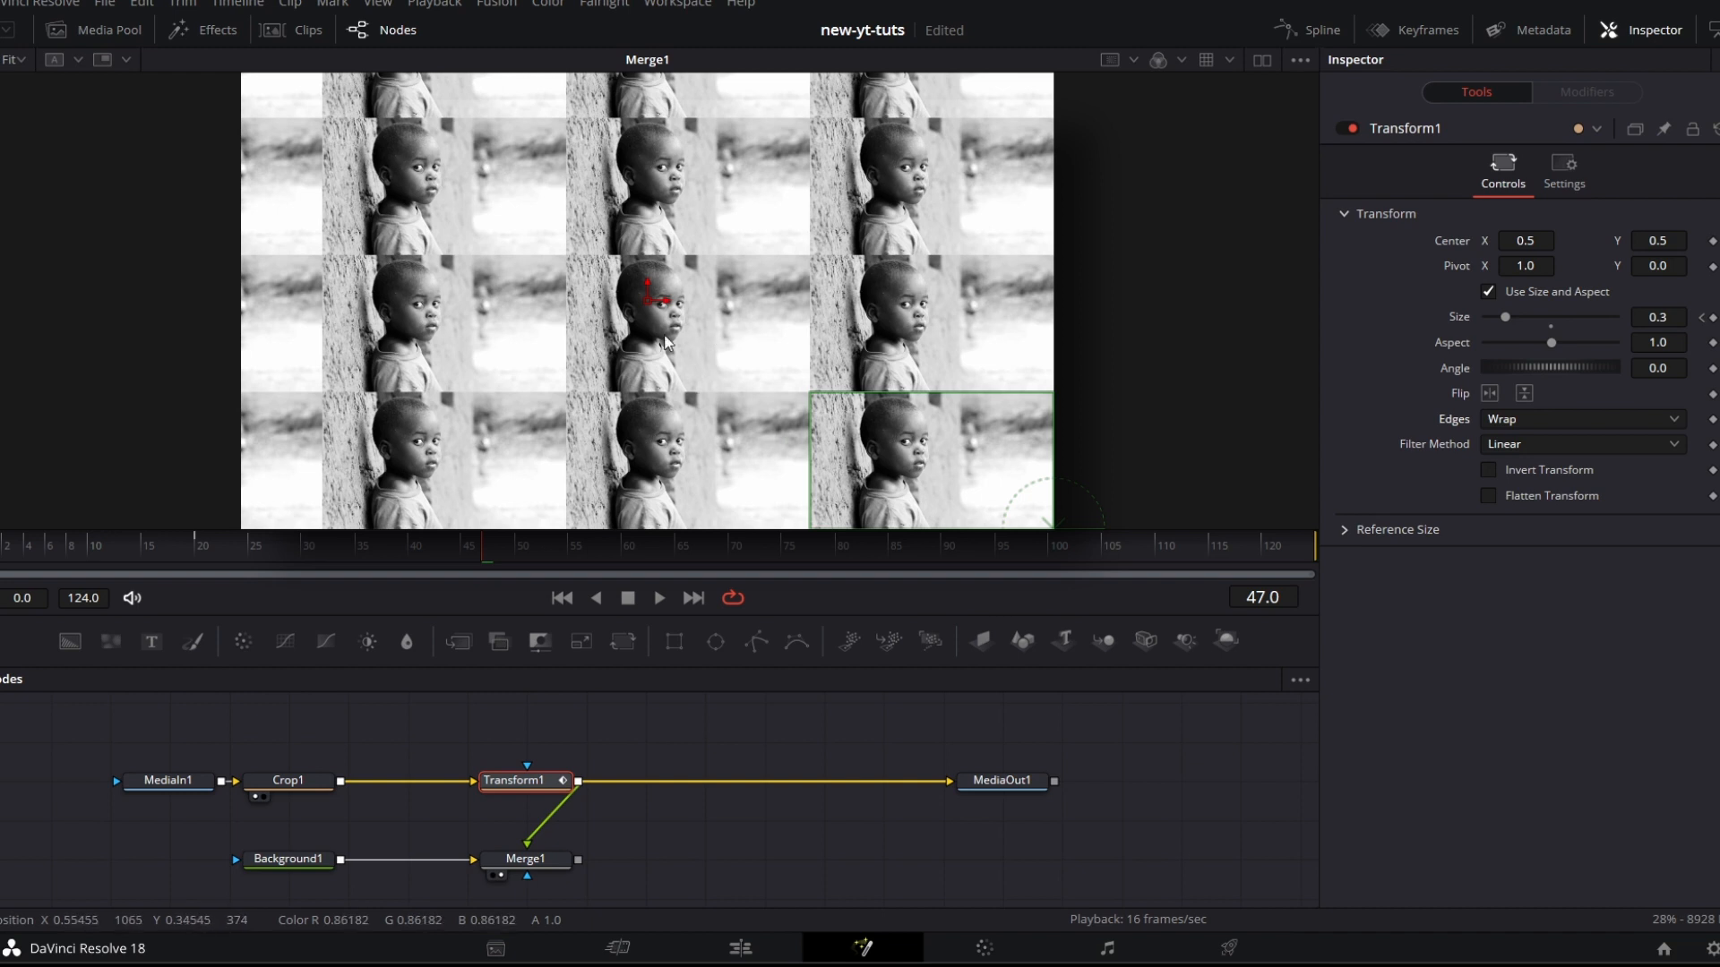
{"action": "mouse_move", "coordinate": [949, 353]}
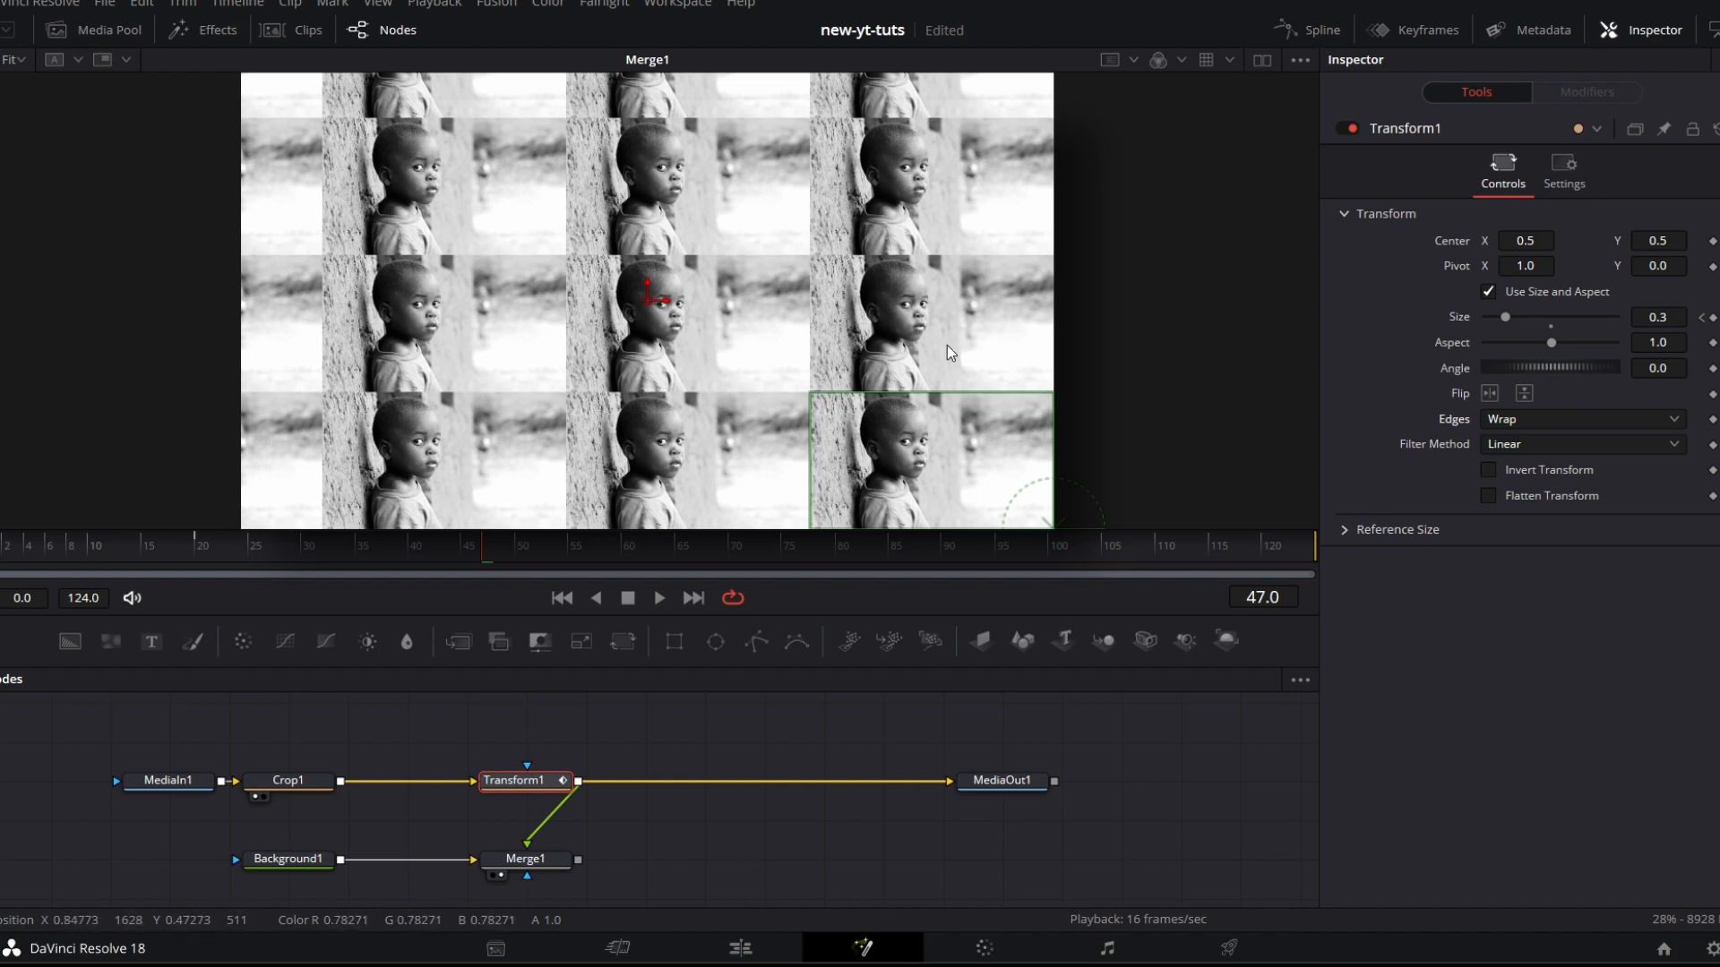
{"action": "mouse_move", "coordinate": [984, 549]}
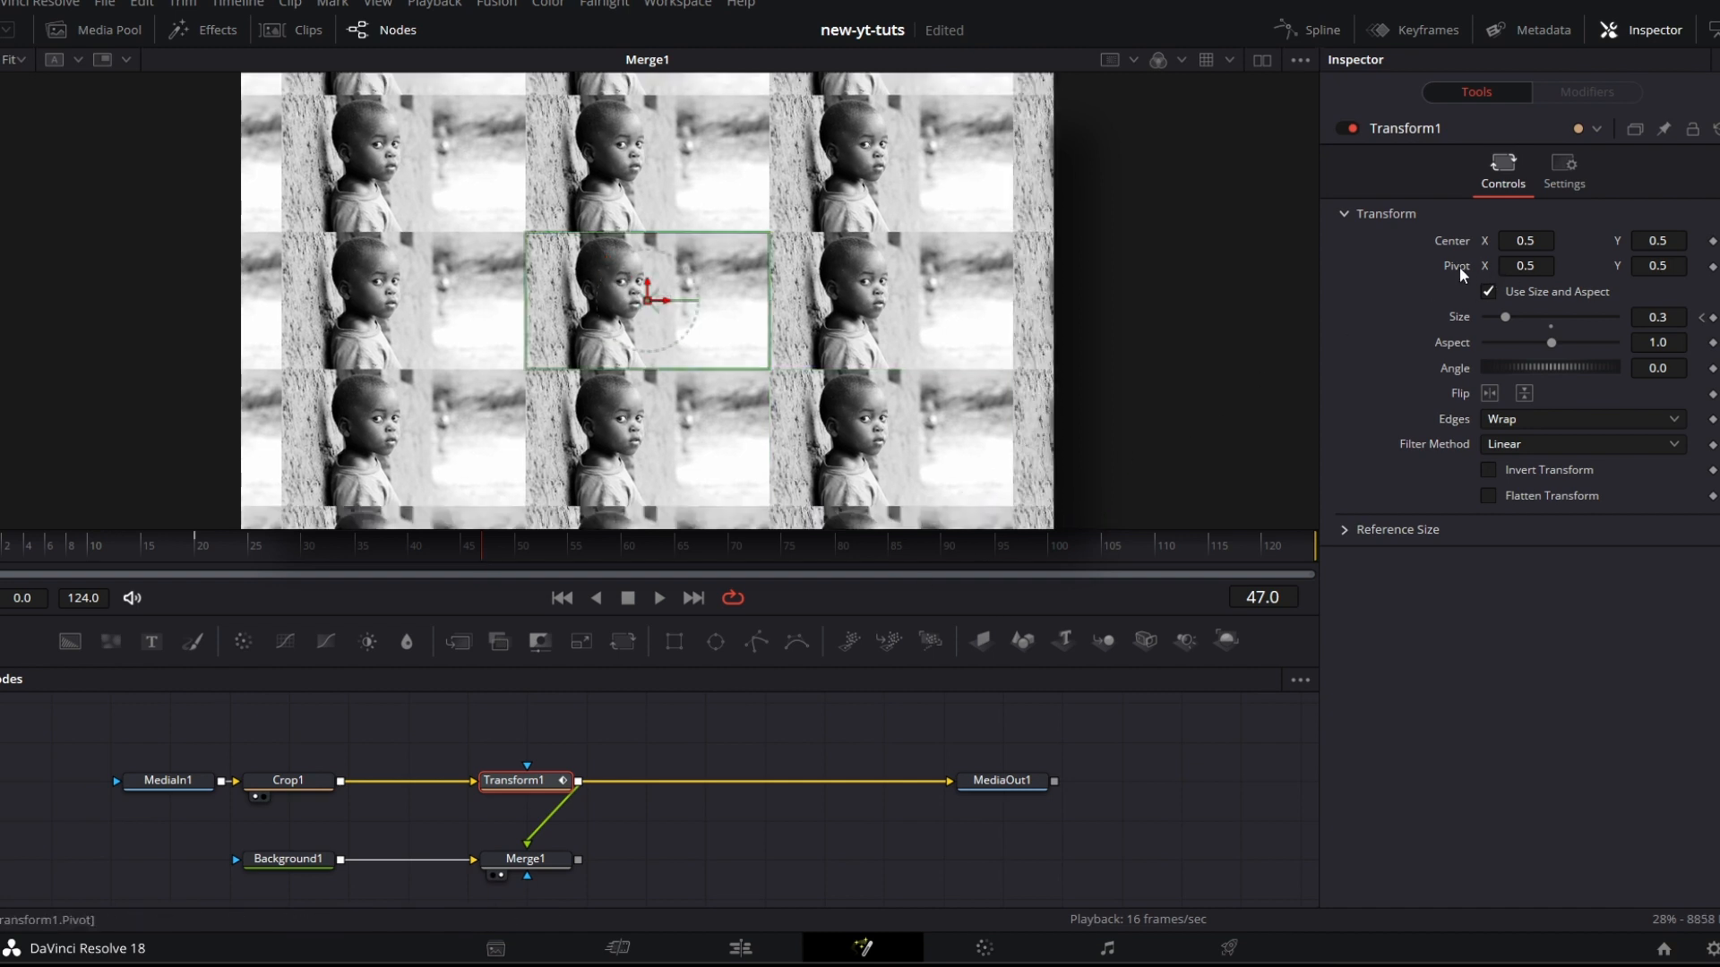
{"action": "mouse_move", "coordinate": [670, 258]}
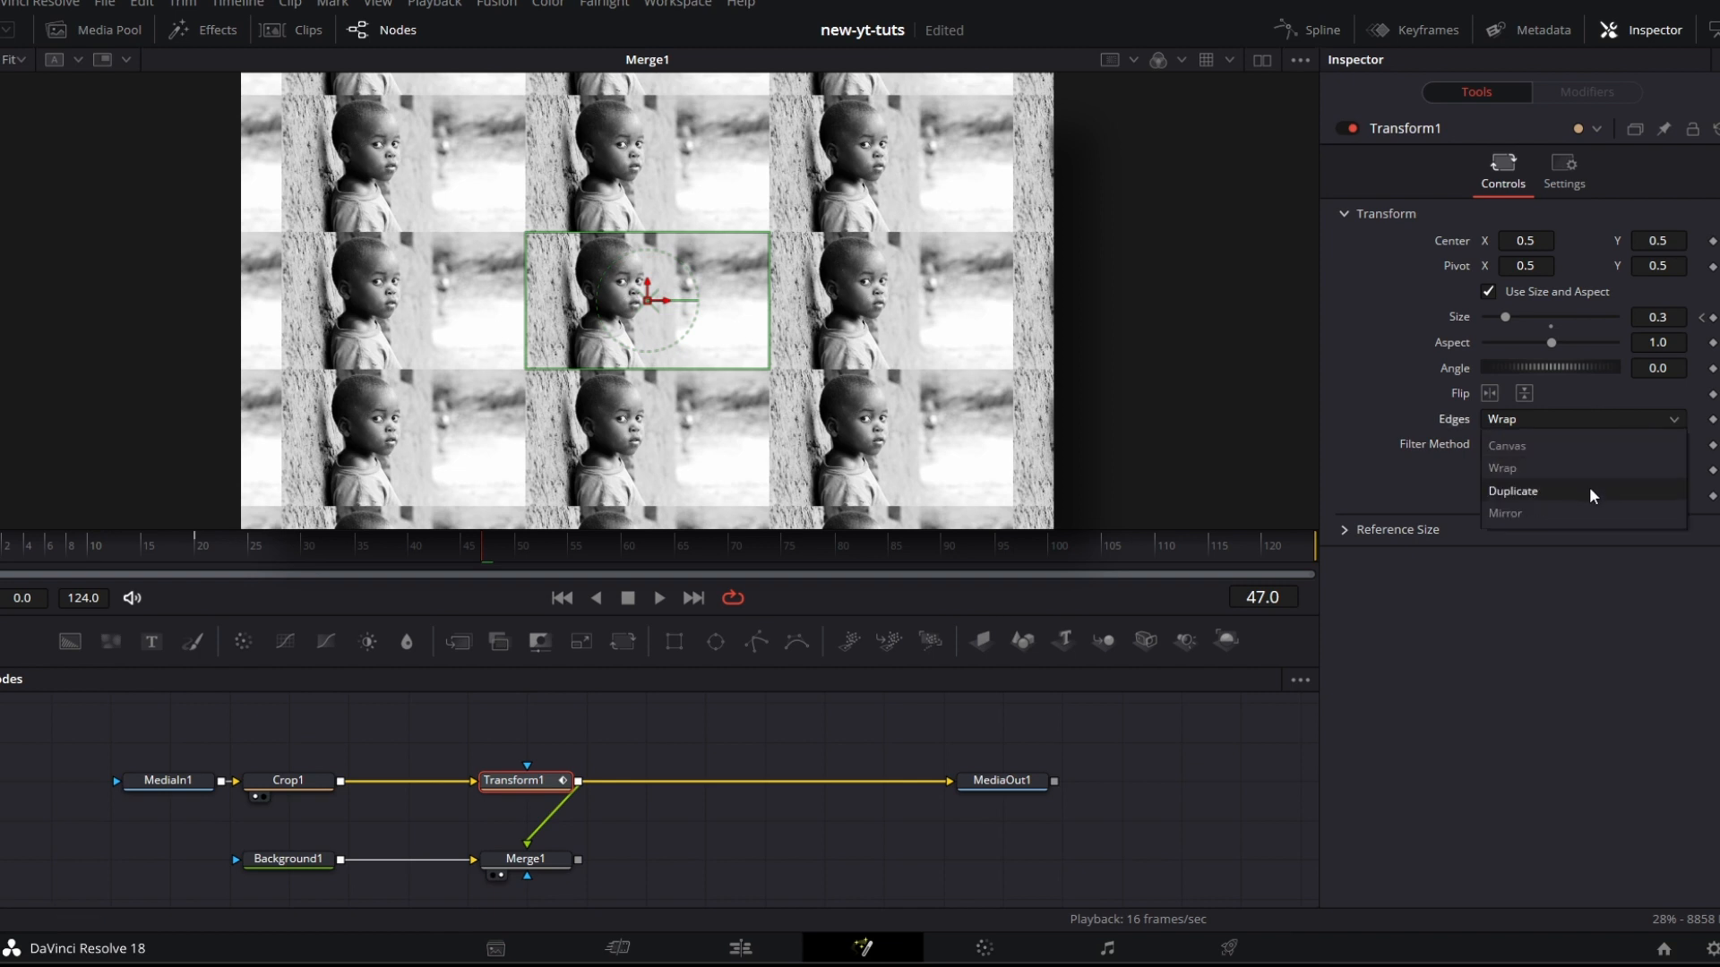
{"action": "left_click", "coordinate": [1513, 491]}
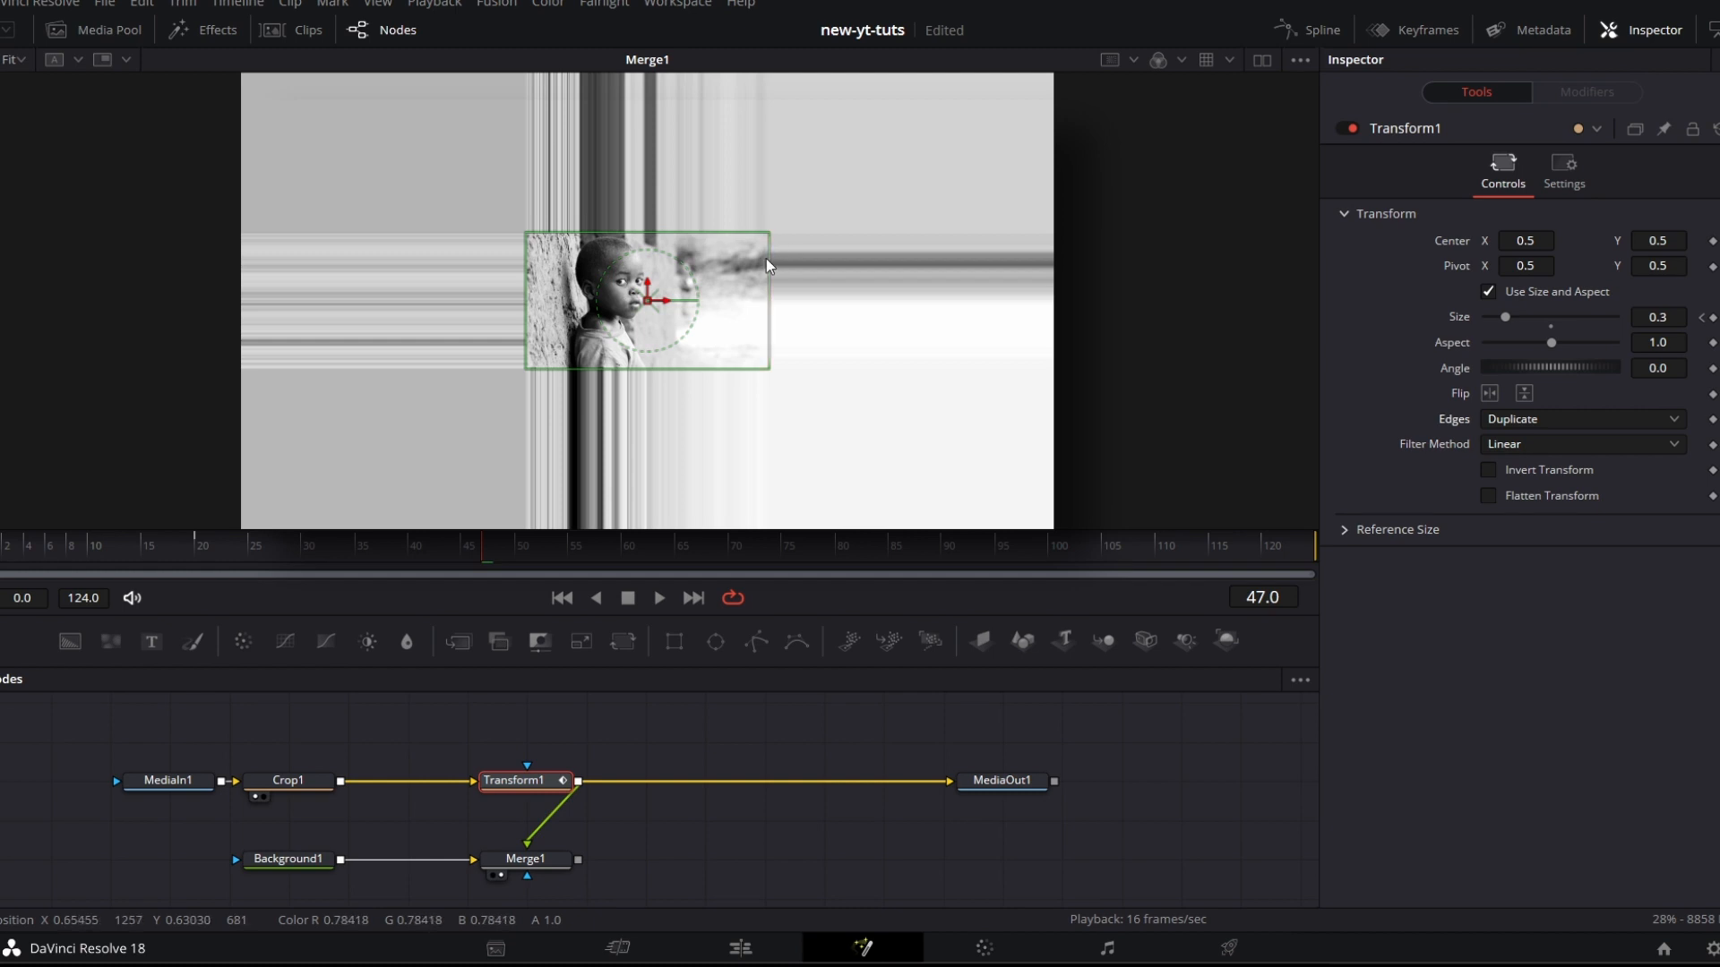
{"action": "left_click", "coordinate": [1580, 417]}
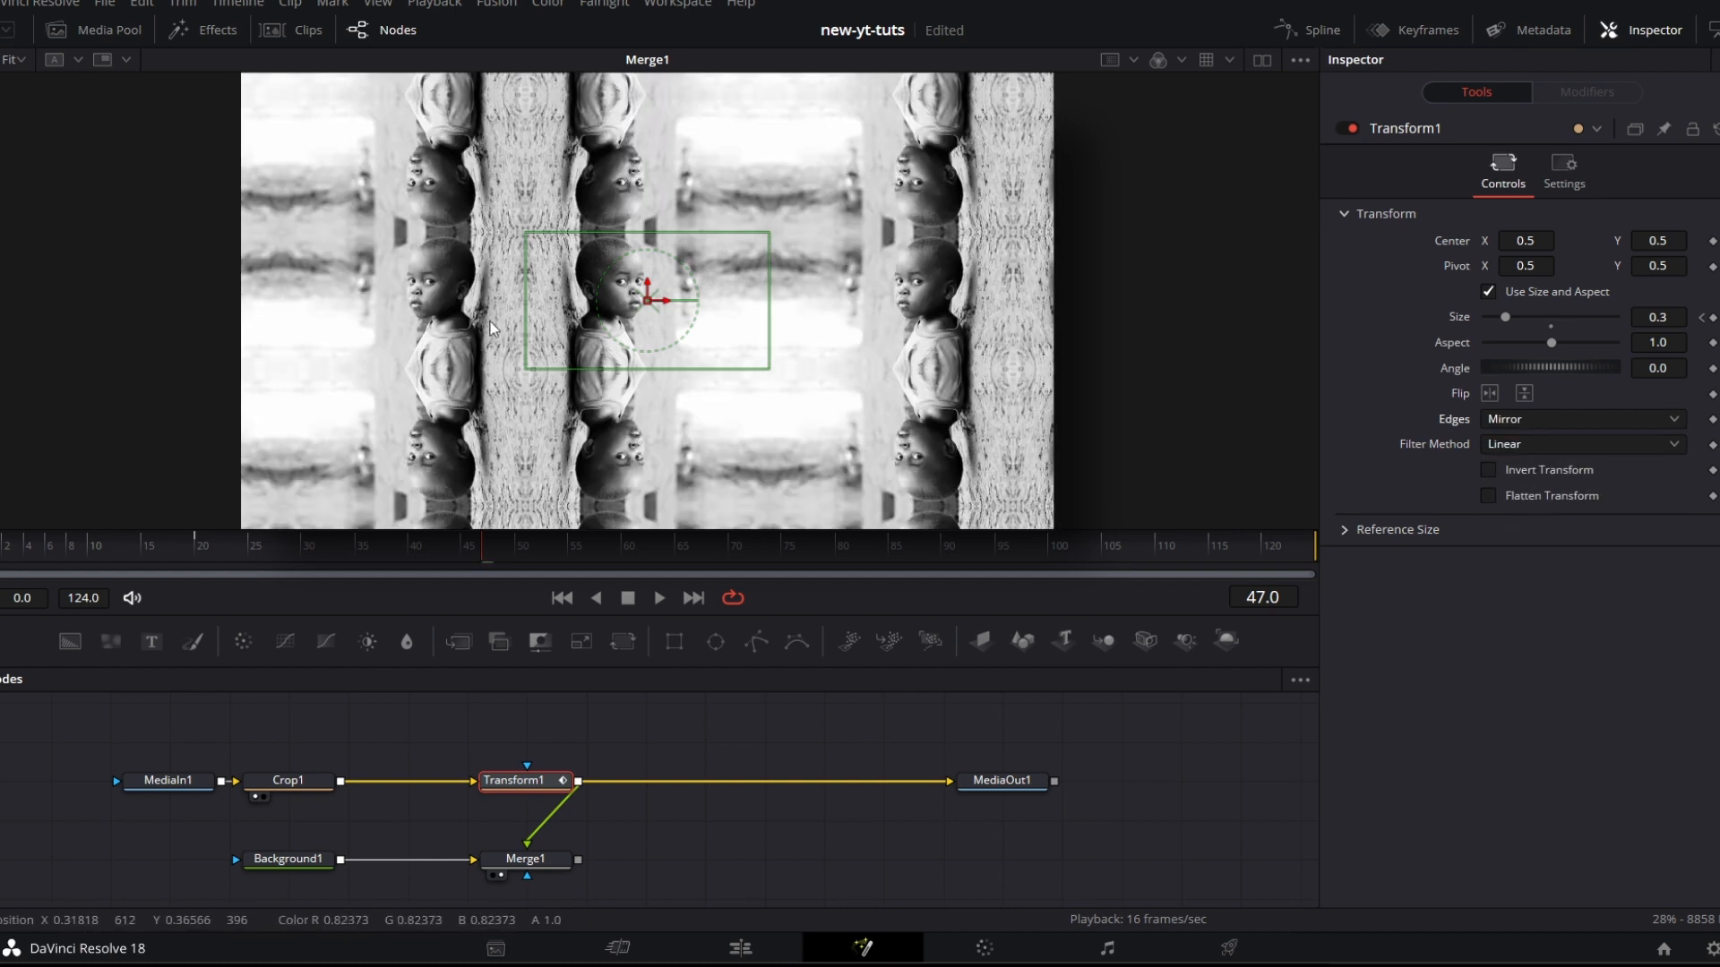
{"action": "mouse_move", "coordinate": [692, 245]}
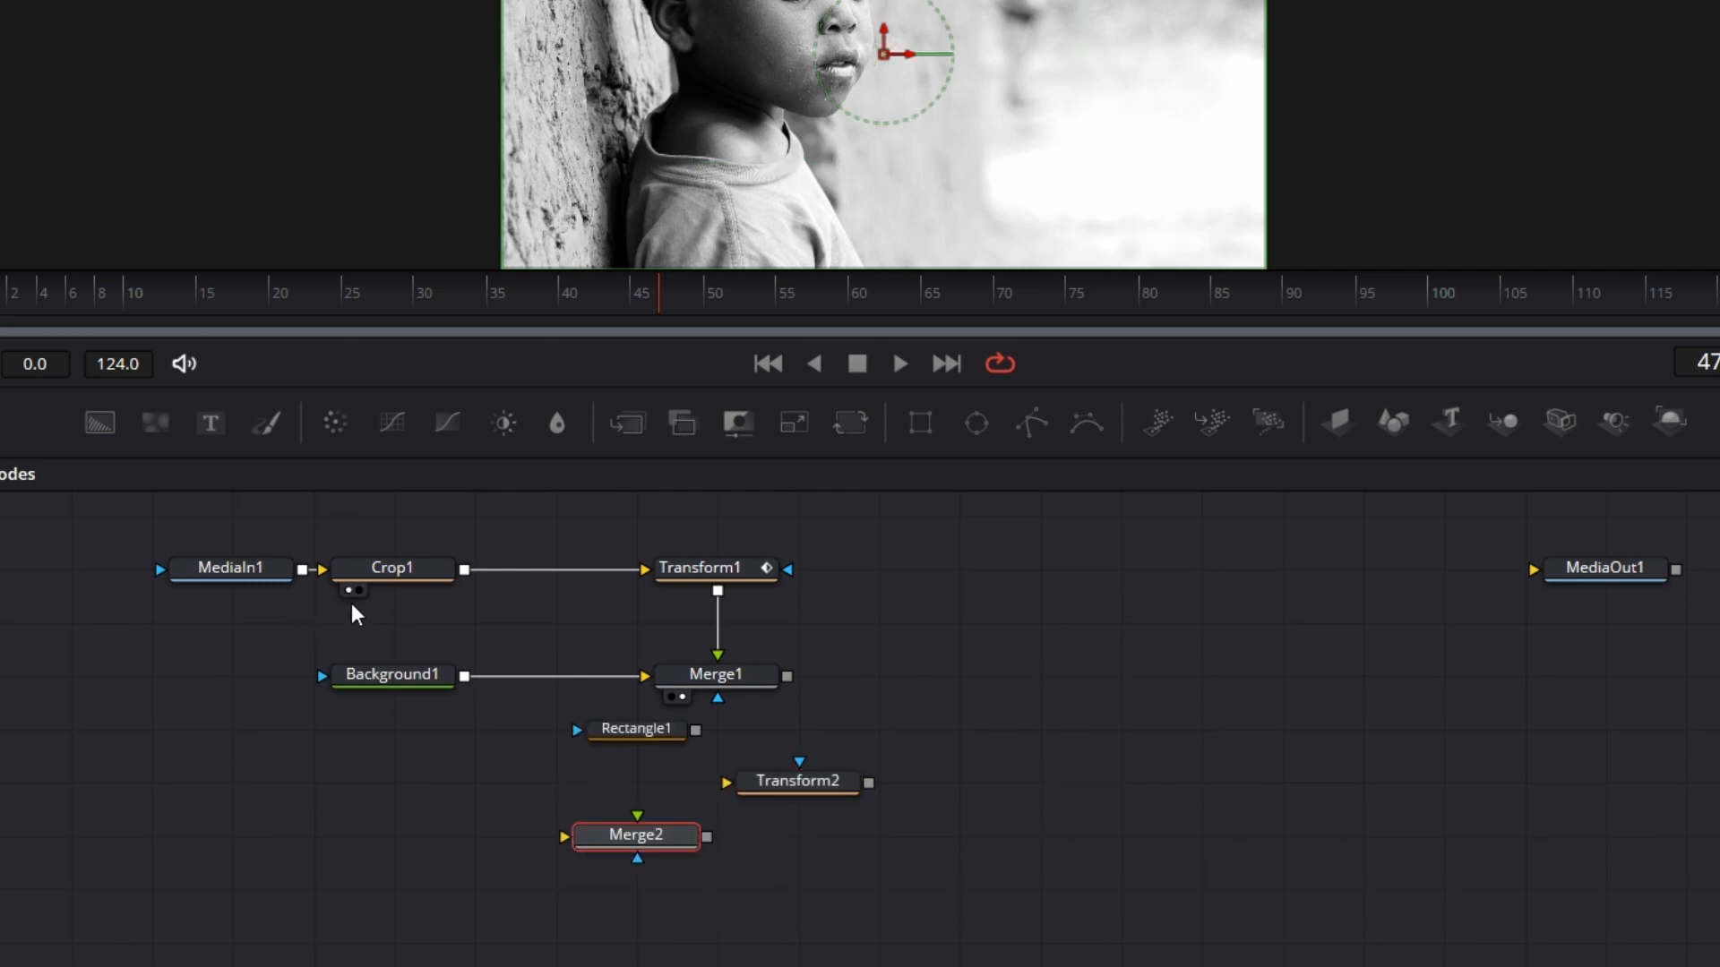
{"action": "mouse_move", "coordinate": [569, 595]}
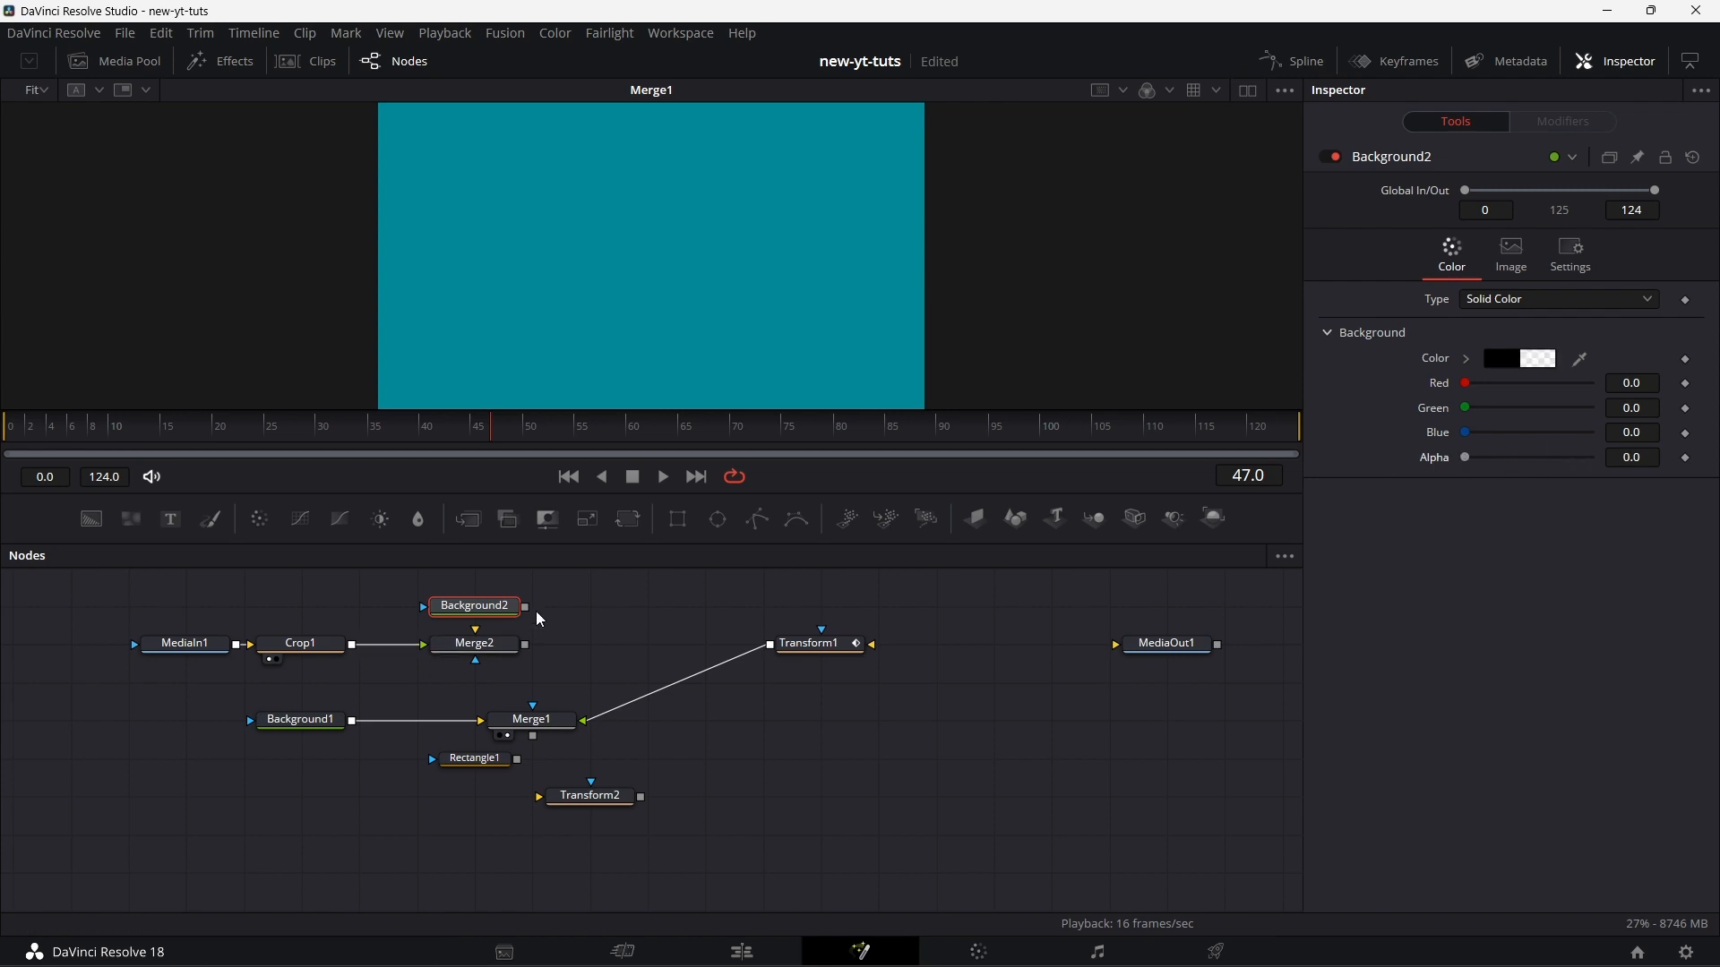
{"action": "mouse_move", "coordinate": [491, 641]}
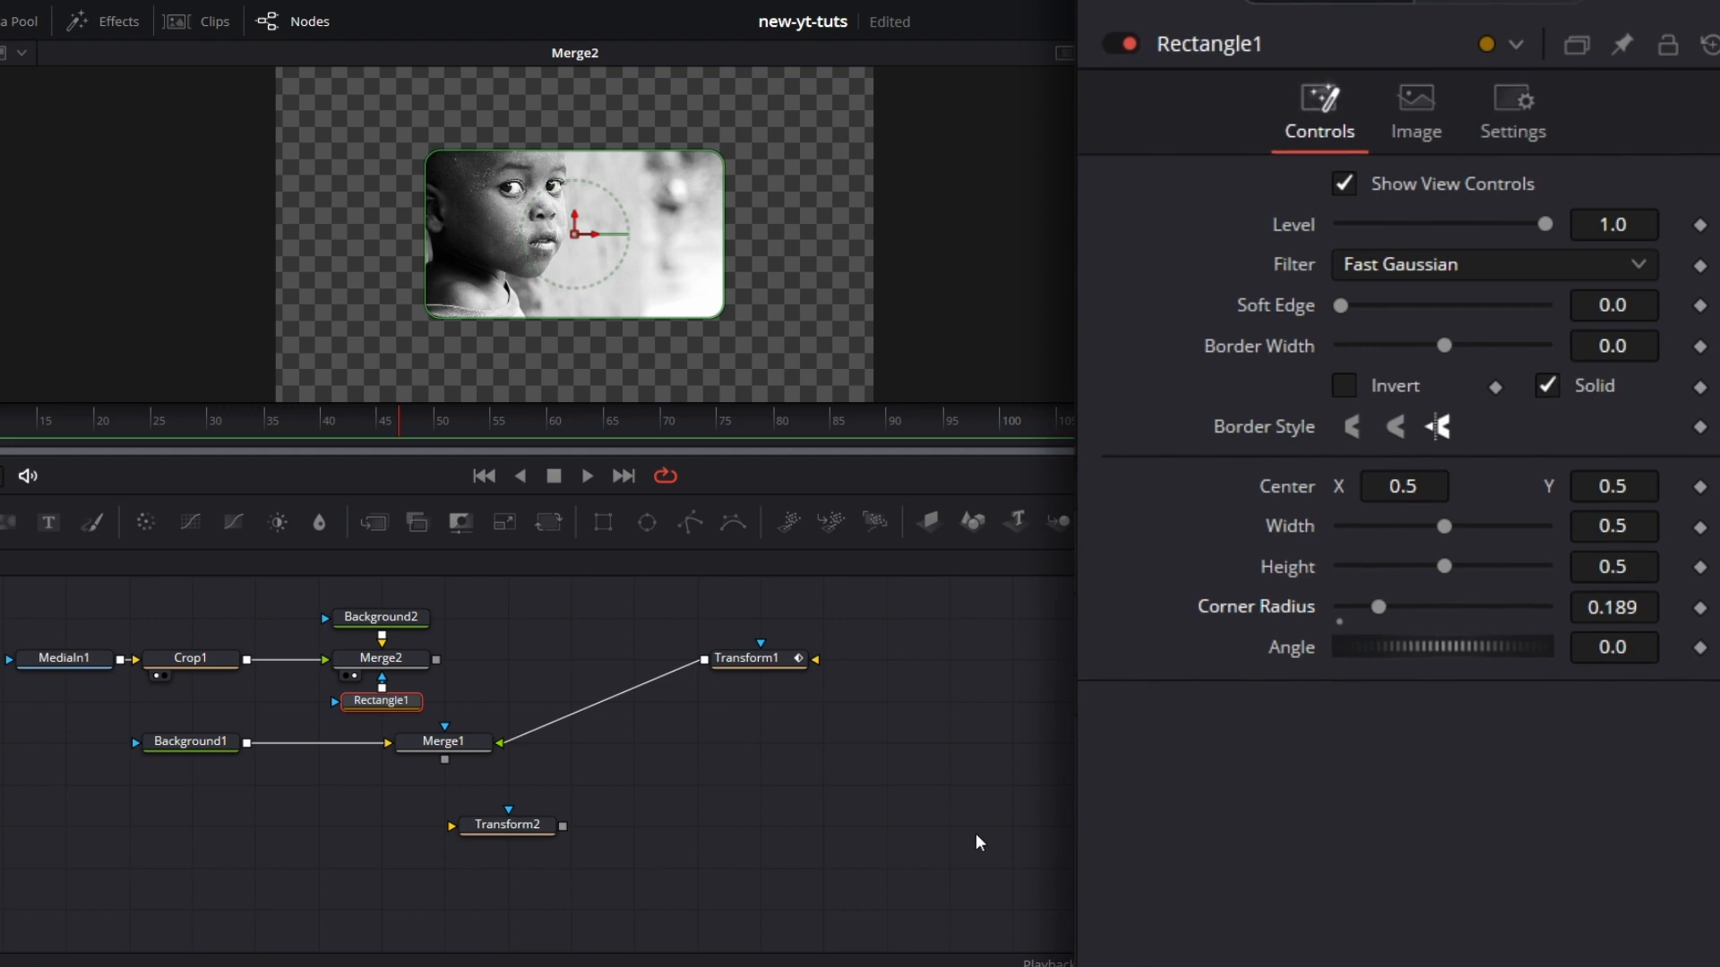
Step: Connect Merge2's rounded-rectangle framed photo into Transform1's input
{"action": "left_click", "coordinate": [379, 657]}
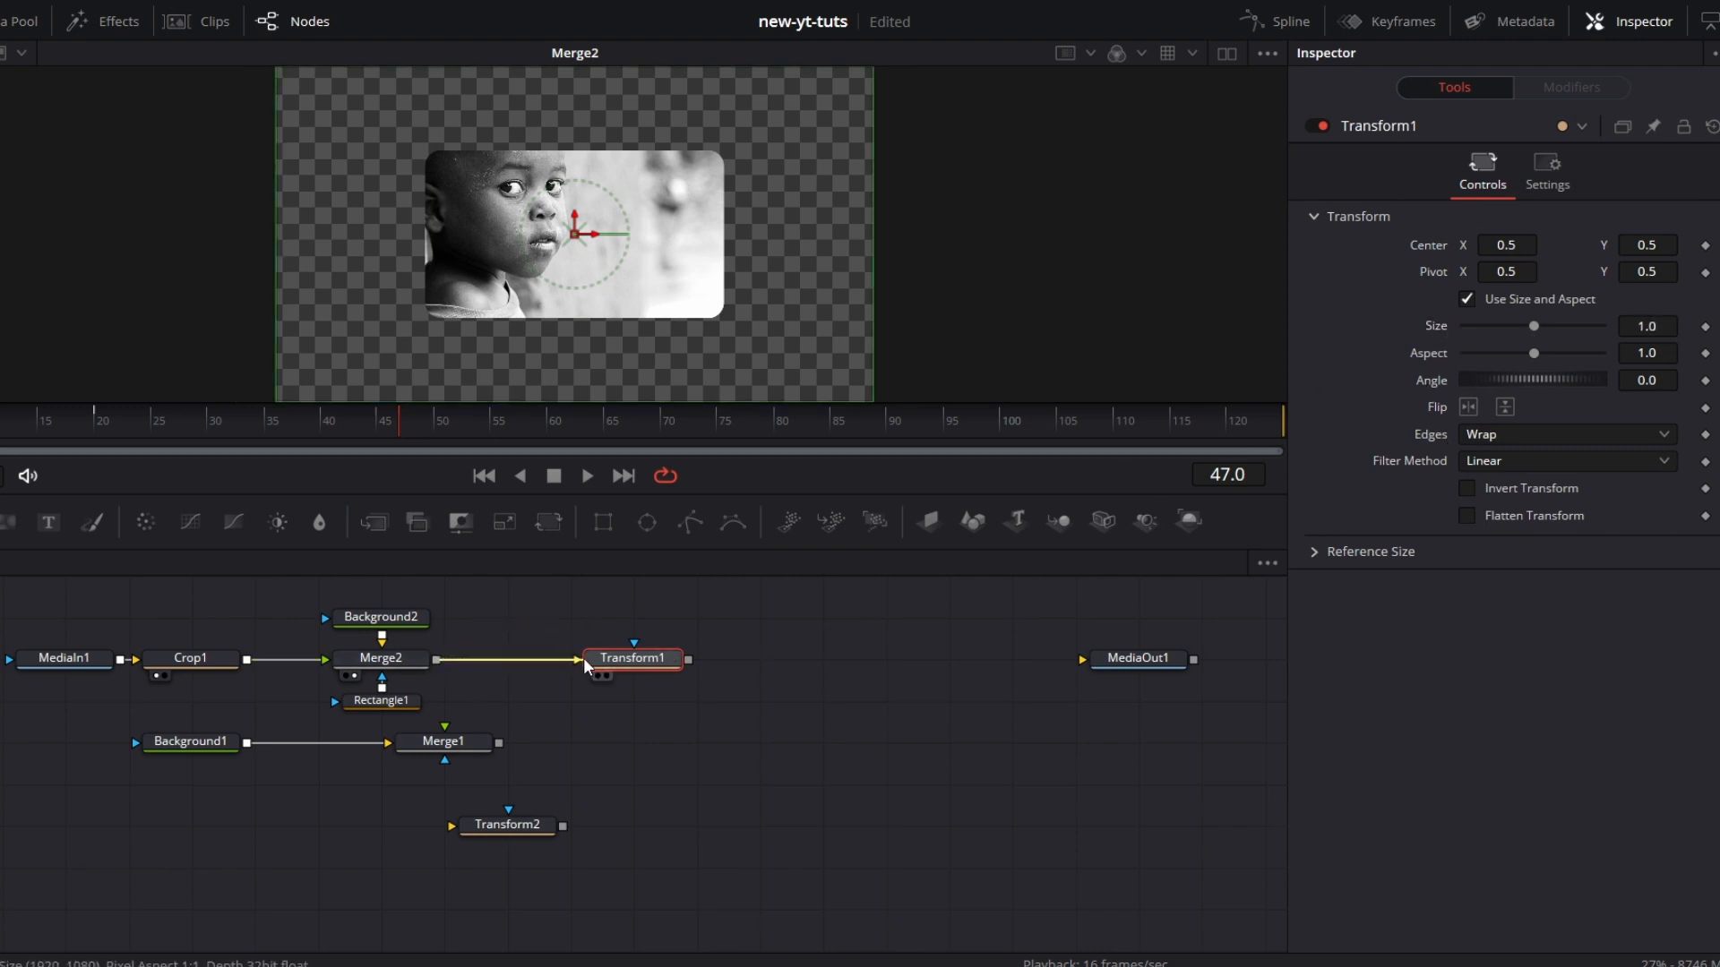
Step: Keyframe Transform1 from frame 20 to size 1.3 with a leftward shift at frame 45, and play it back
{"action": "left_click", "coordinate": [632, 657]}
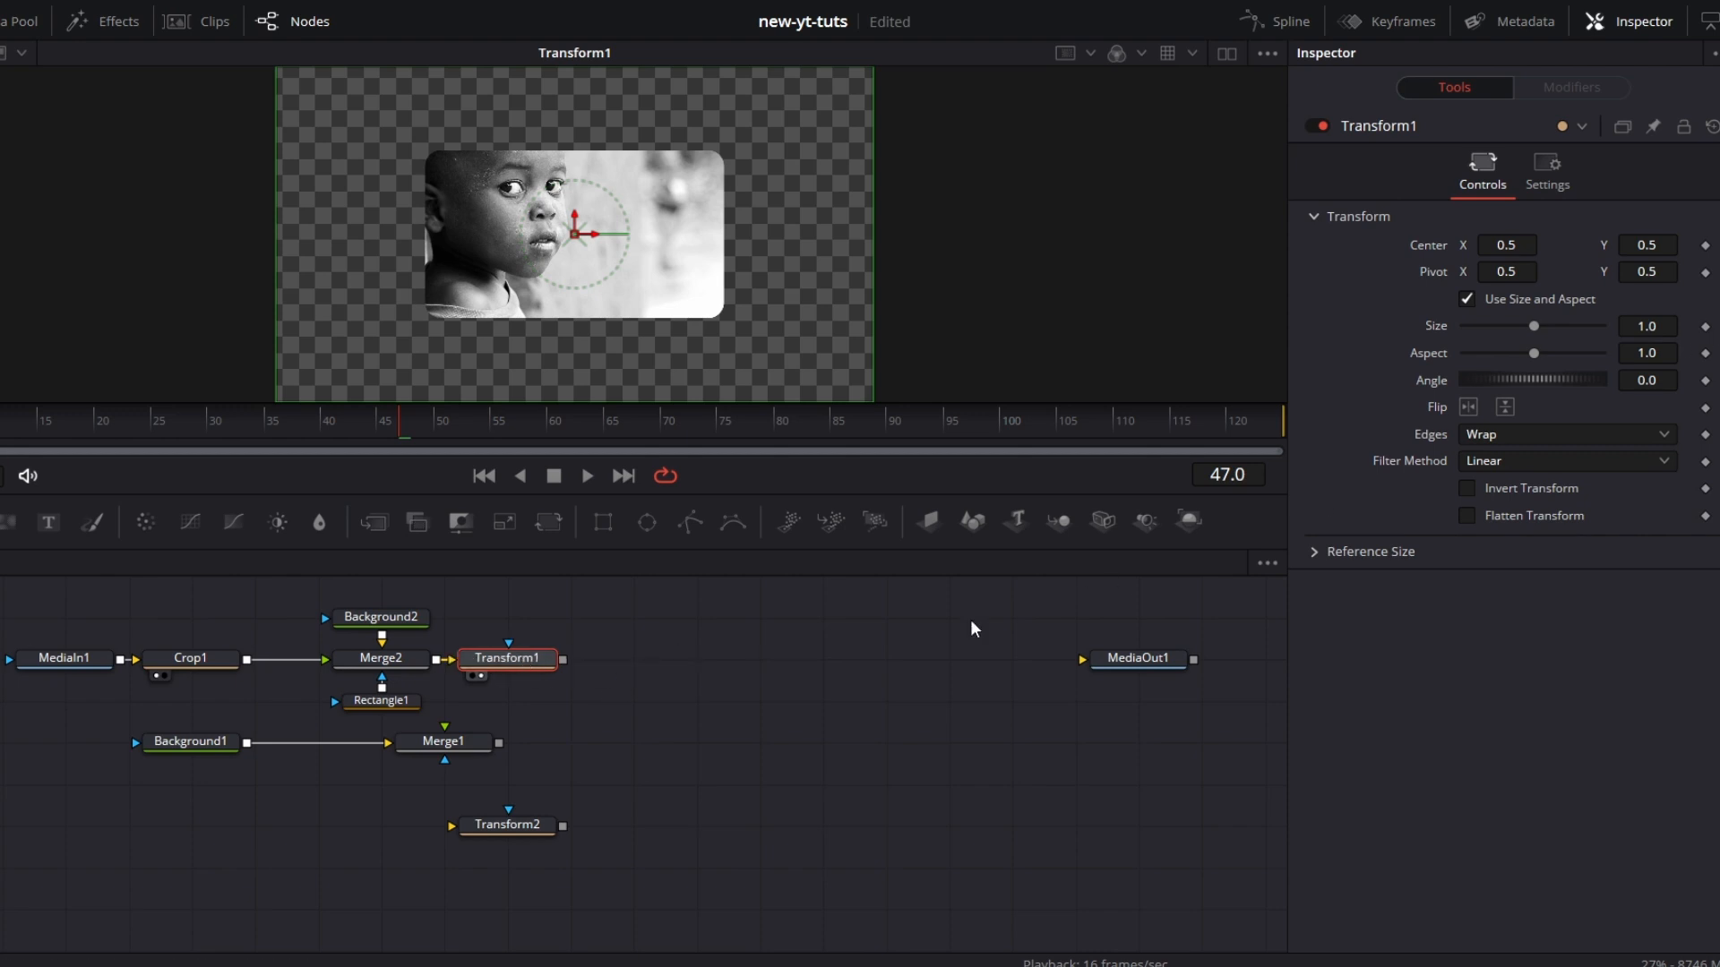
{"action": "left_click", "coordinate": [97, 419]}
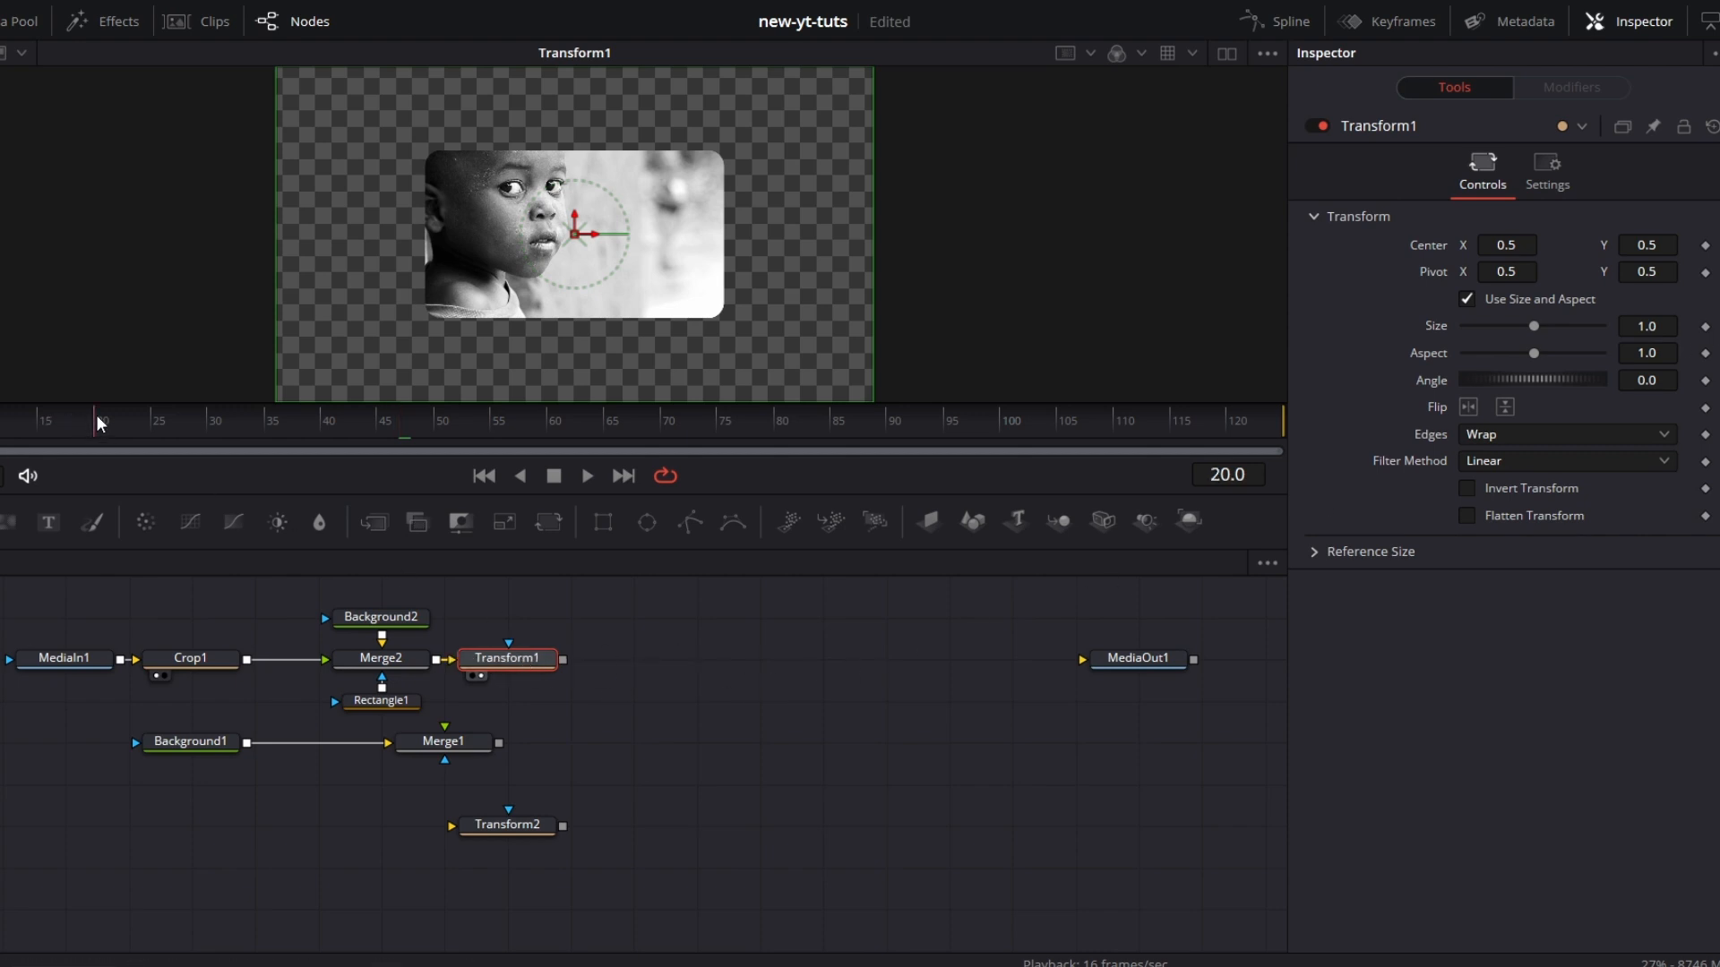
{"action": "mouse_move", "coordinate": [139, 438]}
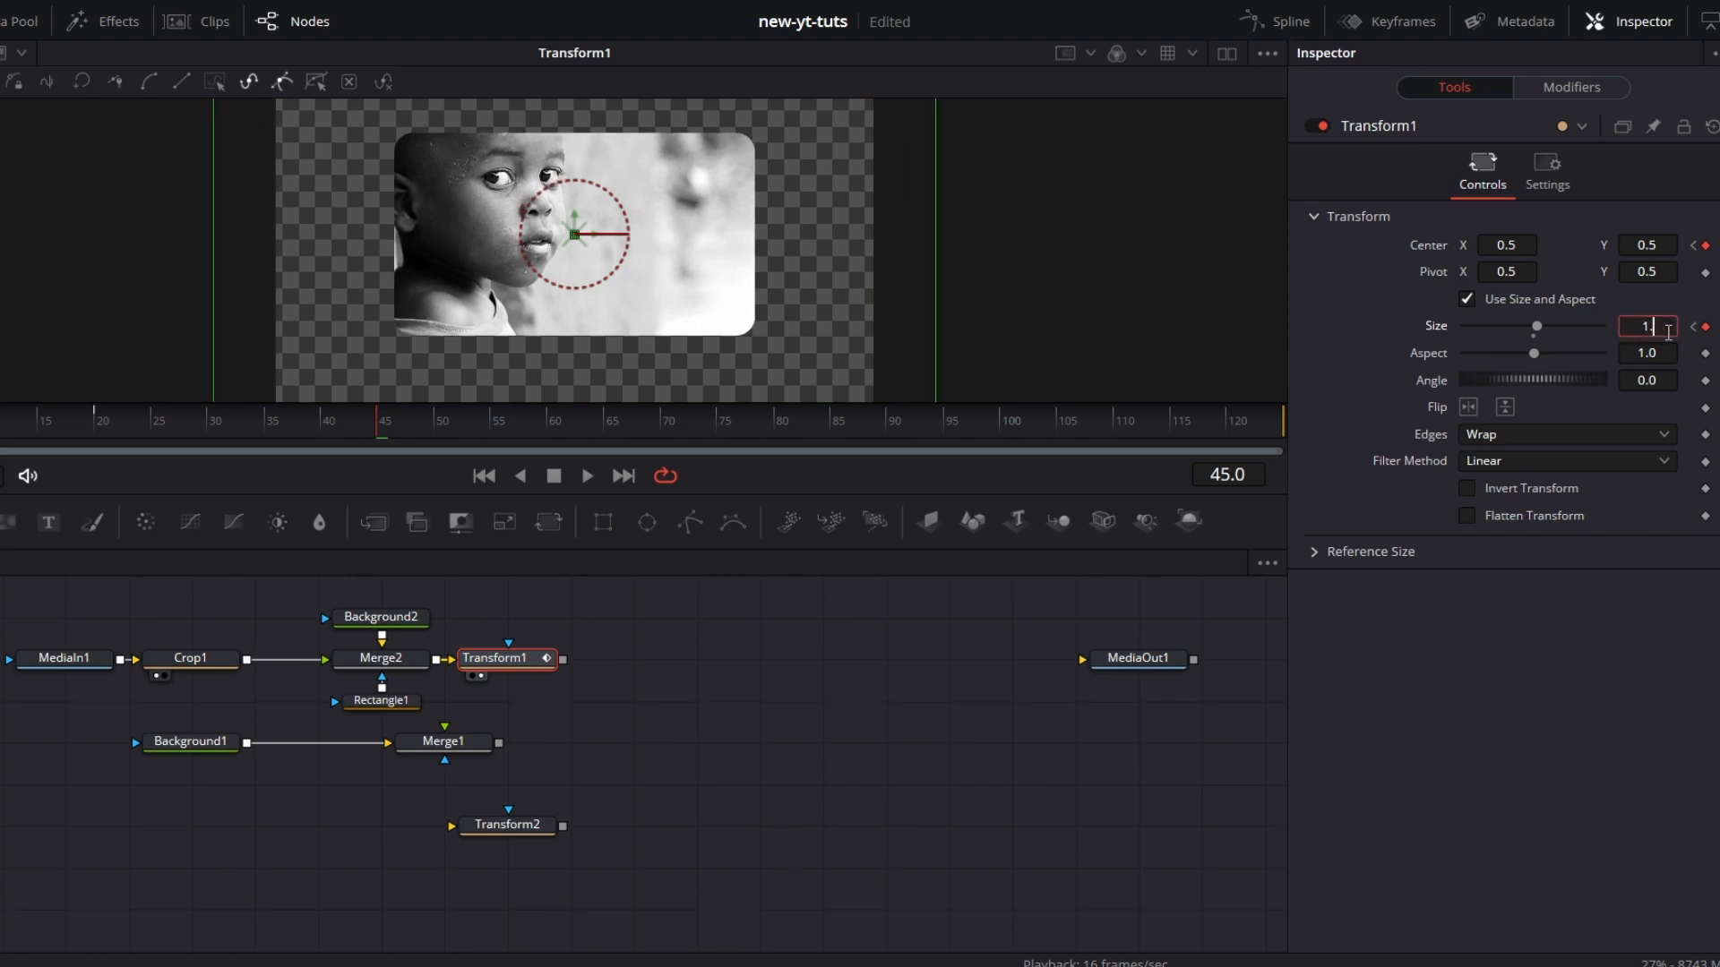
{"action": "type", "text": "1.3"}
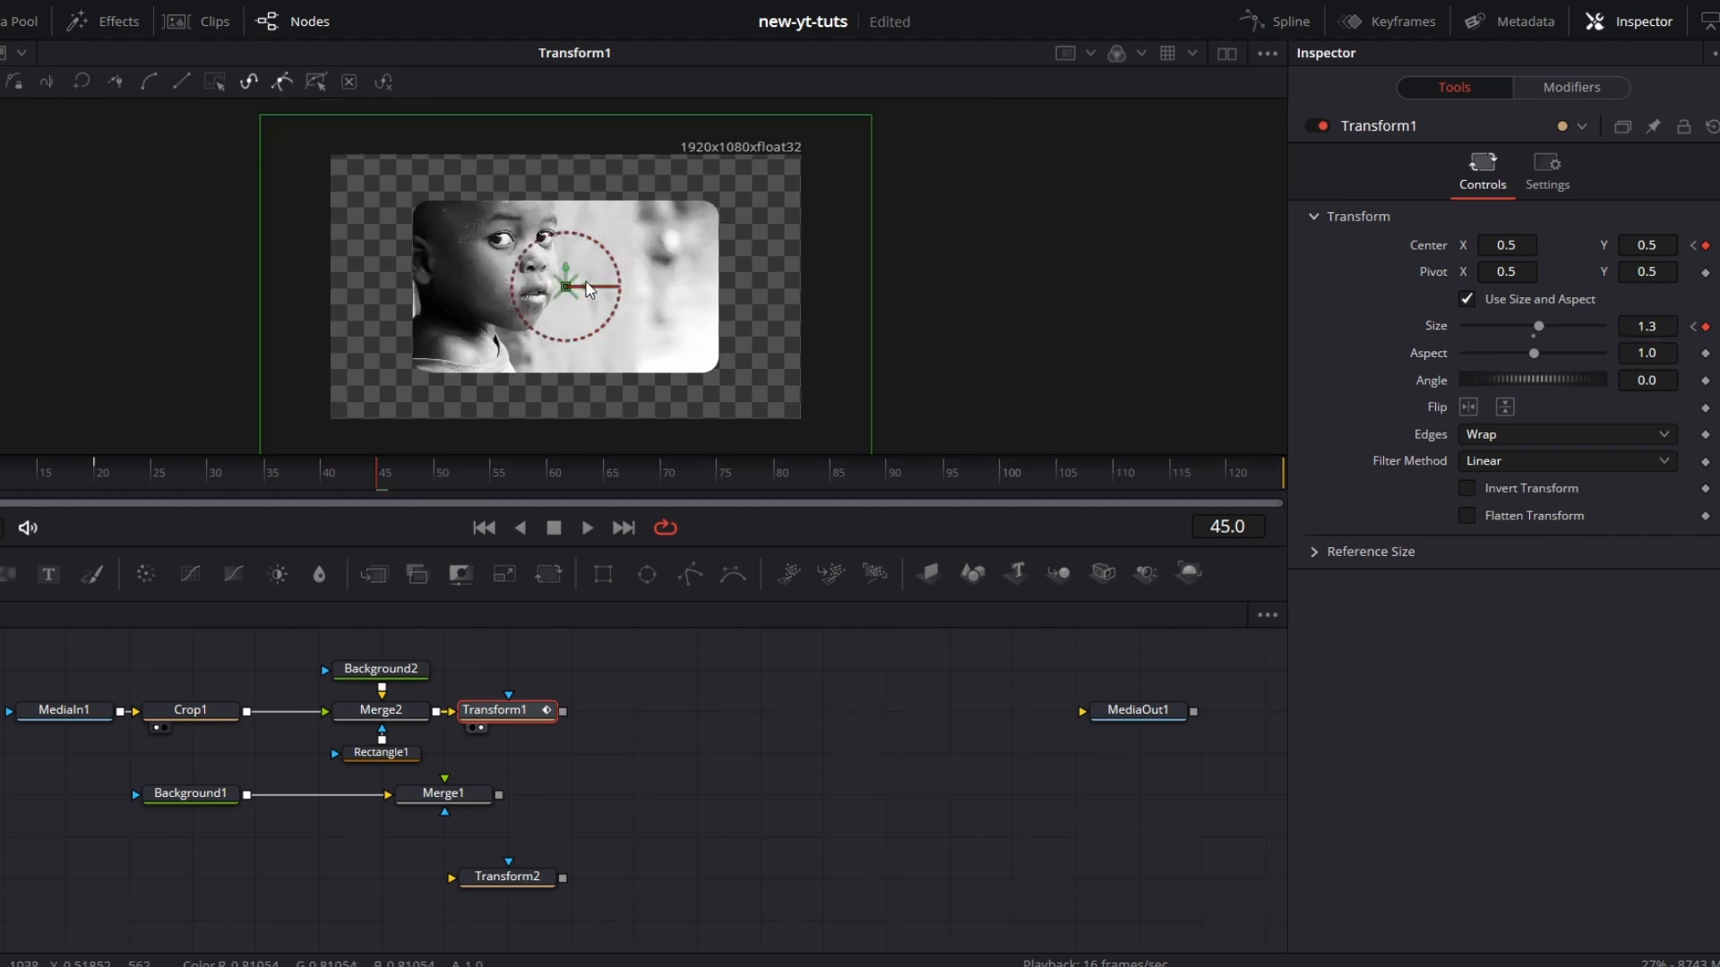
{"action": "left_click_drag", "start_coordinate": [566, 286], "coordinate": [505, 286]}
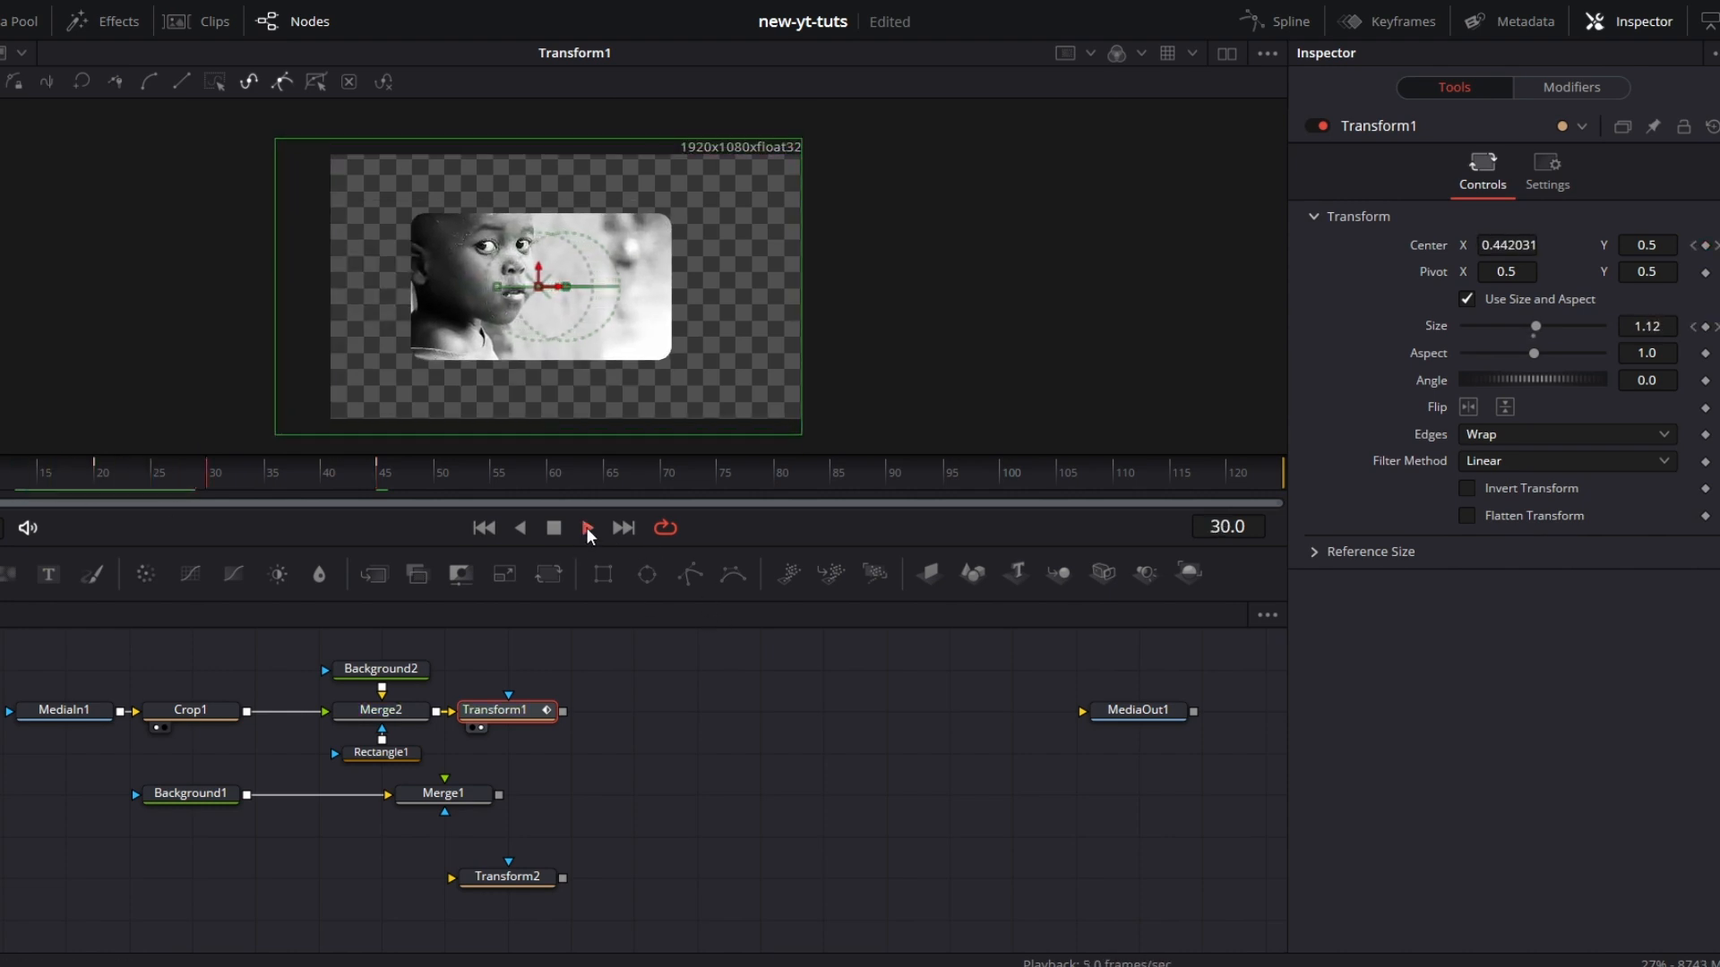
{"action": "left_click", "coordinate": [584, 527]}
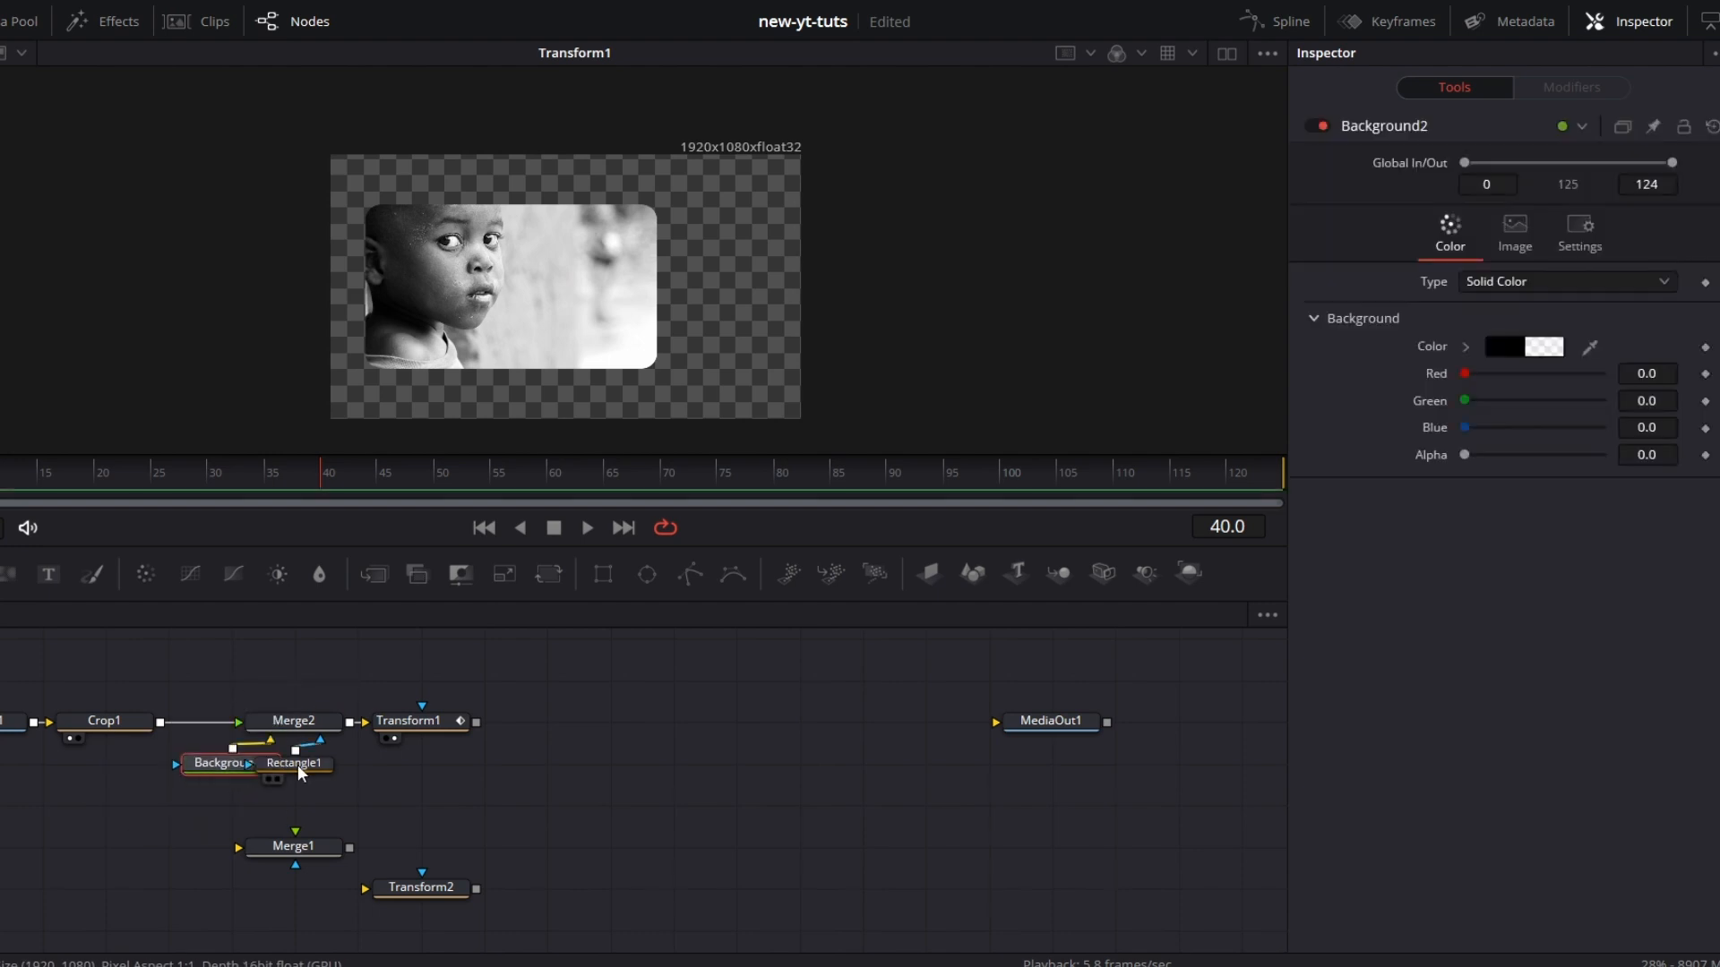
Step: Rewire Background2 into Merge1 and merge the animated framed photo over it in Merge3
{"action": "left_click", "coordinate": [354, 763]}
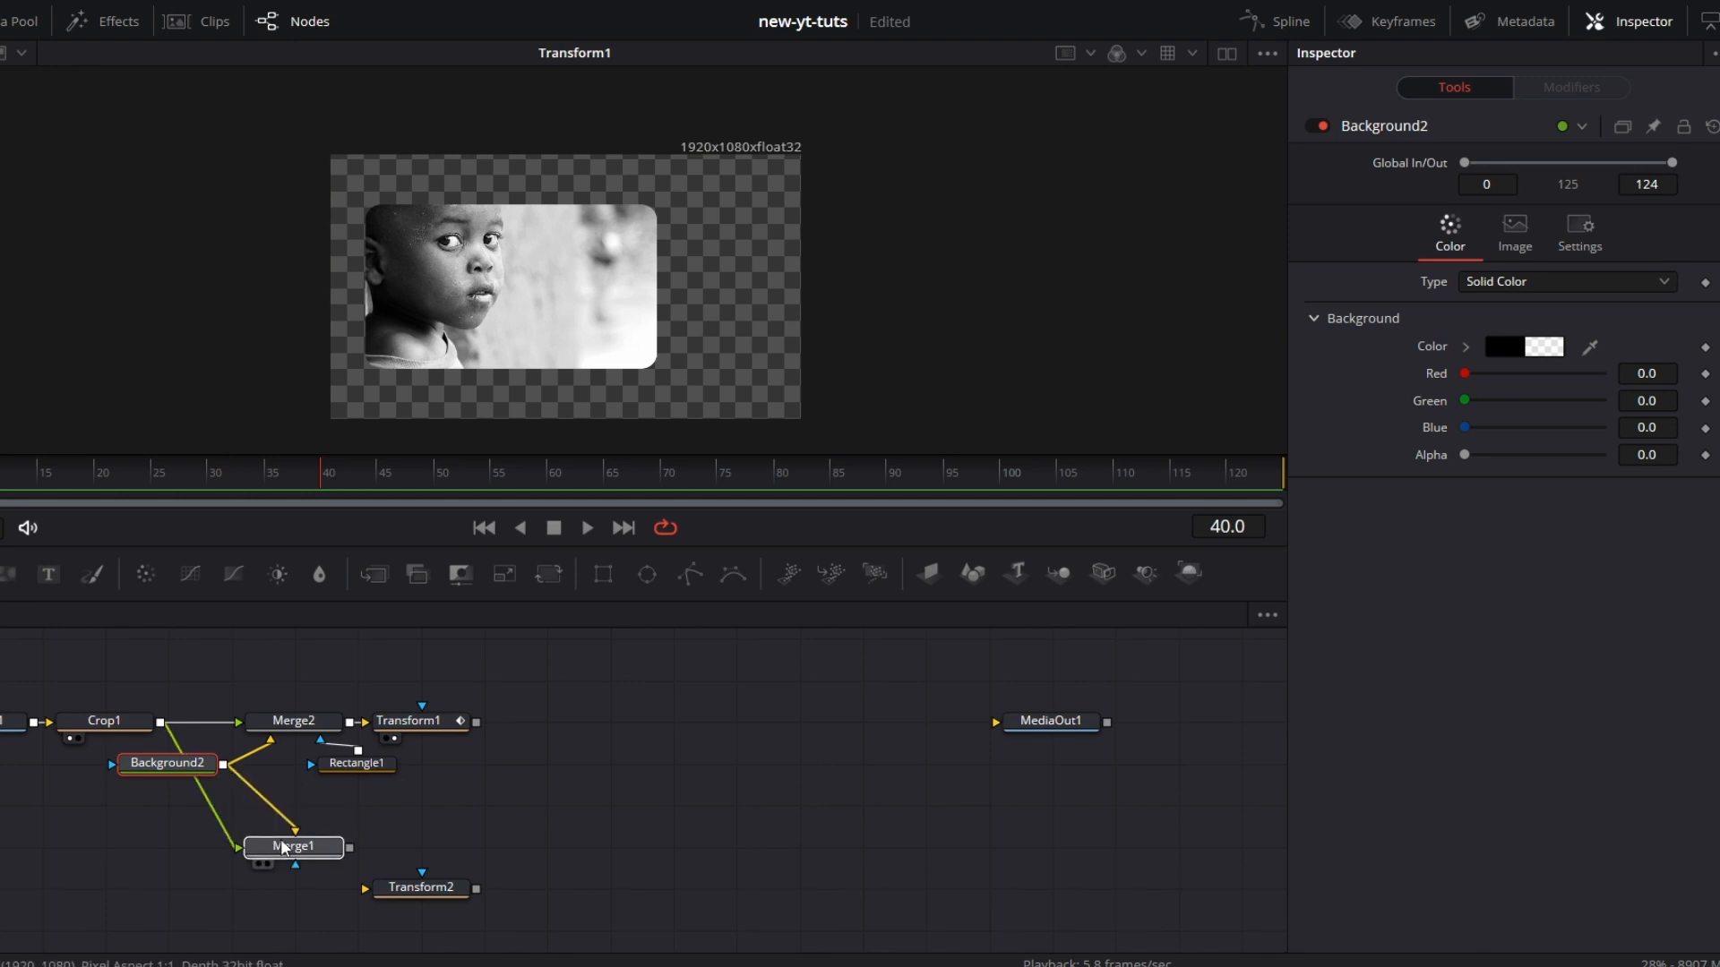
{"action": "left_click", "coordinate": [292, 846]}
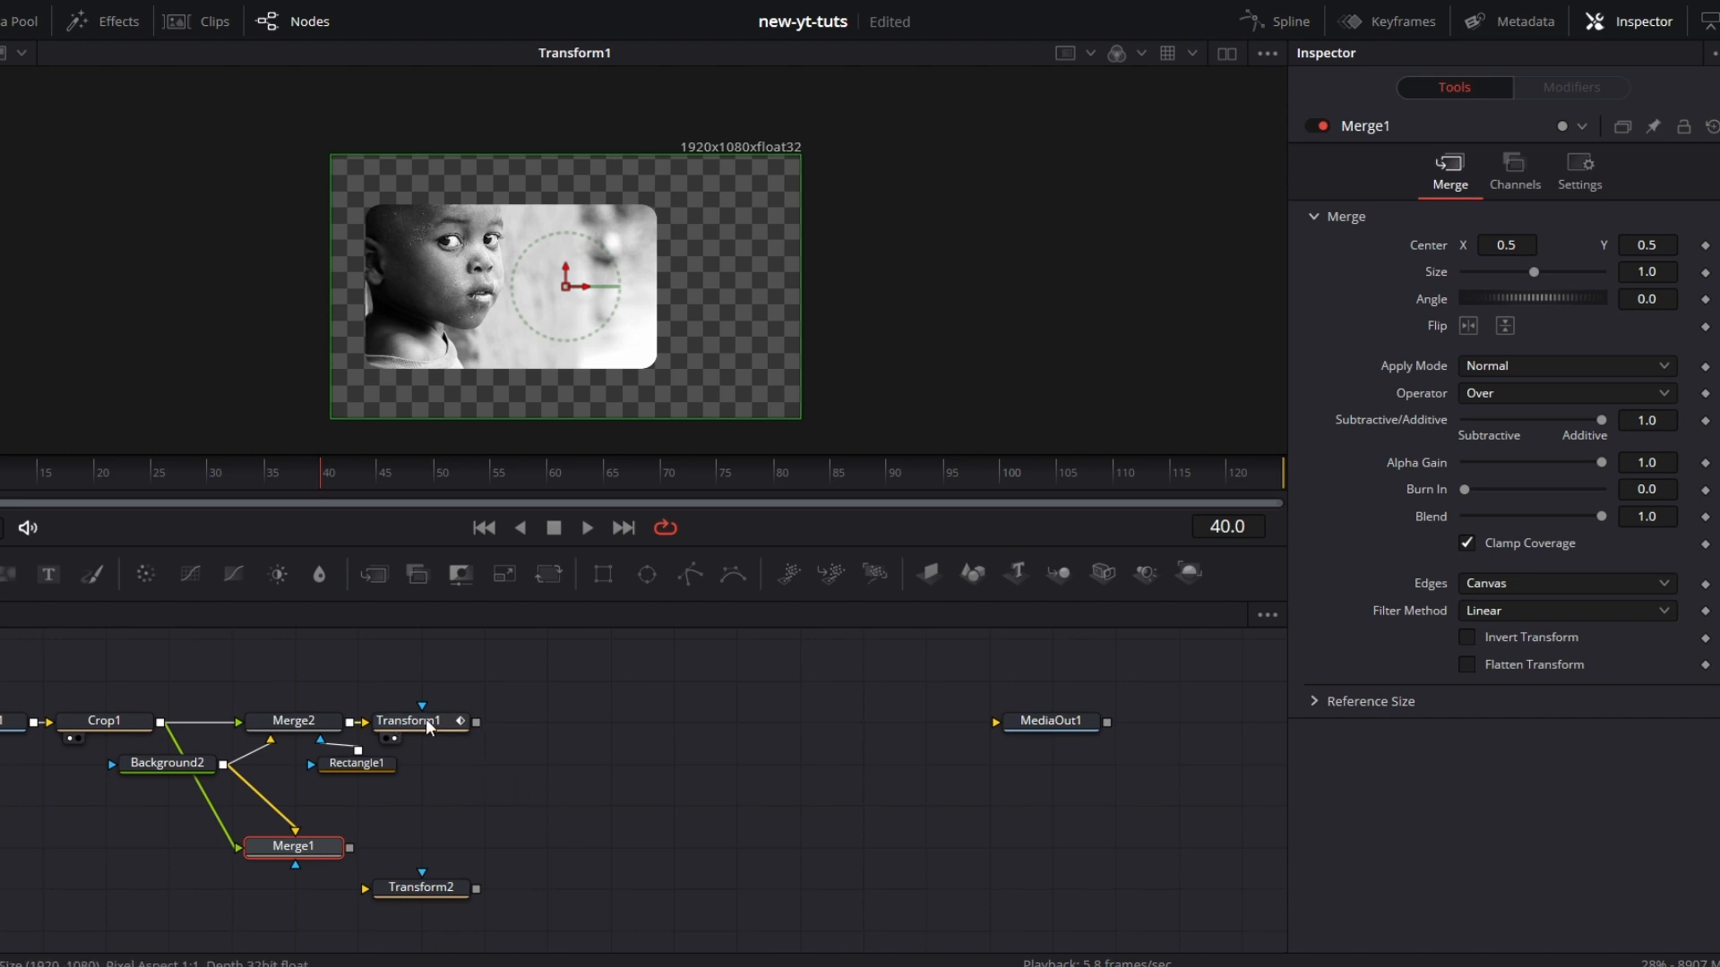
{"action": "left_click", "coordinate": [406, 720]}
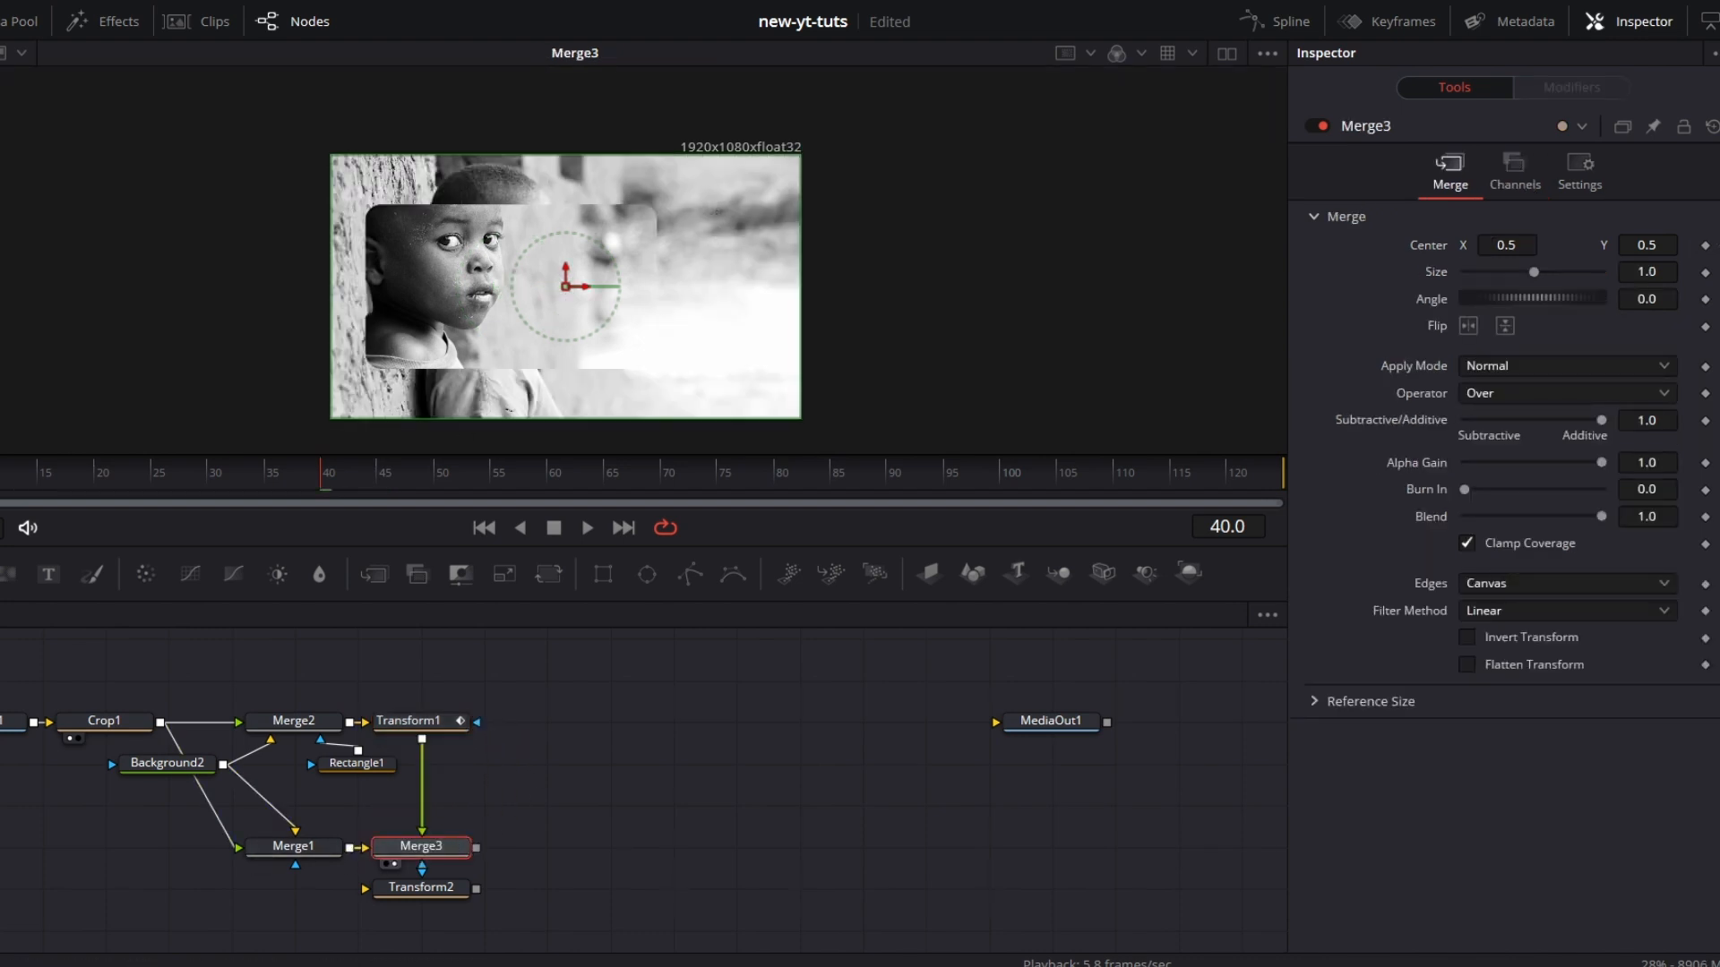
Step: Play the new Merge3 composite and stop to inspect the zooming framed inset
{"action": "left_click", "coordinate": [586, 527]}
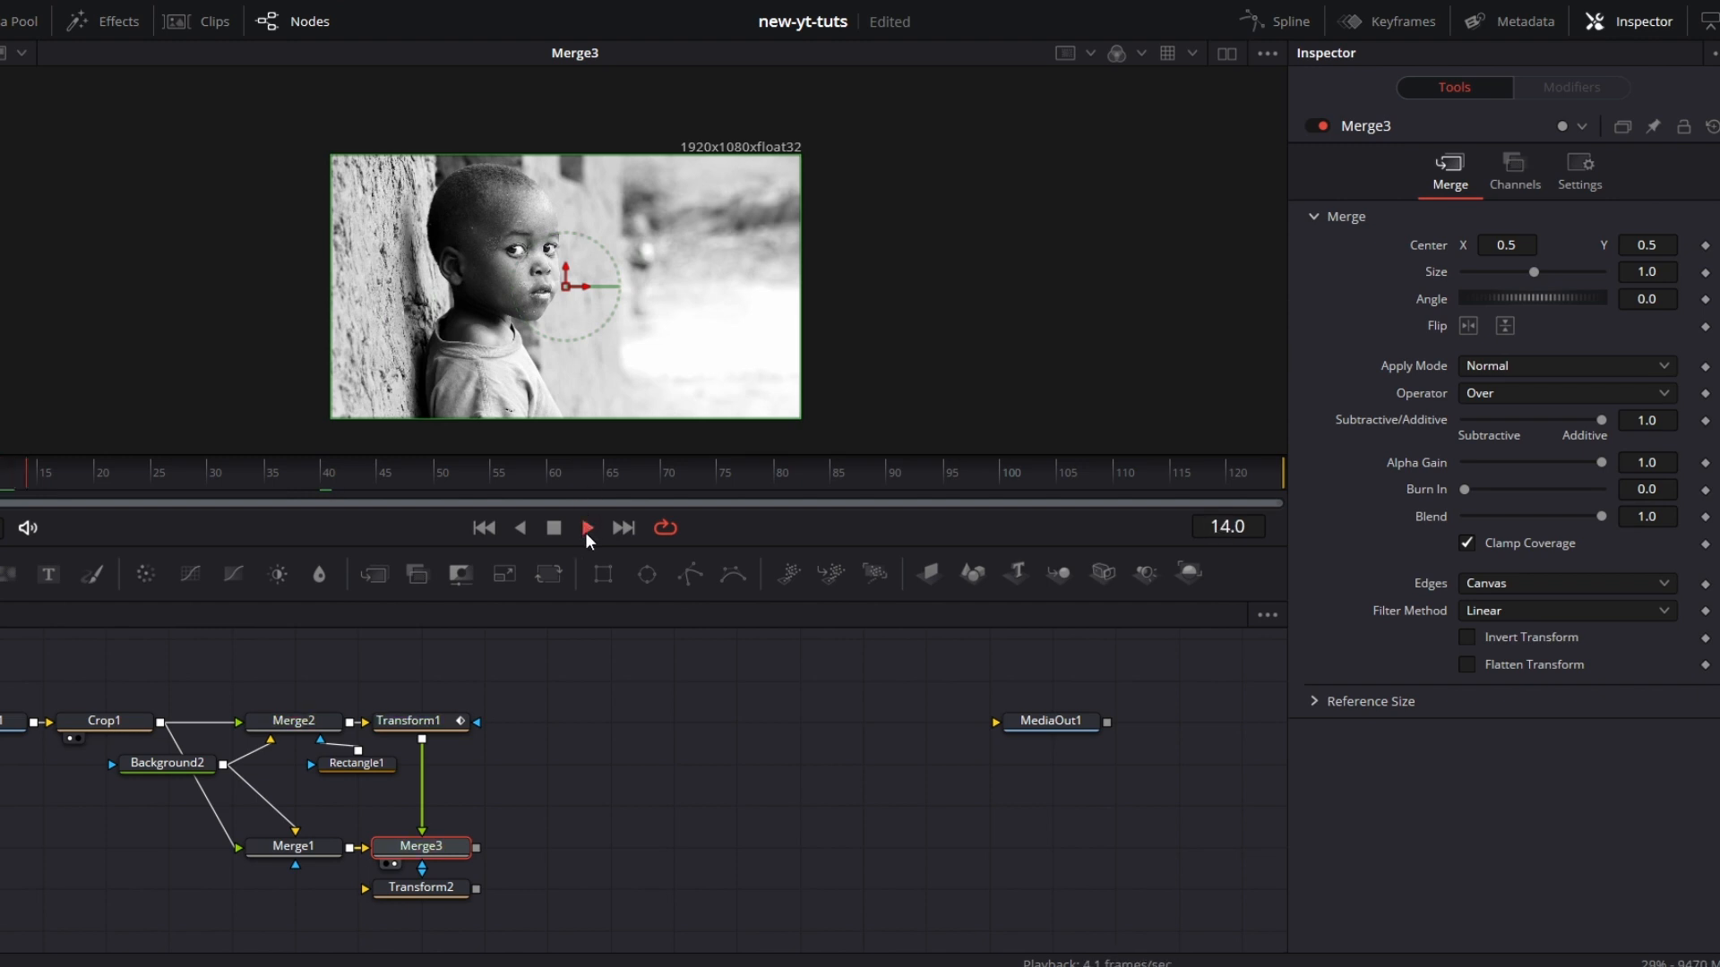
{"action": "left_click", "coordinate": [586, 526]}
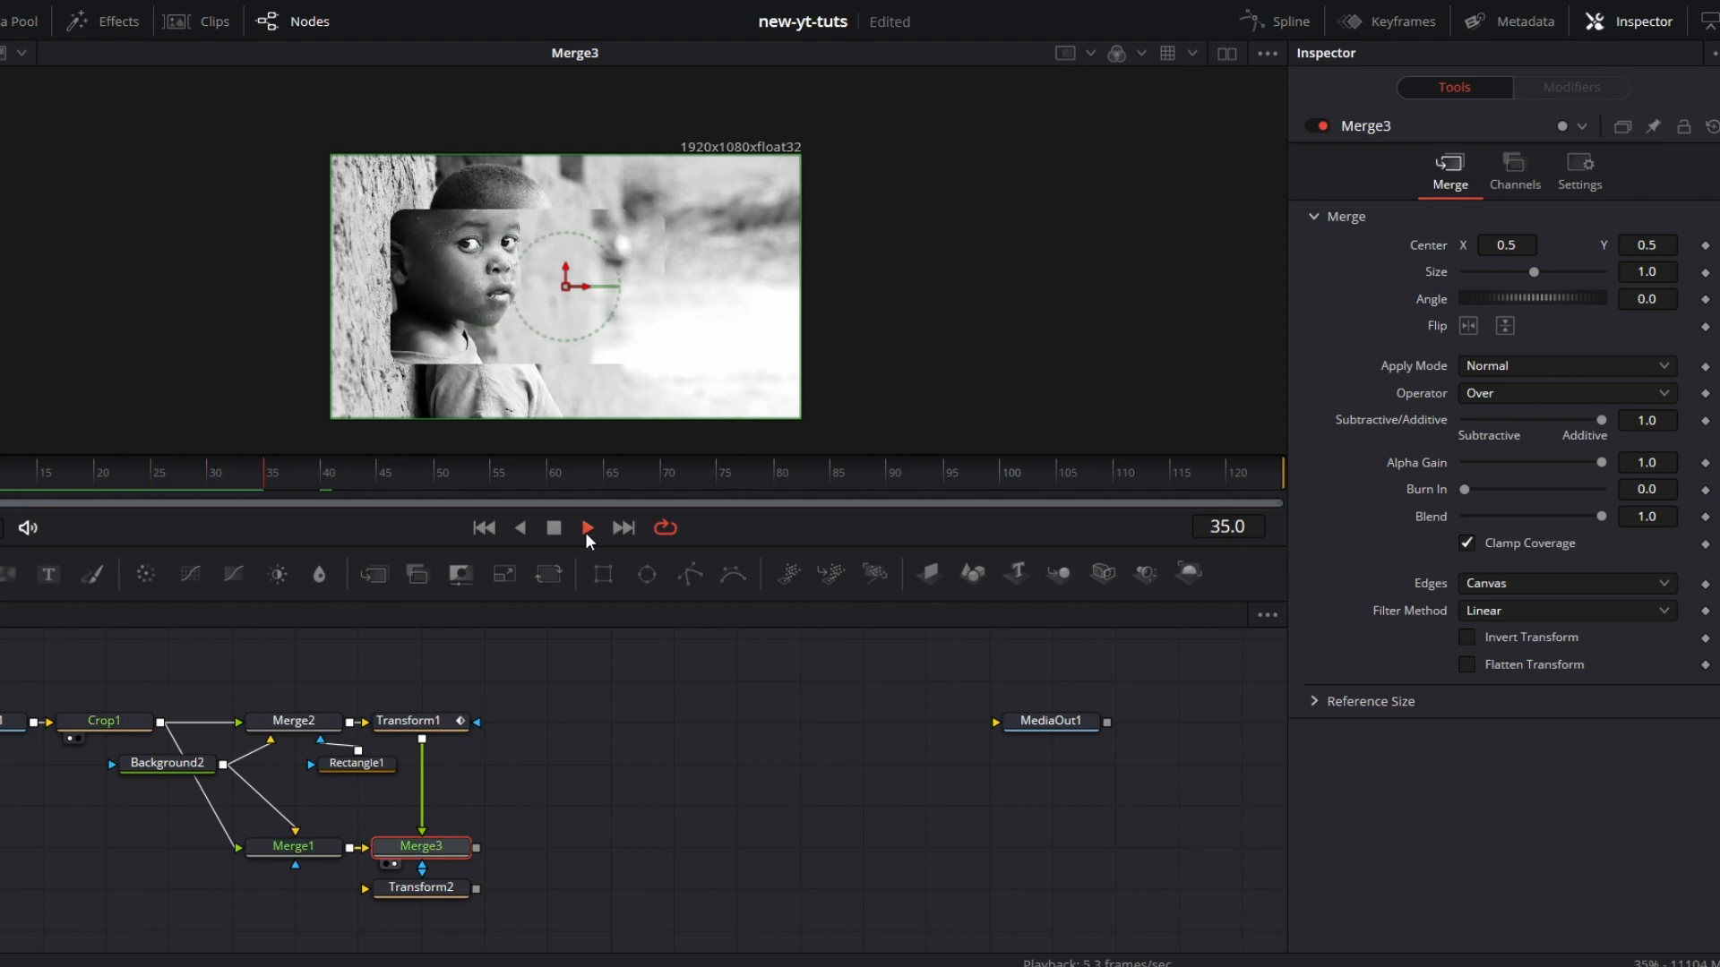
{"action": "left_click", "coordinate": [586, 527]}
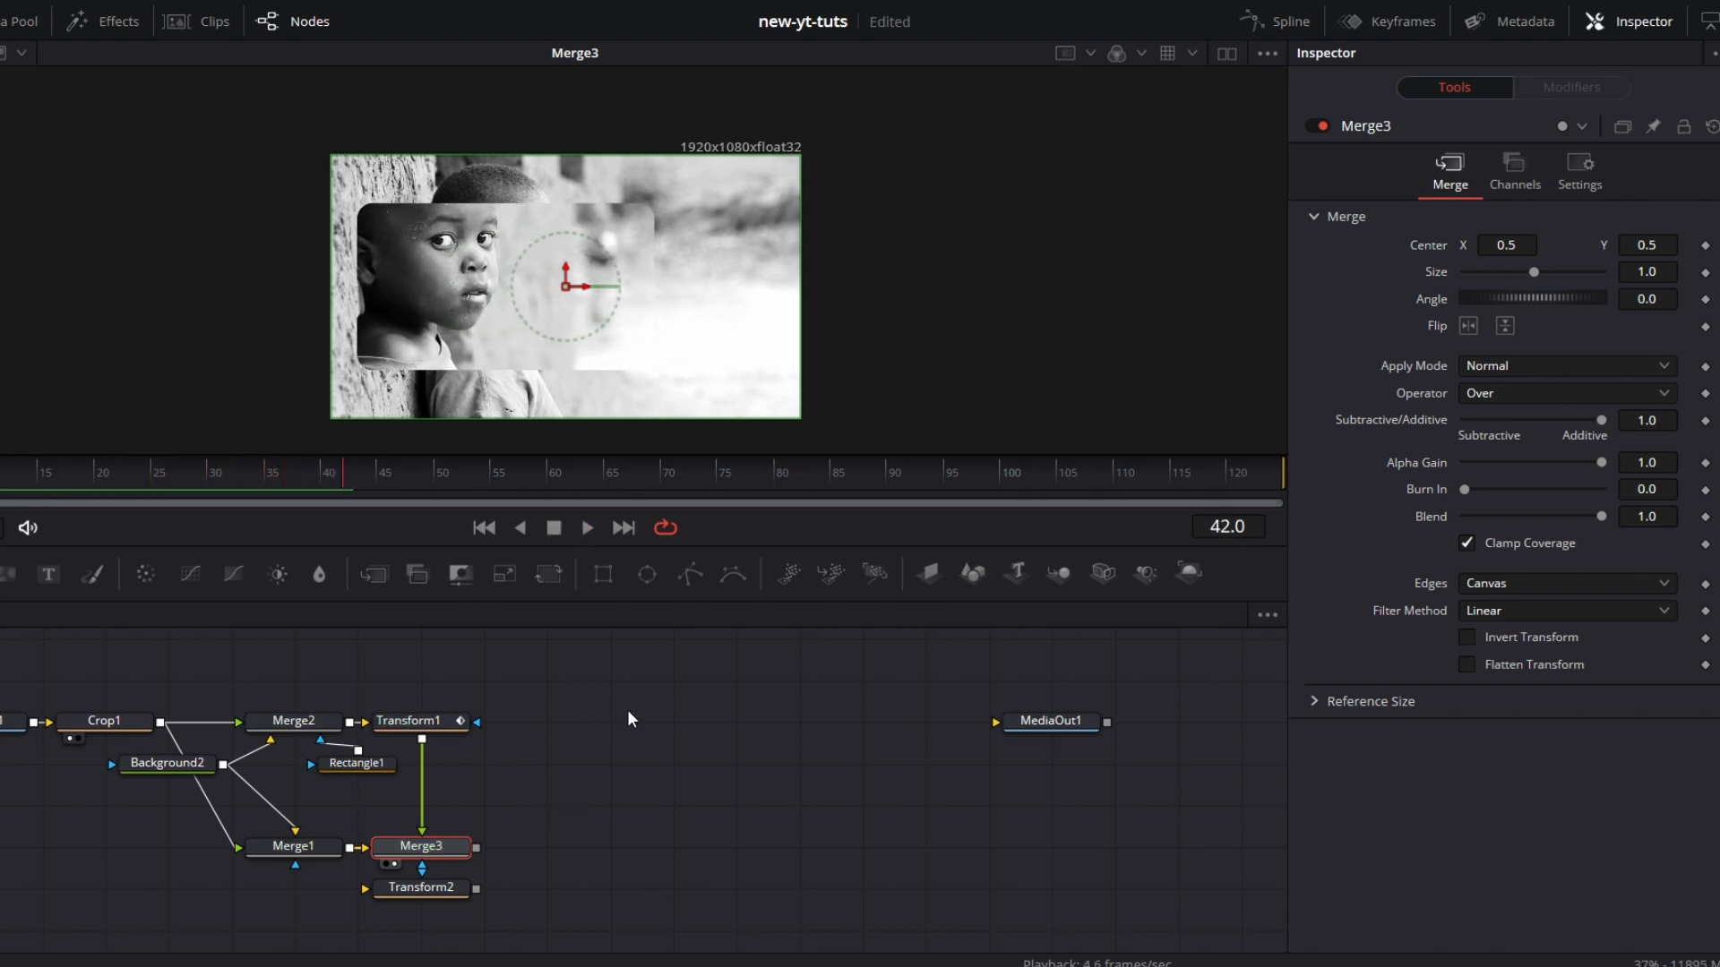
{"action": "mouse_move", "coordinate": [421, 817]}
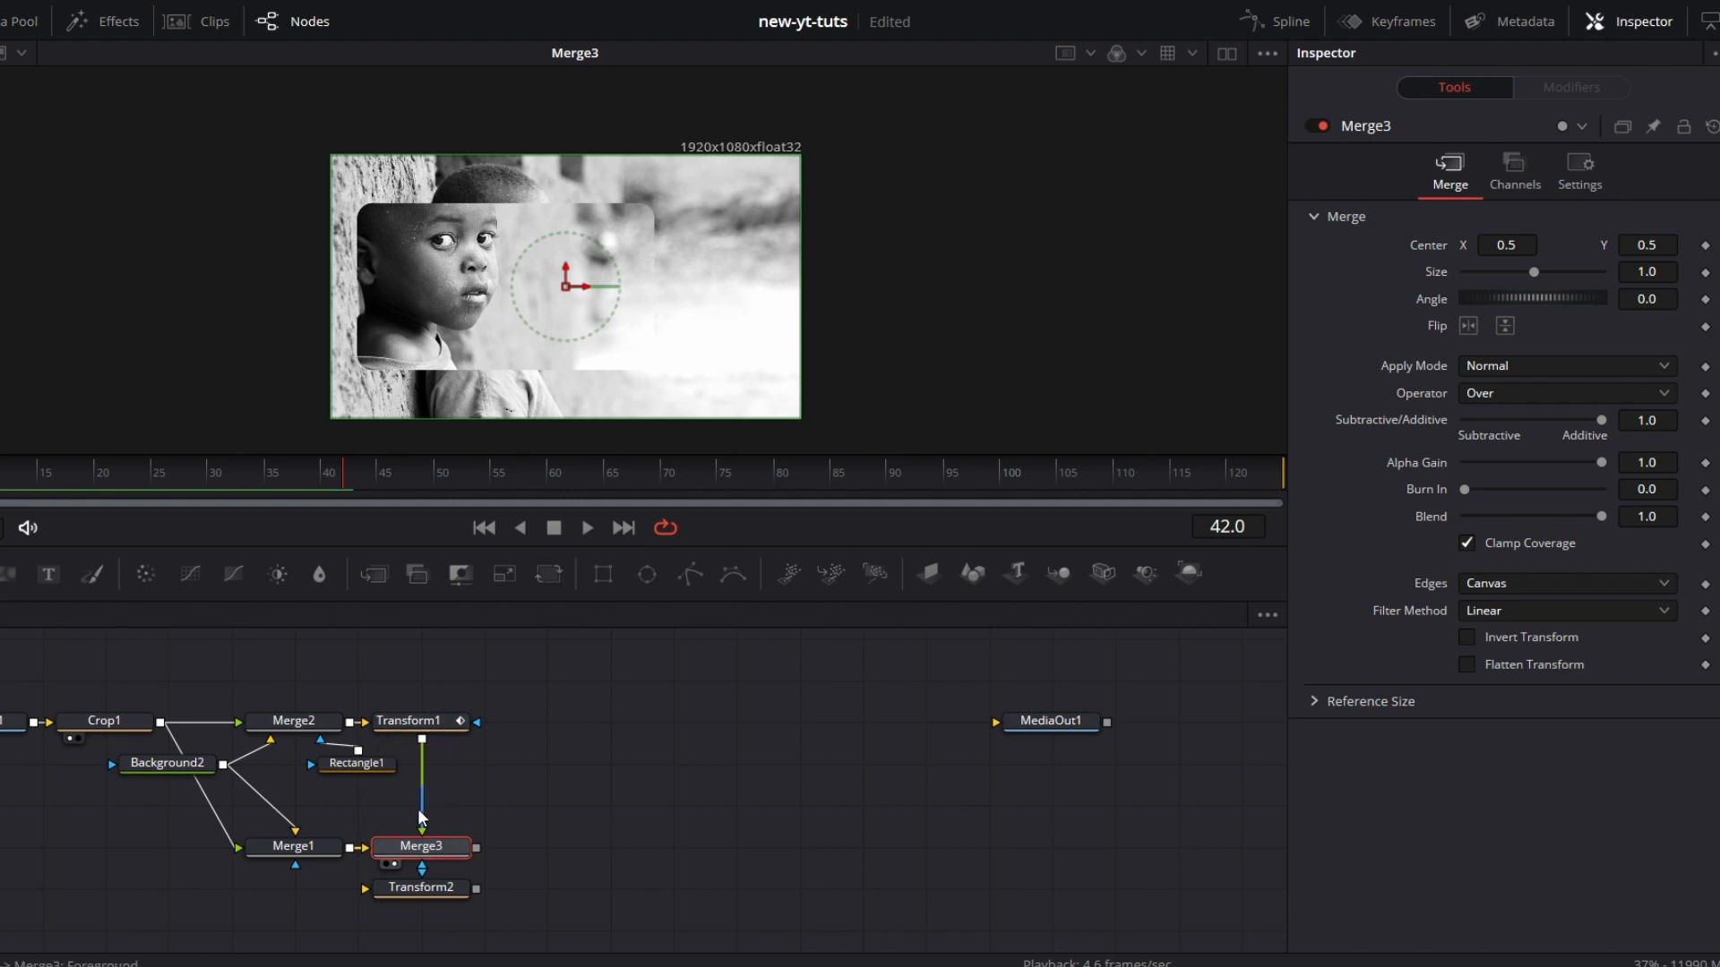
Step: Paste a linked instance of the Rectangle1 mask into the node graph
{"action": "left_click", "coordinate": [408, 720]}
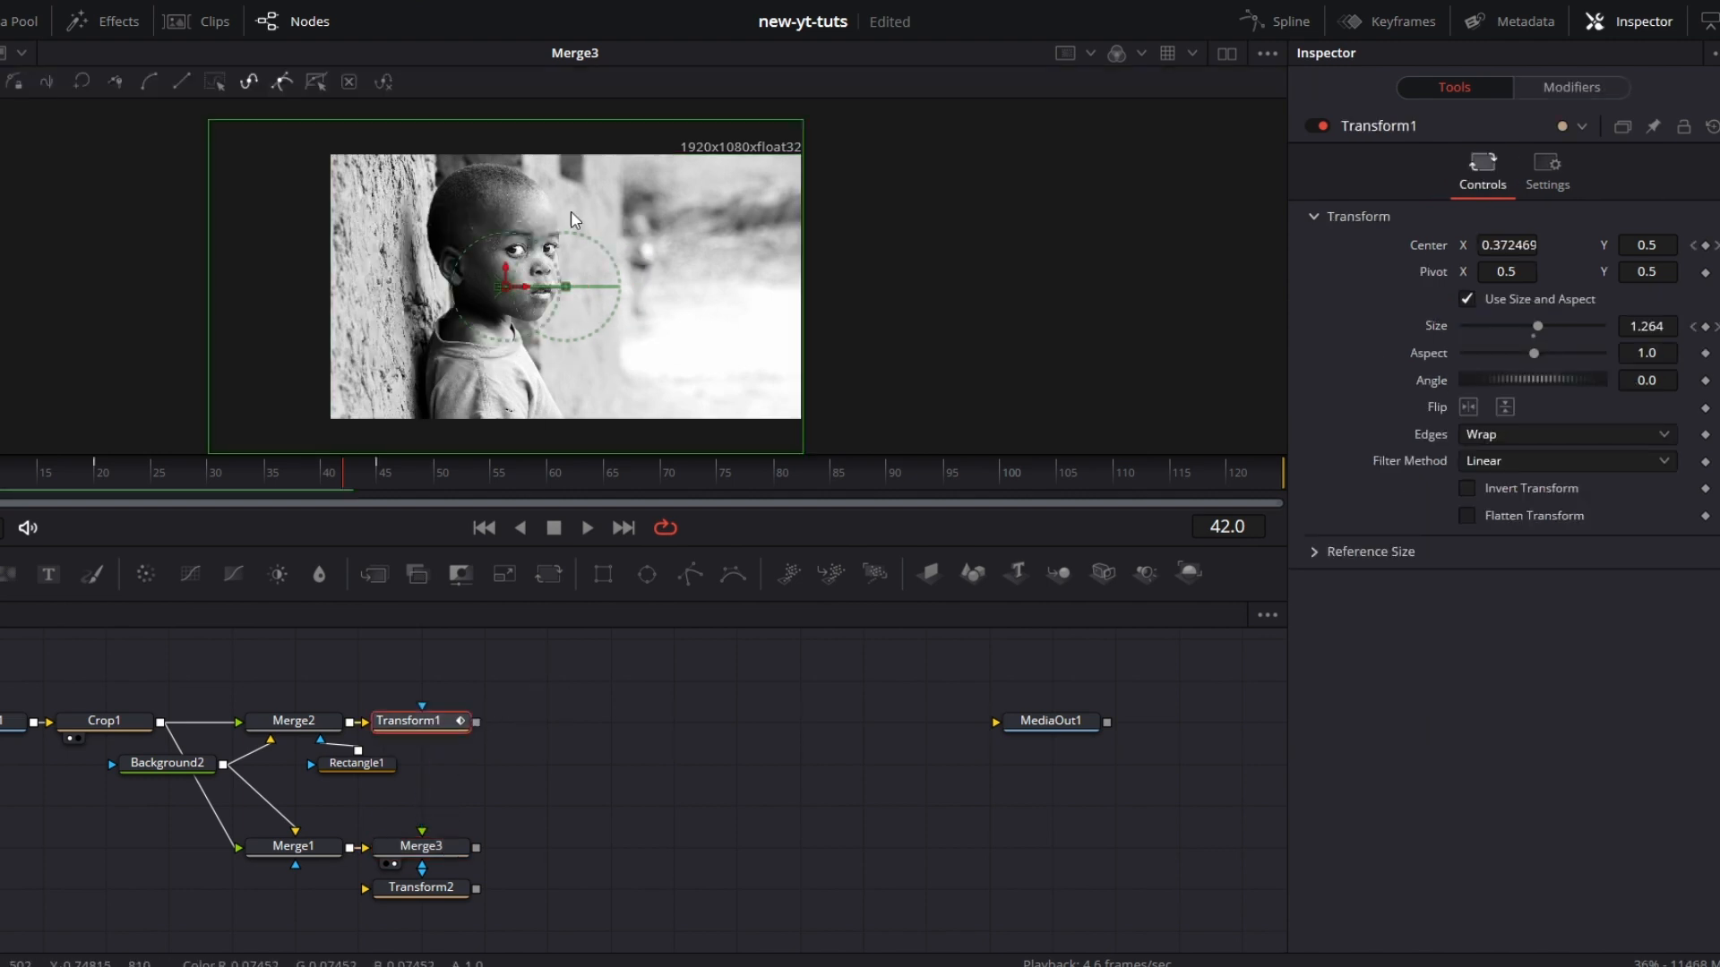
{"action": "right_click", "coordinate": [354, 763]}
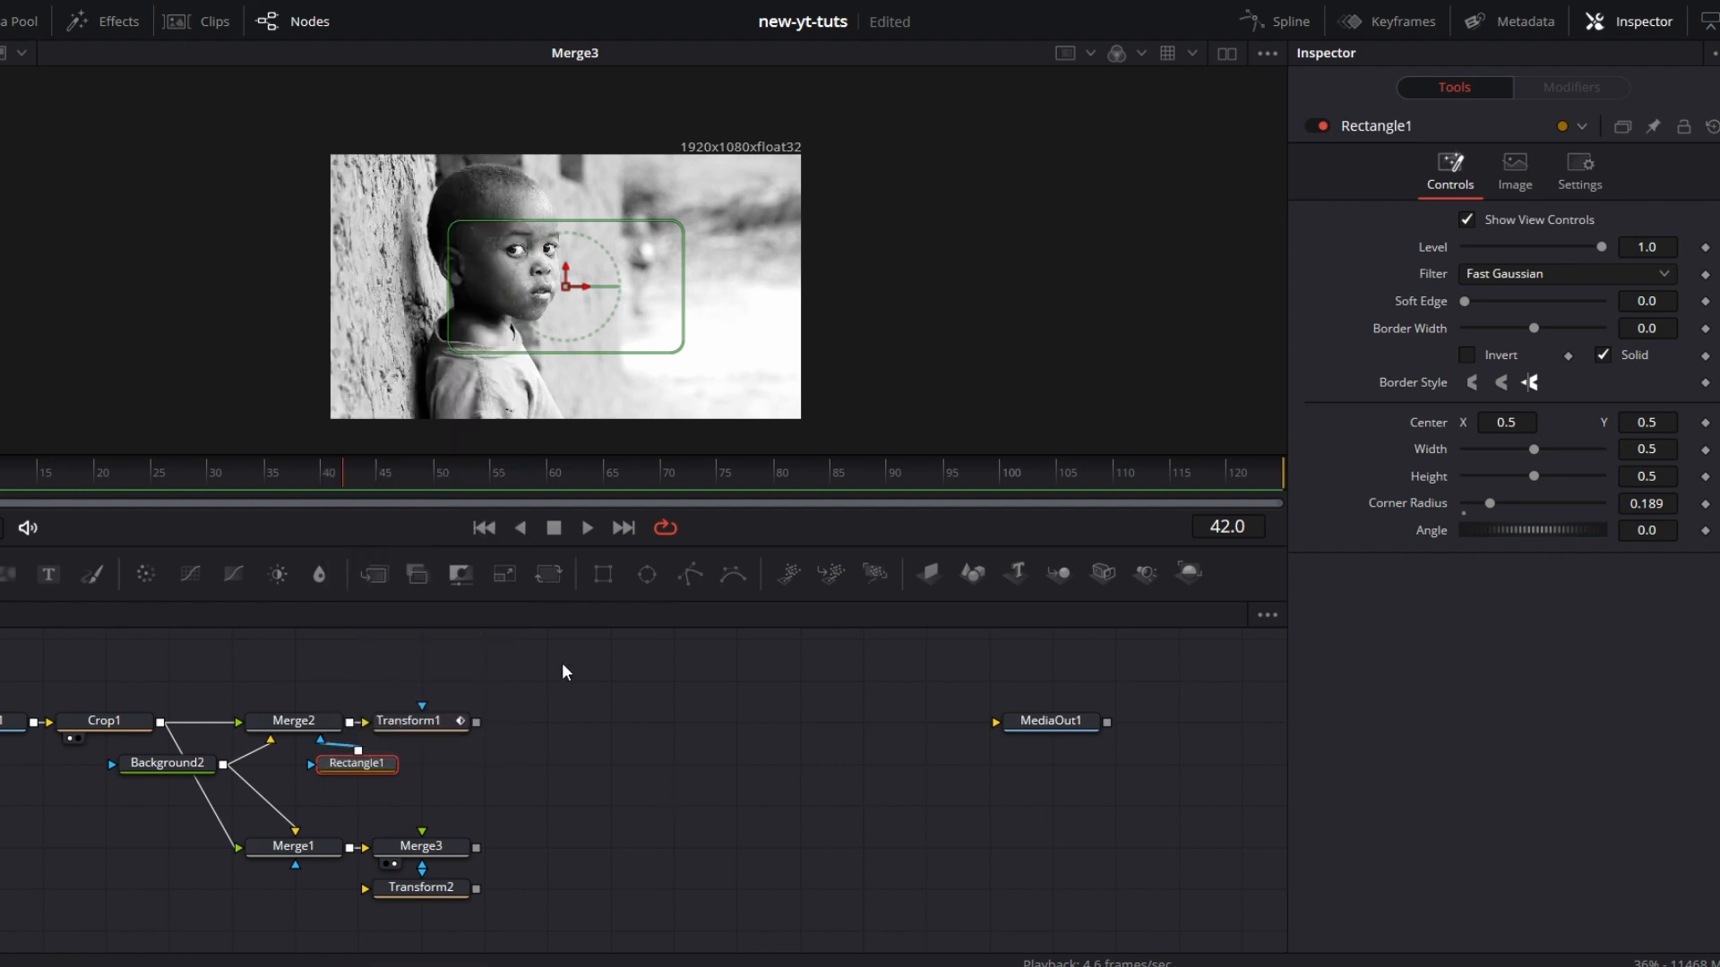
{"action": "right_click", "coordinate": [564, 672]}
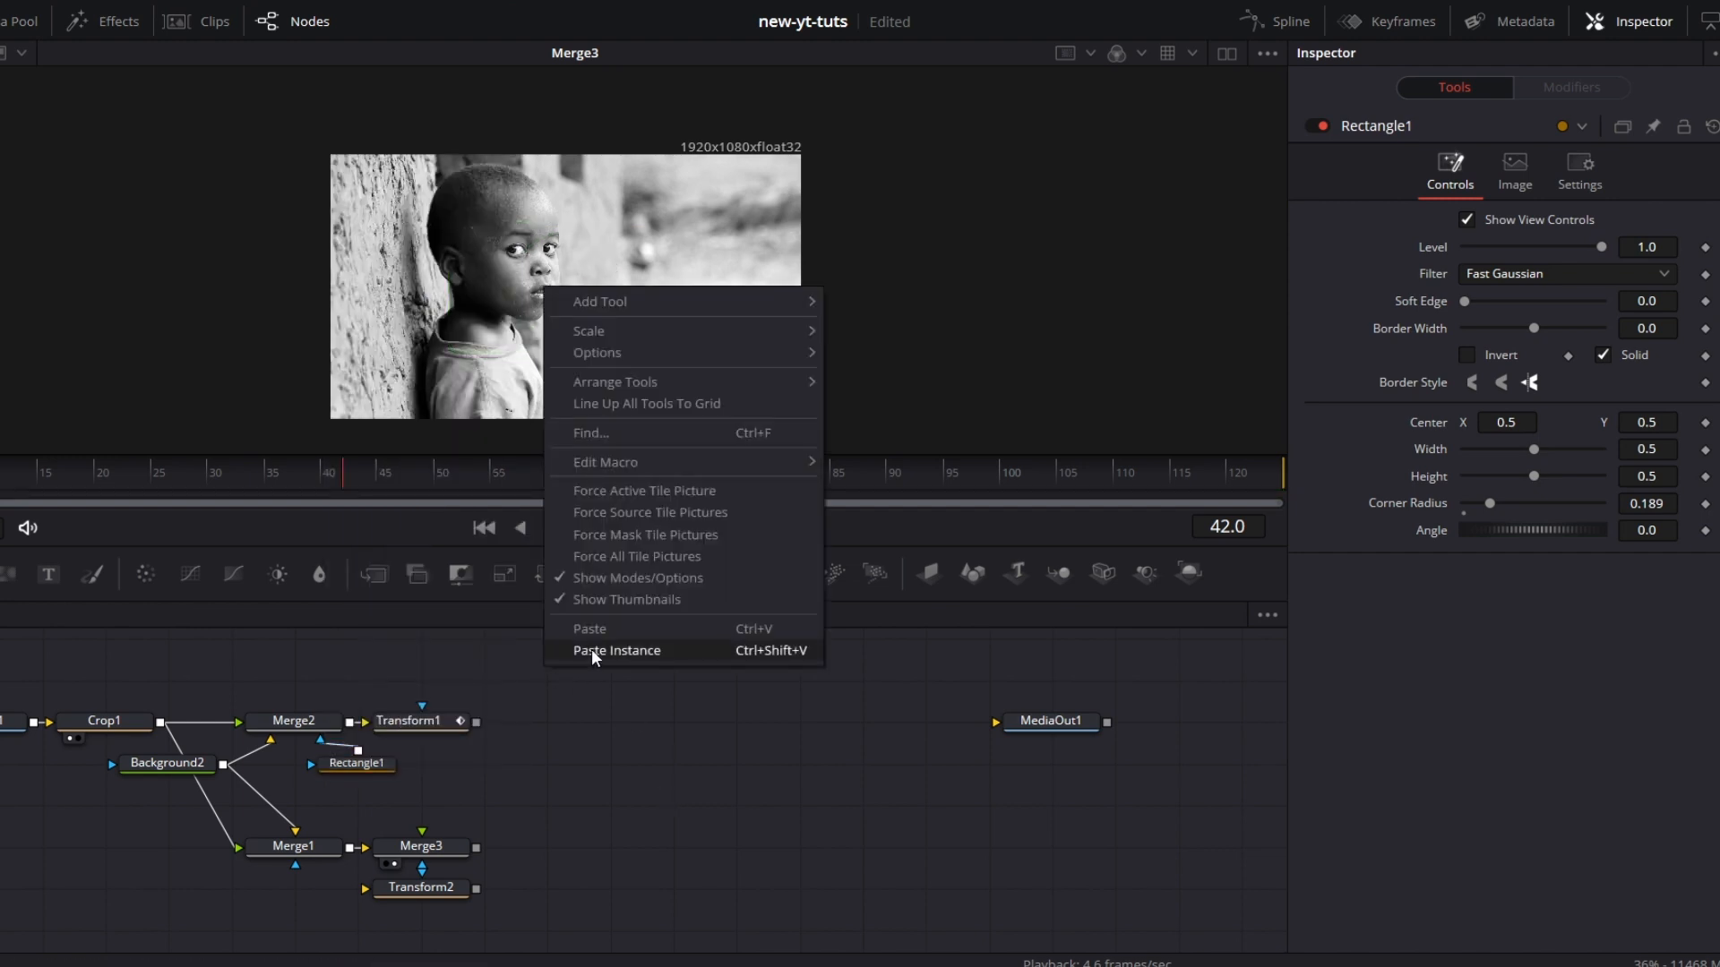
{"action": "left_click", "coordinate": [615, 651]}
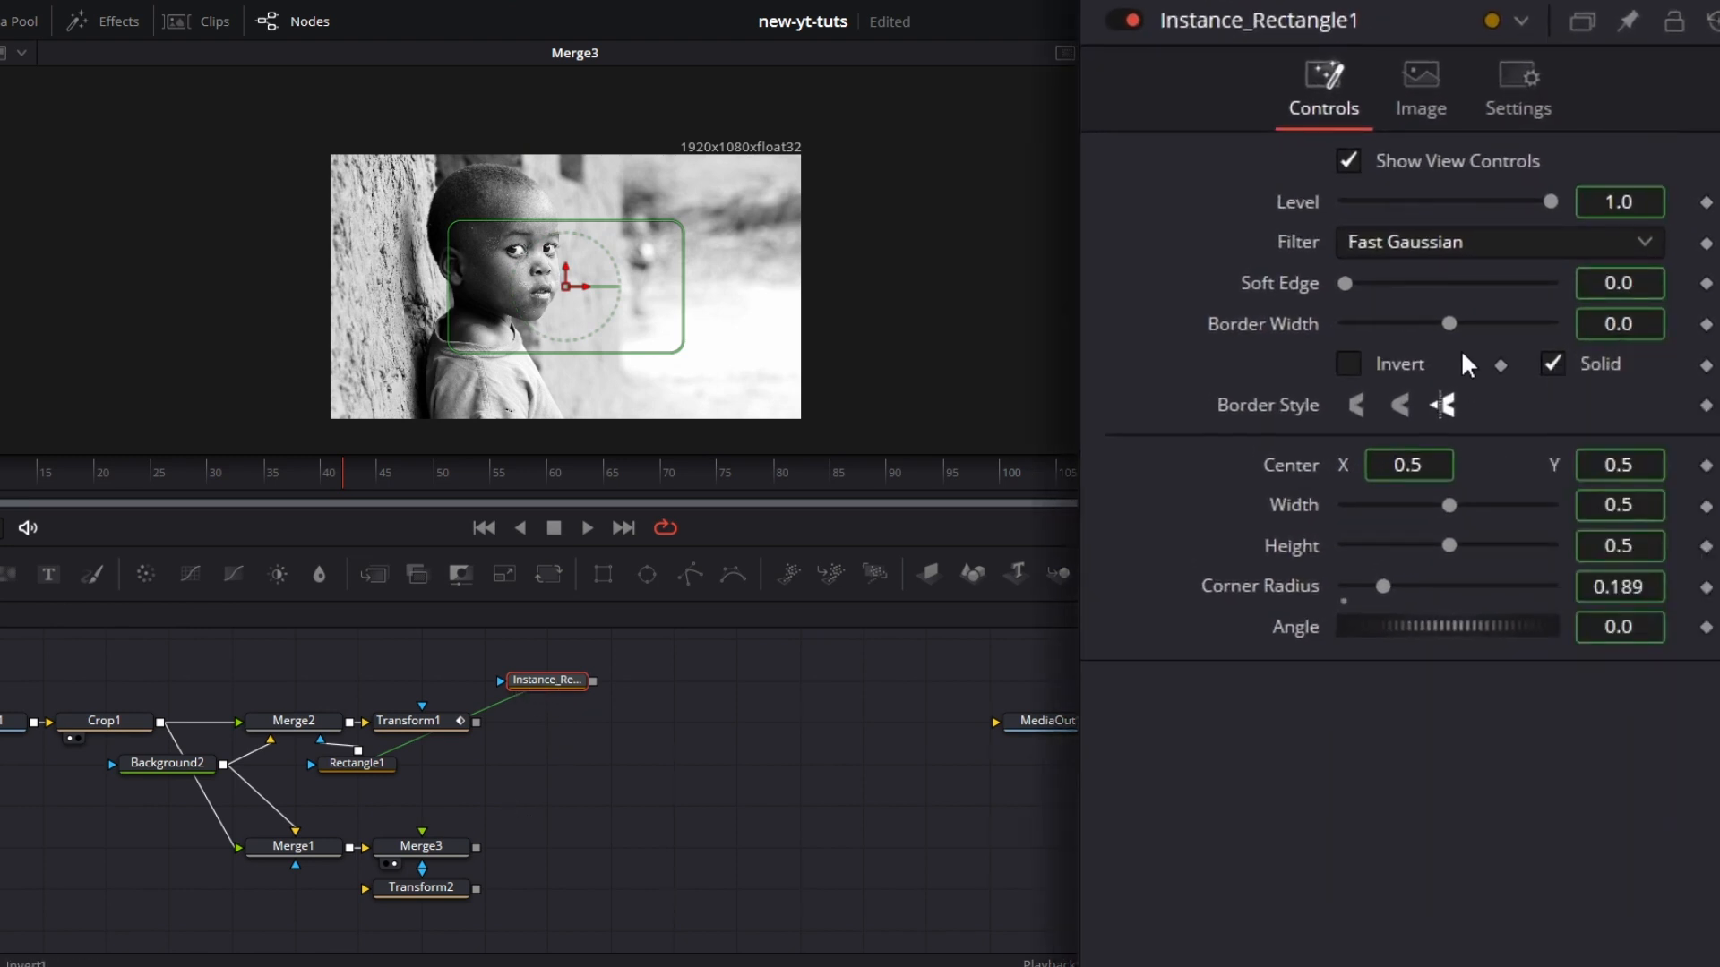
Step: Give the instanced rectangle a 0.002 border width and turn off Solid for an outline frame
{"action": "right_click", "coordinate": [1448, 324]}
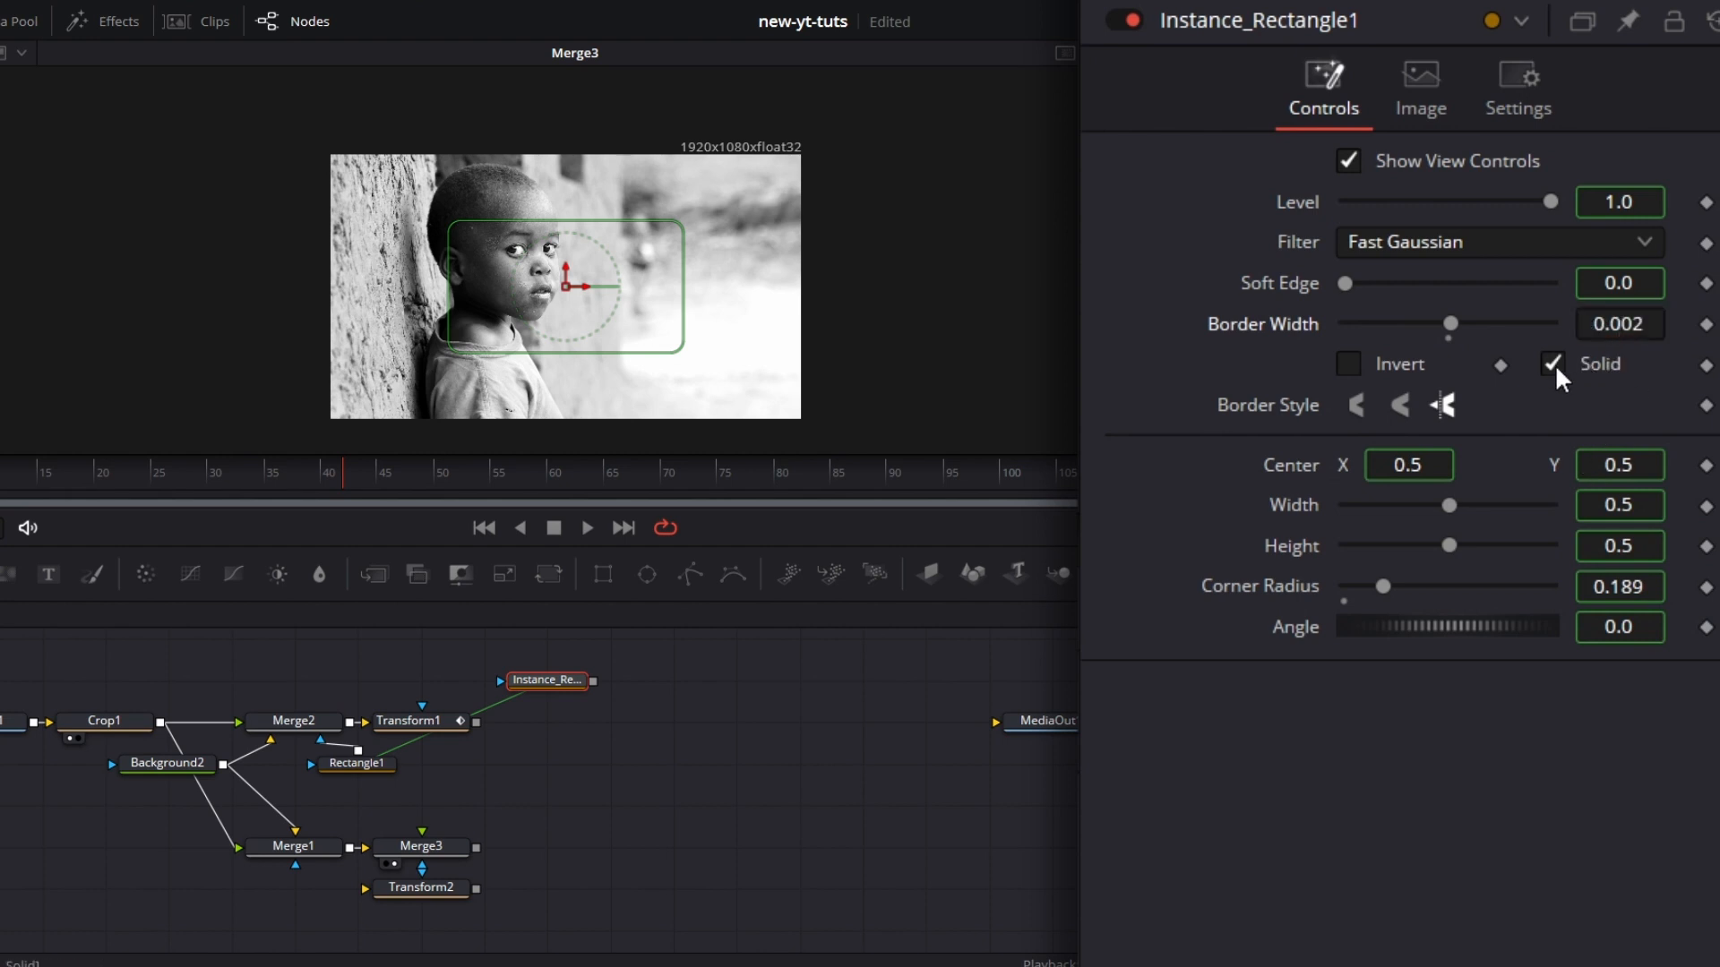
{"action": "left_click", "coordinate": [1552, 363]}
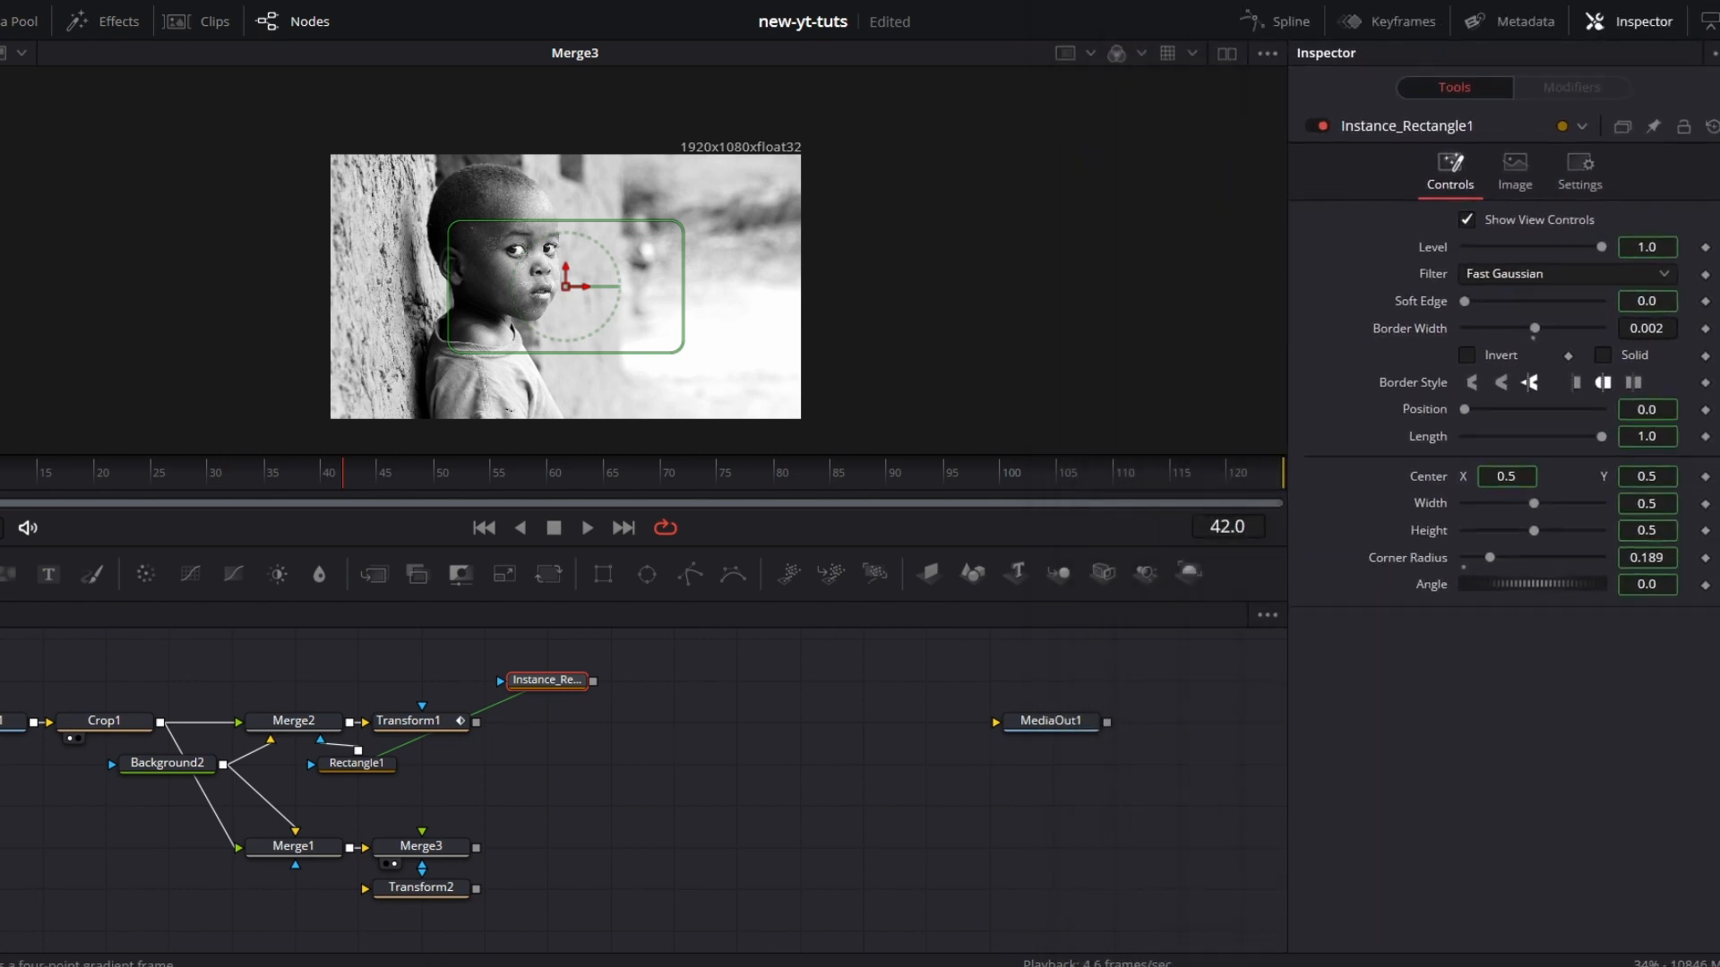
Step: Add Background1 masked by Instance_Rectangle1 and colour it purple for a rounded border
{"action": "left_click", "coordinate": [545, 722]}
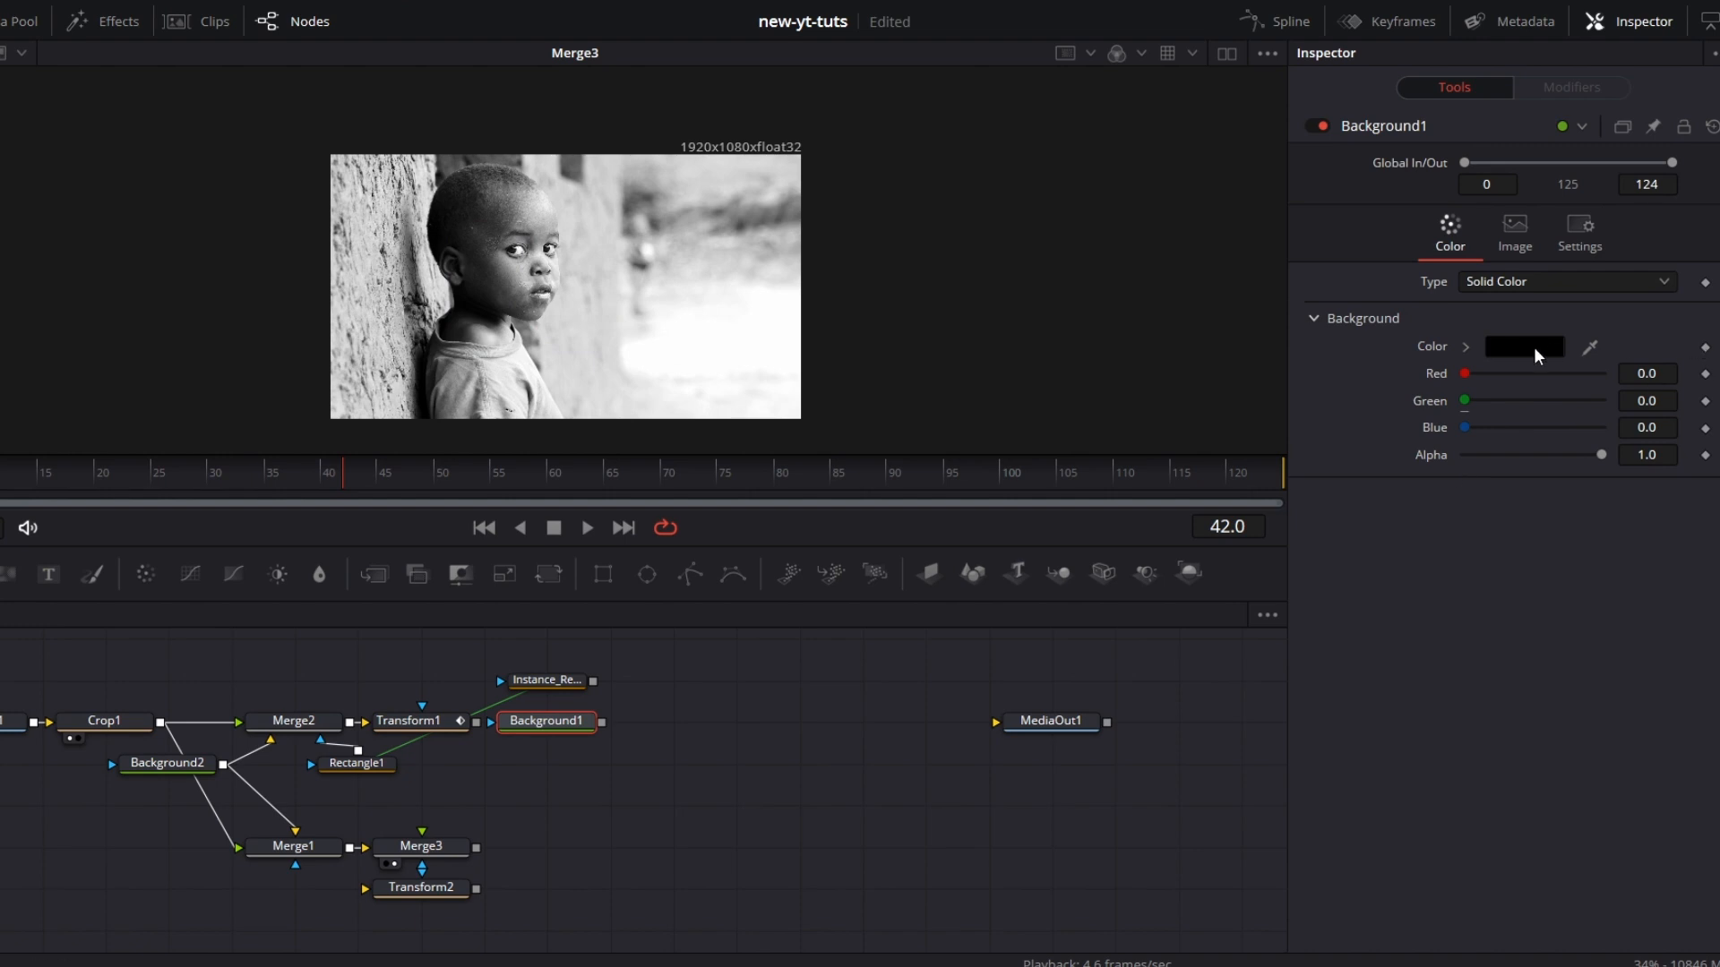
{"action": "left_click", "coordinate": [1522, 345]}
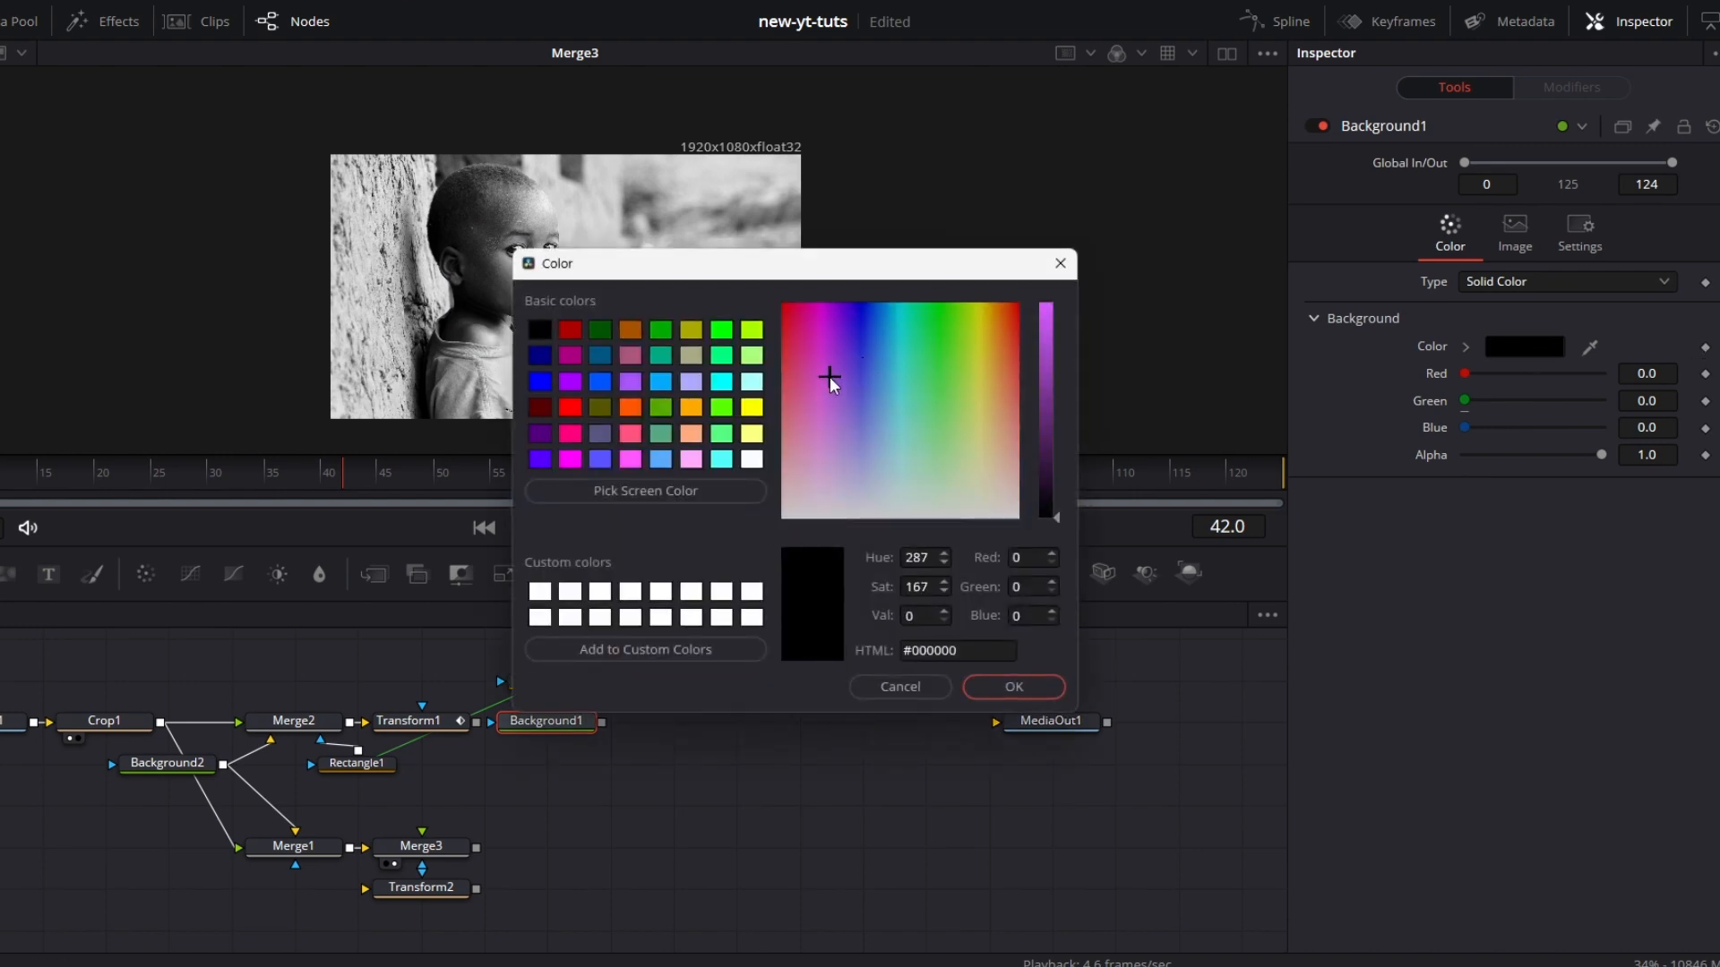
{"action": "left_click", "coordinate": [1010, 686]}
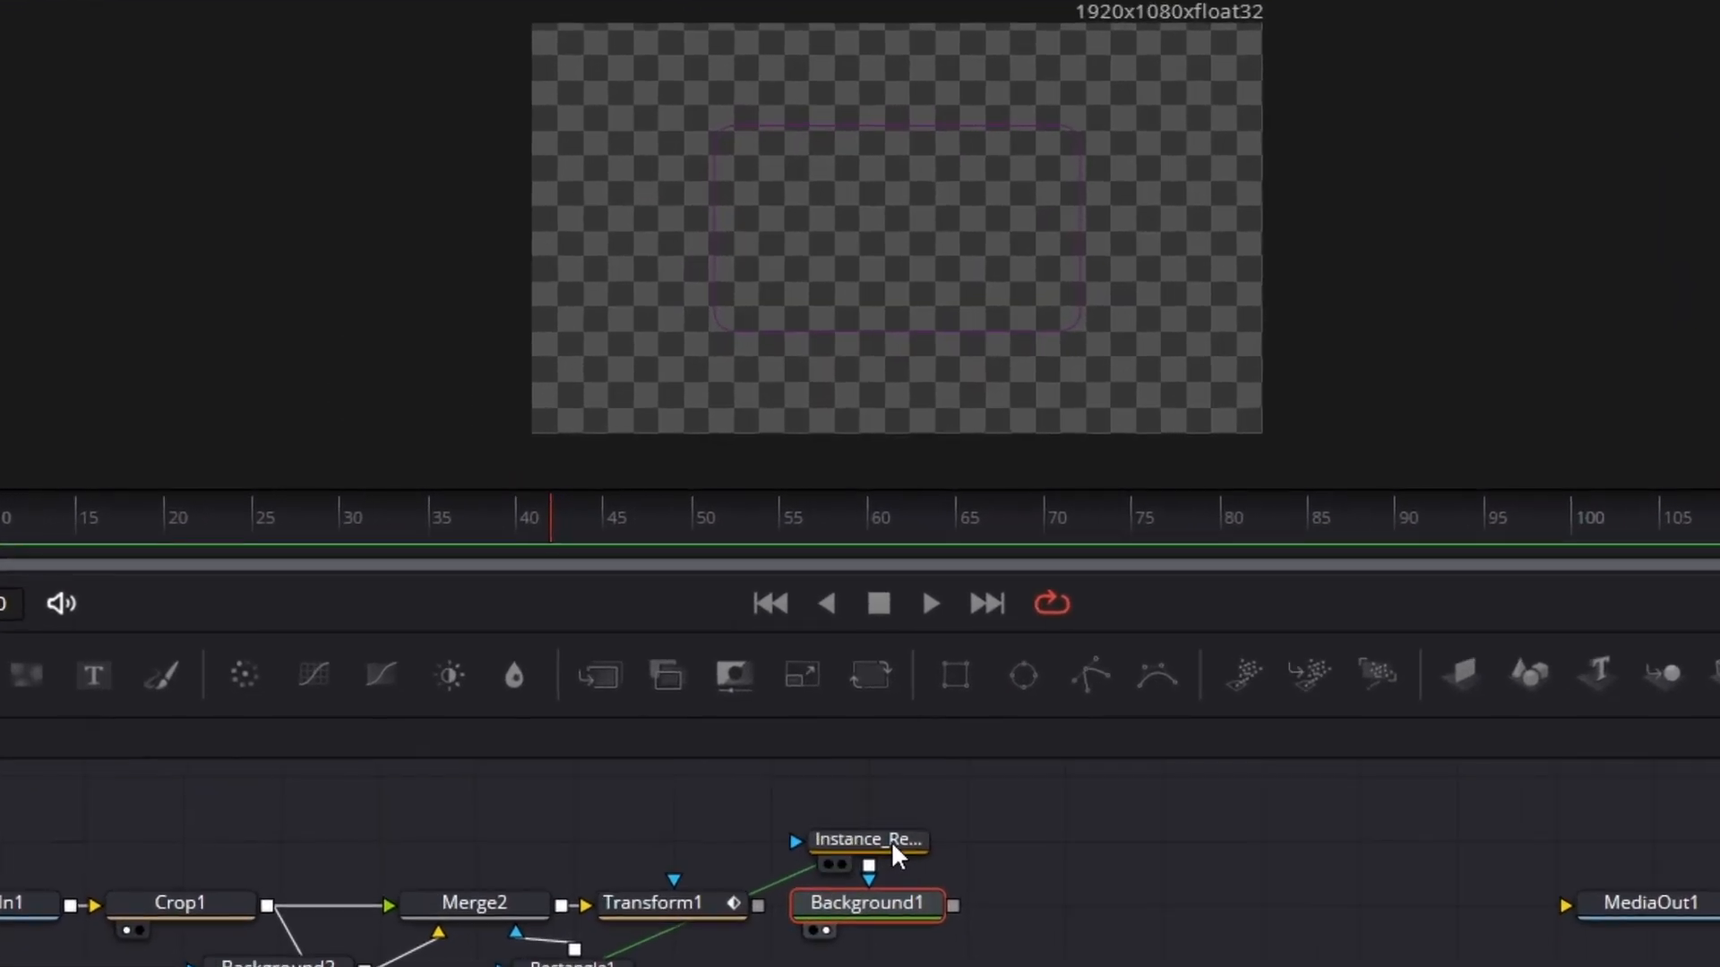
{"action": "left_click", "coordinate": [867, 838]}
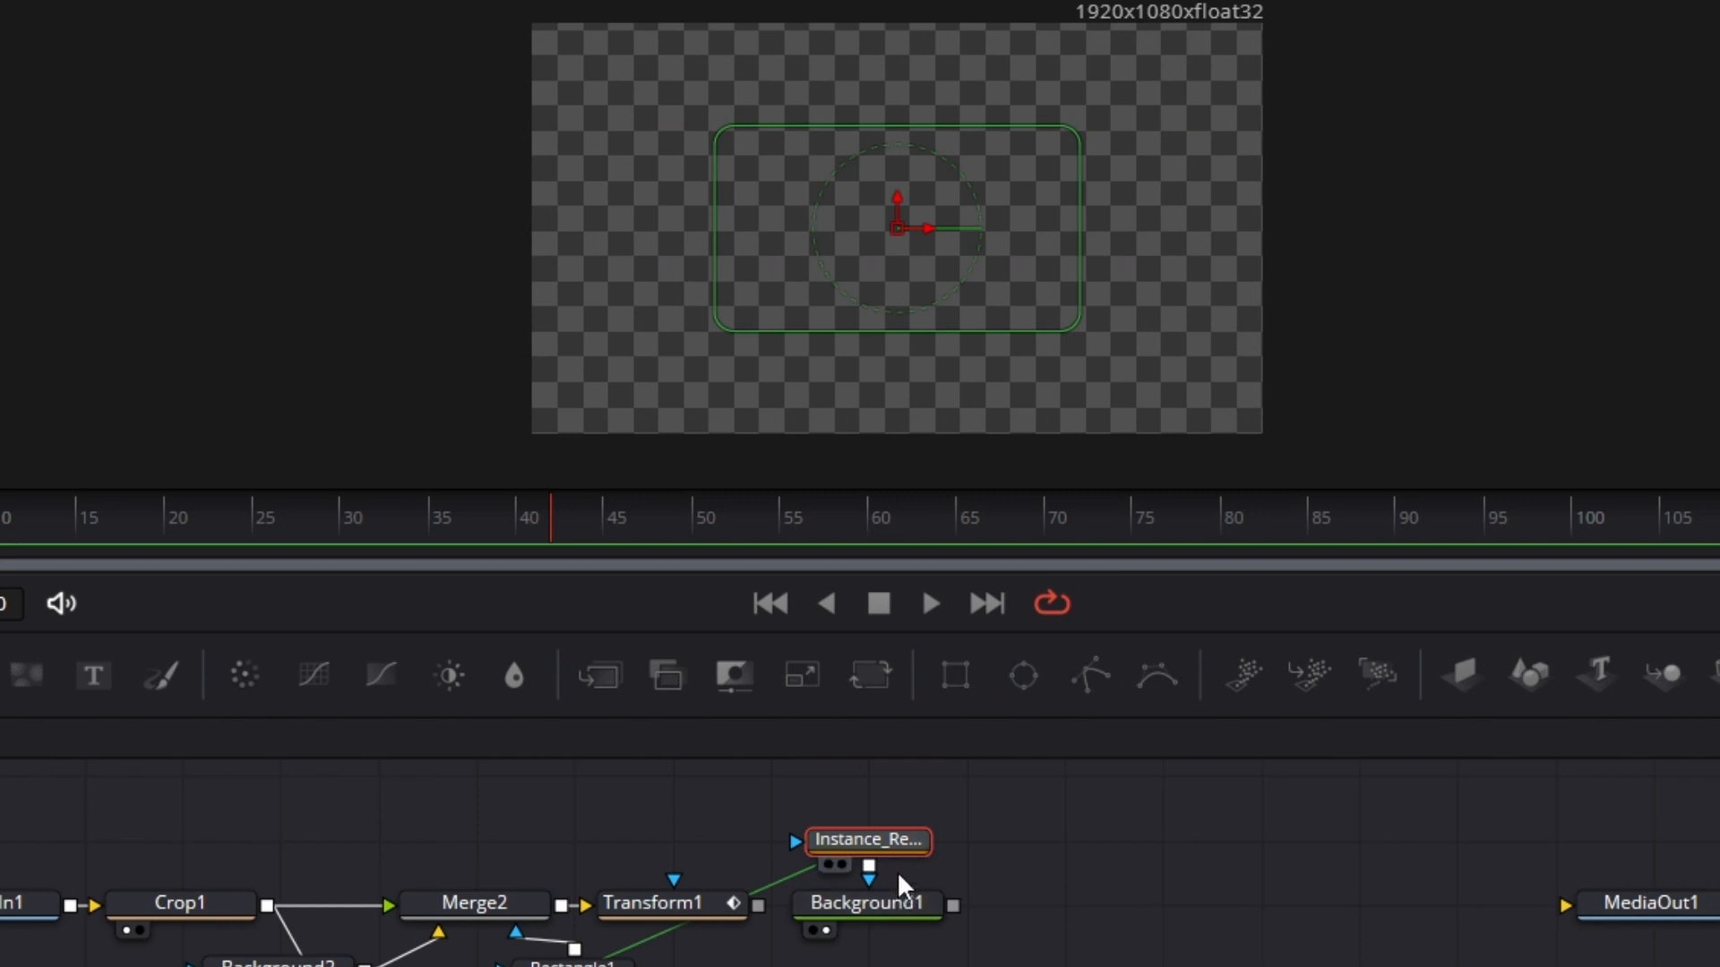
{"action": "left_click", "coordinate": [867, 902]}
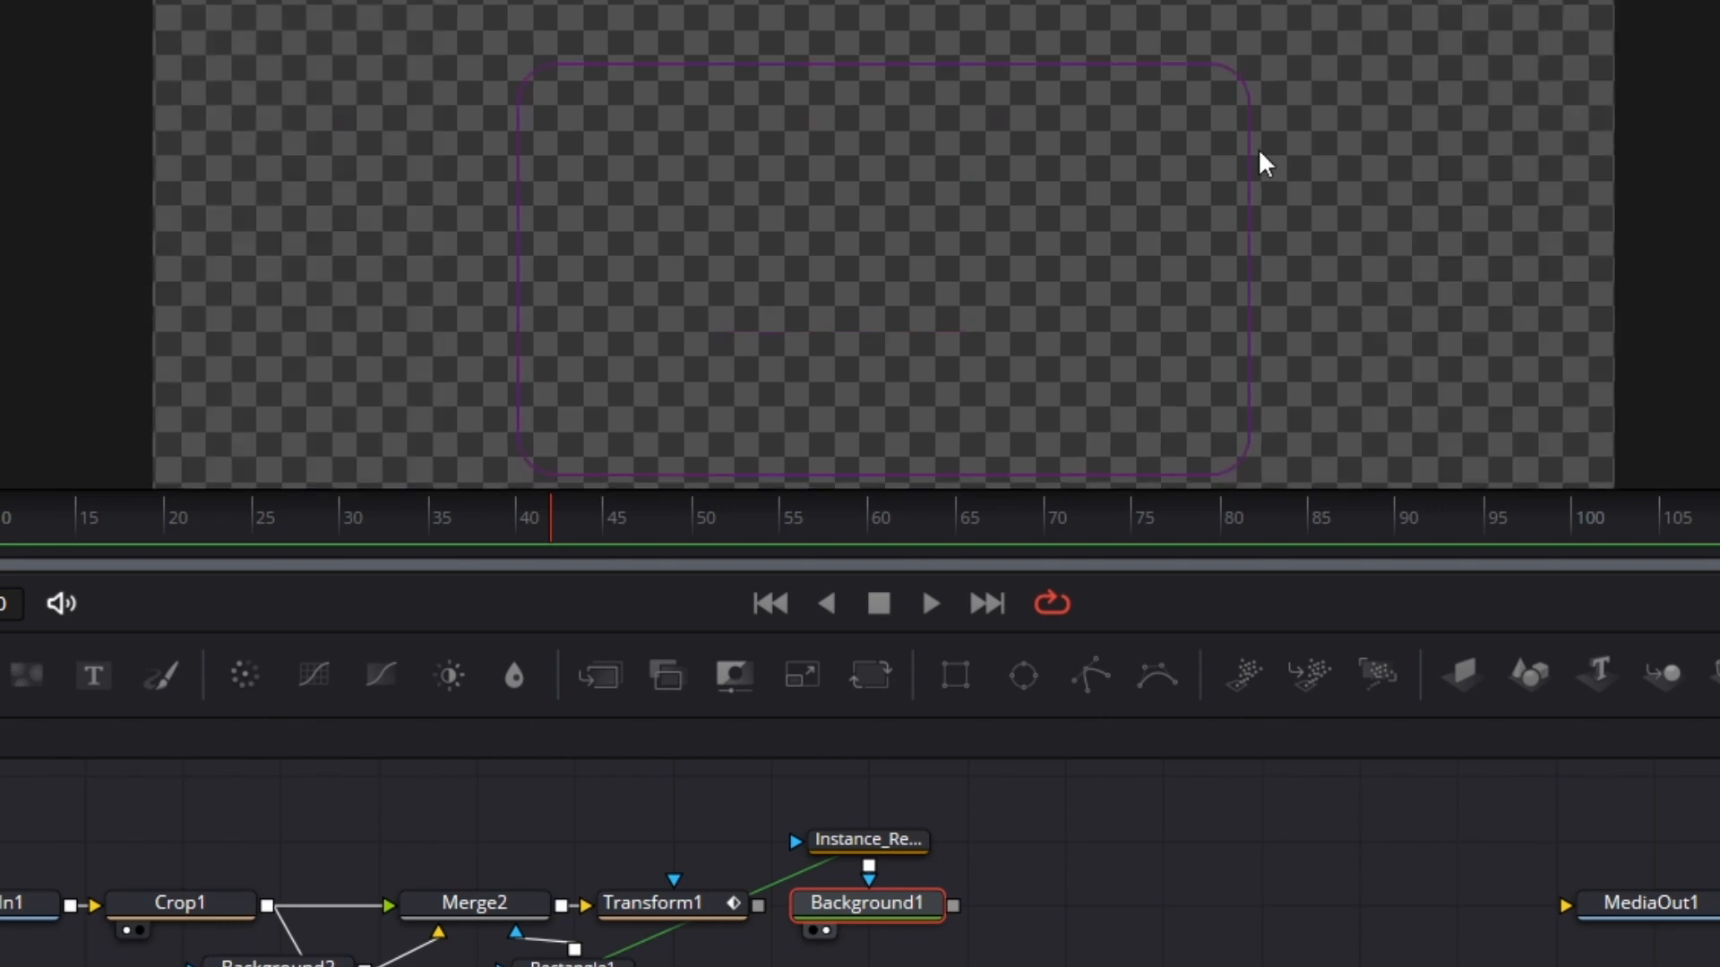
{"action": "mouse_move", "coordinate": [1261, 195]}
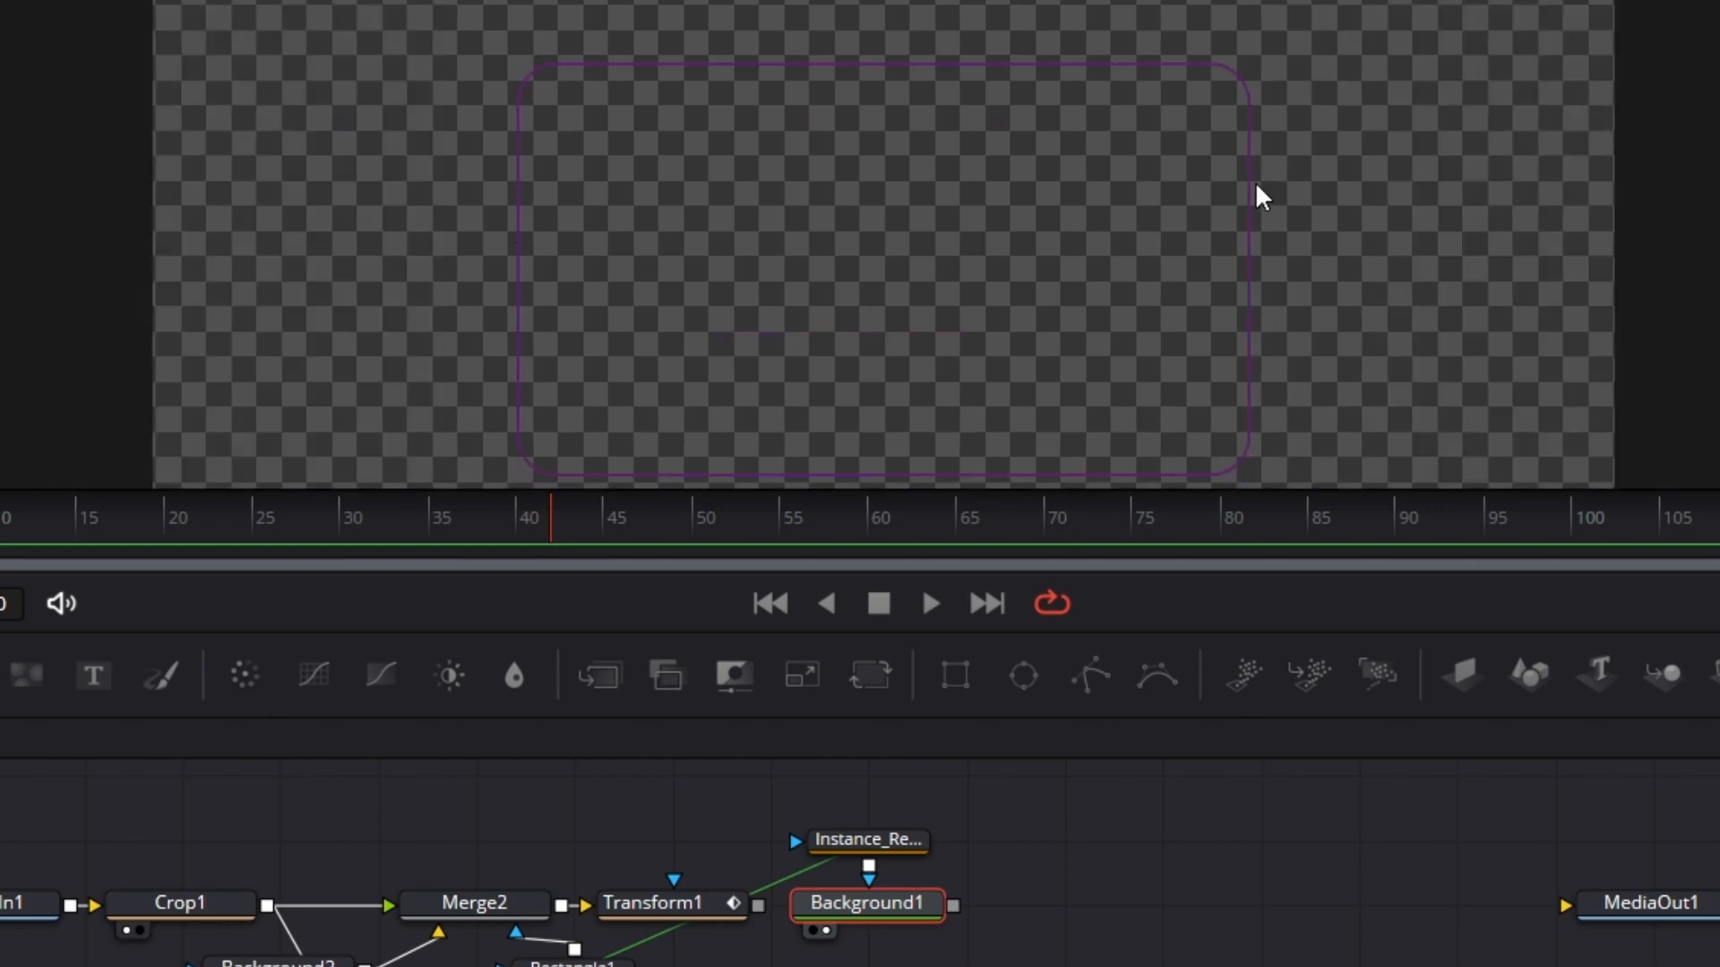
{"action": "mouse_move", "coordinate": [675, 11]}
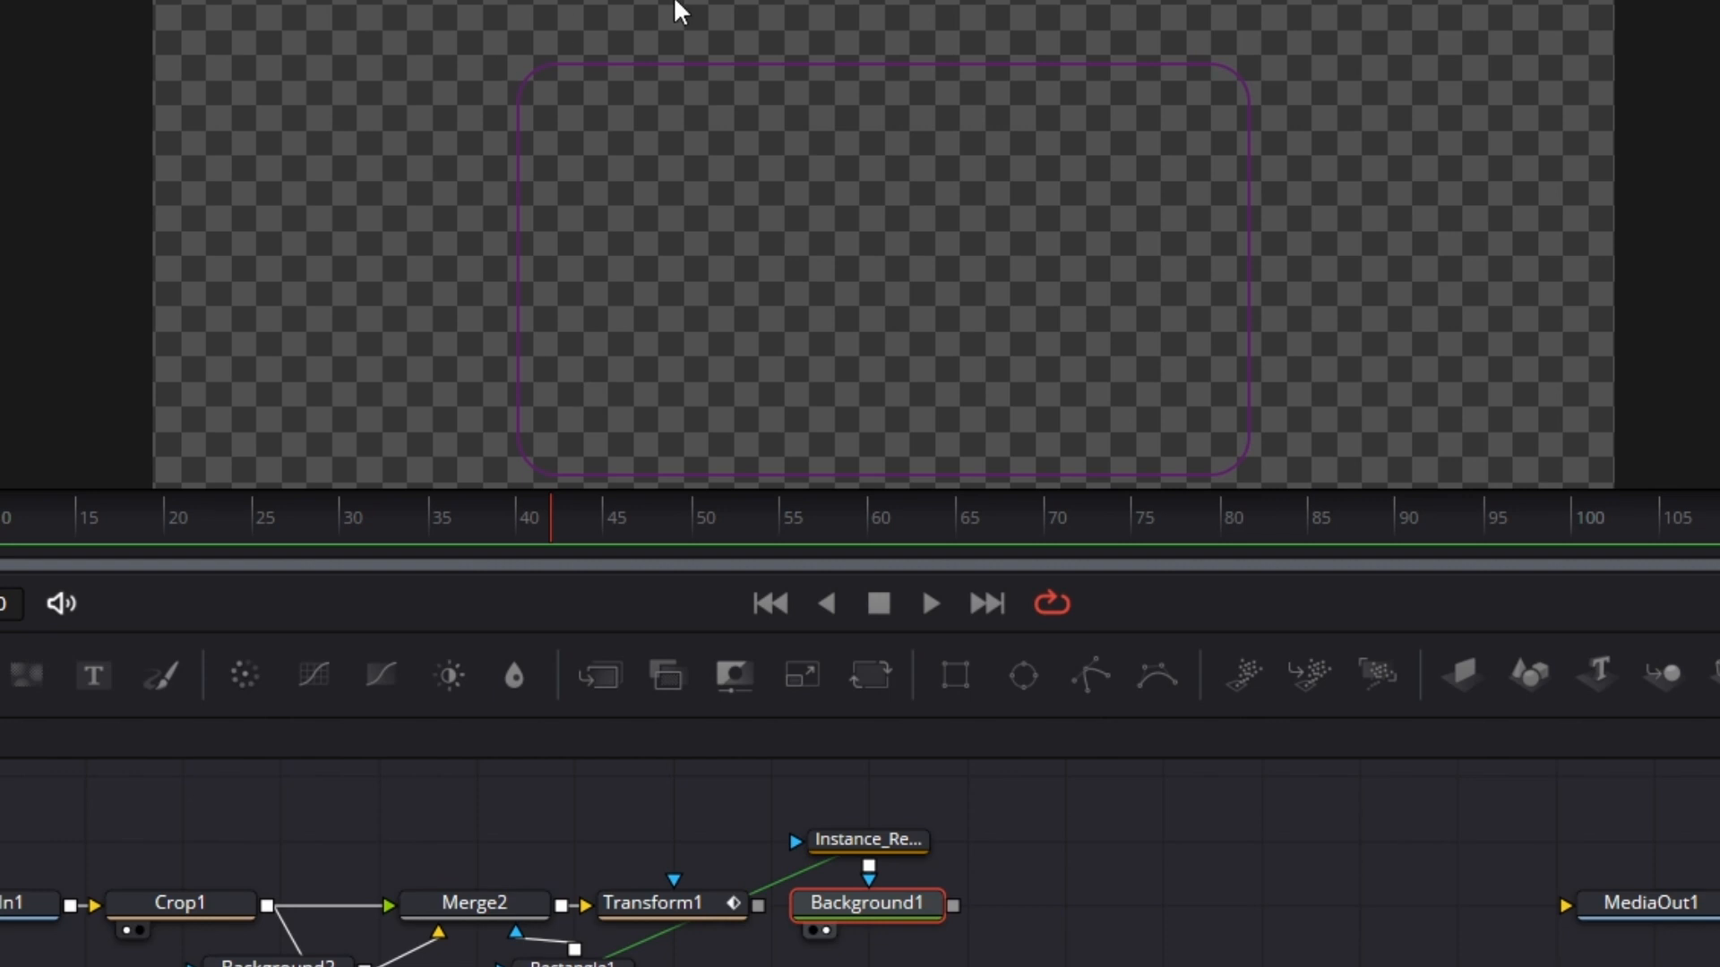
{"action": "mouse_move", "coordinate": [890, 910]}
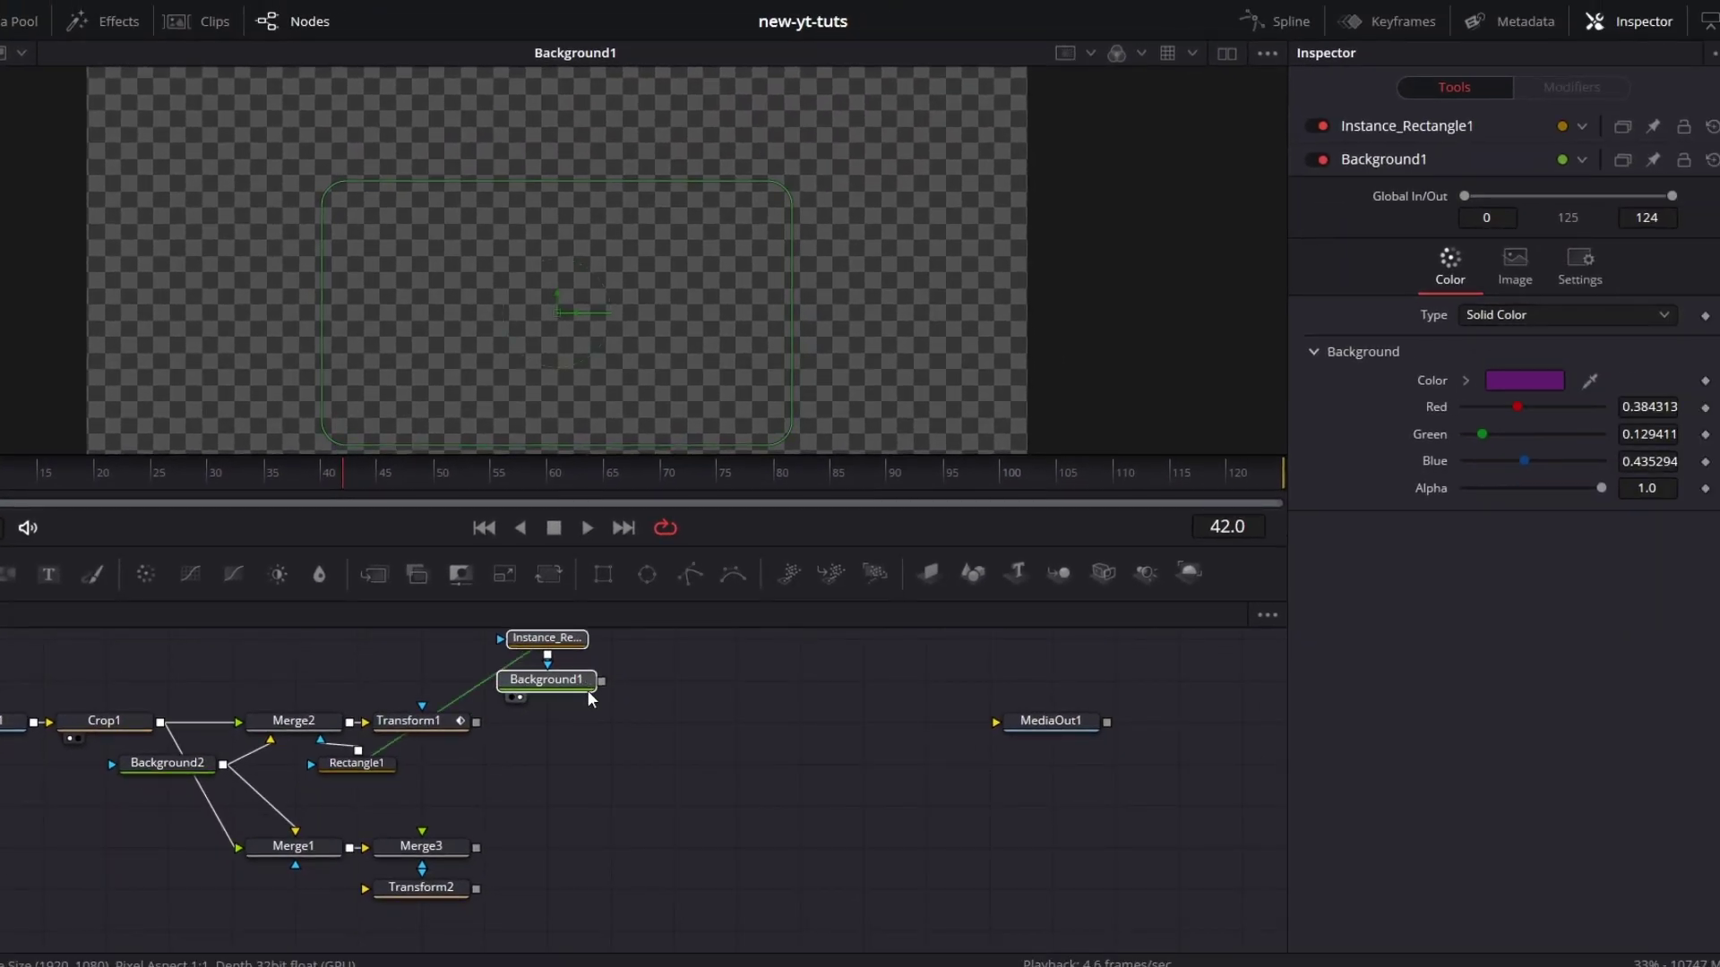
Step: Merge the purple outline over the framed photo in Merge4 before Transform1 and view it
{"action": "left_click", "coordinate": [419, 720]}
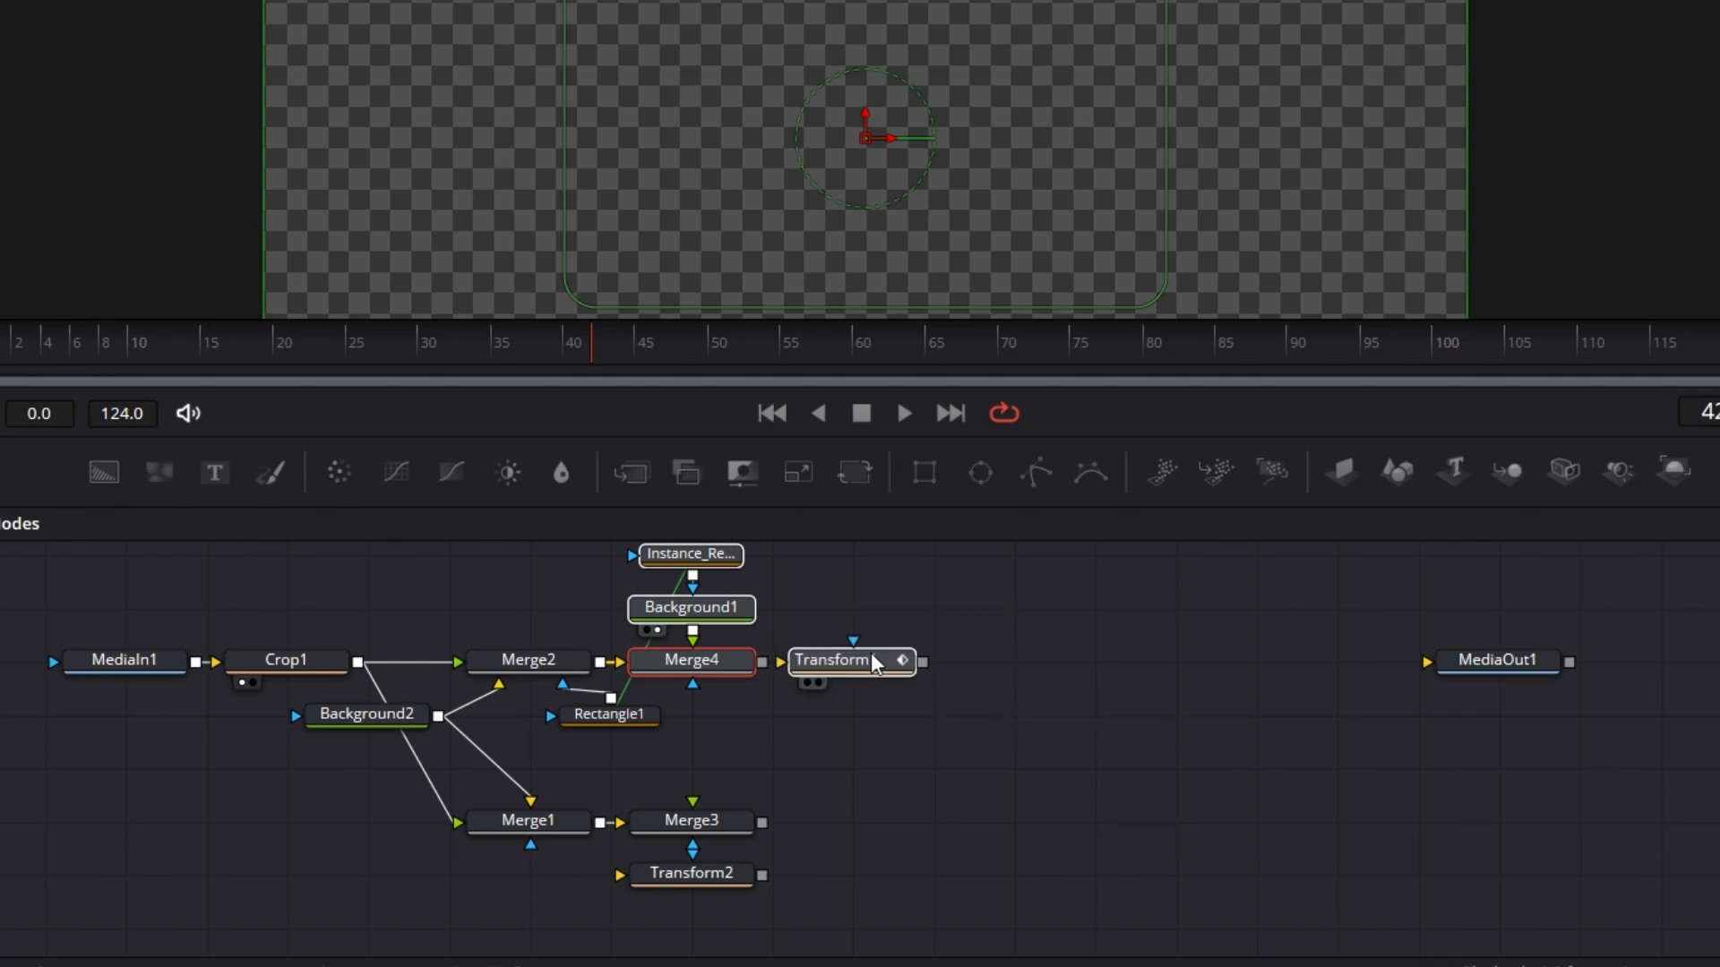
{"action": "left_click", "coordinate": [833, 659]}
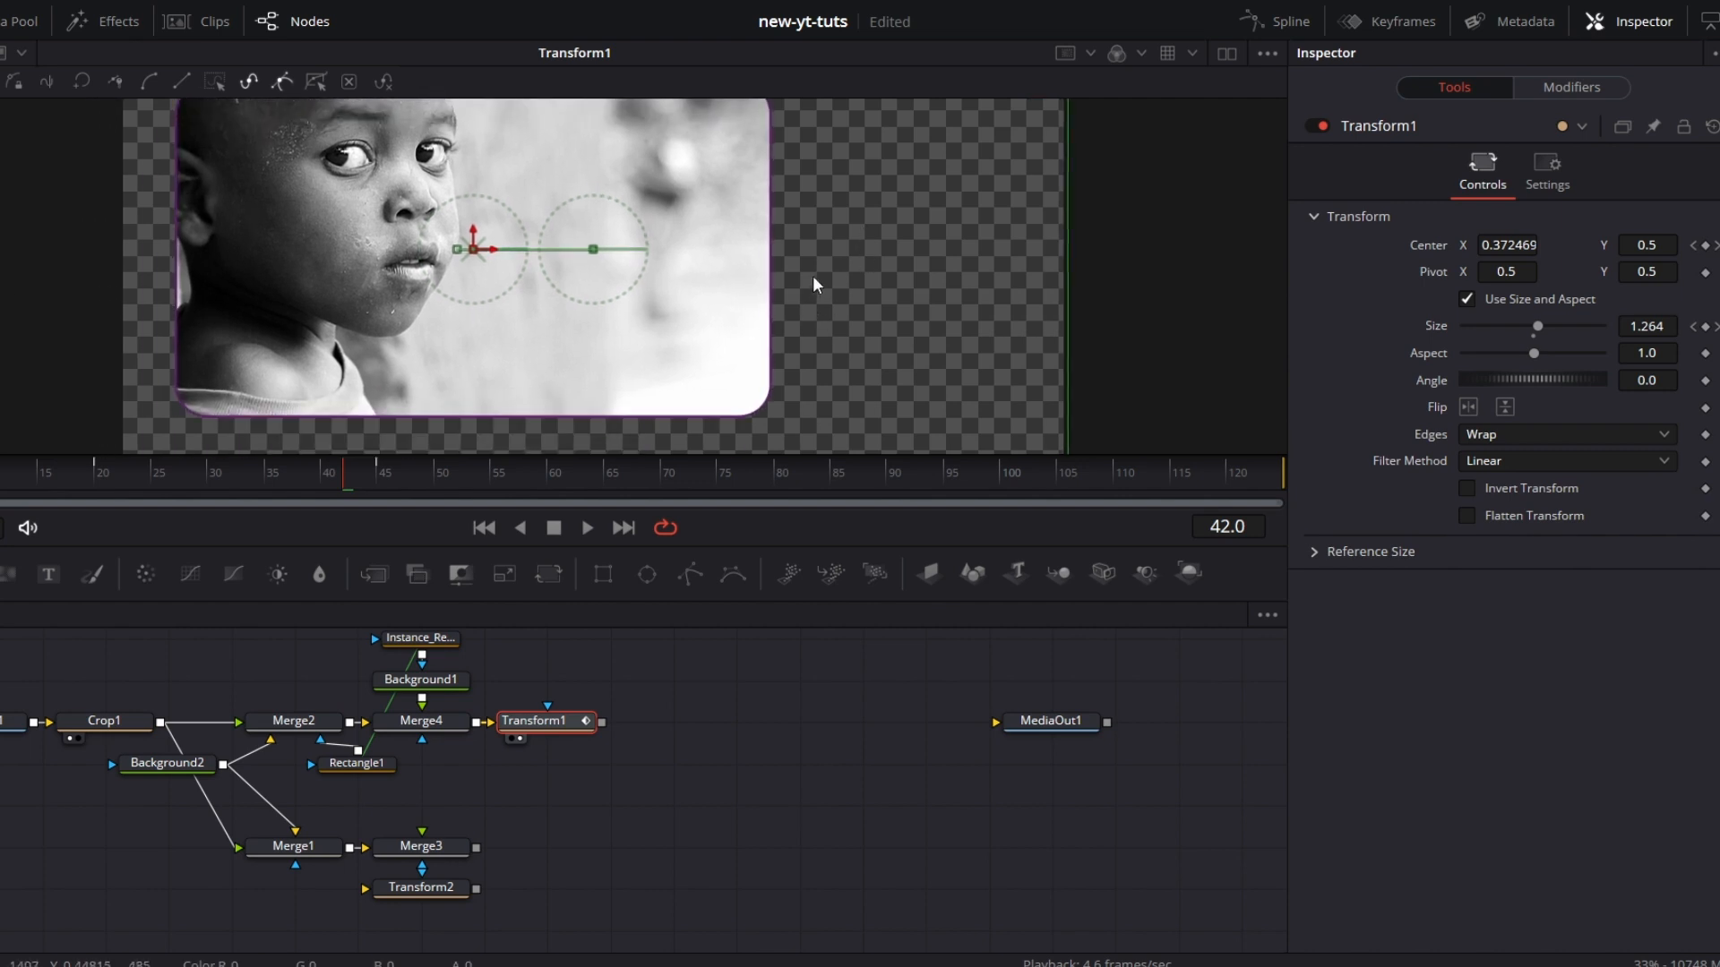
{"action": "mouse_move", "coordinate": [527, 809]}
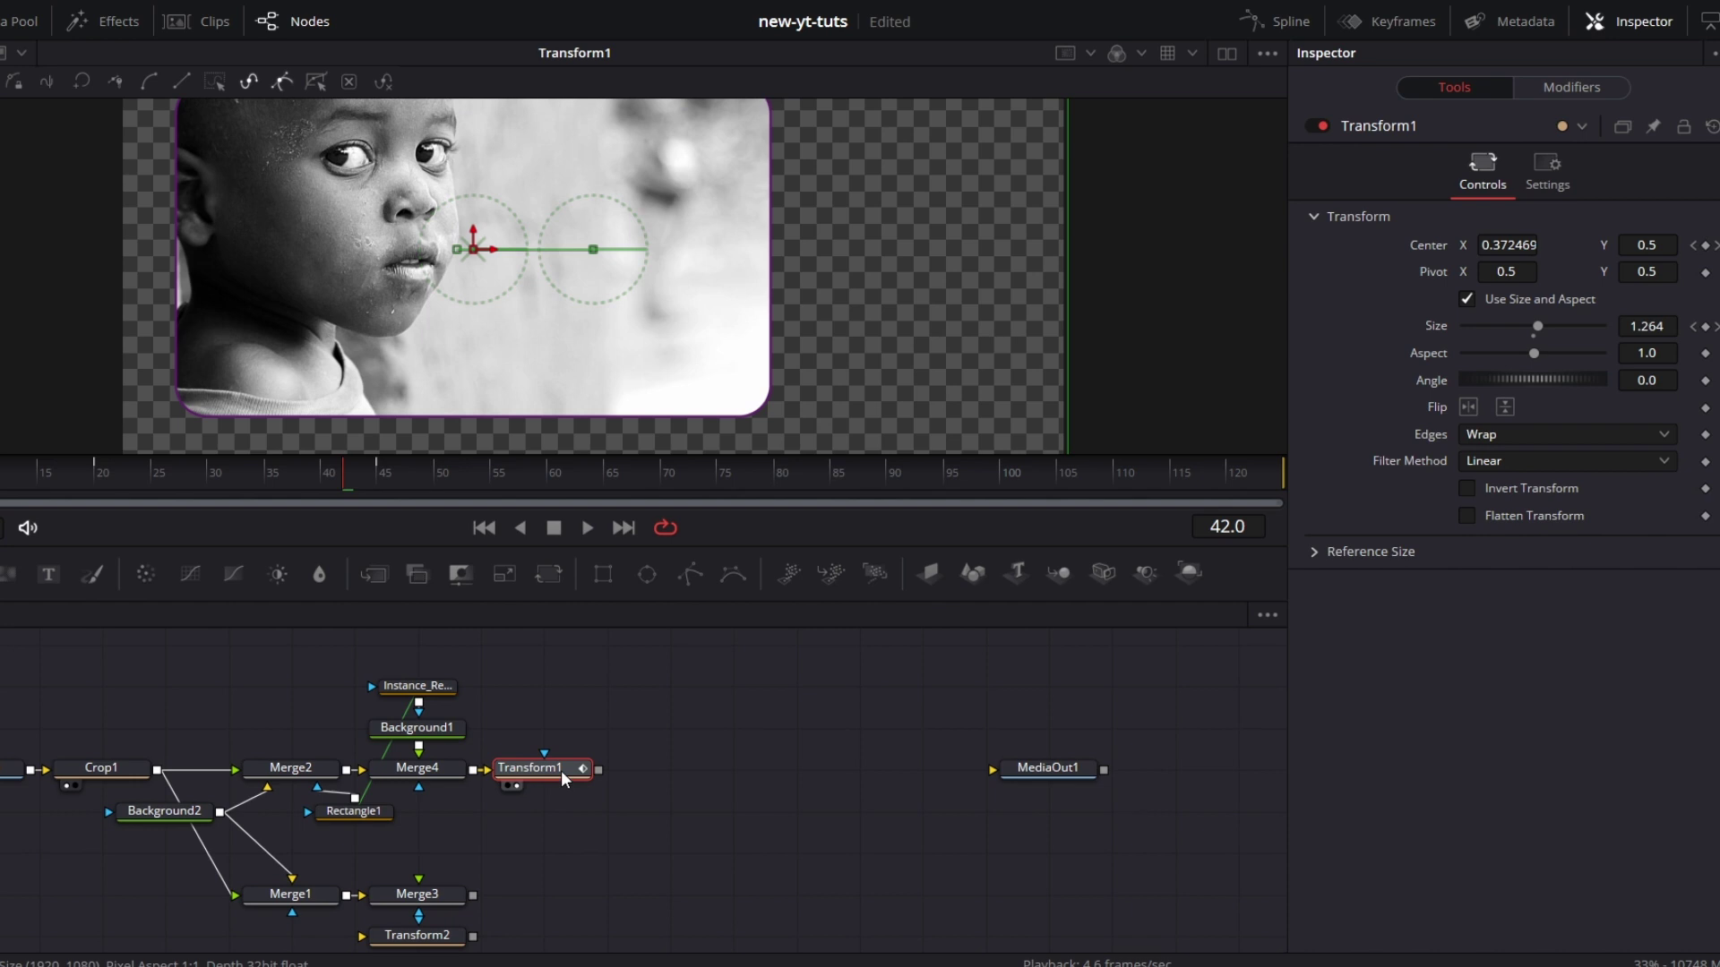
Step: Add DropShadow1 after Transform1 and keyframe Shadow Strength 0.5 at frame 40
{"action": "type", "text": "DR"}
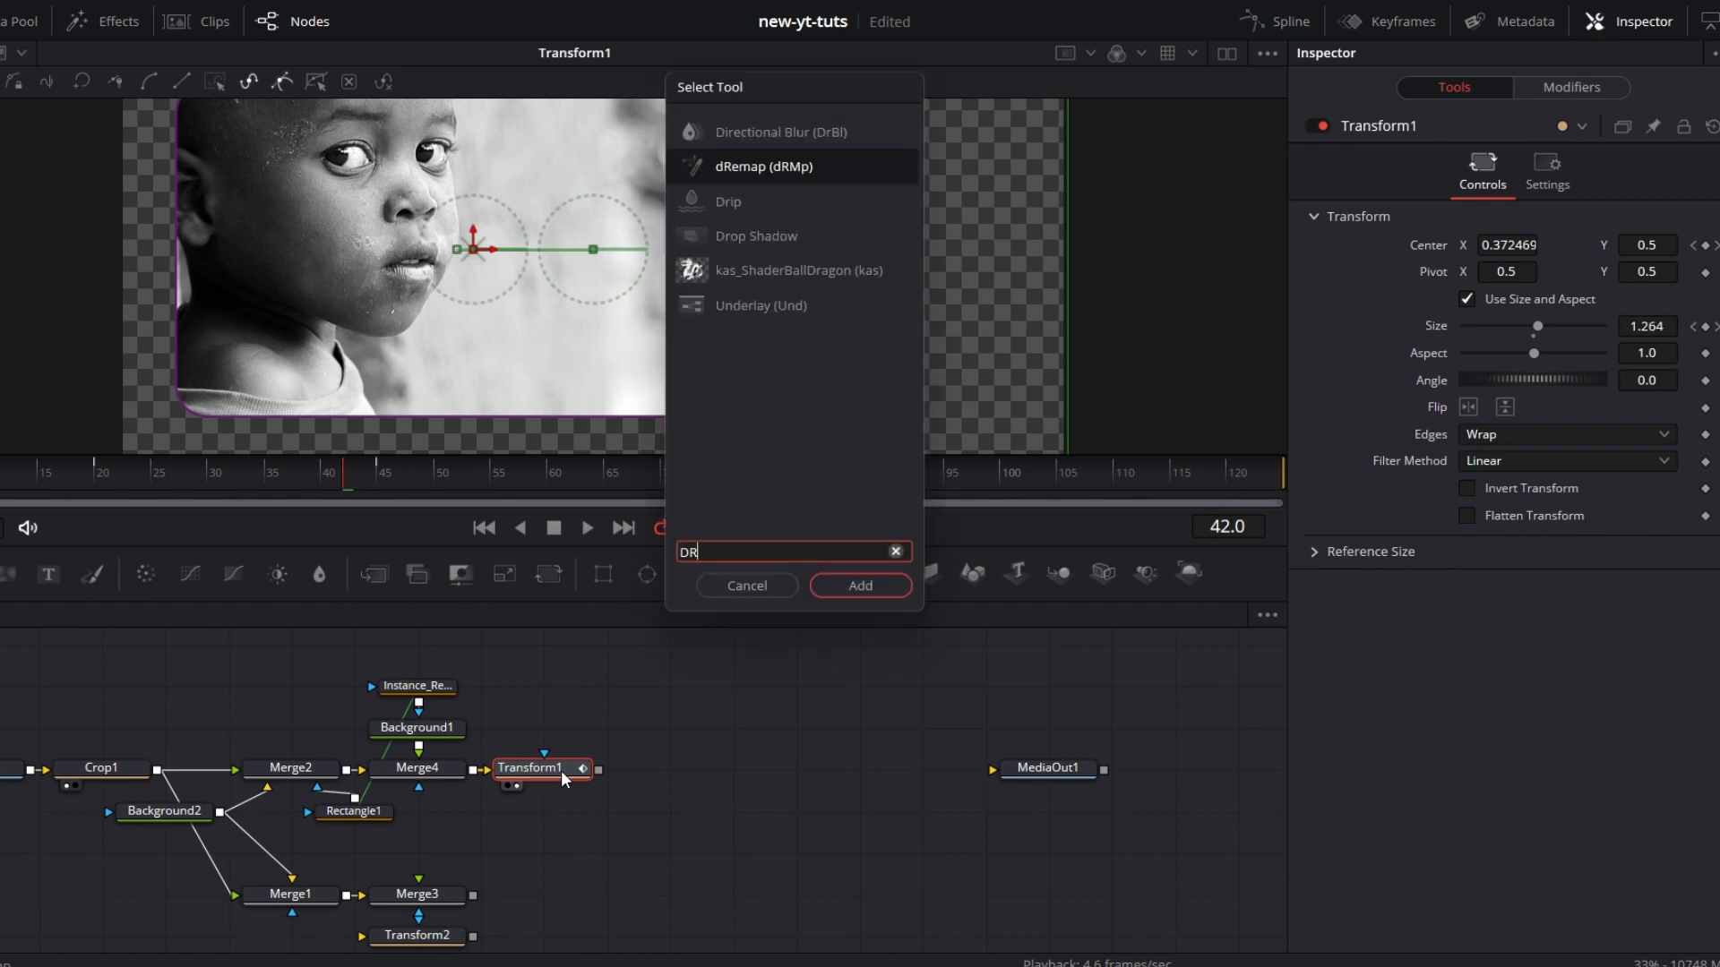
{"action": "left_click", "coordinate": [858, 584]}
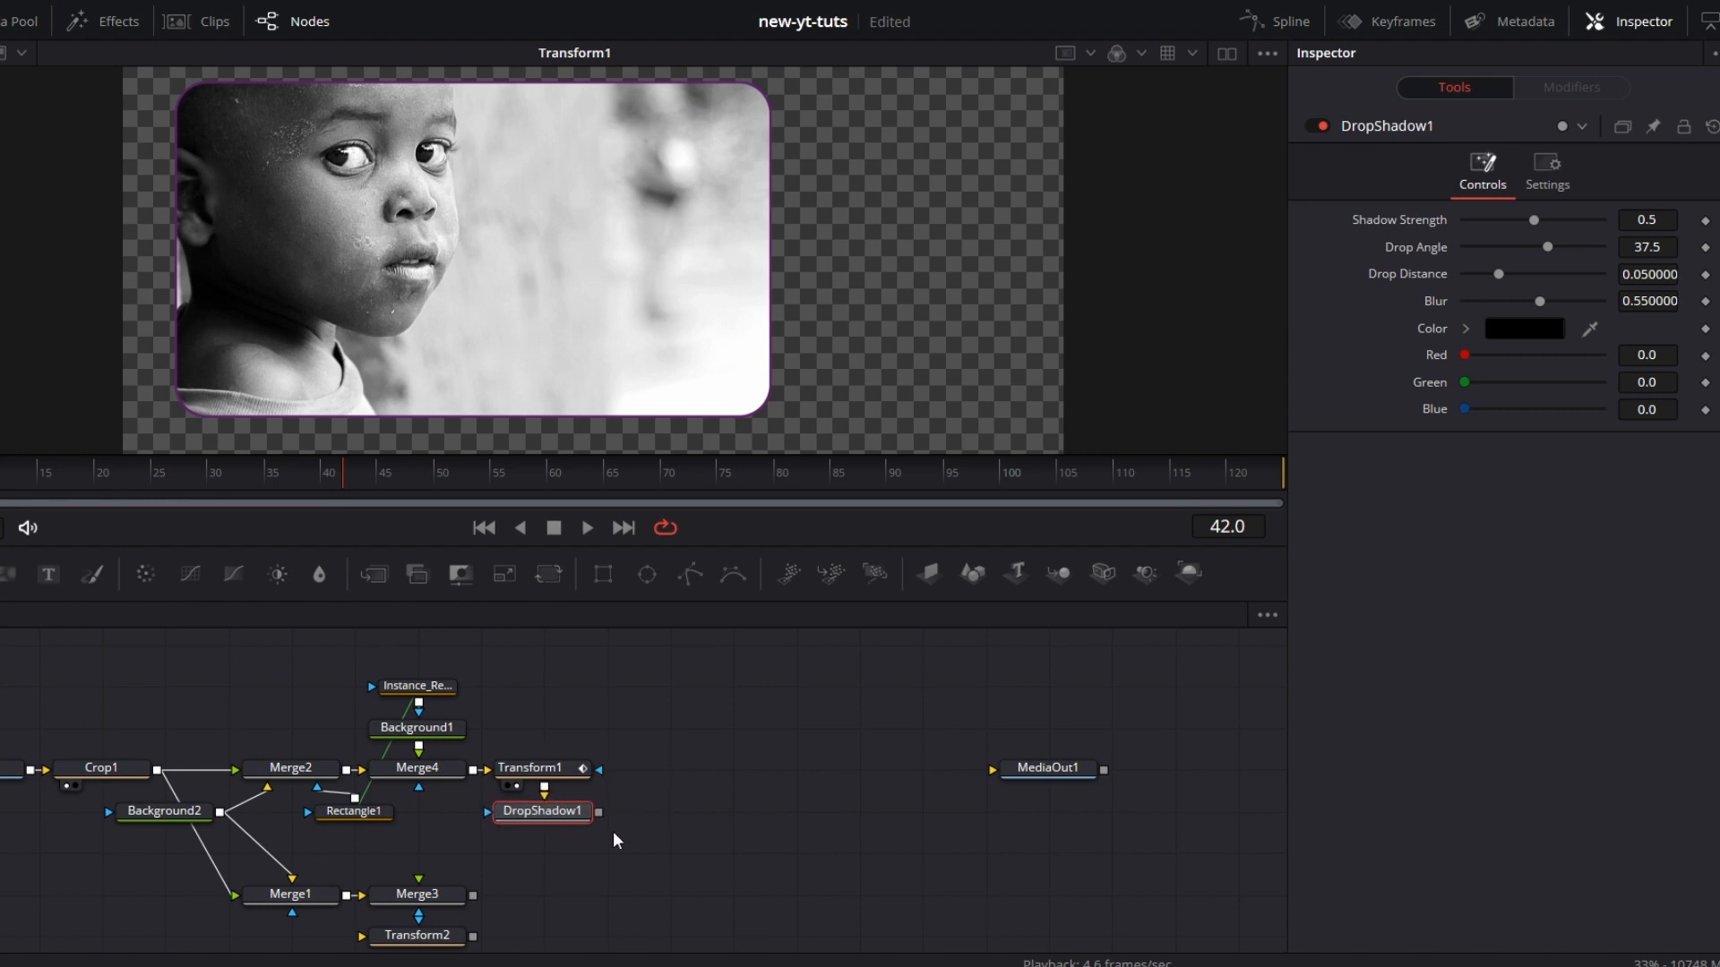
{"action": "mouse_move", "coordinate": [676, 813]}
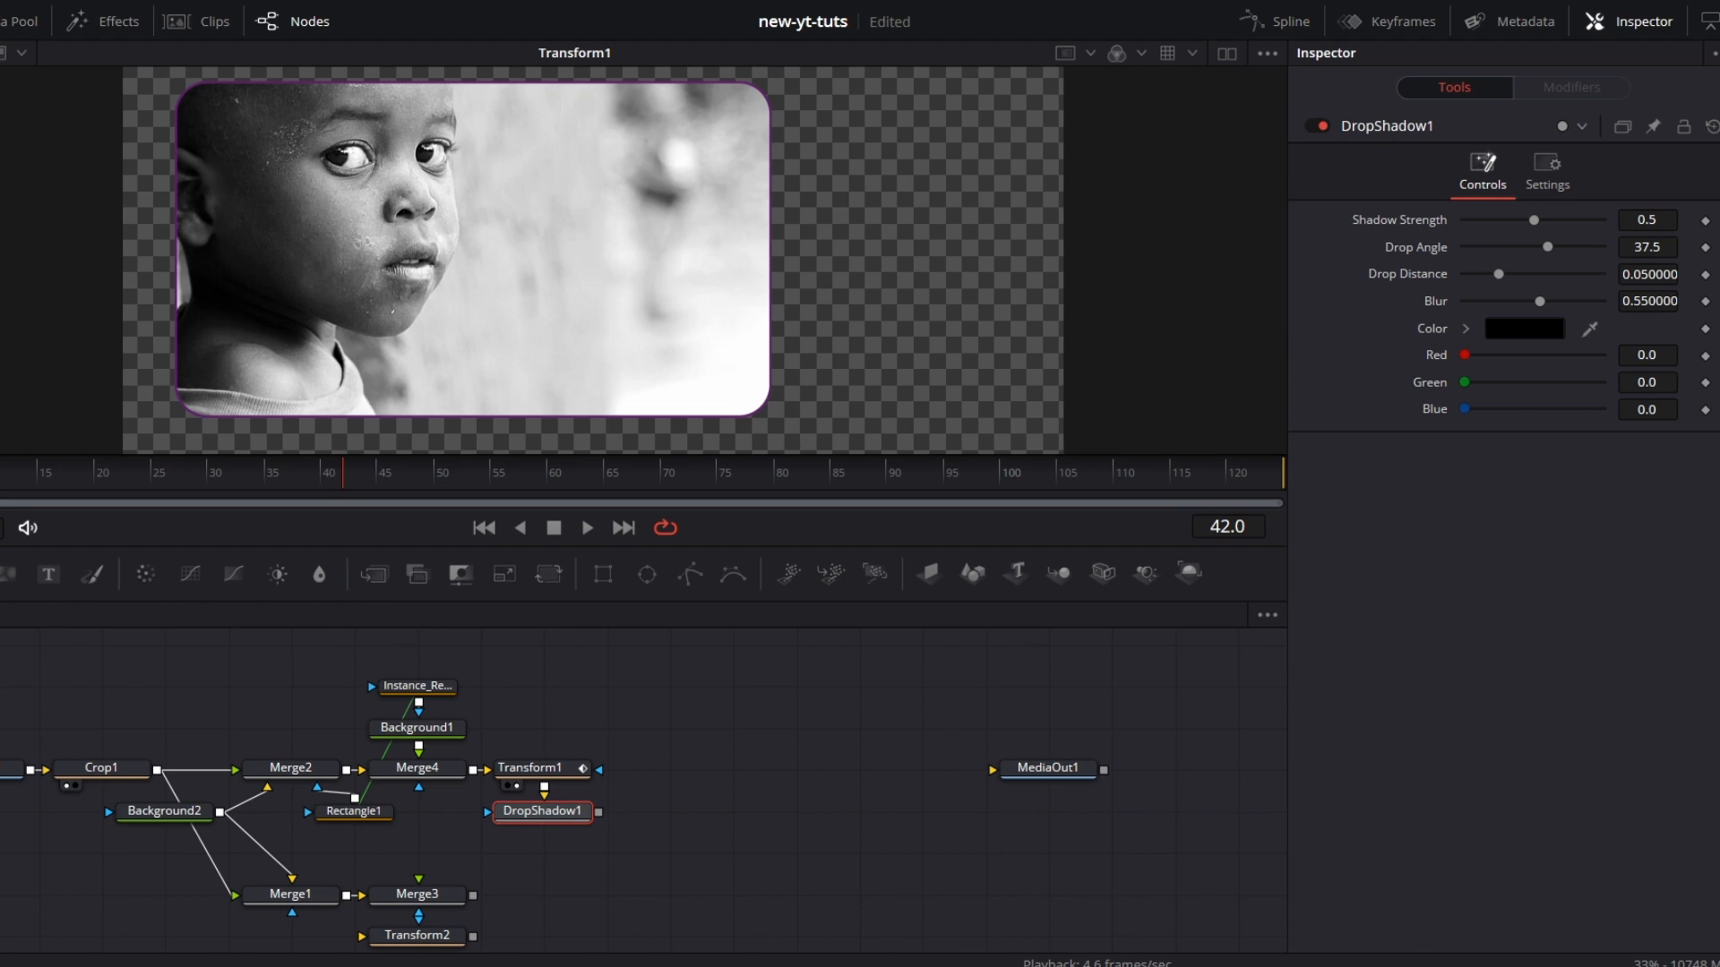
{"action": "mouse_move", "coordinate": [99, 480]}
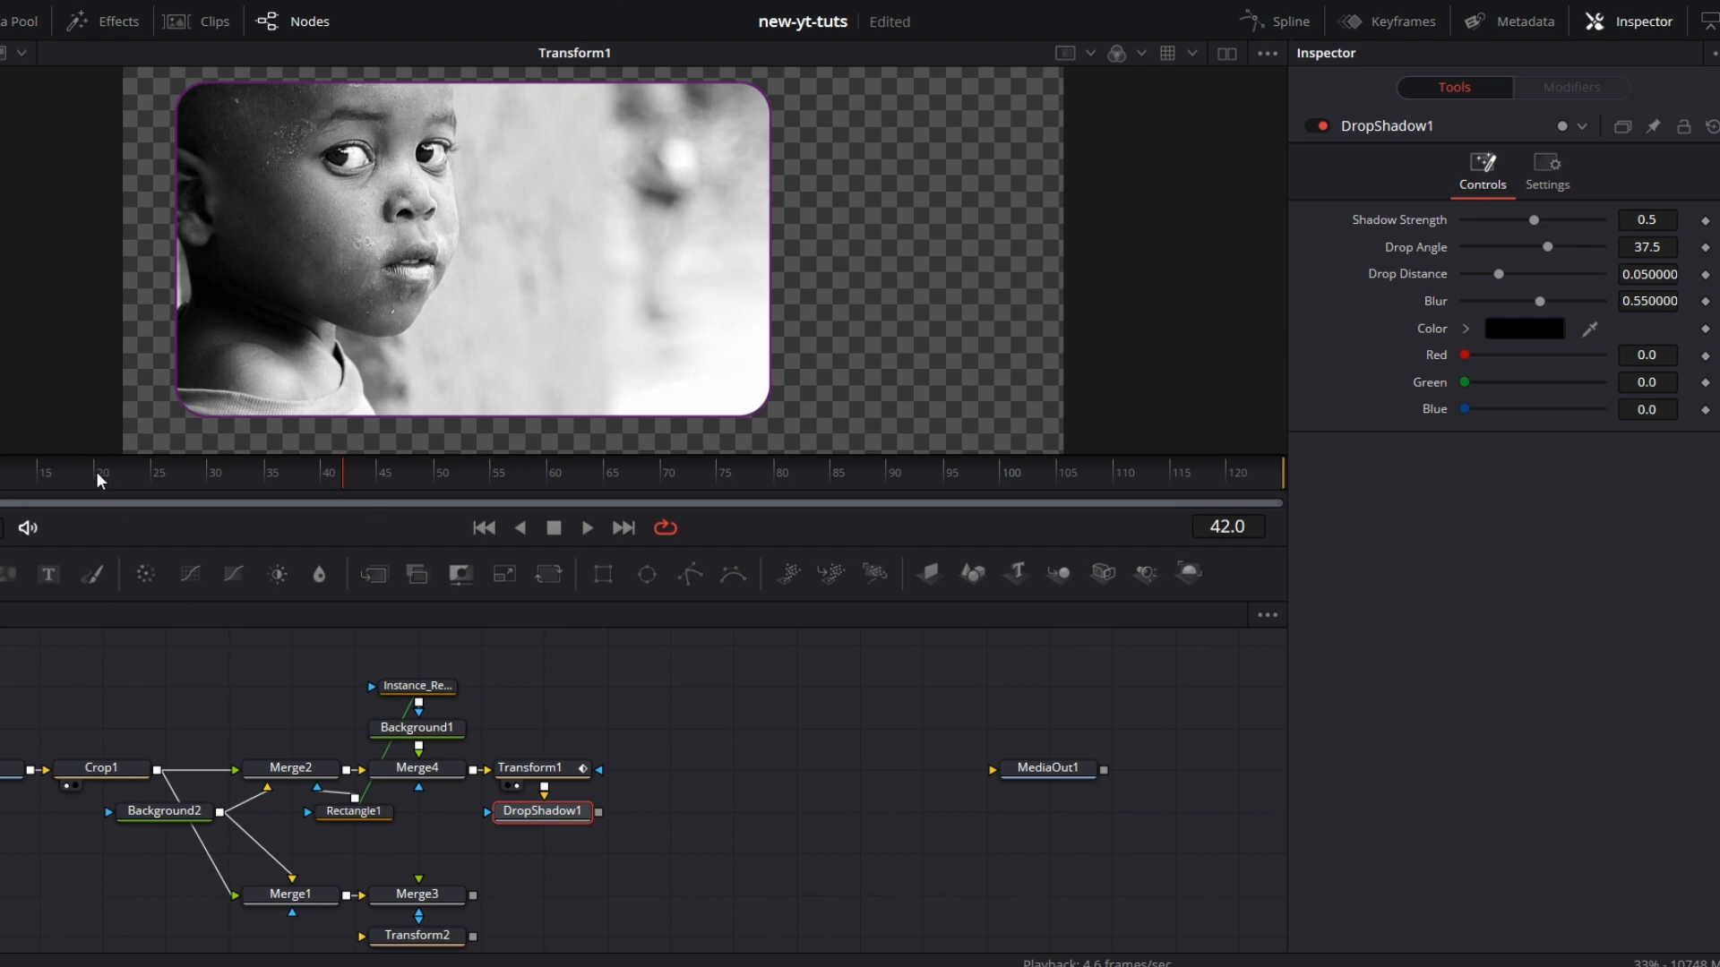
{"action": "left_click", "coordinate": [102, 473]}
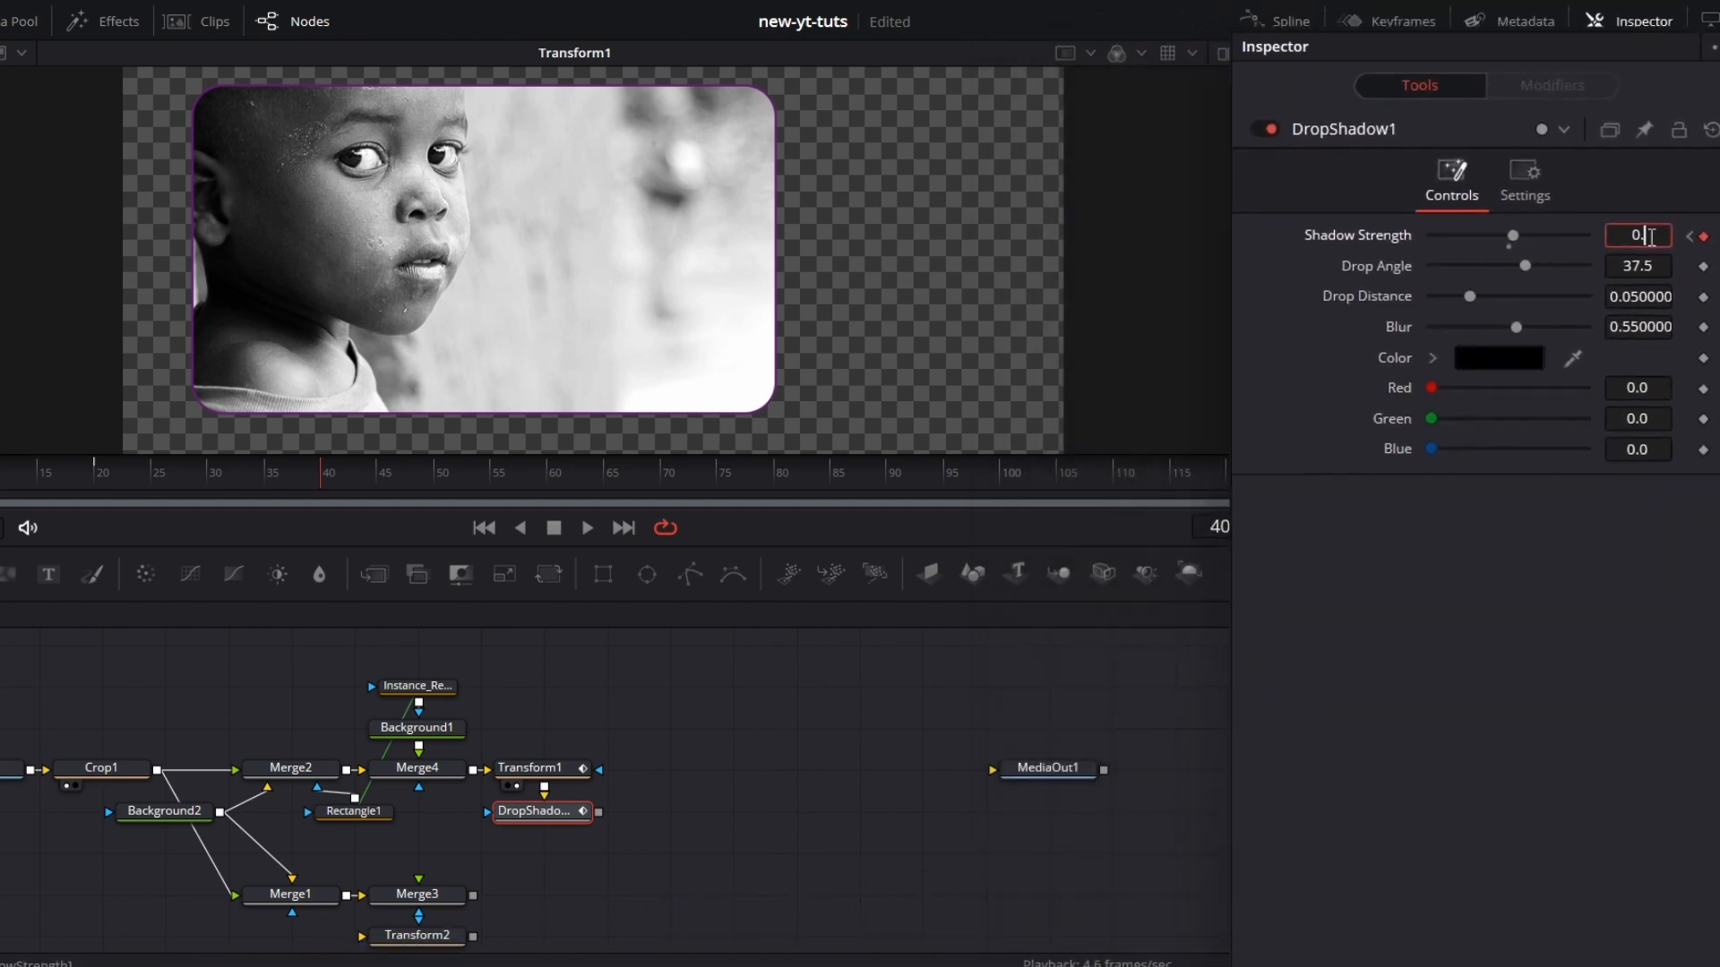
{"action": "type", "text": "0.5"}
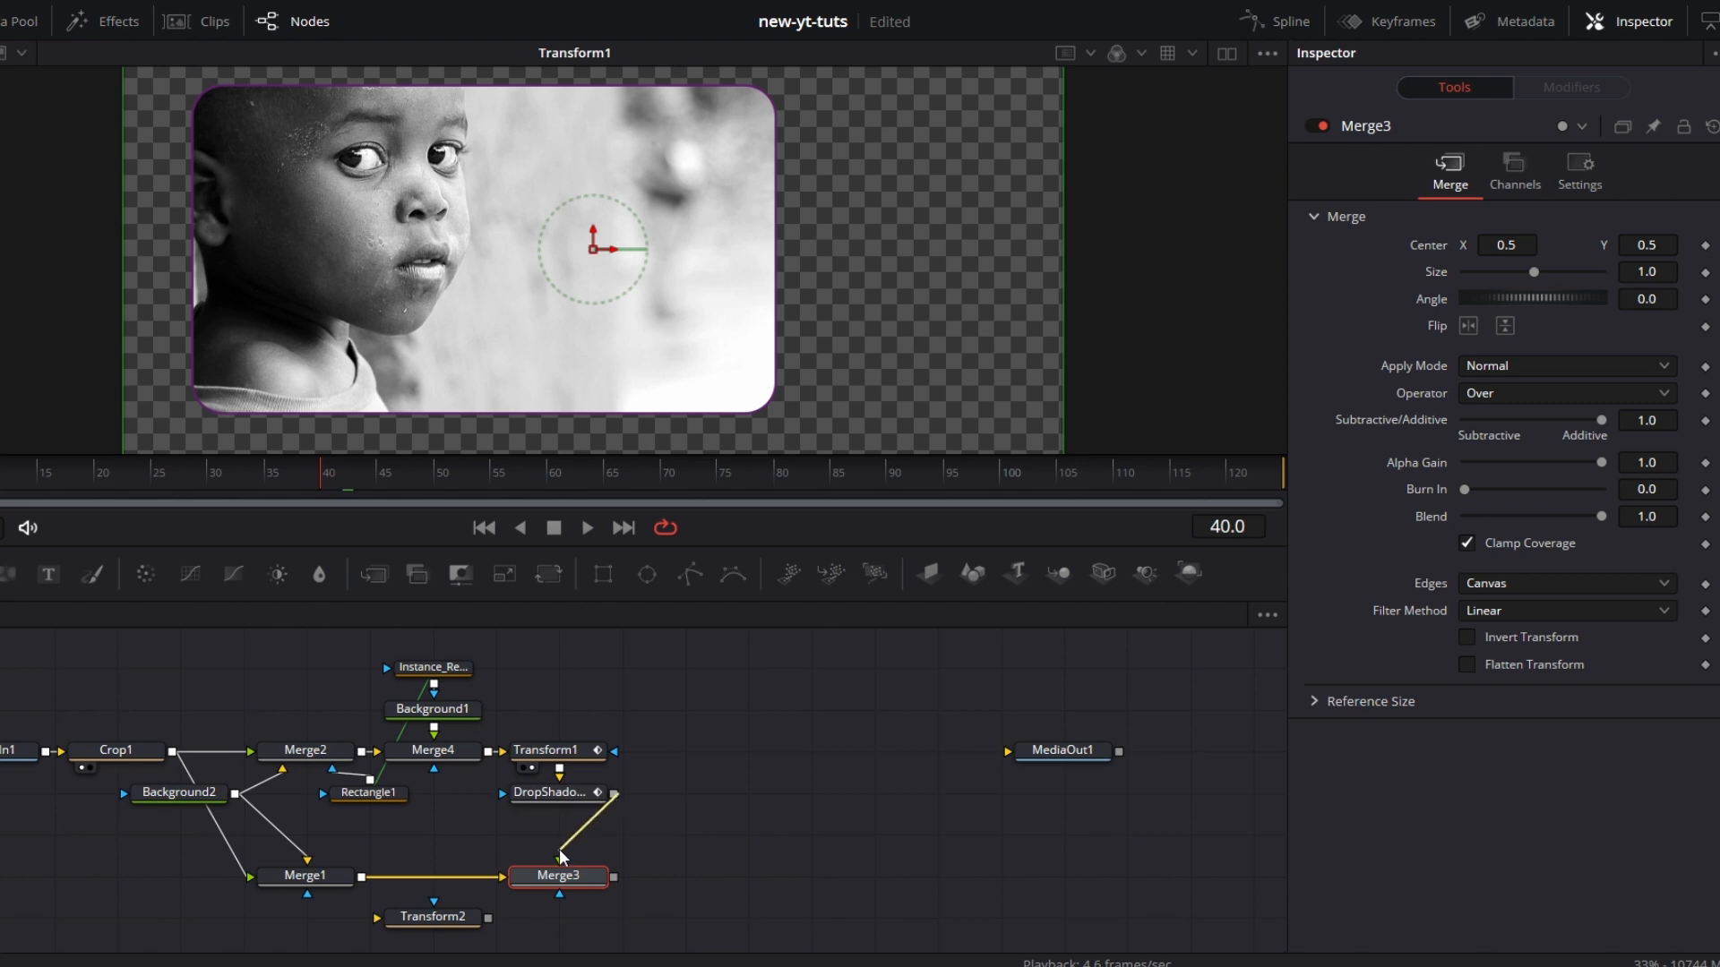
Step: Feed DropShadow1 into Merge3's foreground so the shadowed inset sits over the full photo
{"action": "left_click", "coordinate": [558, 876]}
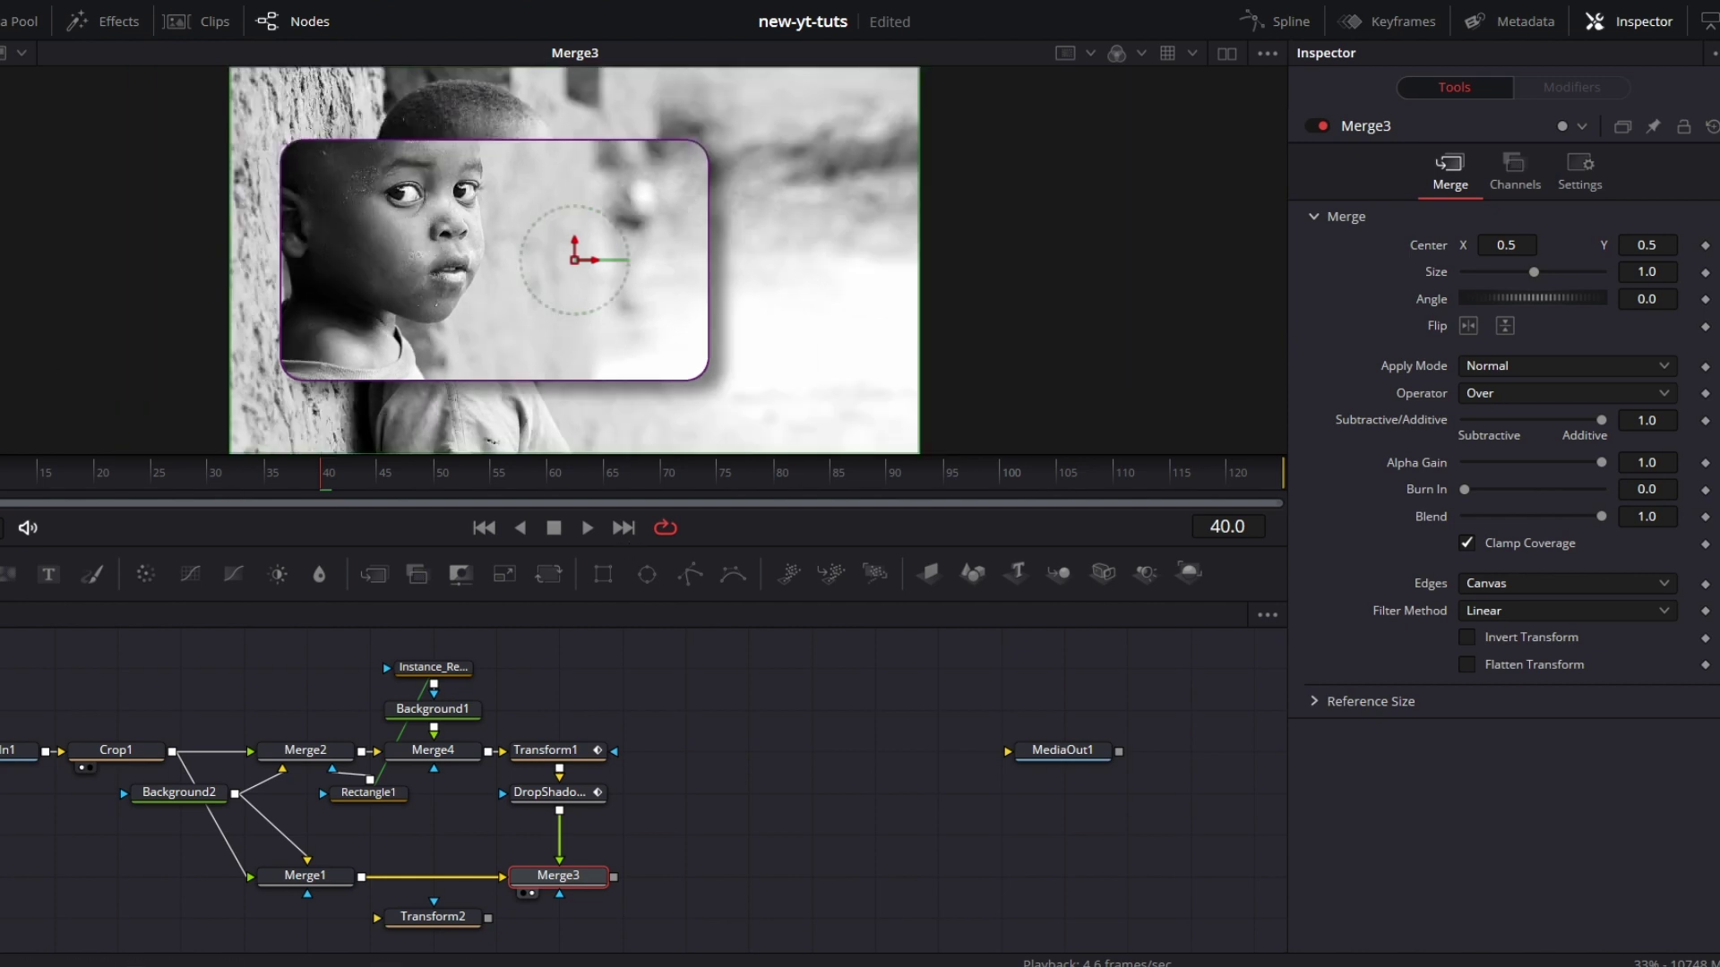
{"action": "left_click", "coordinate": [585, 527]}
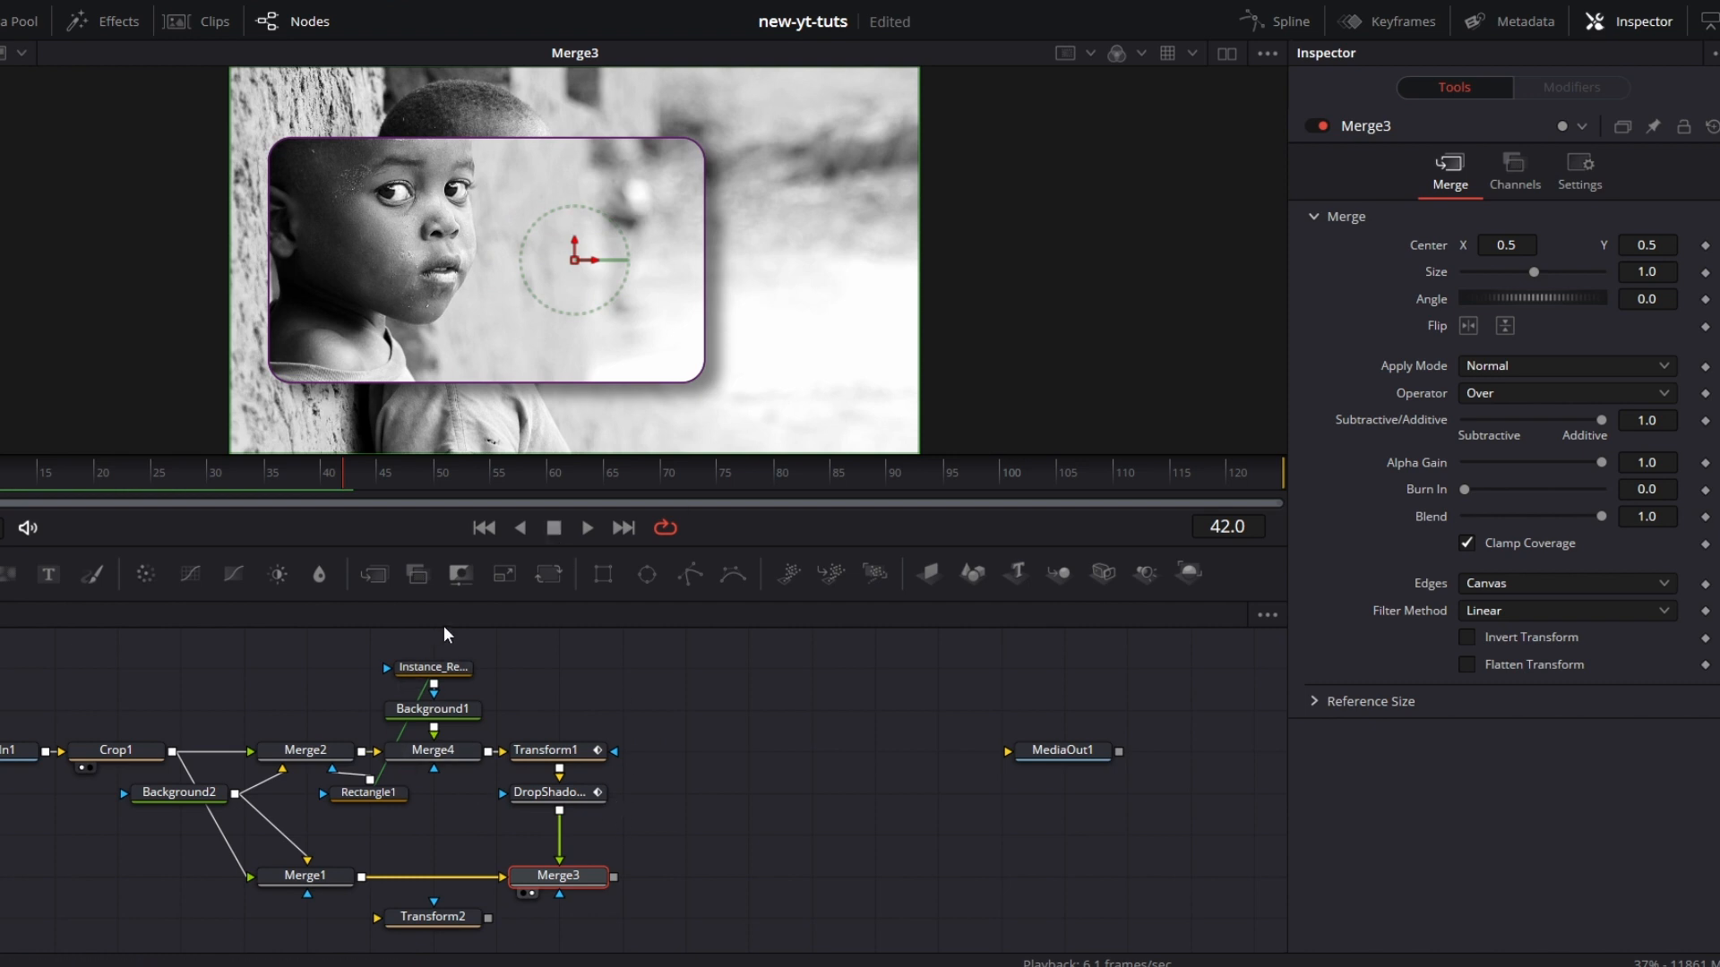
Step: Keyframe Merge4's Blend from frame 20 so the border fades in, then play and stop
{"action": "left_click", "coordinate": [431, 750]}
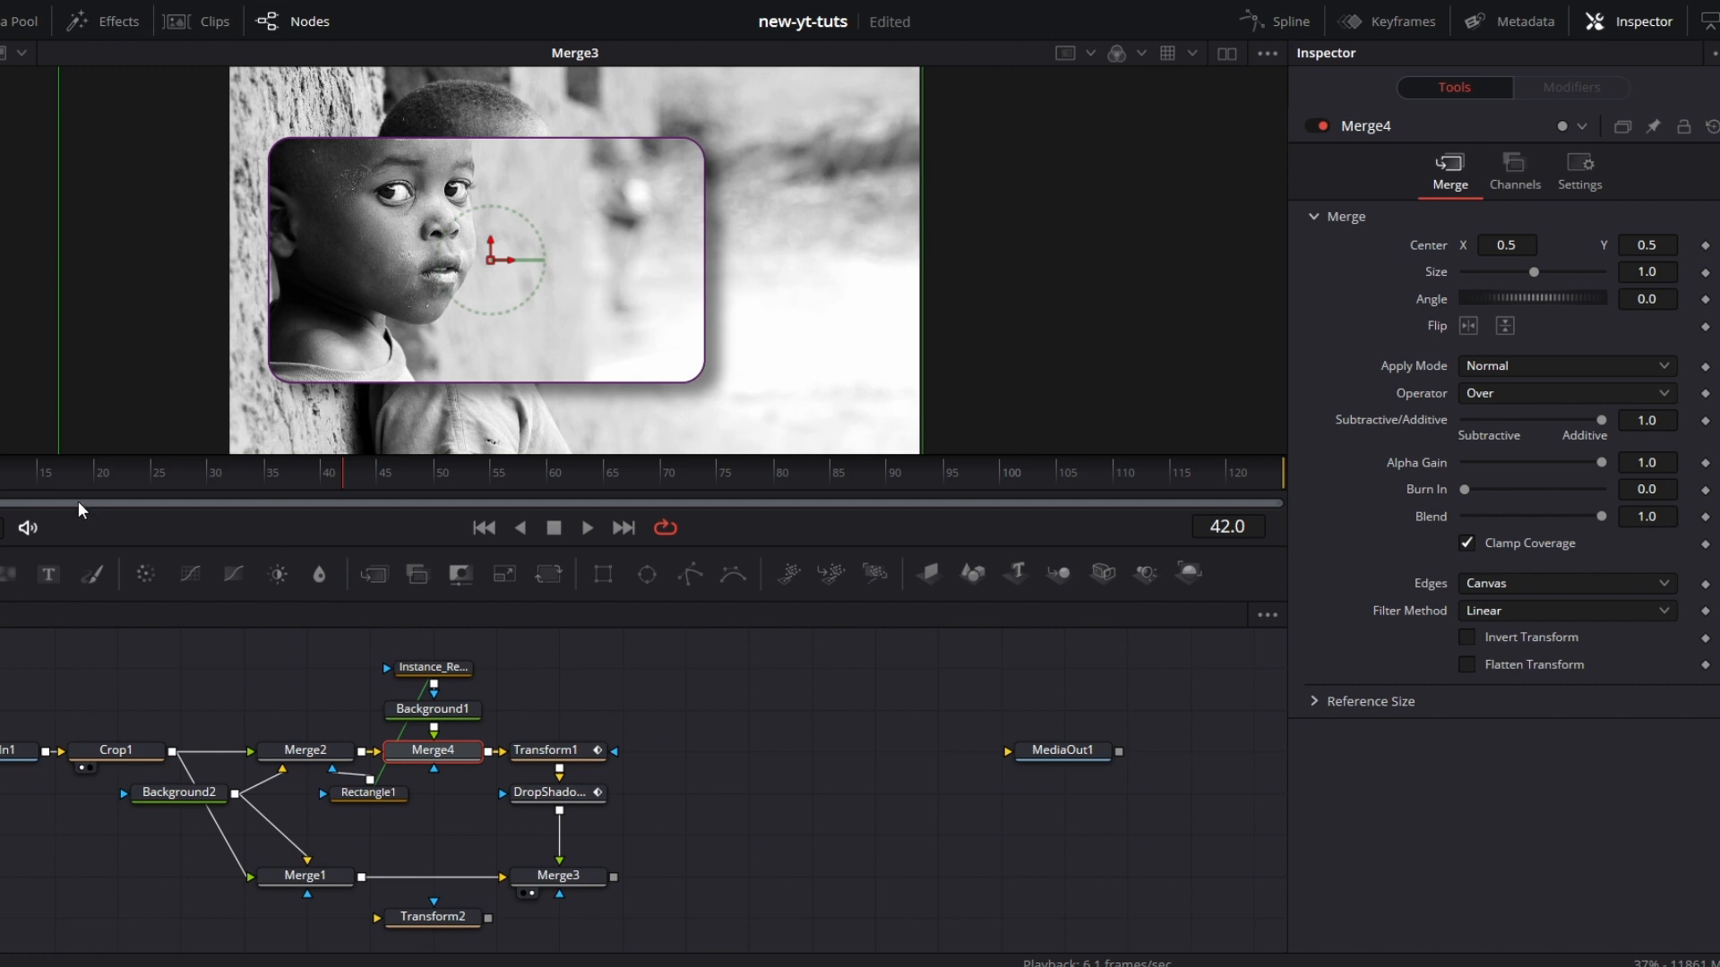
{"action": "left_click", "coordinate": [100, 471]}
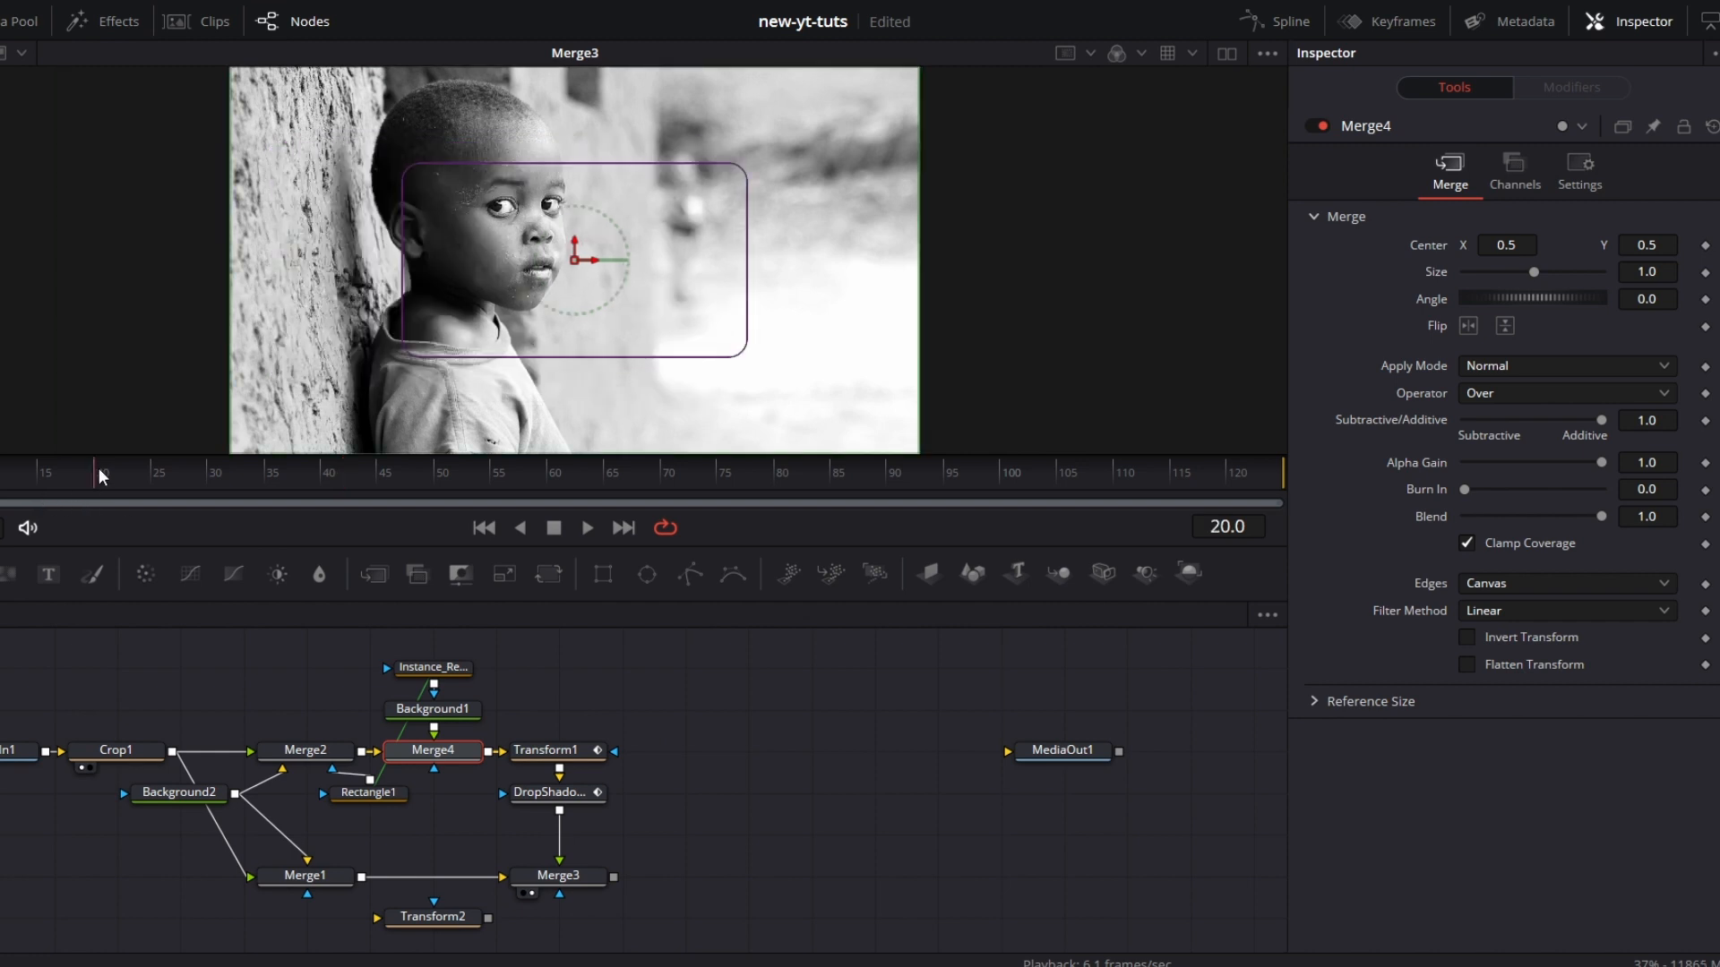
{"action": "mouse_move", "coordinate": [1520, 519]}
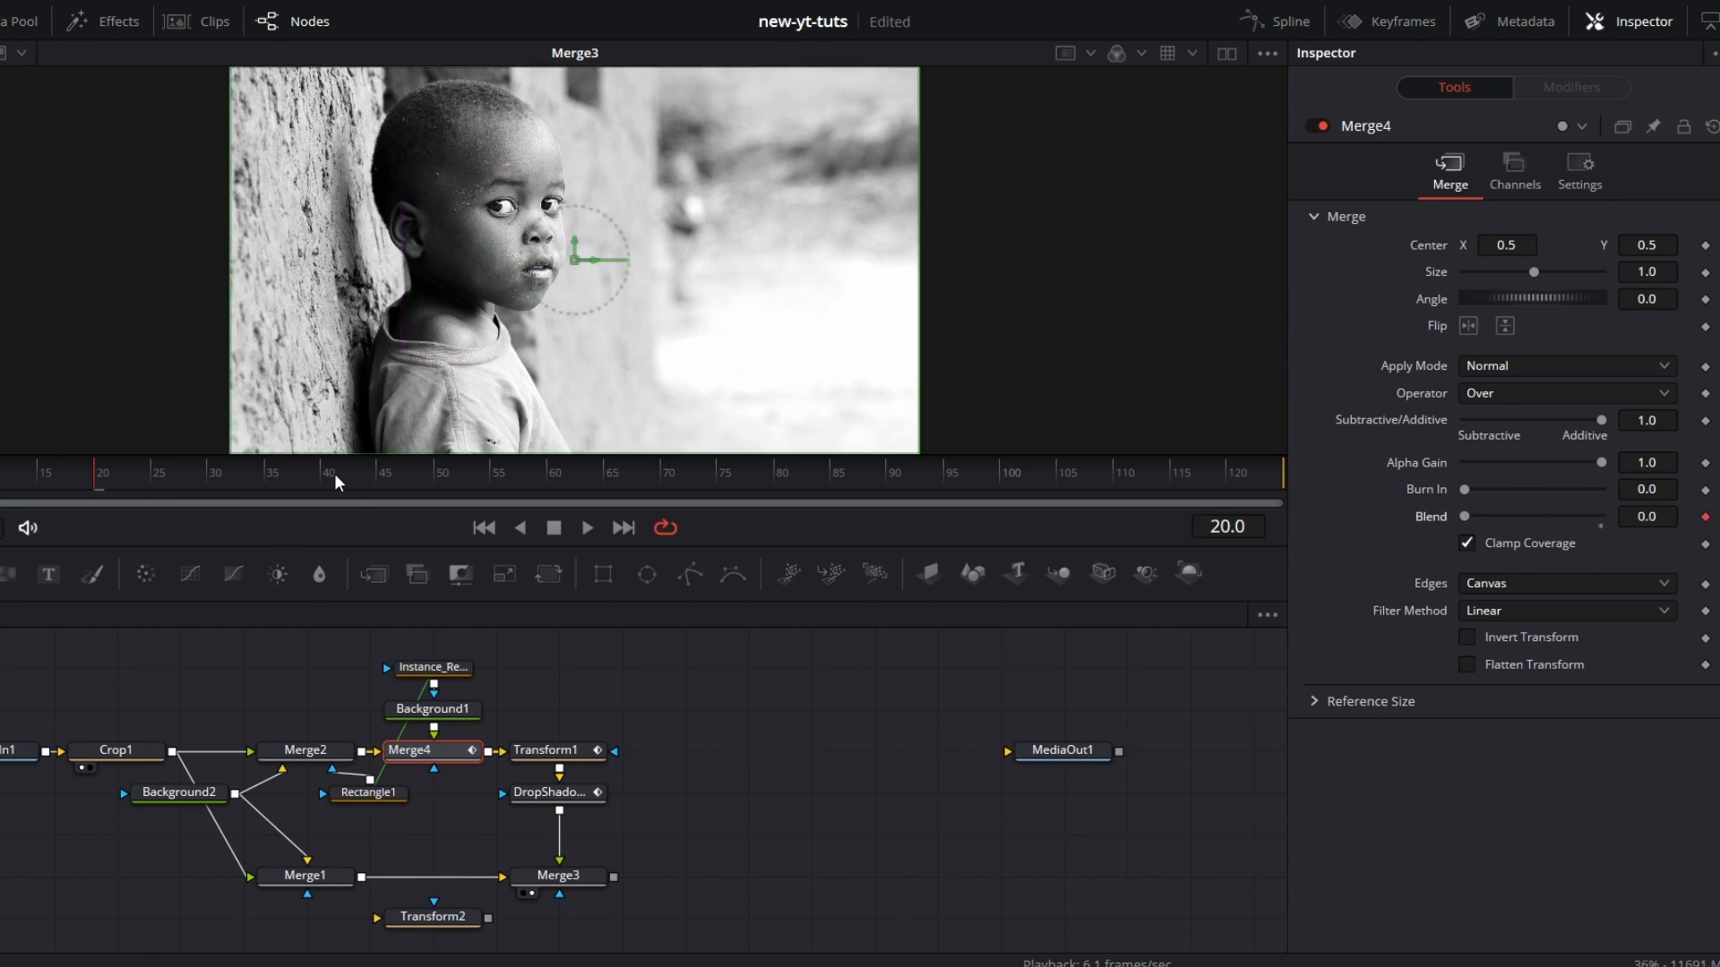
{"action": "left_click", "coordinate": [338, 471]}
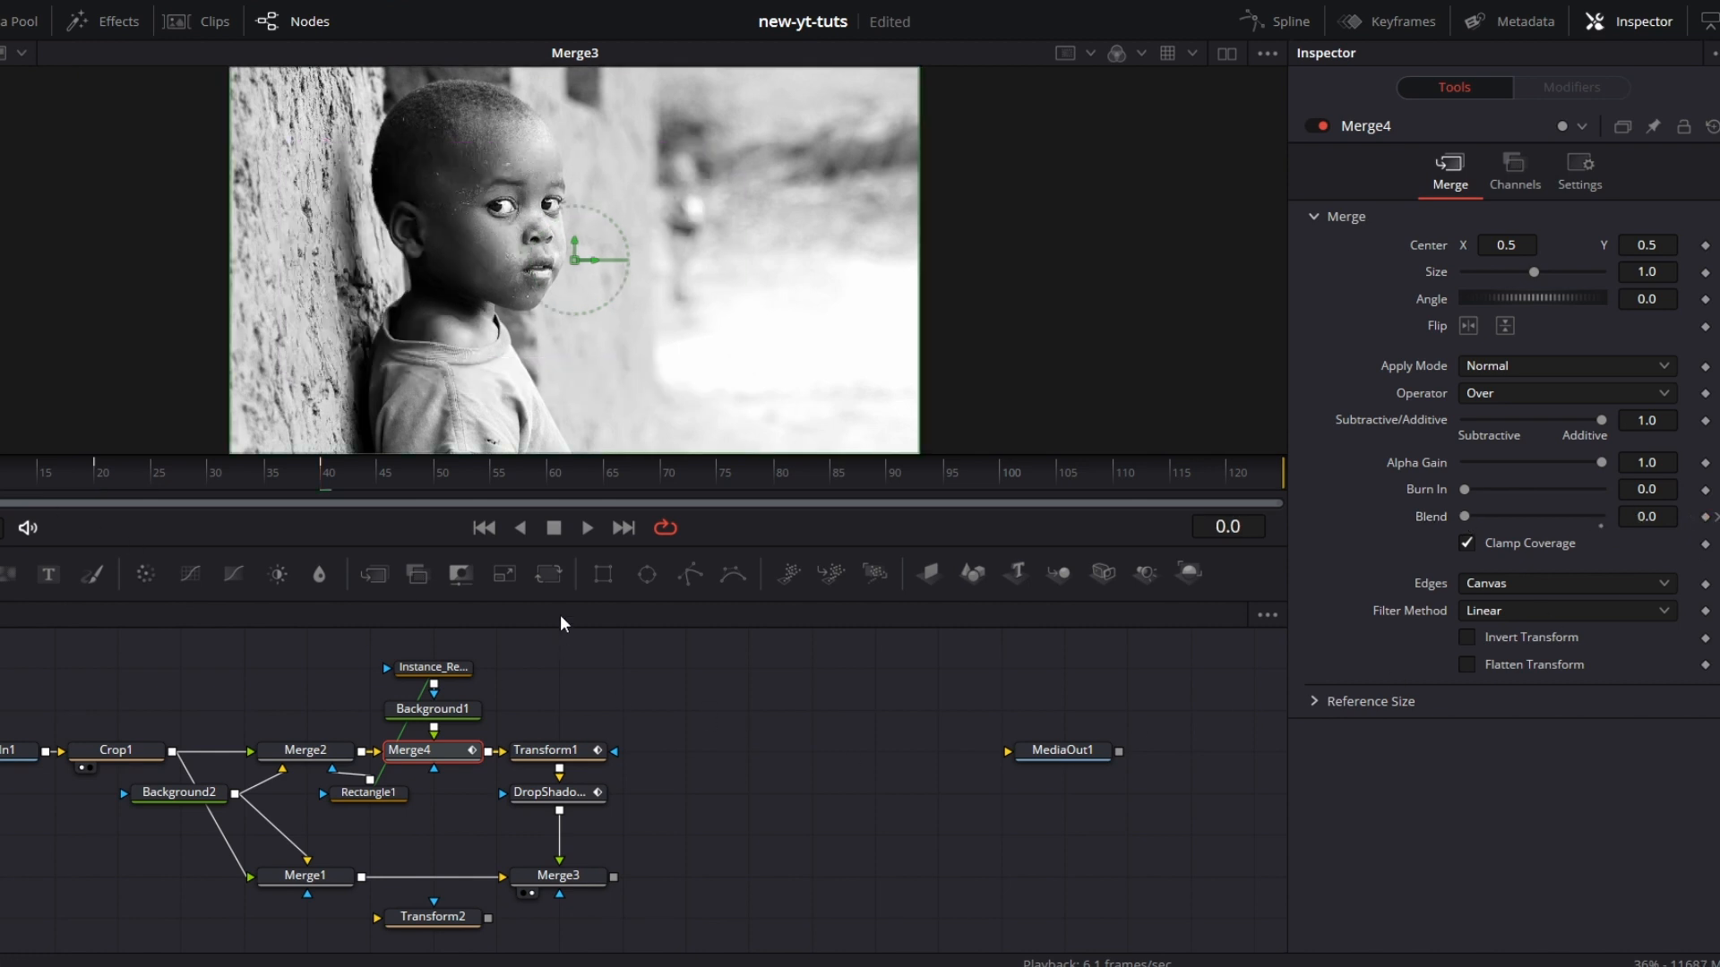
{"action": "left_click", "coordinate": [586, 526]}
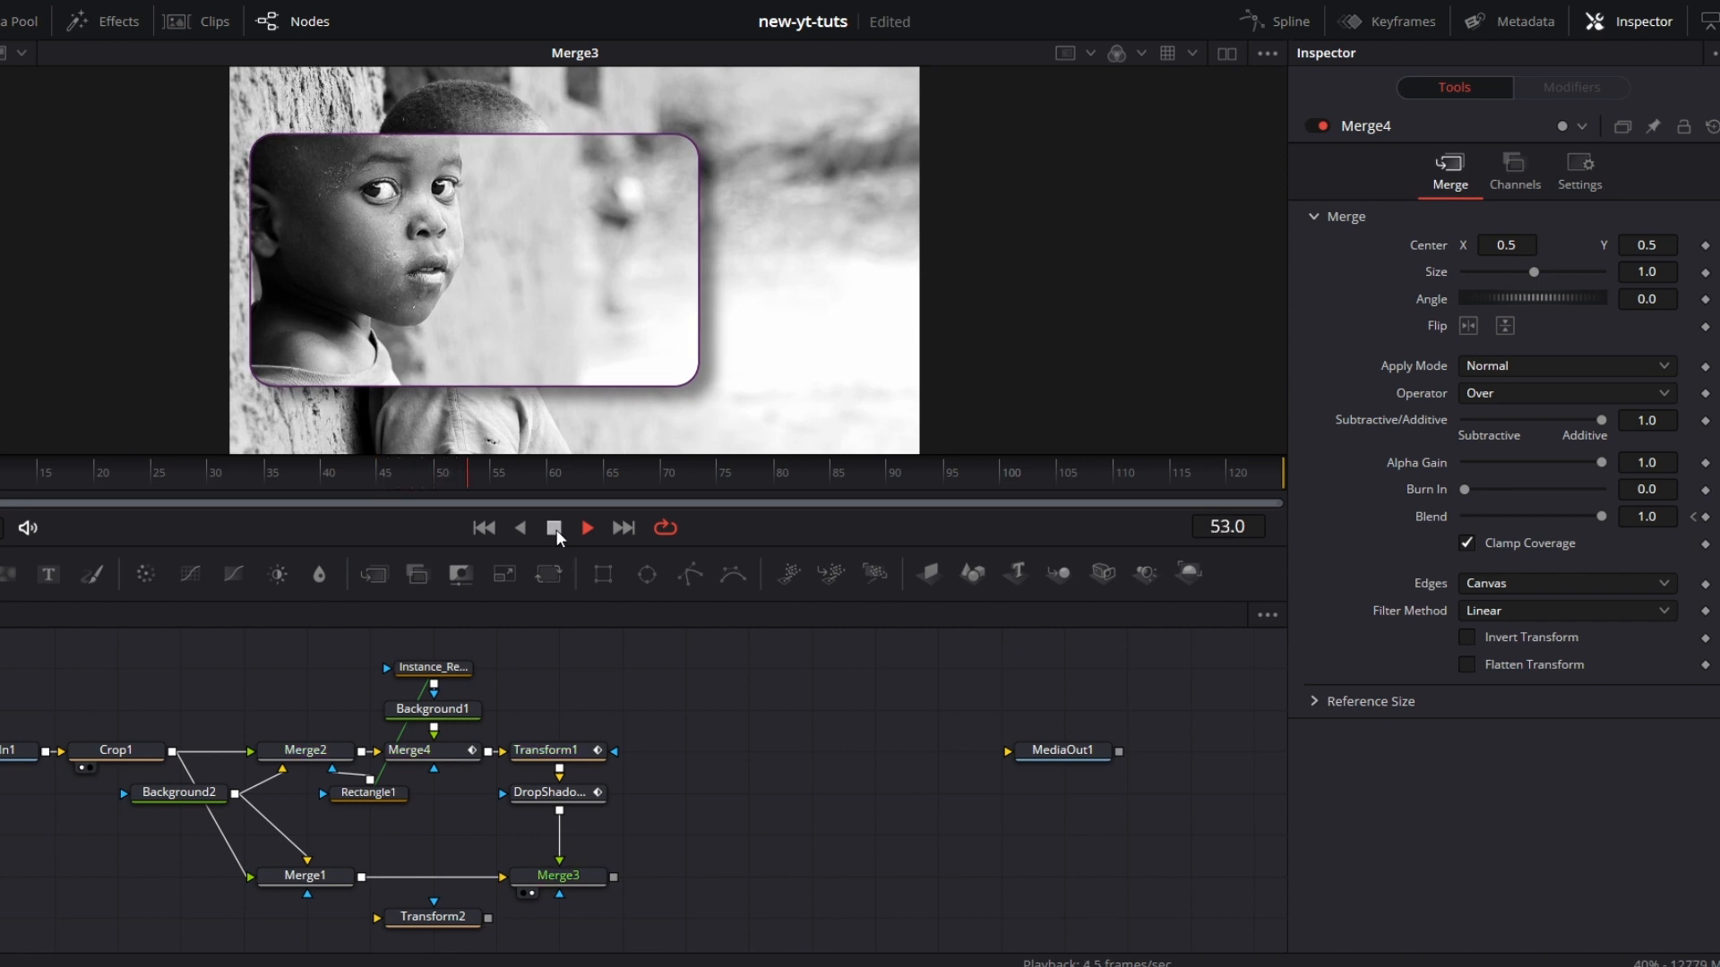
{"action": "left_click", "coordinate": [553, 530]}
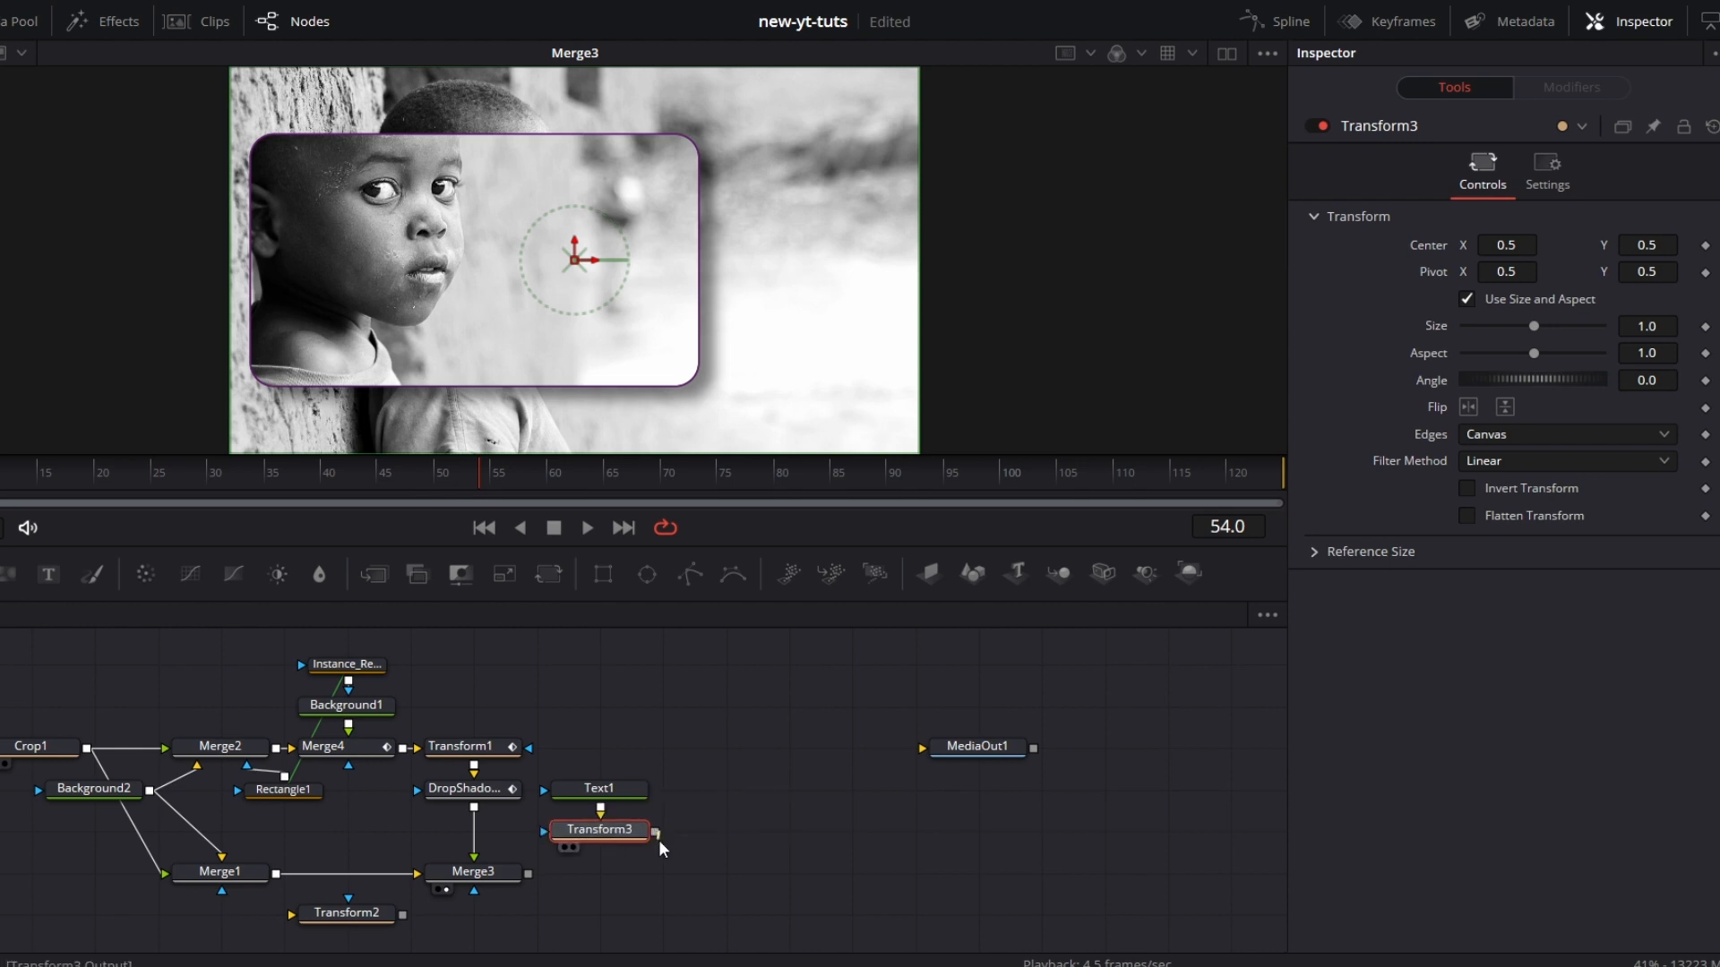
Step: Merge the INN/OCE/NCE text's transform into the composite and set the Autobus Omnibus font
{"action": "left_click", "coordinate": [598, 790]}
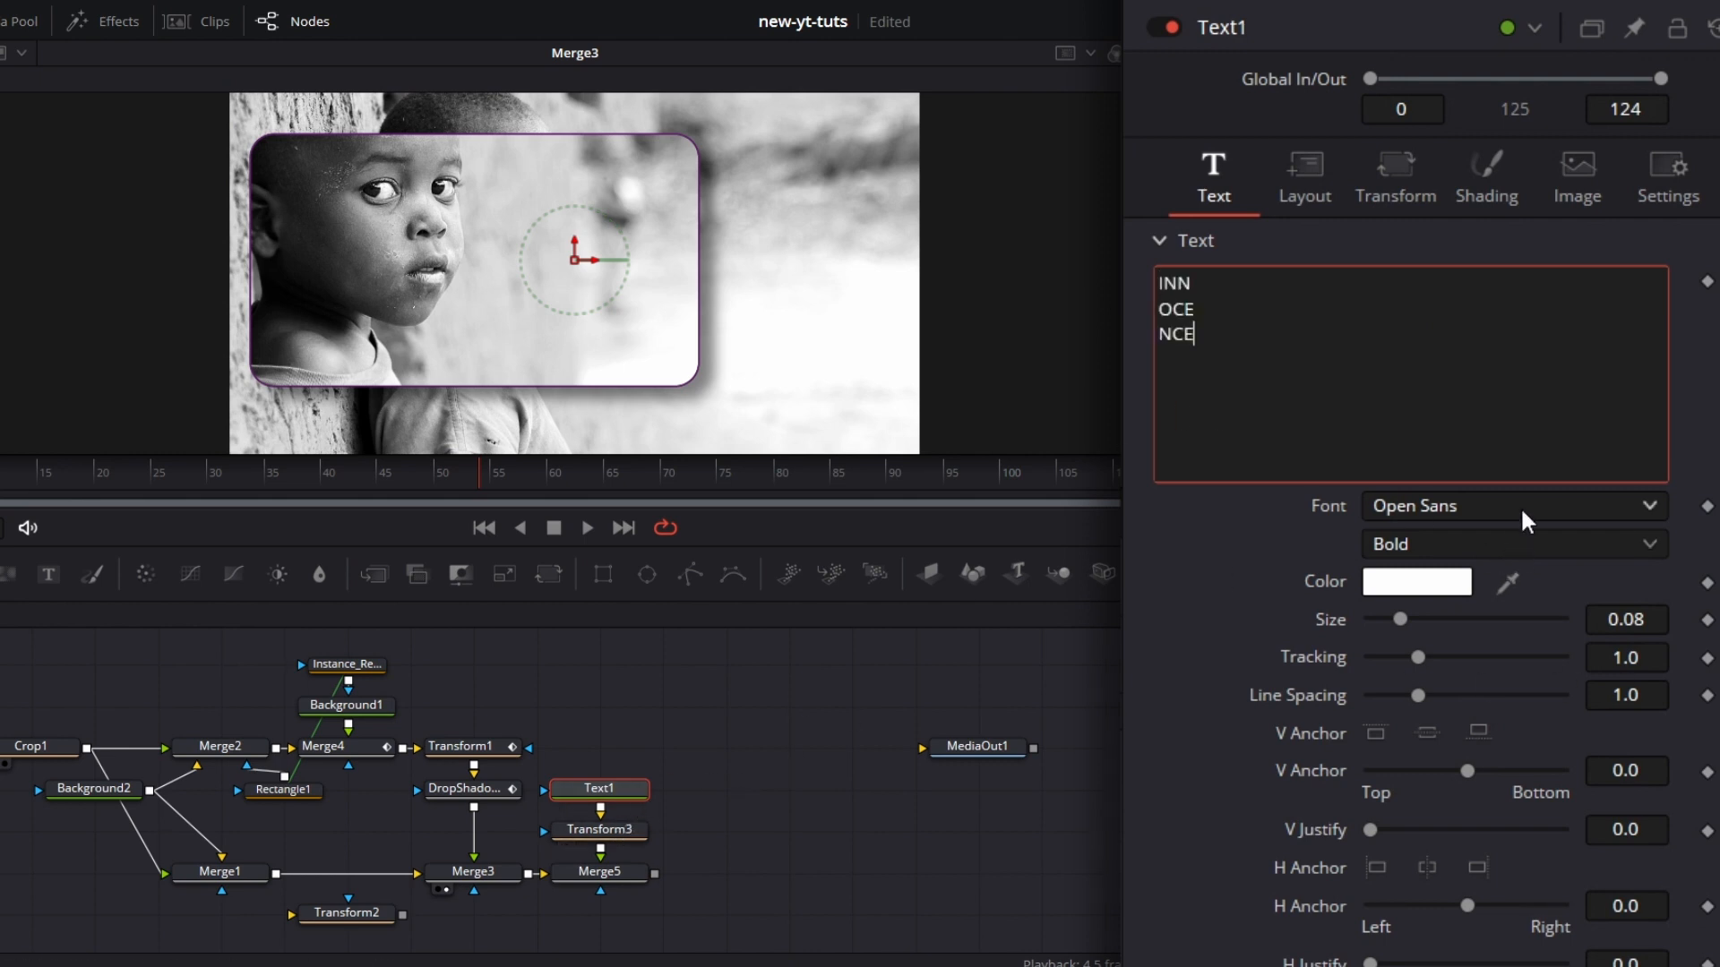
{"action": "left_click", "coordinate": [1650, 505]}
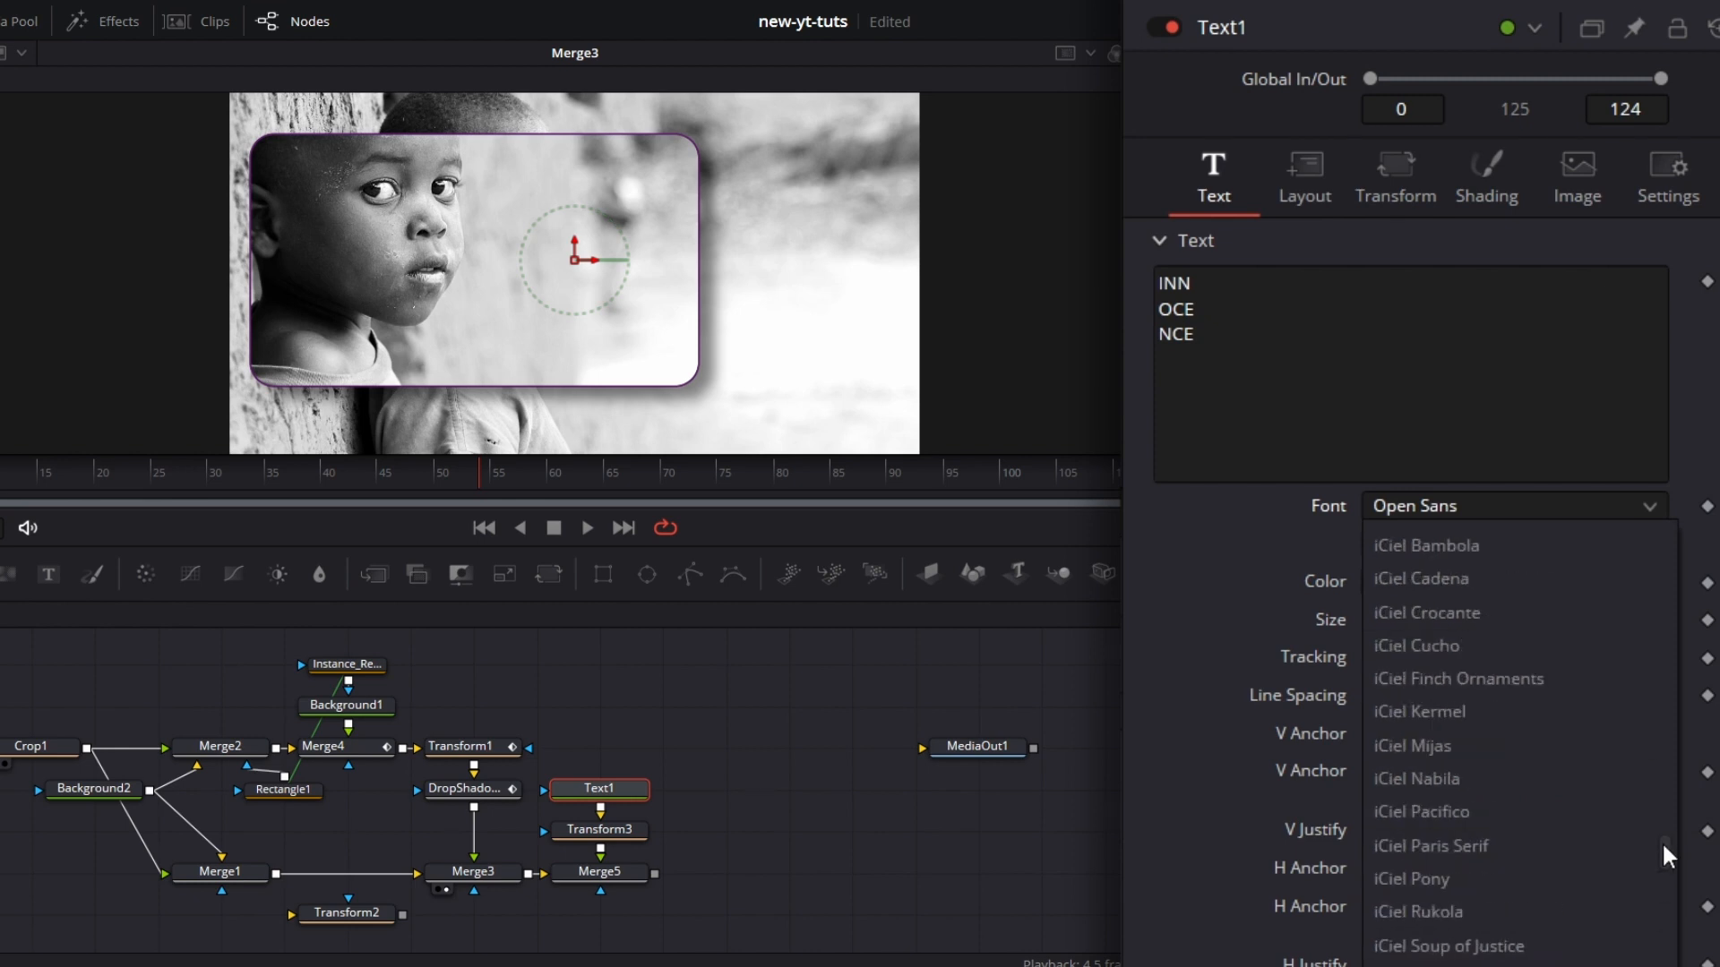
{"action": "scroll", "scroll_direction": "down", "scroll_amount": 3}
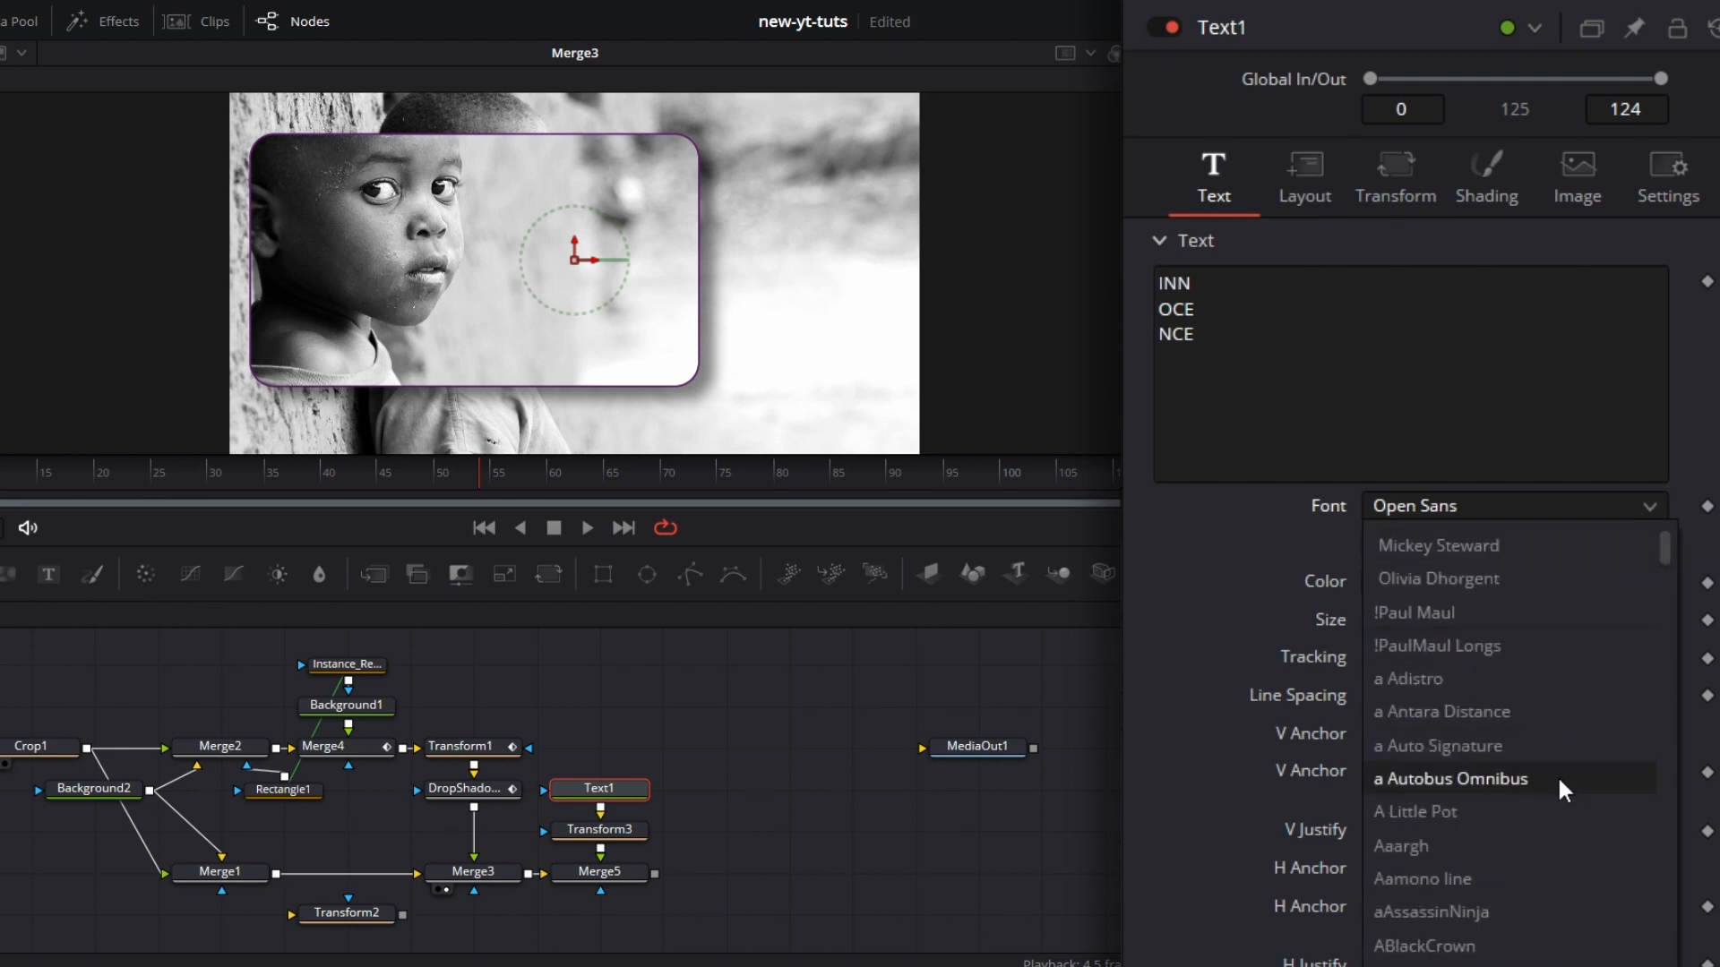
{"action": "left_click", "coordinate": [1449, 779]}
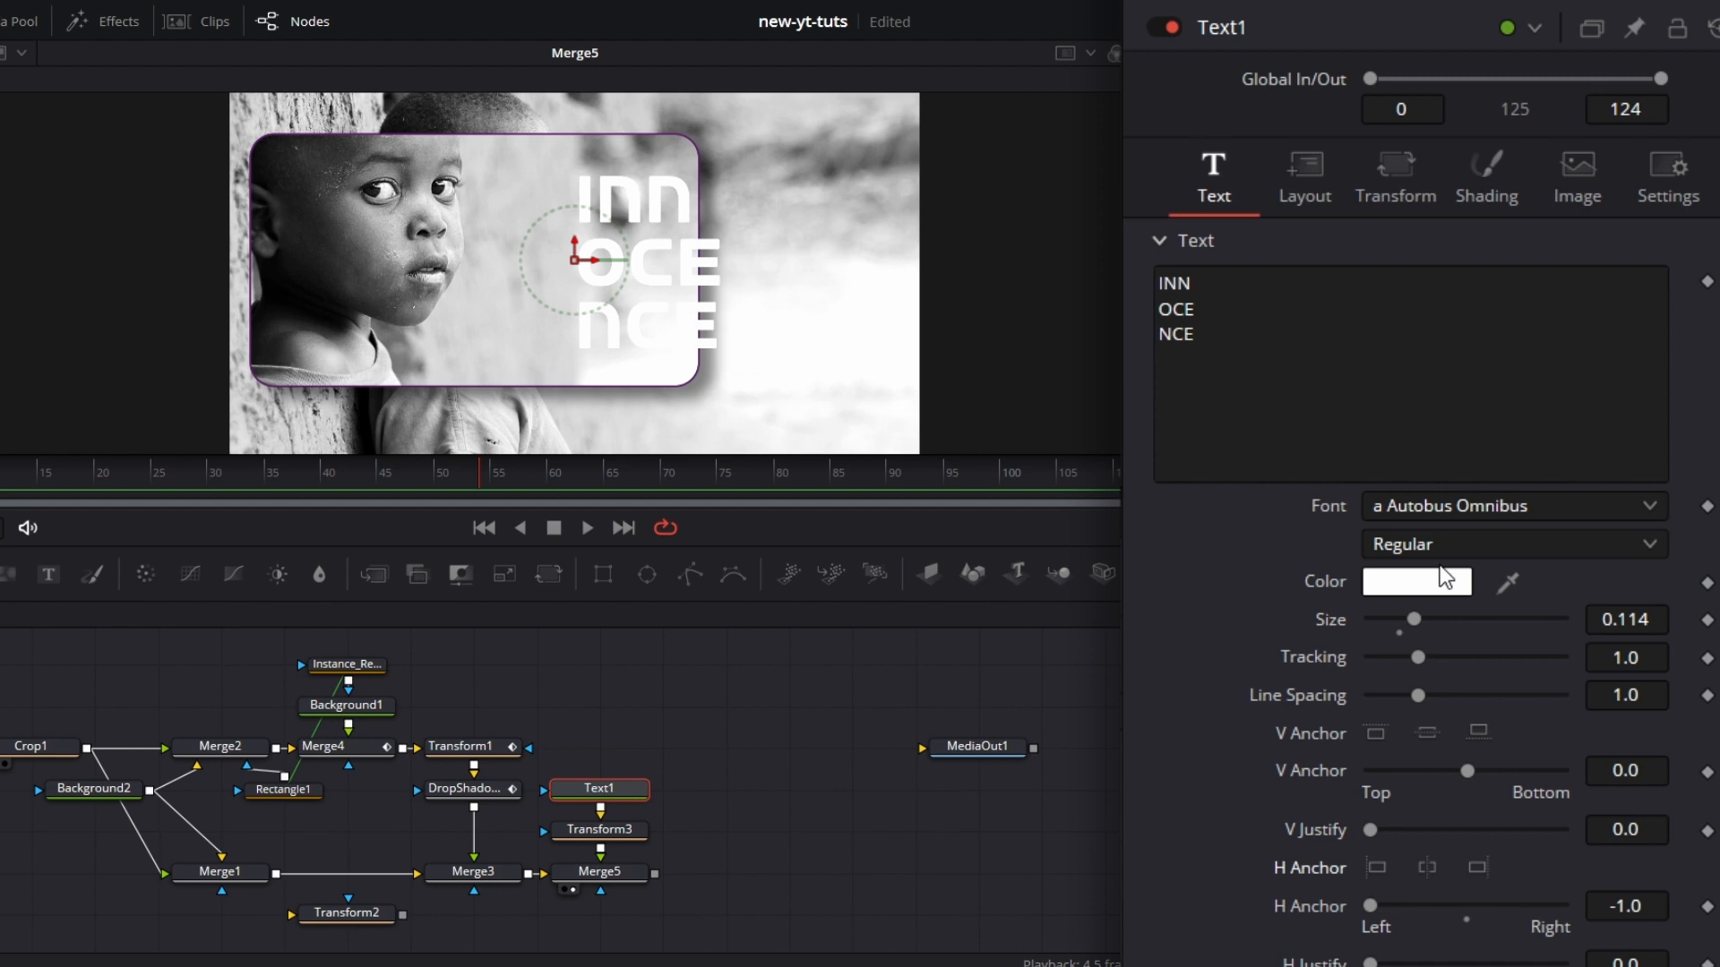
{"action": "left_click", "coordinate": [1415, 580]}
{"action": "type", "text": "#aa00ff"}
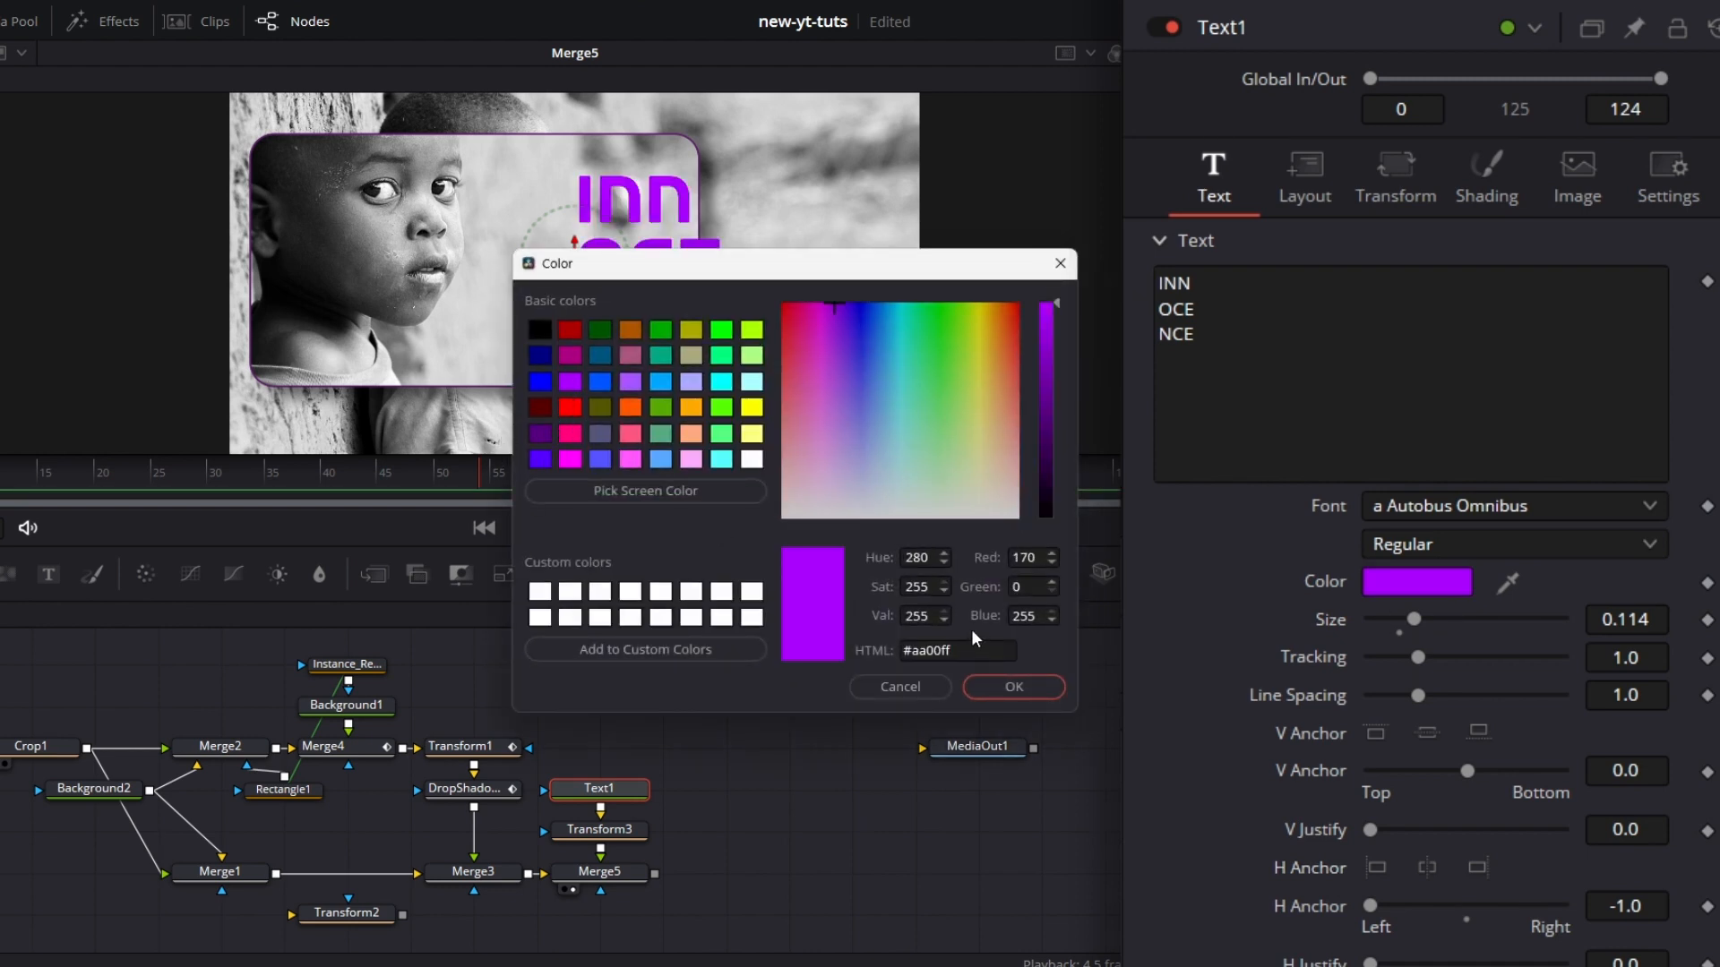
Step: Colour the INNOCENCE text purple #aa00ff and return to Text1 to tighten line spacing
{"action": "left_click", "coordinate": [1011, 686]}
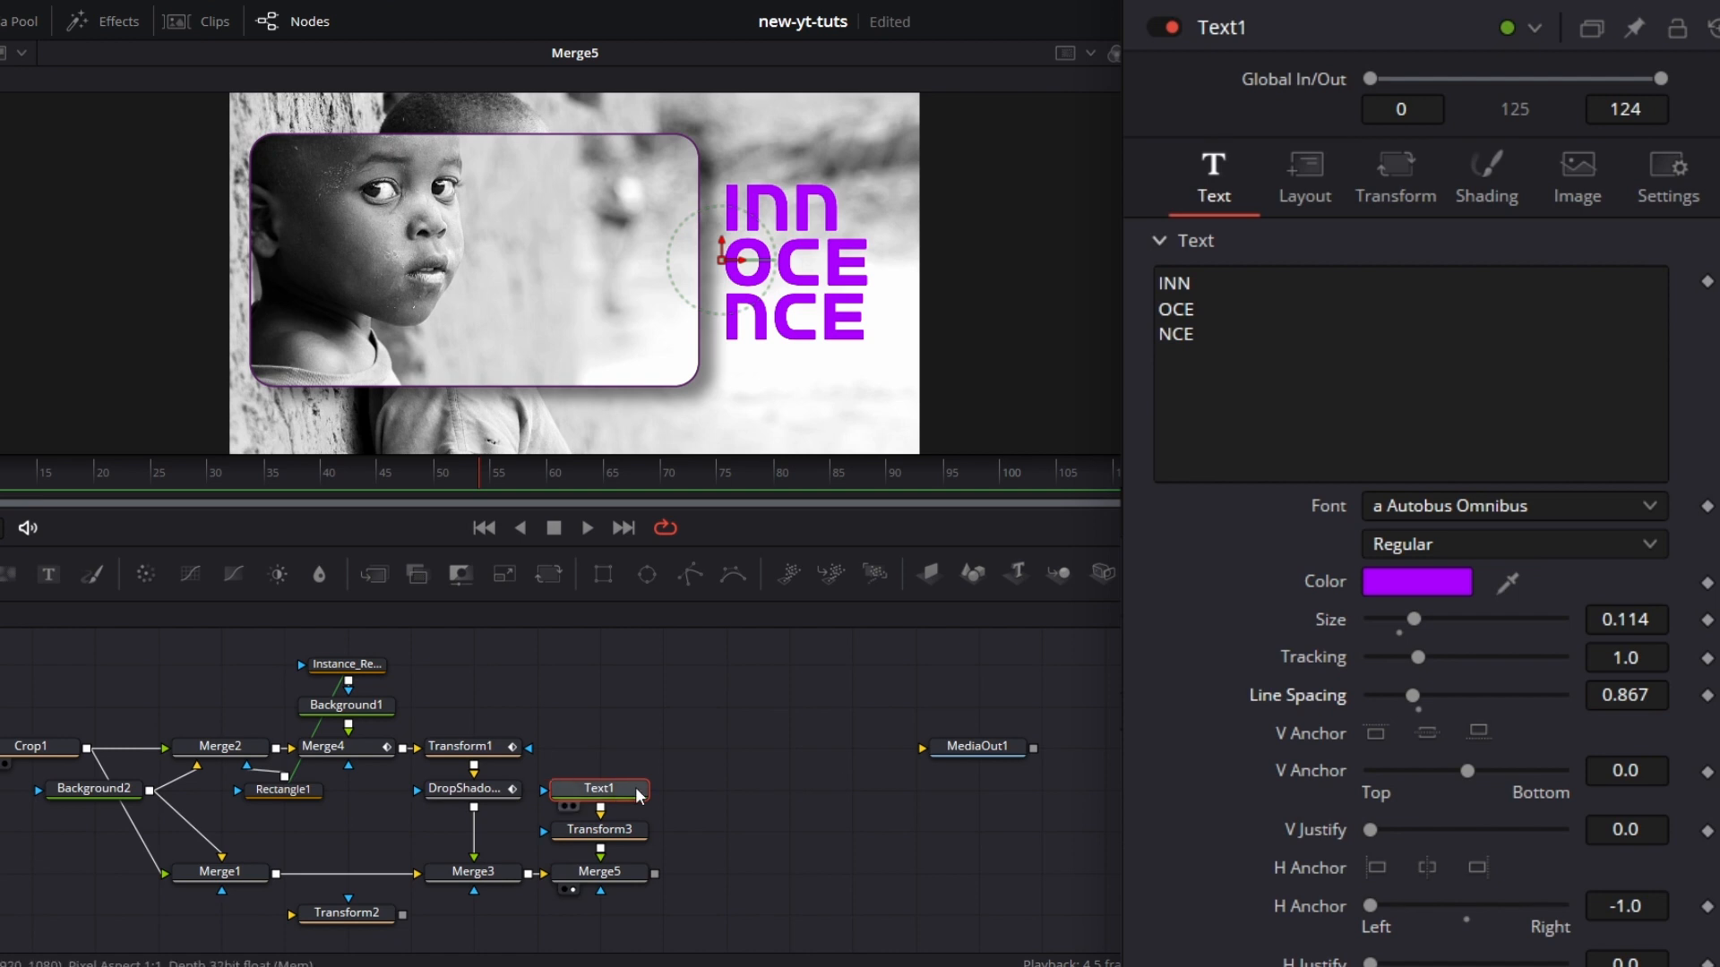
{"action": "left_click", "coordinate": [600, 830]}
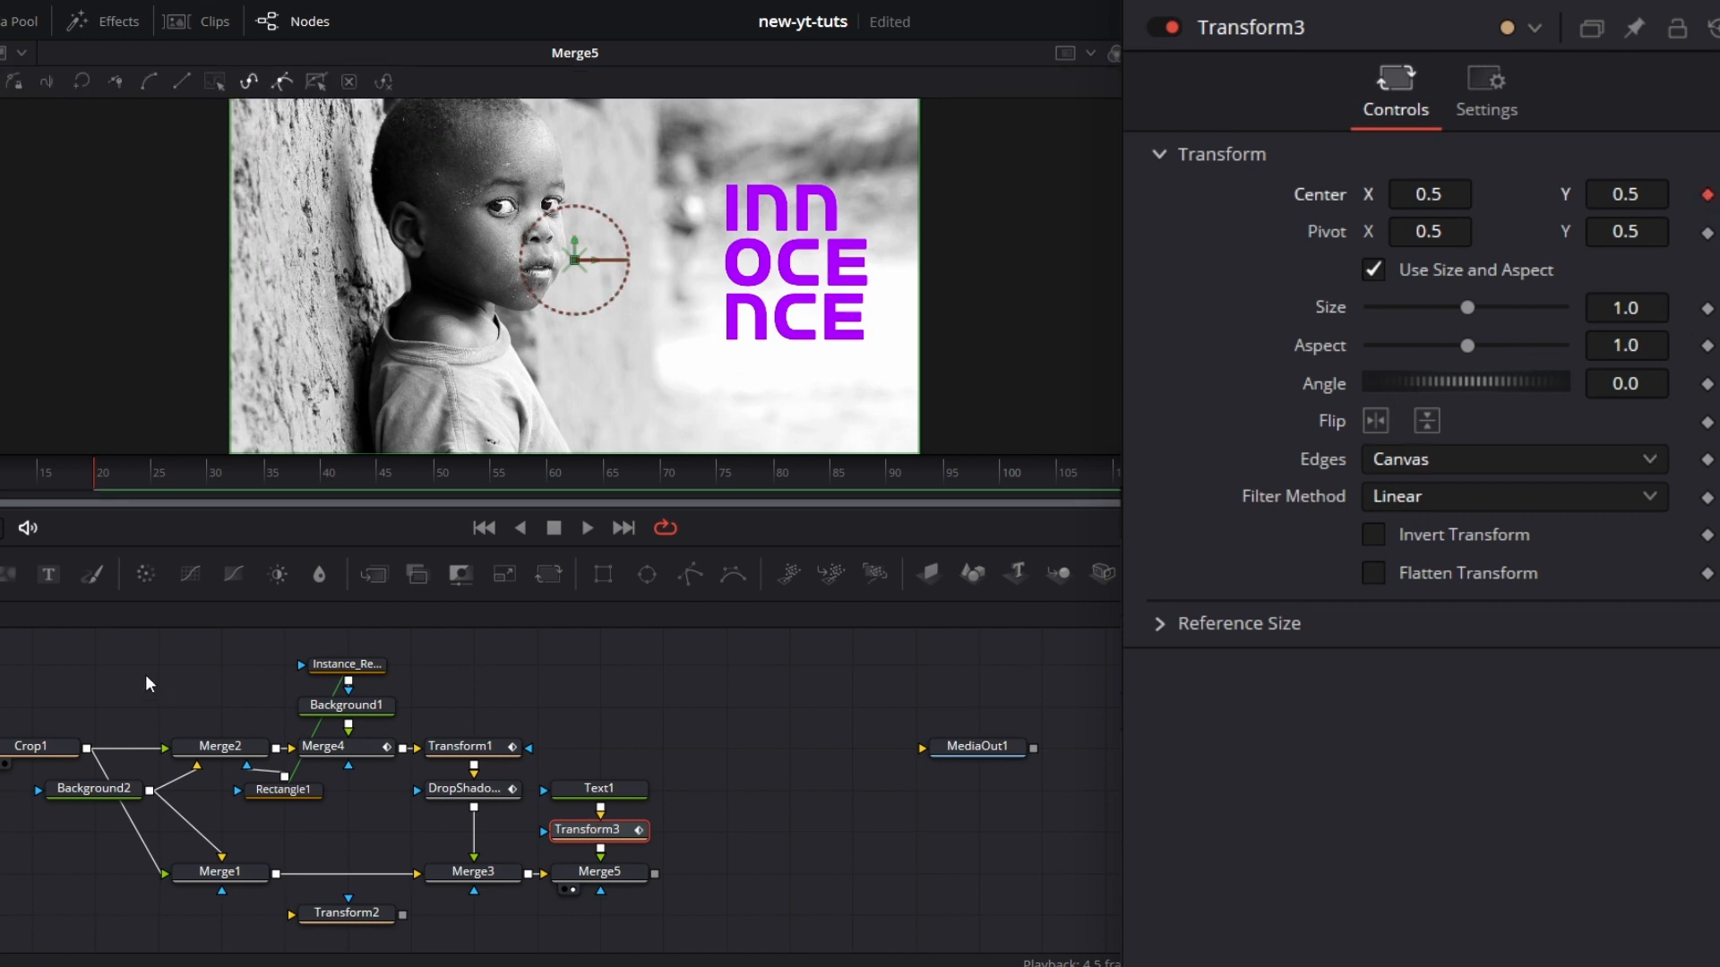
{"action": "mouse_move", "coordinate": [457, 485]}
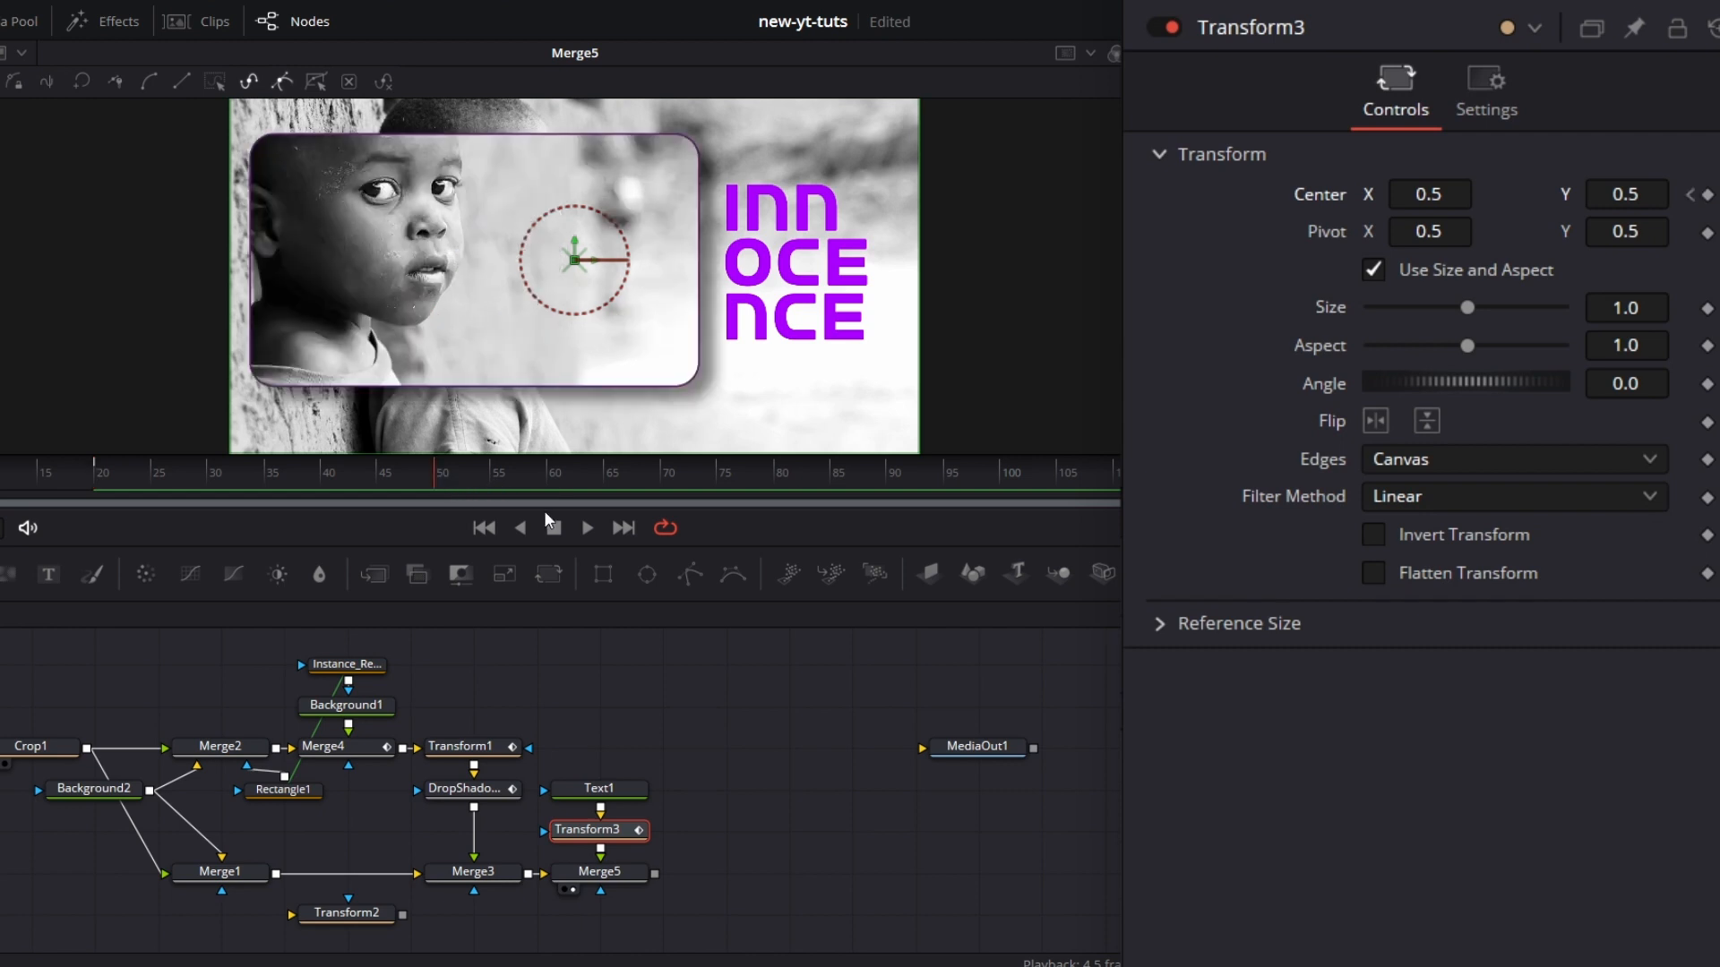
Step: Preview the purple text sliding in from the right edge via its Center keyframes
{"action": "left_click", "coordinate": [586, 527]}
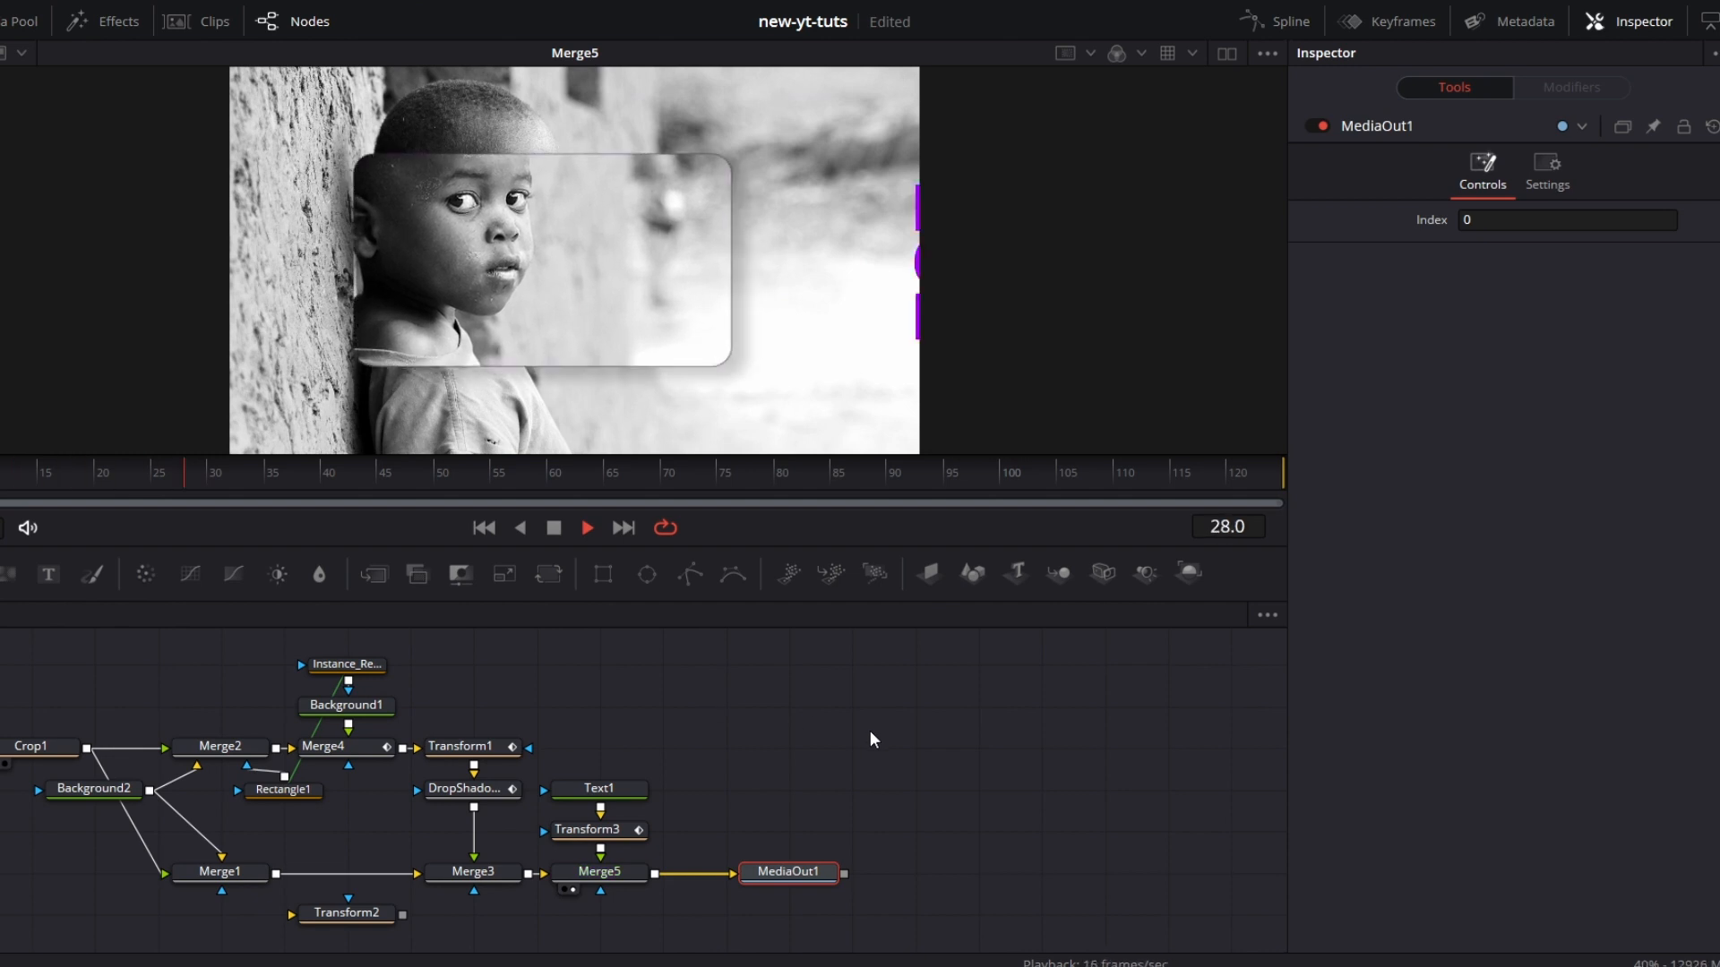
Step: Play the photo scaling in with the text sliding in, stopping around frame 71
{"action": "left_click", "coordinate": [500, 471]}
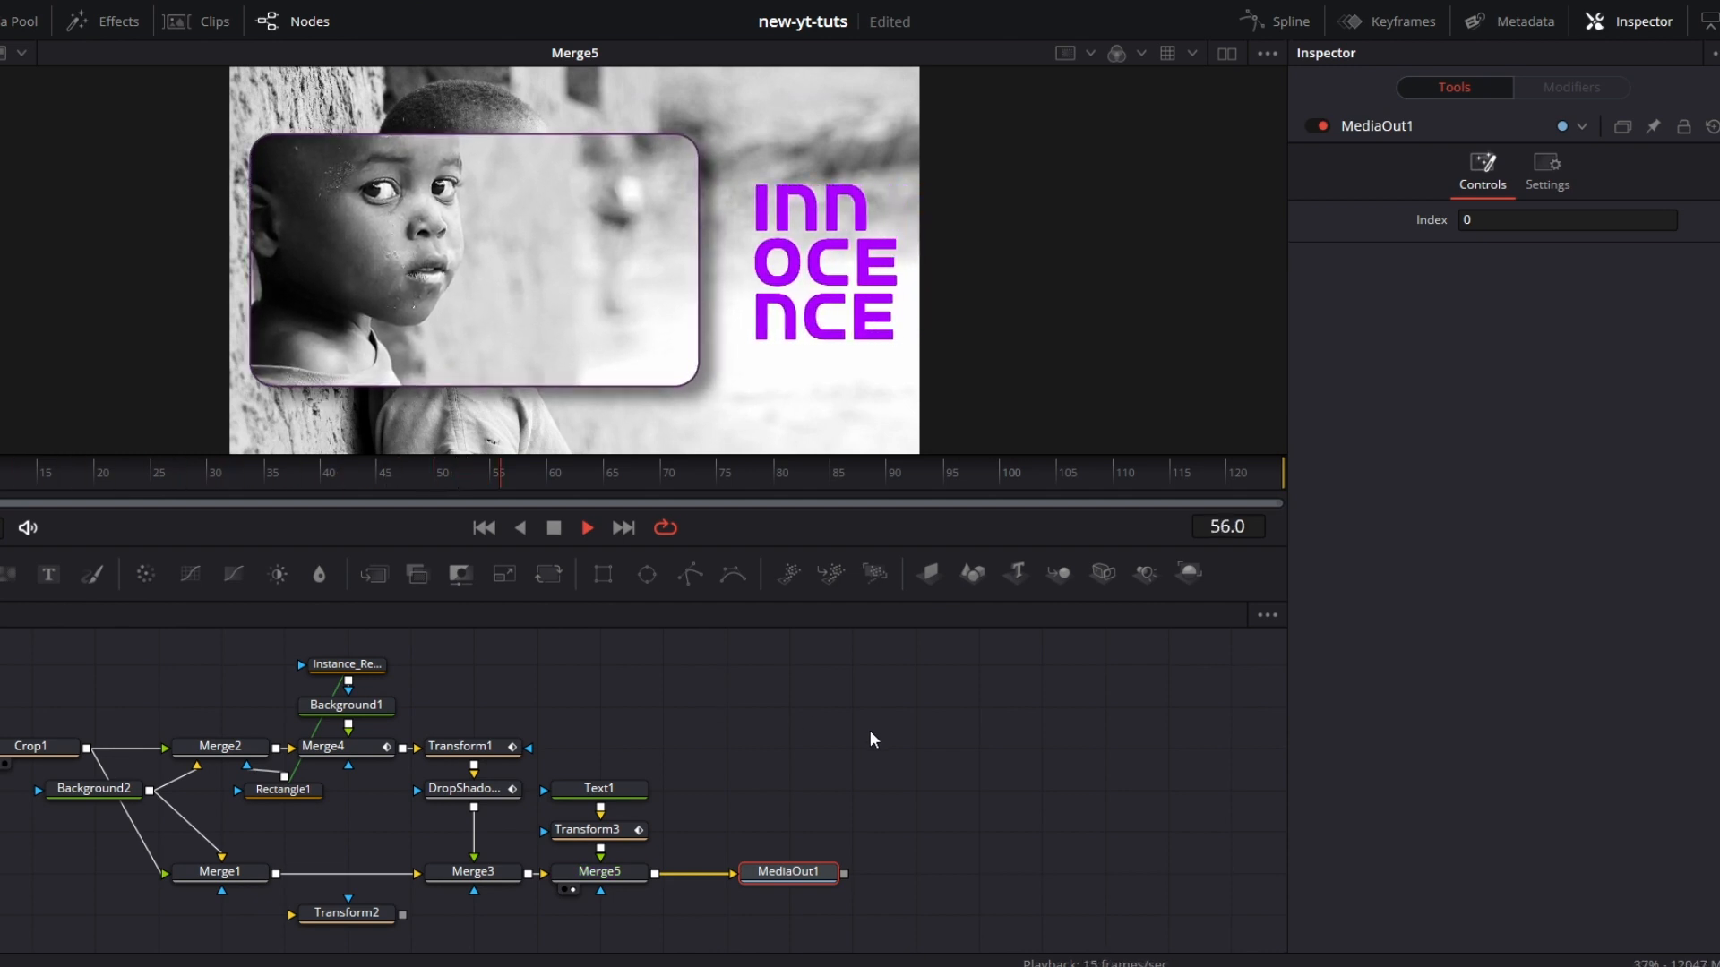
{"action": "left_click", "coordinate": [615, 472]}
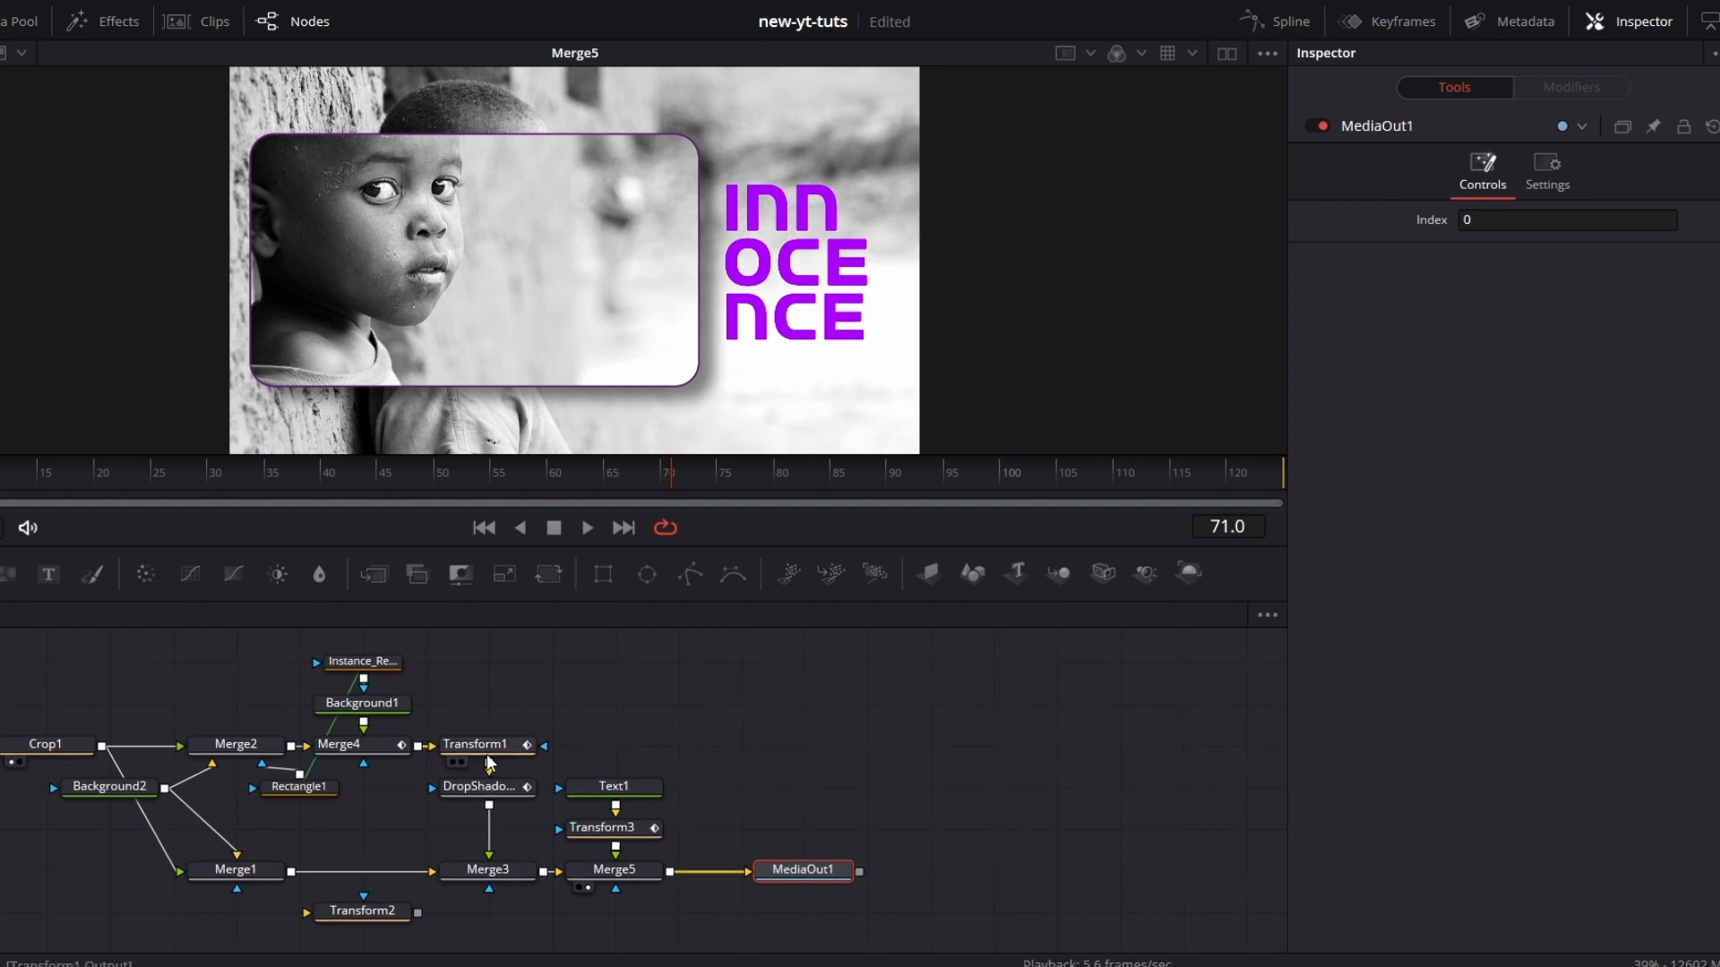
Step: Show Transform1's Size and Displacement curves in the Spline editor, limited to that node
{"action": "left_click", "coordinate": [488, 745]}
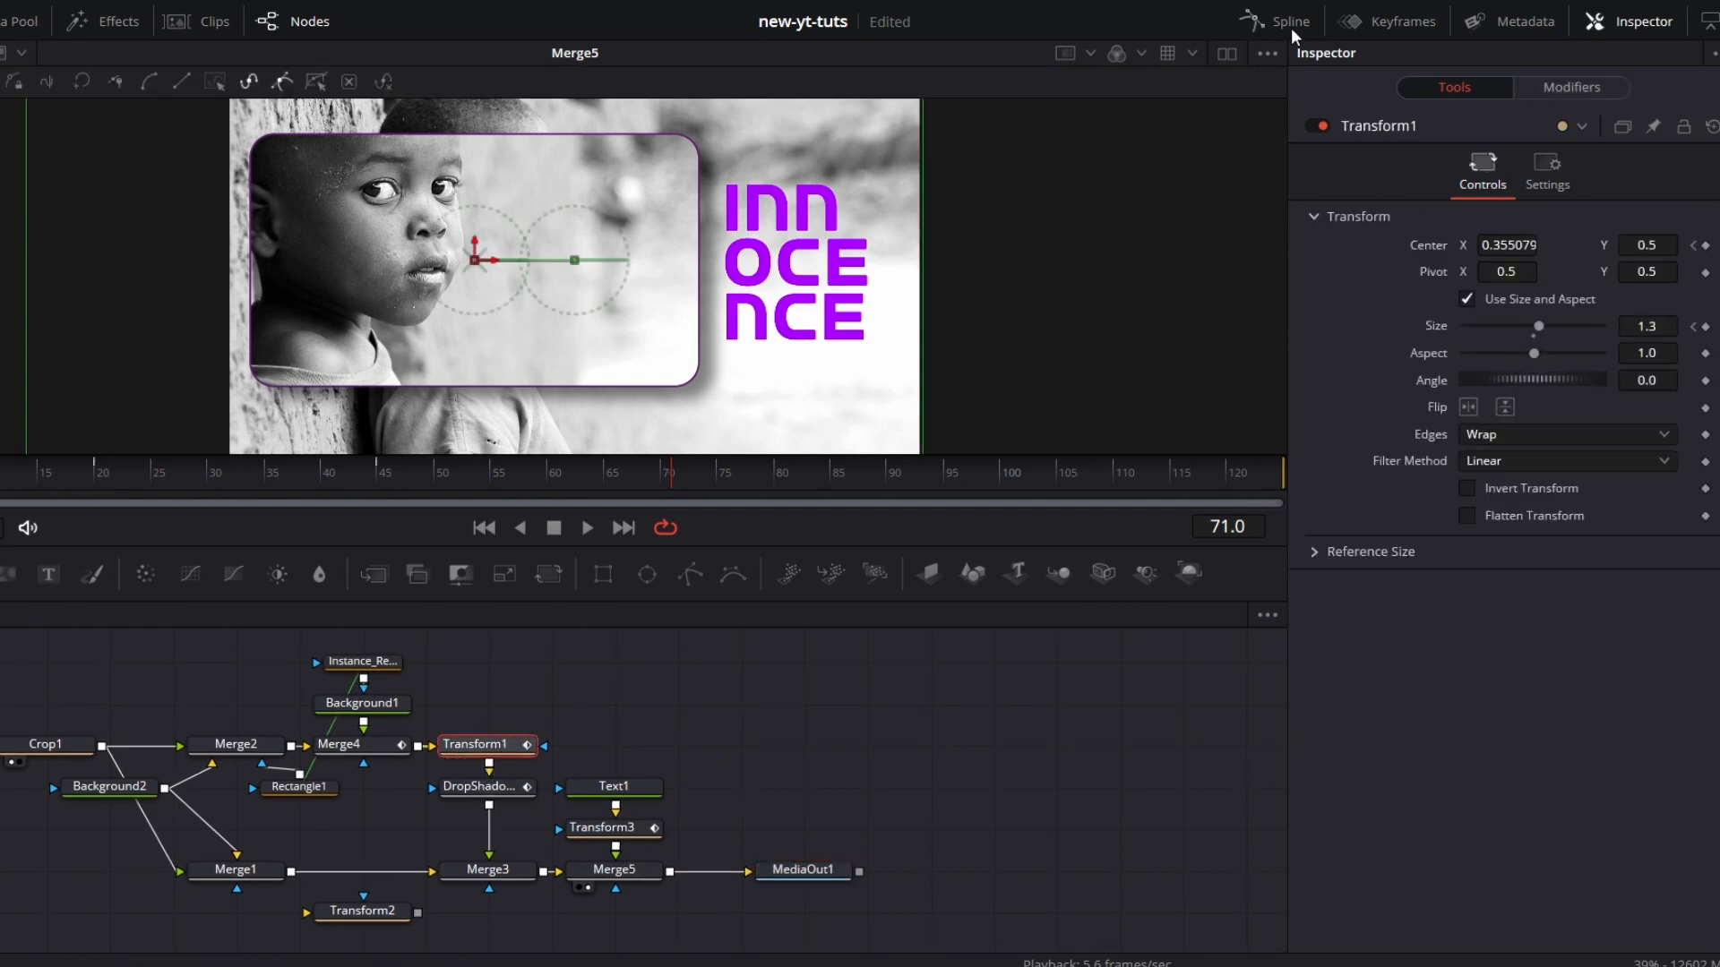
{"action": "left_click", "coordinate": [1290, 21]}
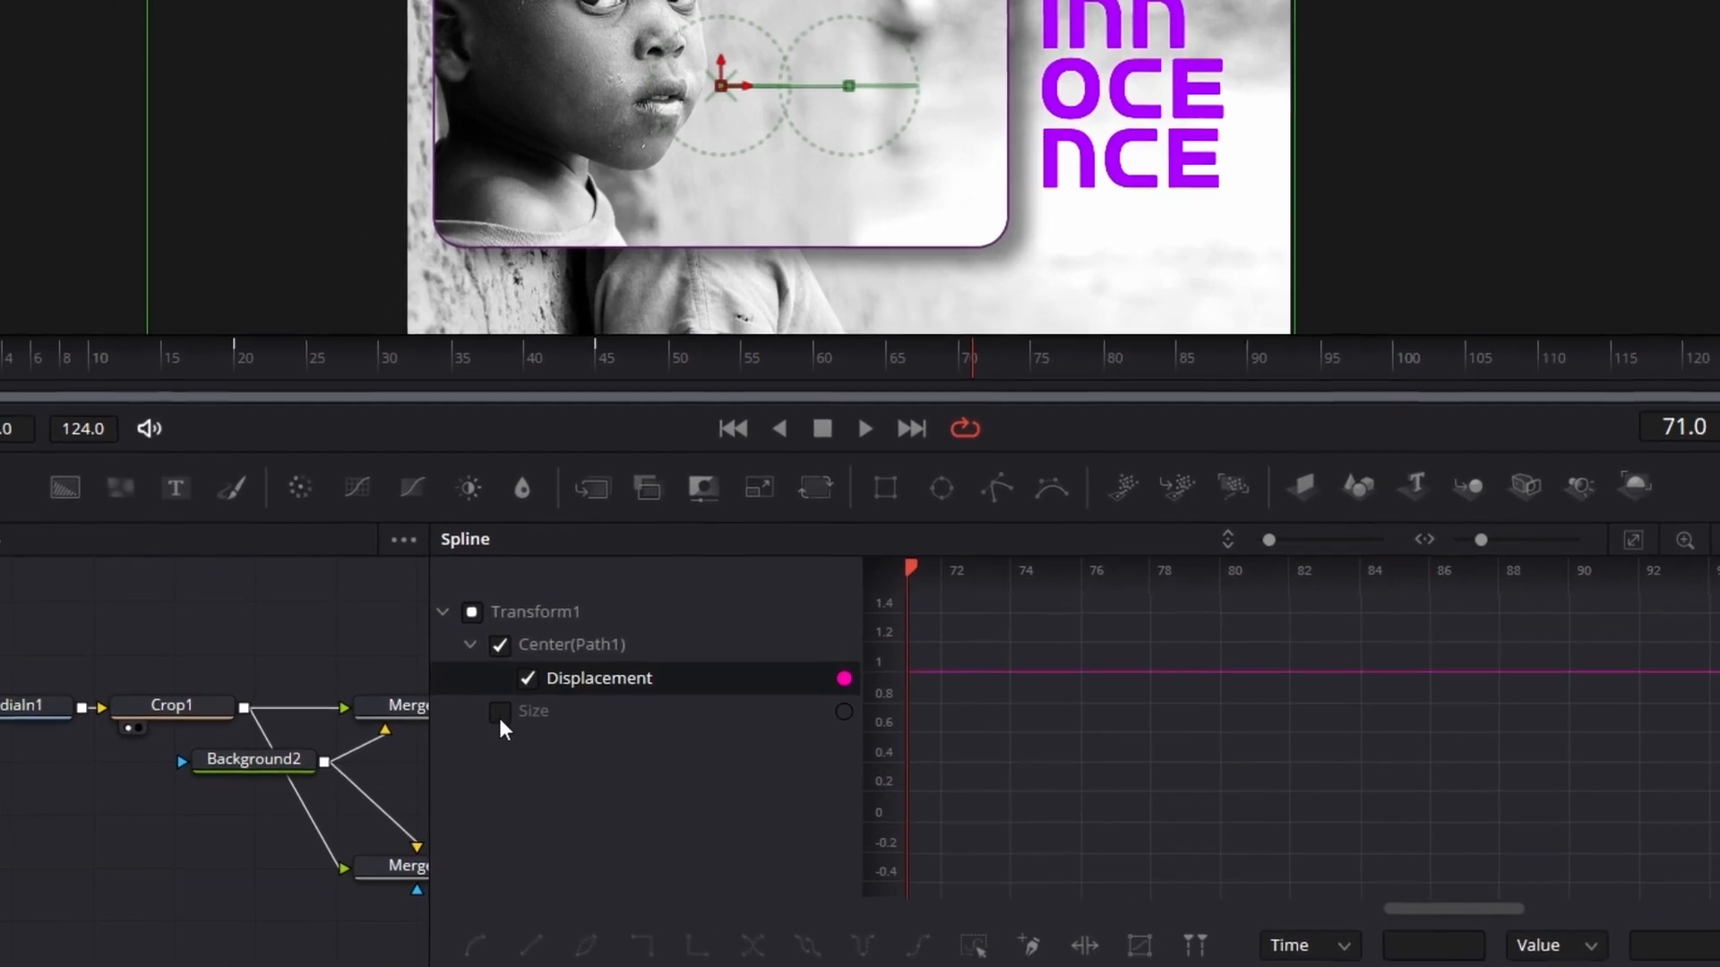
{"action": "left_click", "coordinate": [500, 711]}
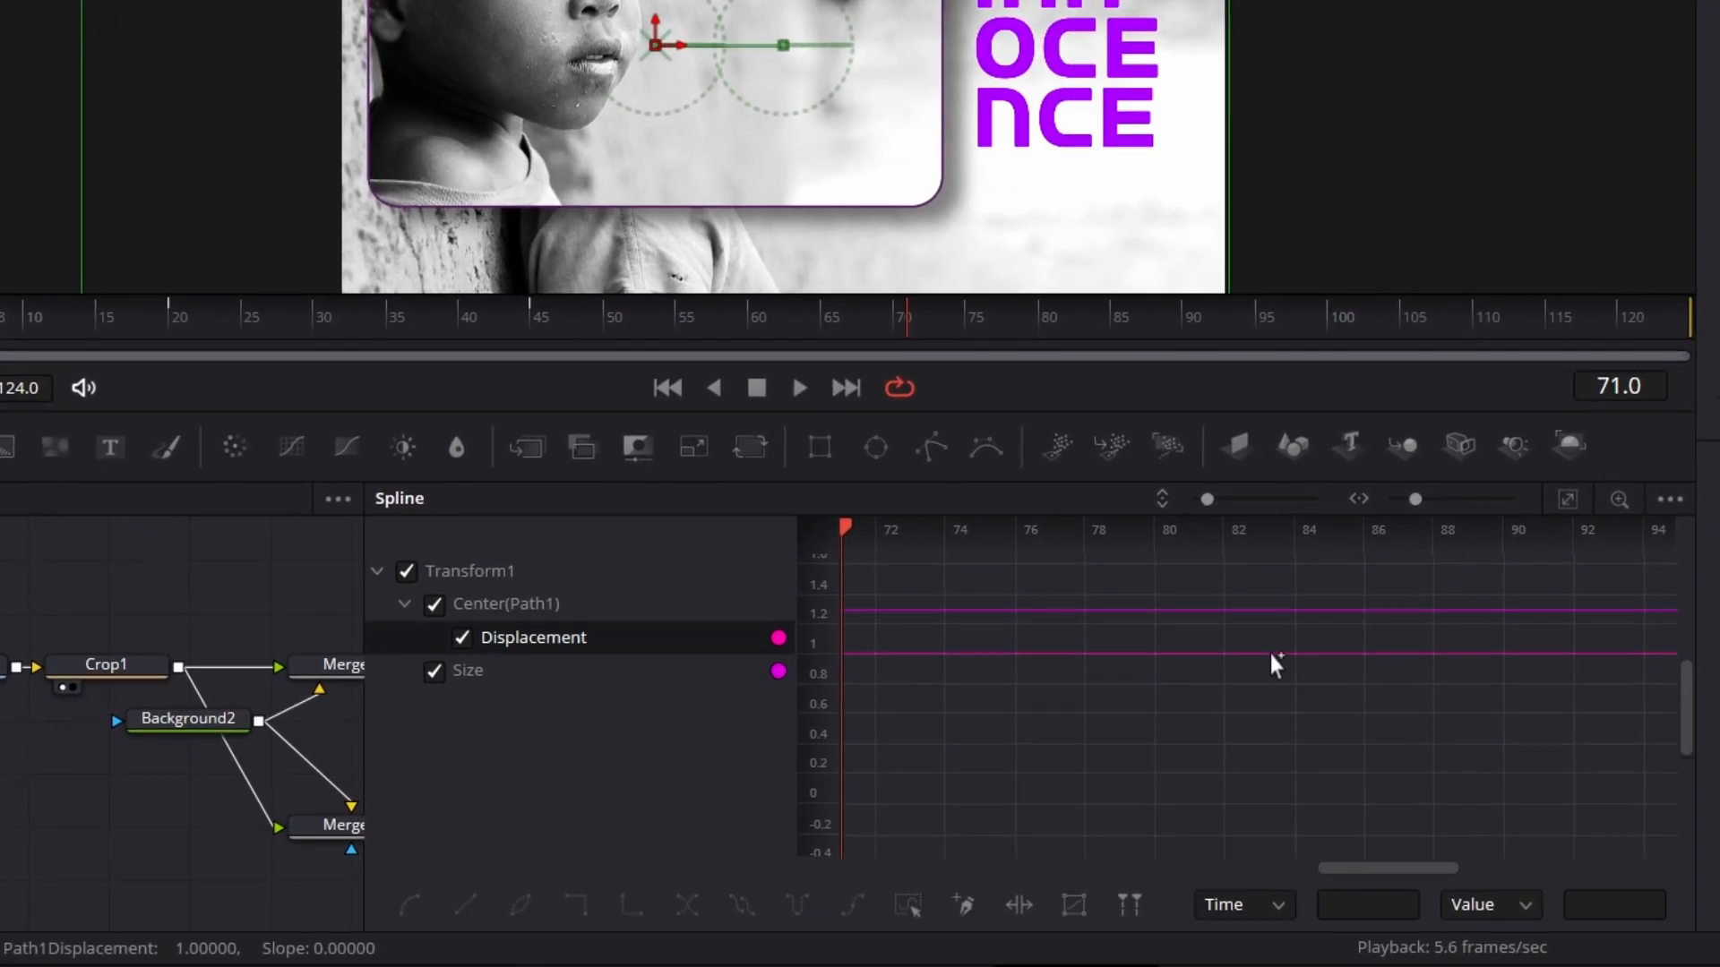
{"action": "mouse_move", "coordinate": [521, 575]}
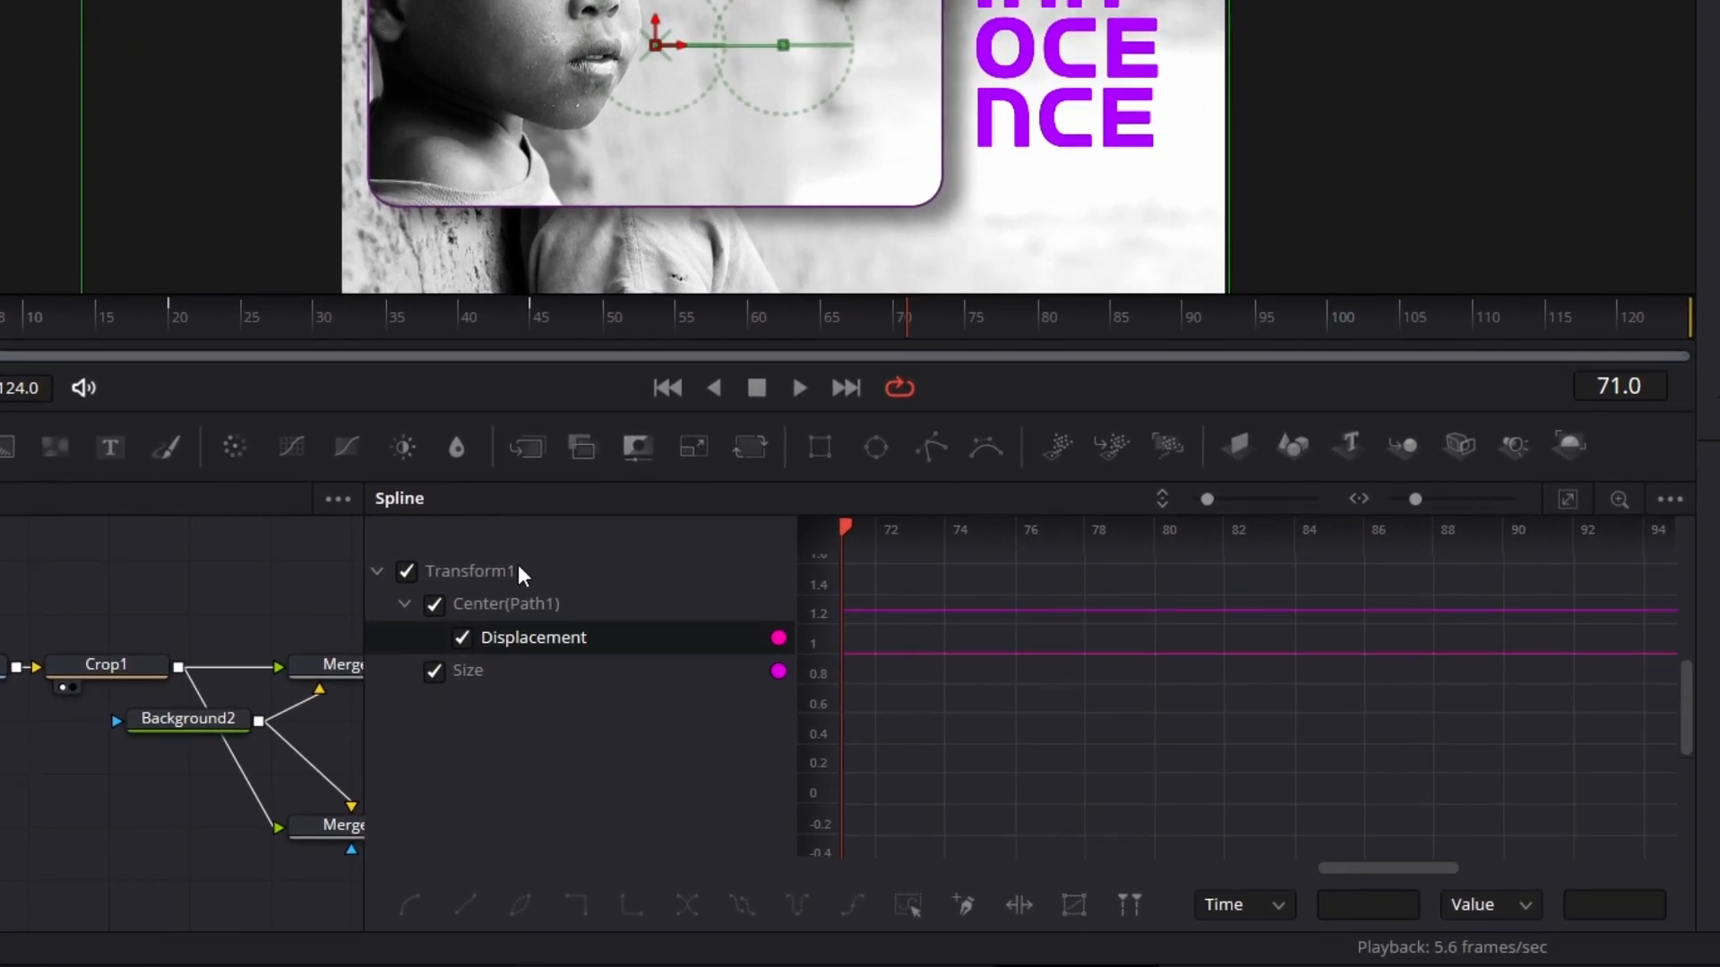
{"action": "left_click", "coordinate": [1668, 499]}
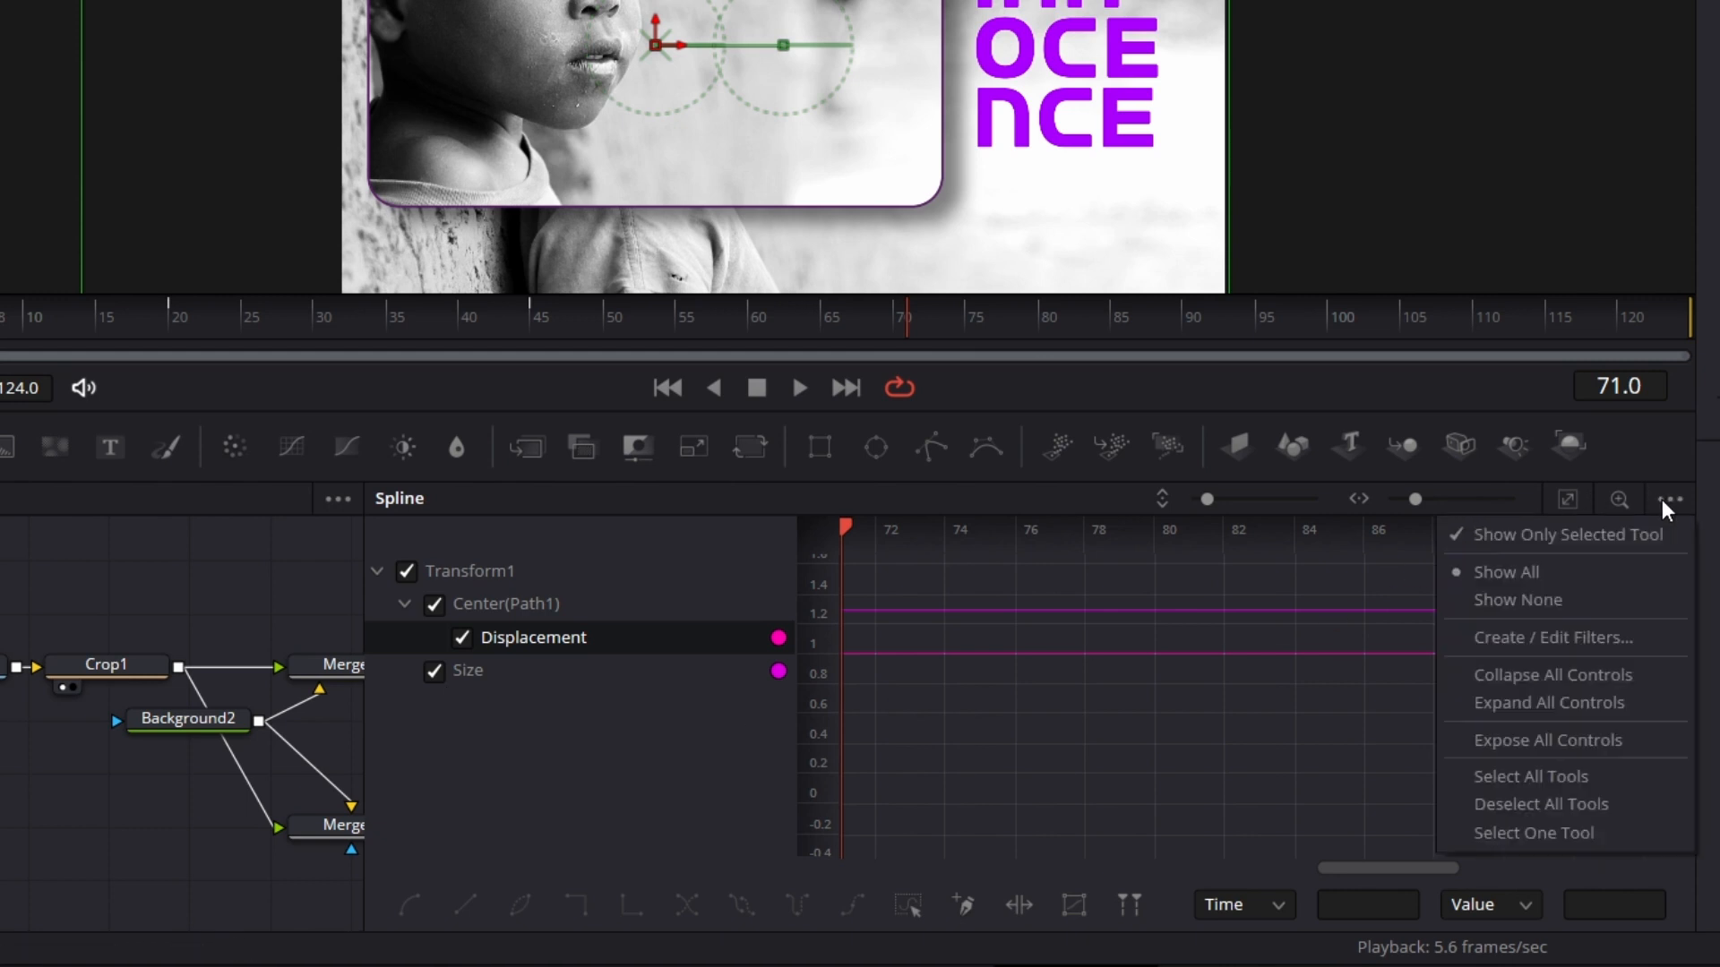
{"action": "mouse_move", "coordinate": [1462, 541]}
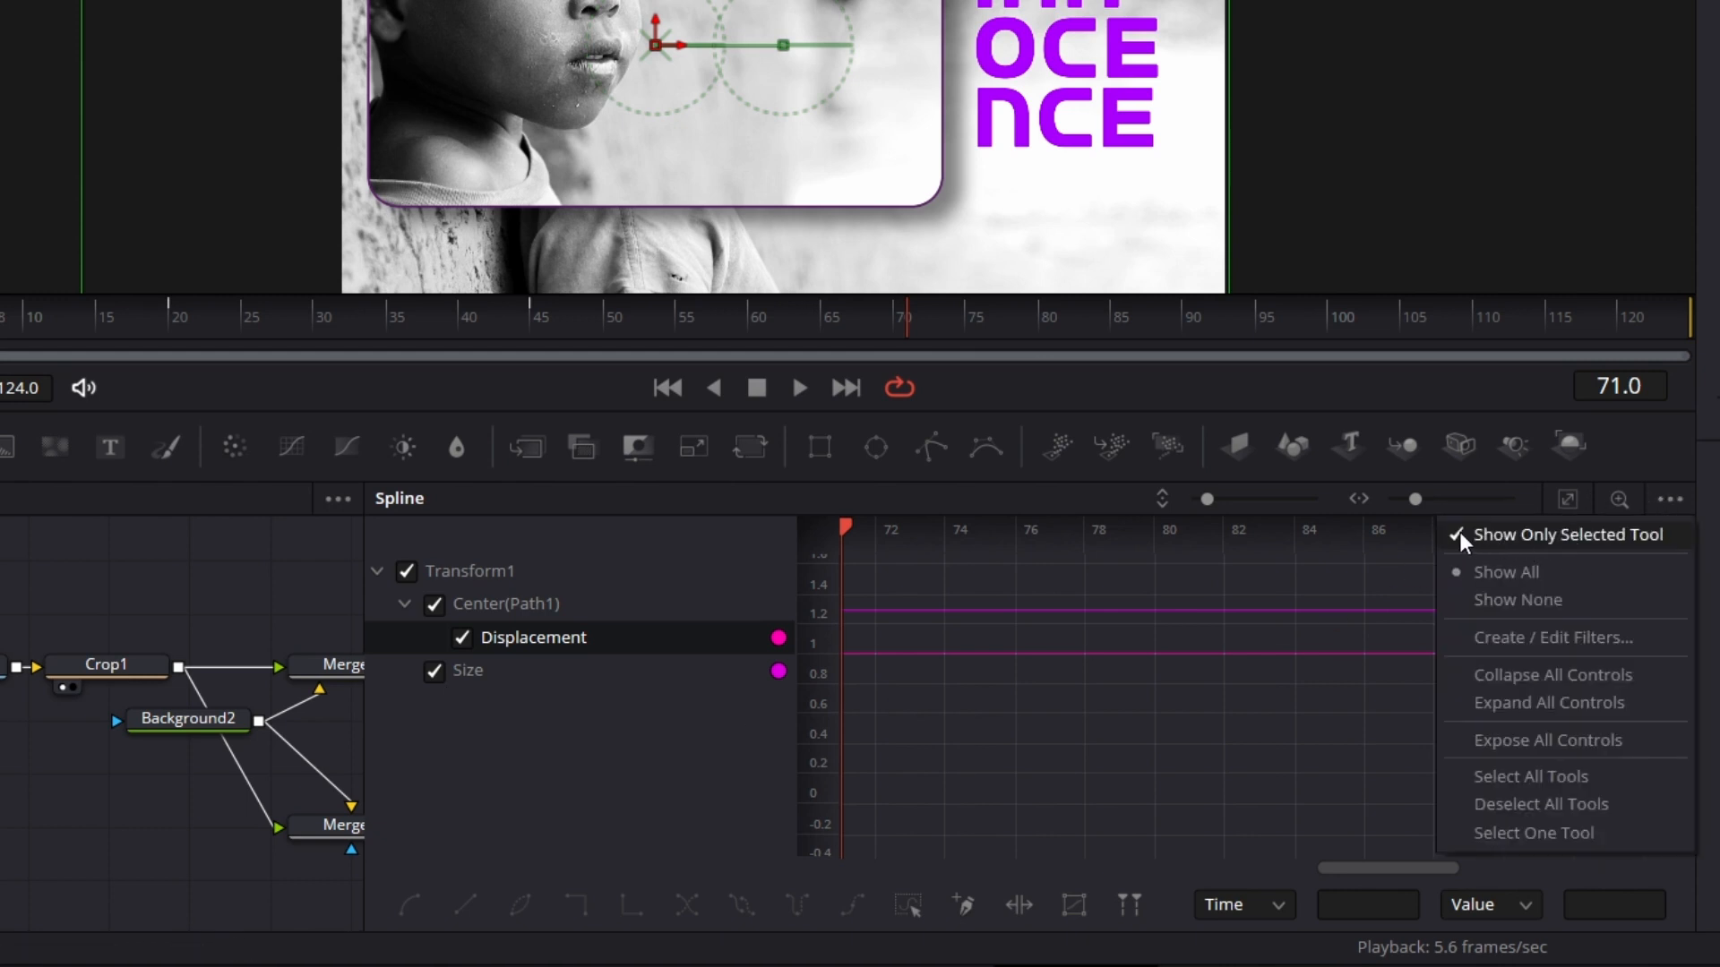
{"action": "left_click", "coordinate": [1504, 571]}
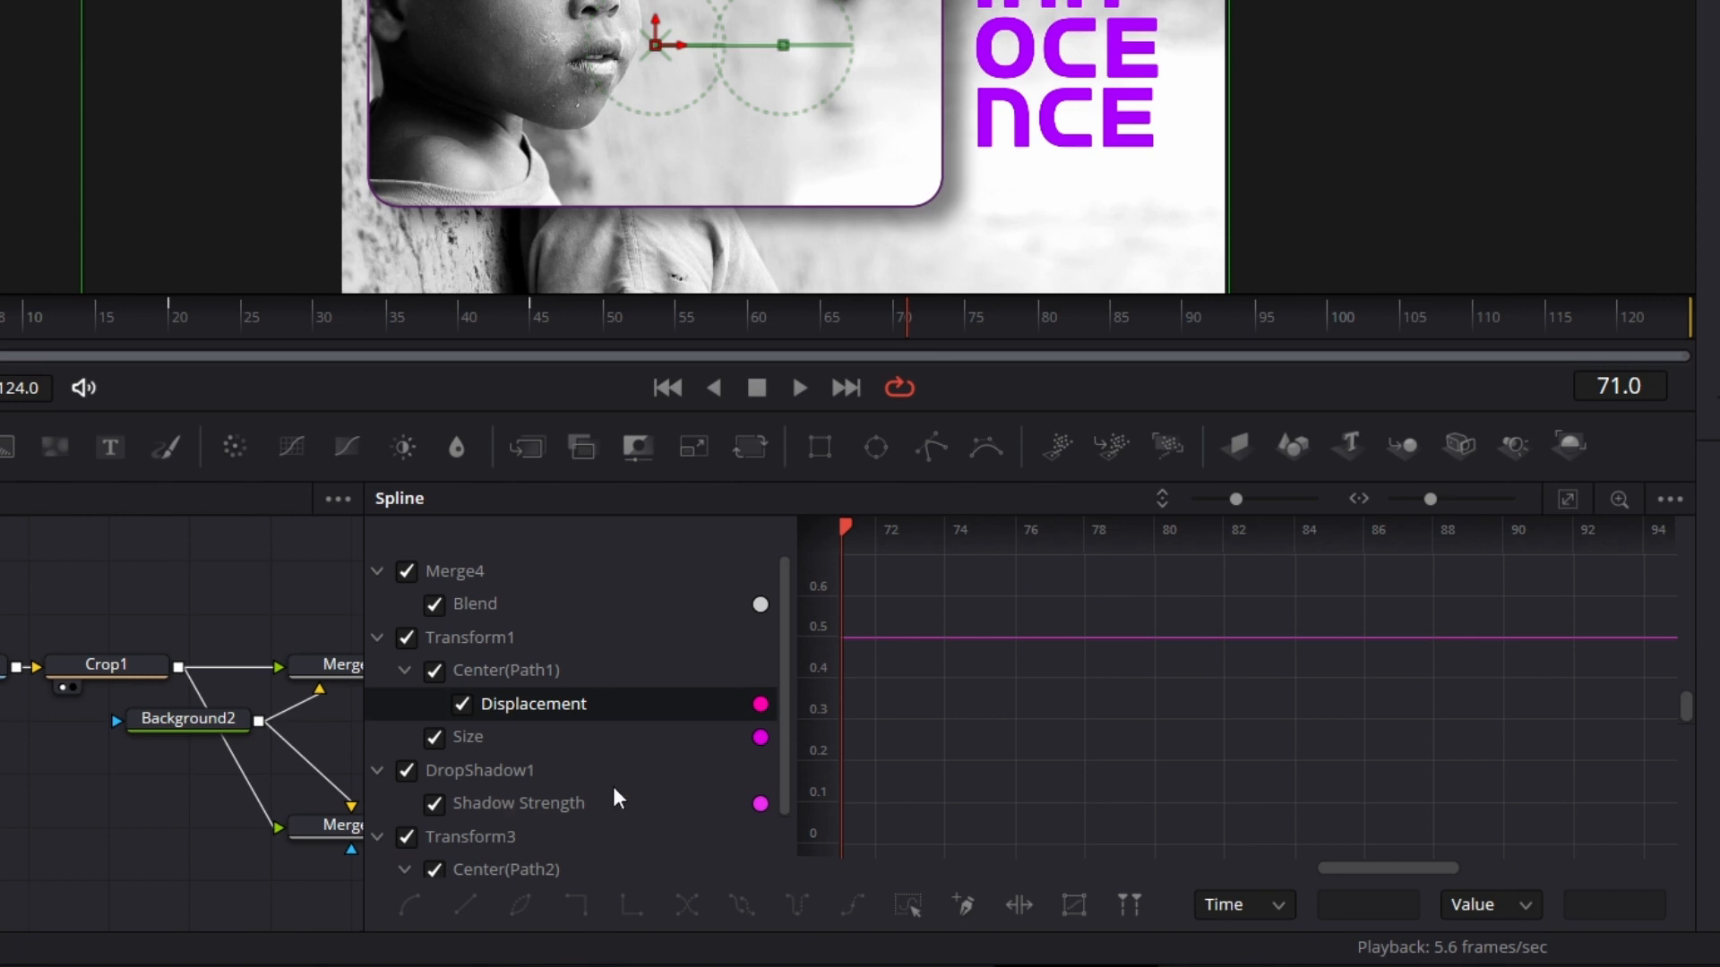
{"action": "left_click", "coordinate": [1667, 500]}
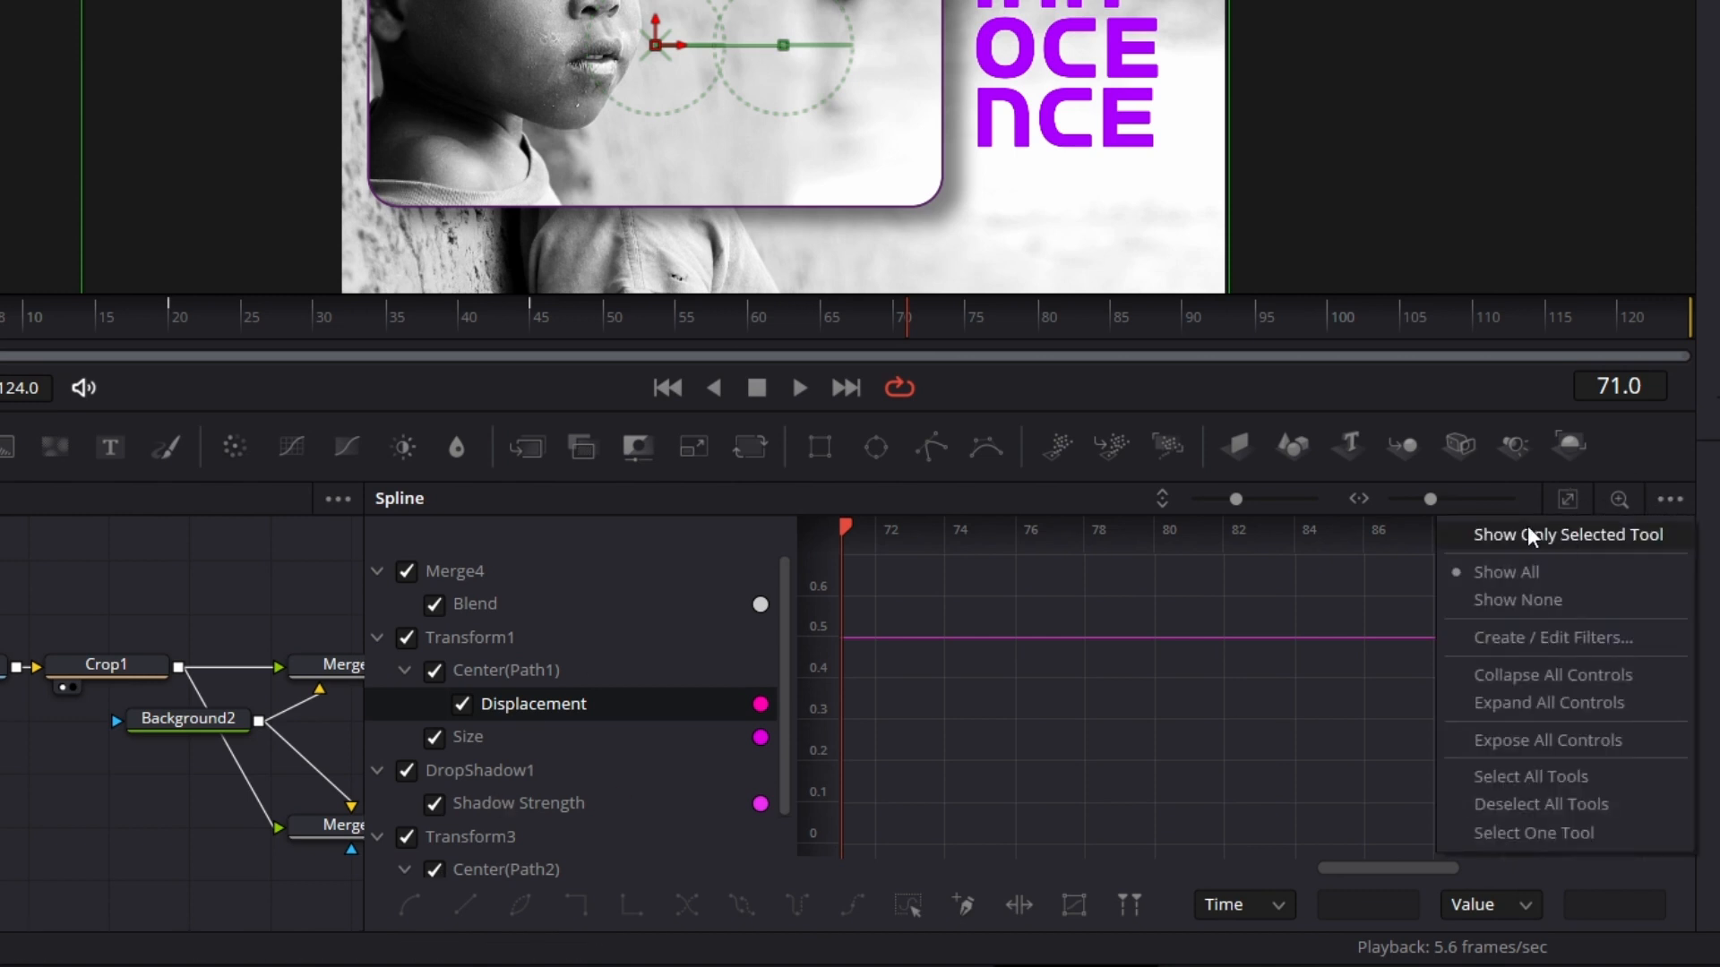
{"action": "left_click", "coordinate": [1568, 534]}
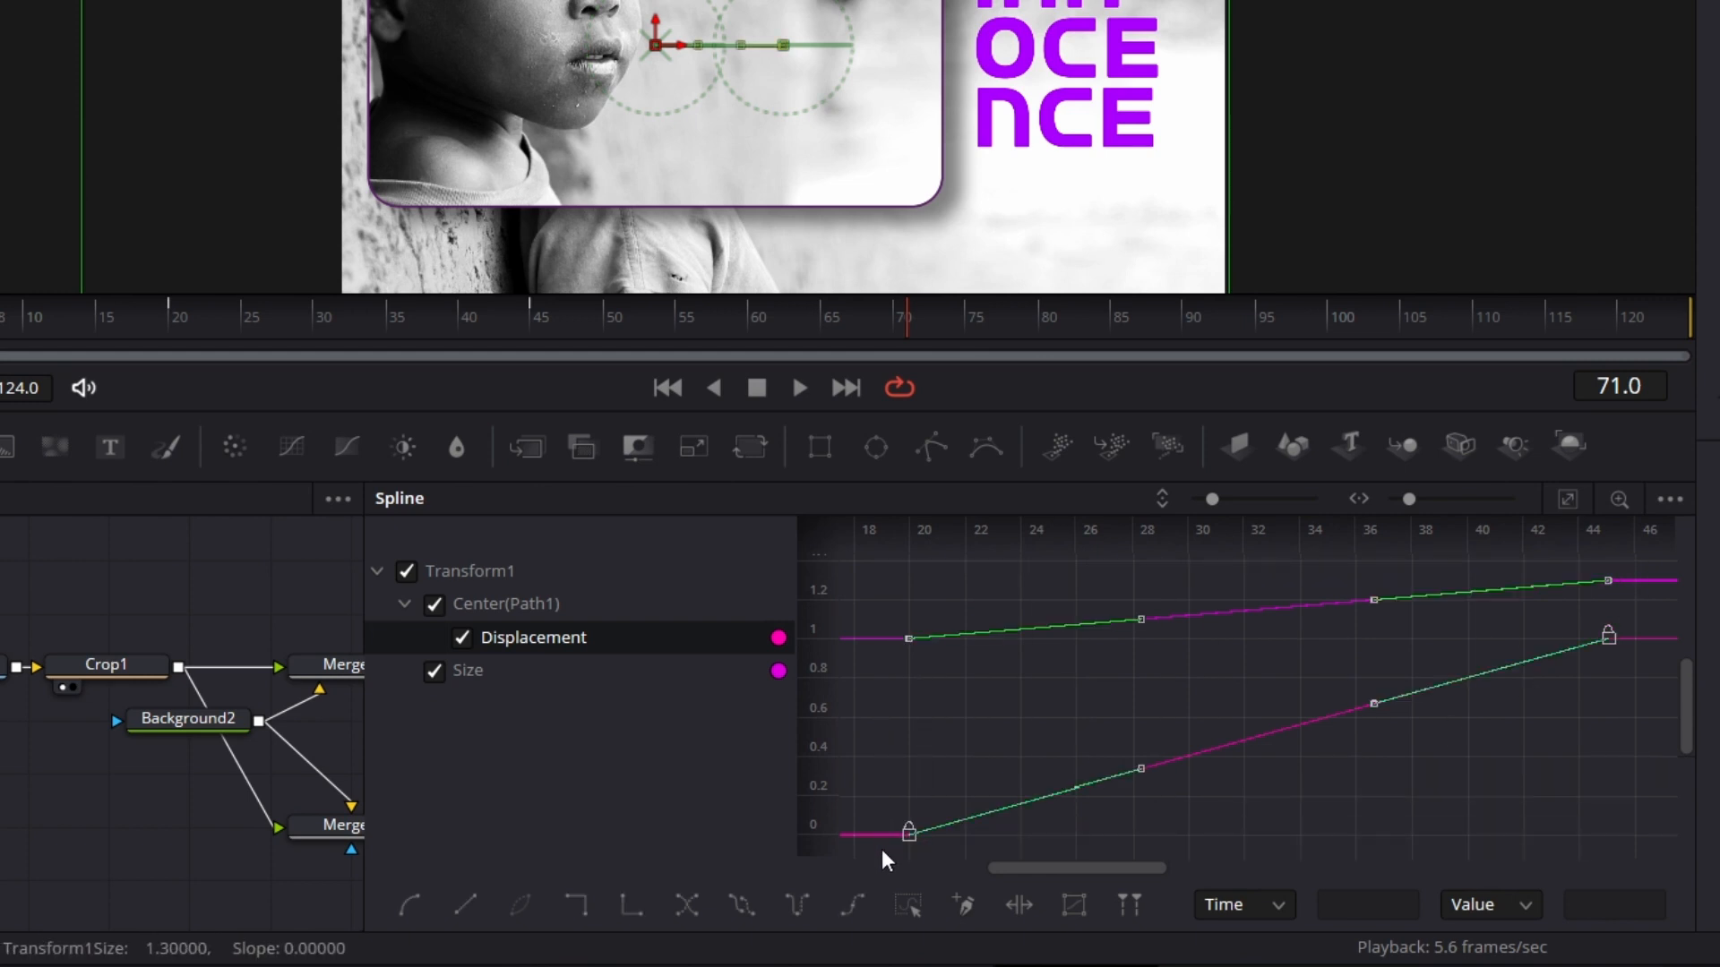
Step: Ease the selected Size and Center keyframes in and out, then close the Spline editor
{"action": "left_click", "coordinate": [851, 907]}
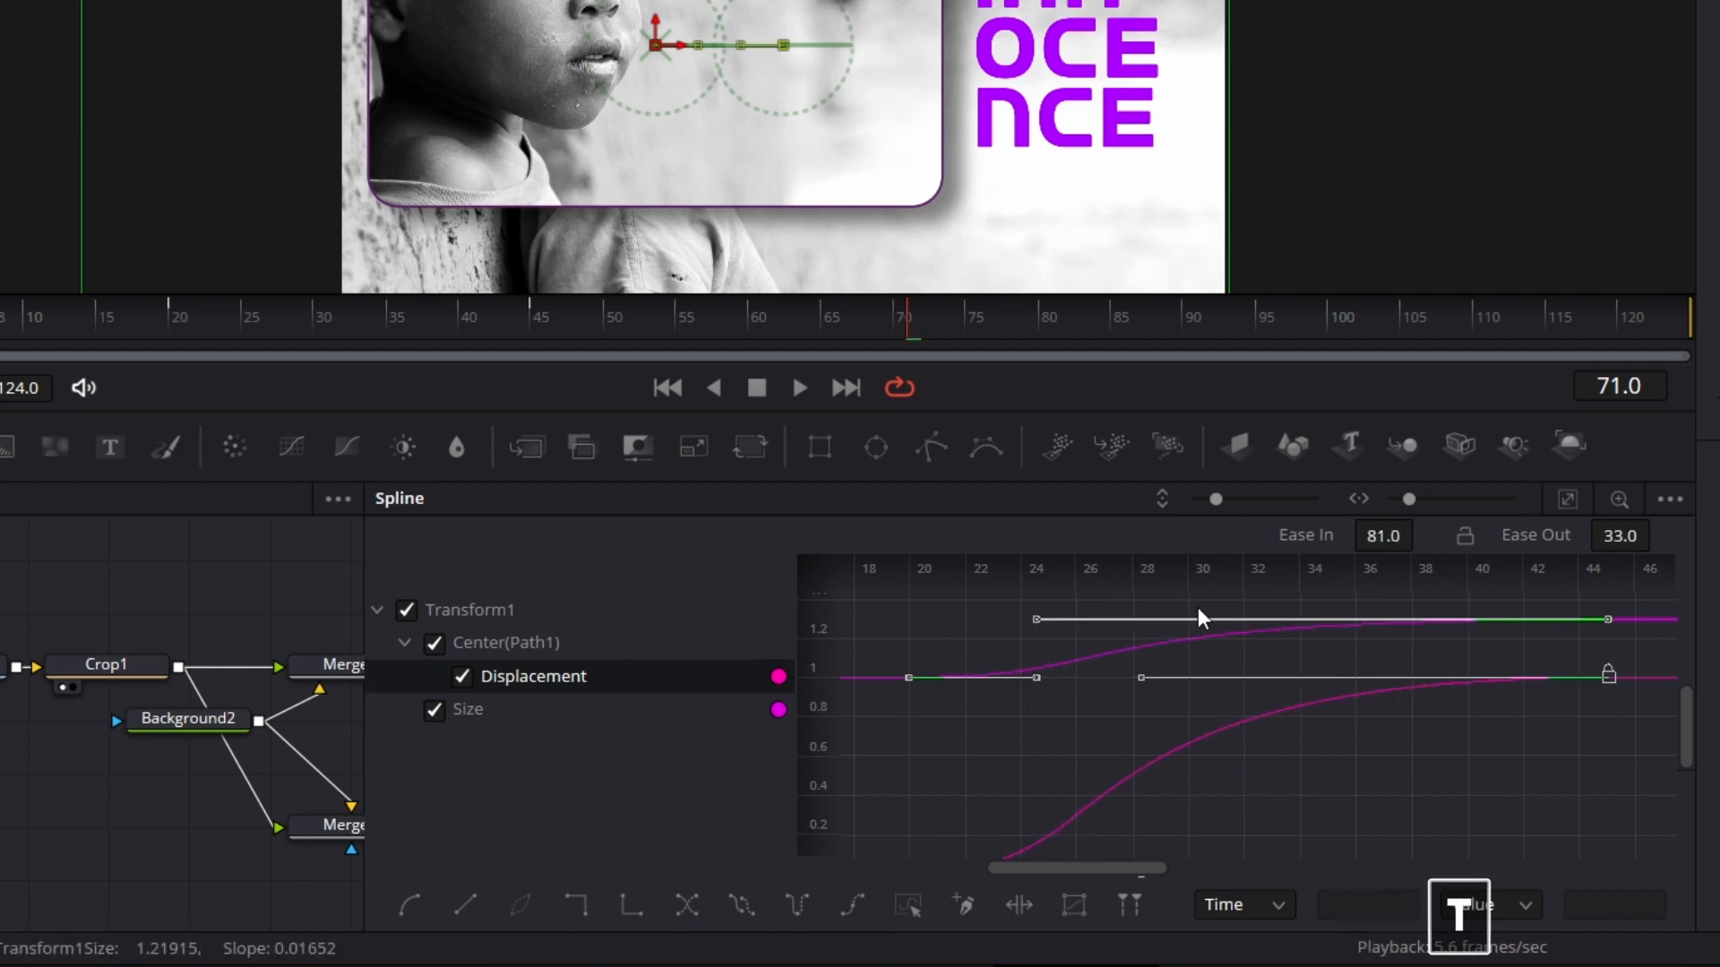
{"action": "left_click", "coordinate": [1638, 21]}
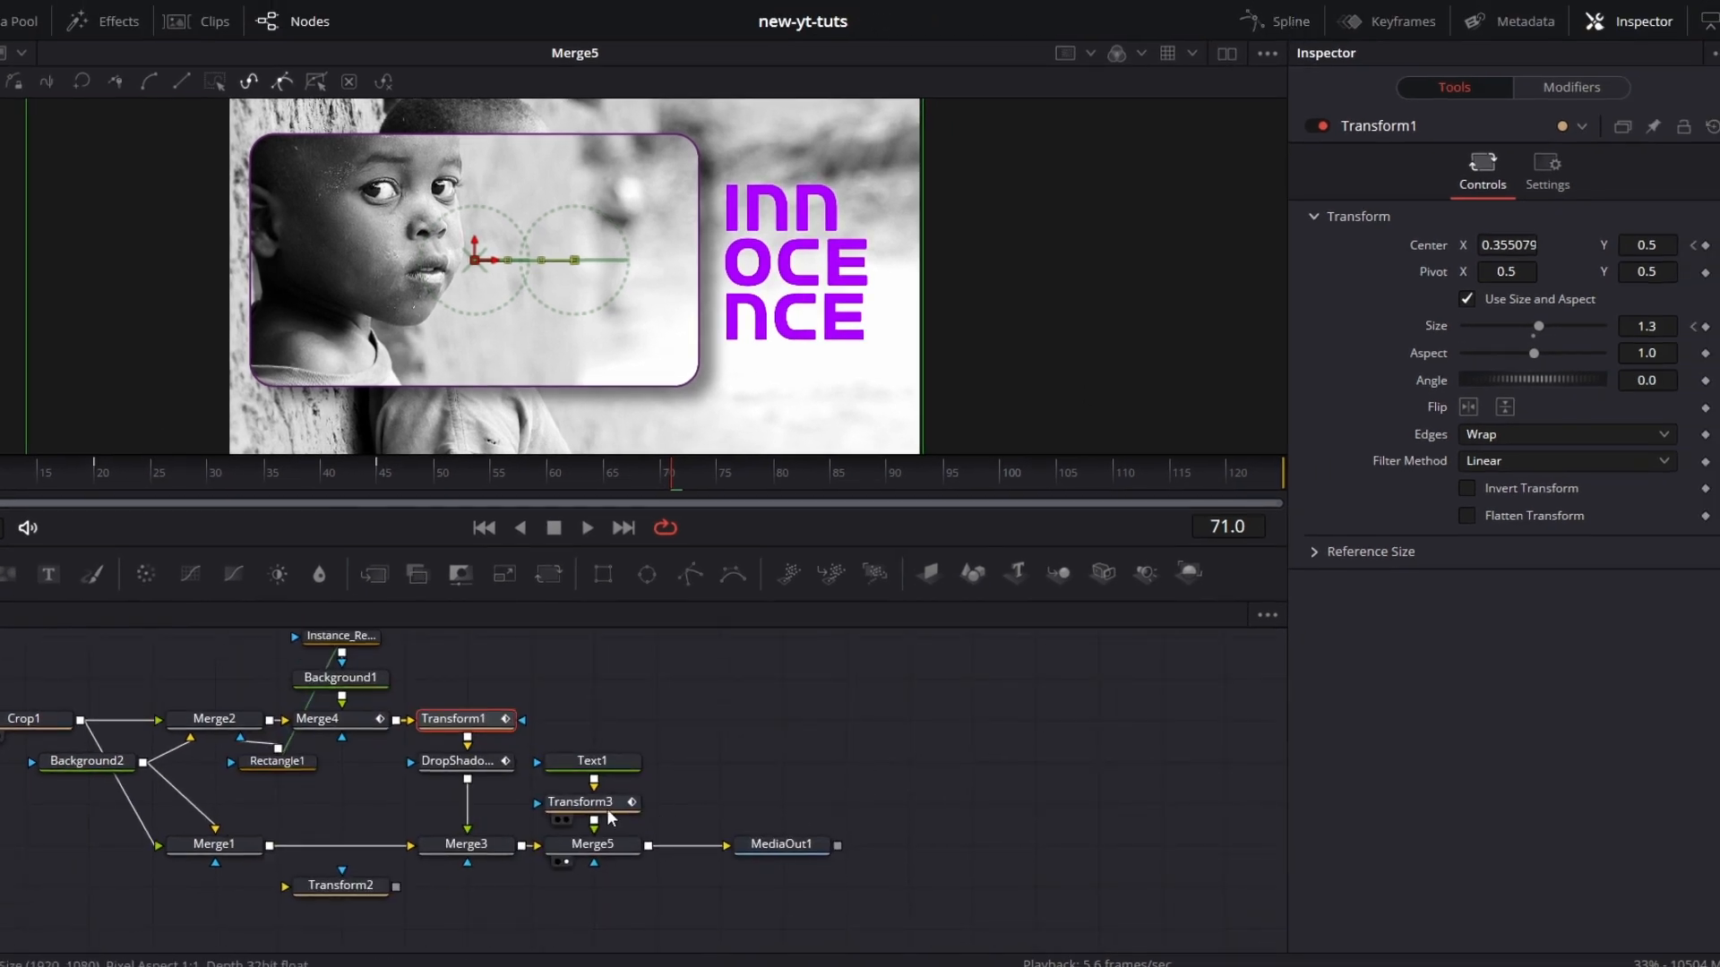
Step: Smooth the Transform3 Center keyframes so the INNOCENCE text eases in, then return to the Edit timeline
{"action": "left_click", "coordinate": [583, 802]}
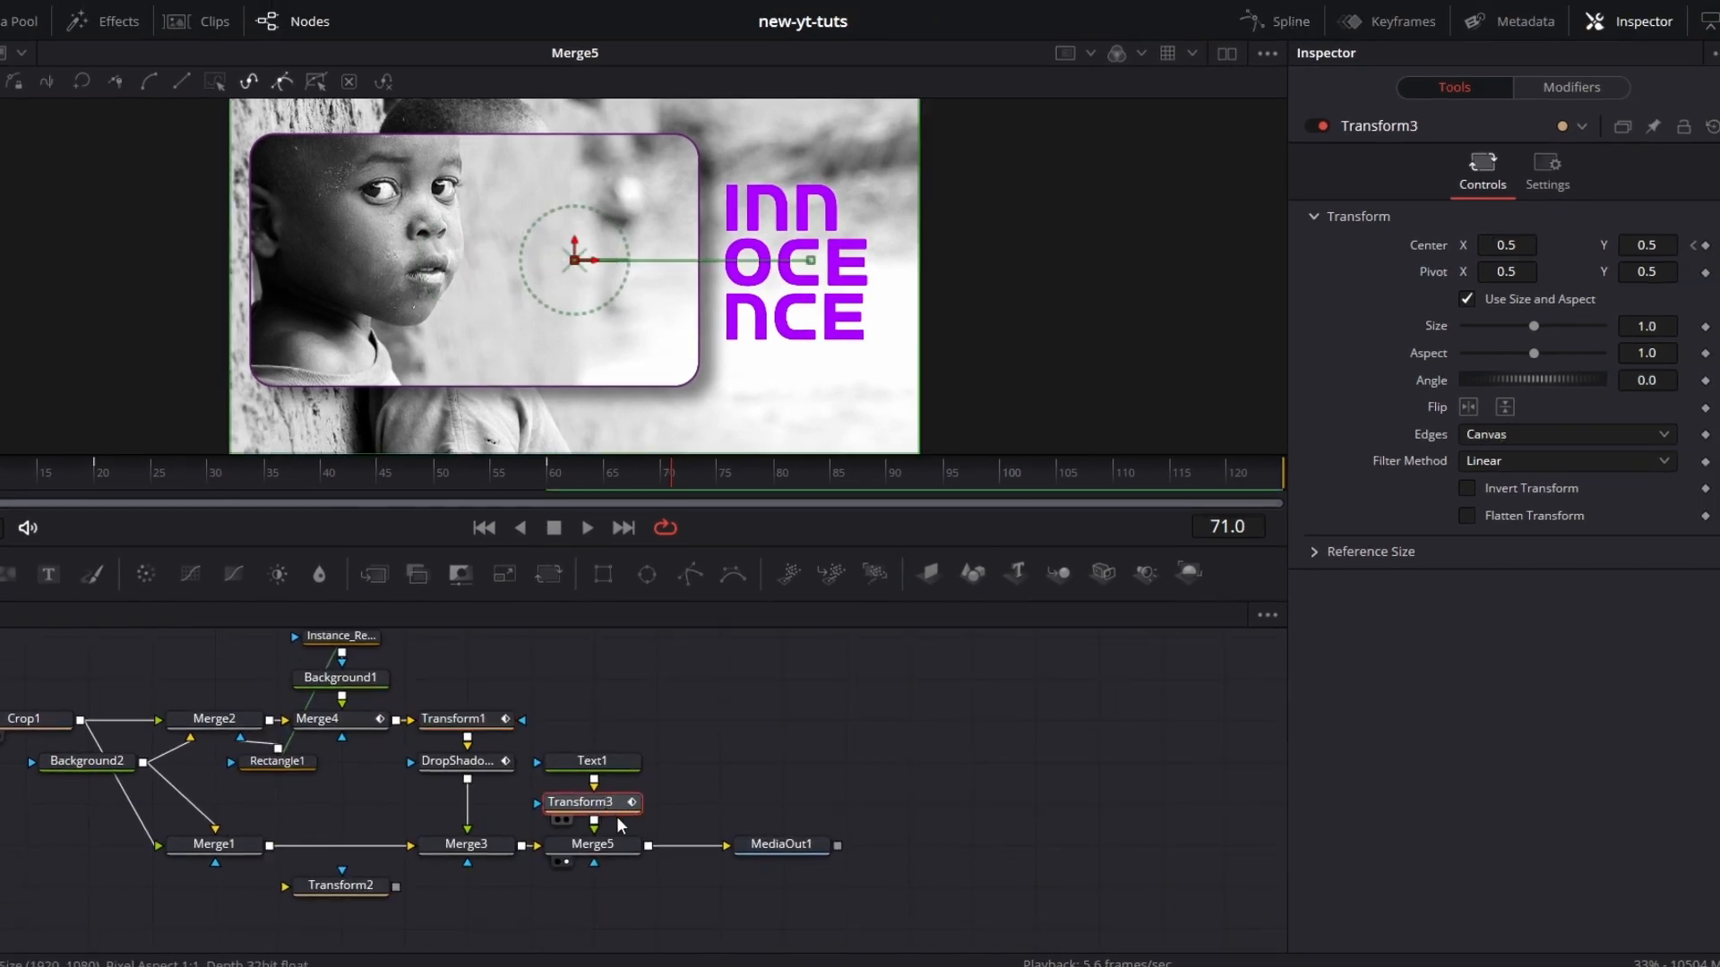
{"action": "left_click", "coordinate": [1290, 21]}
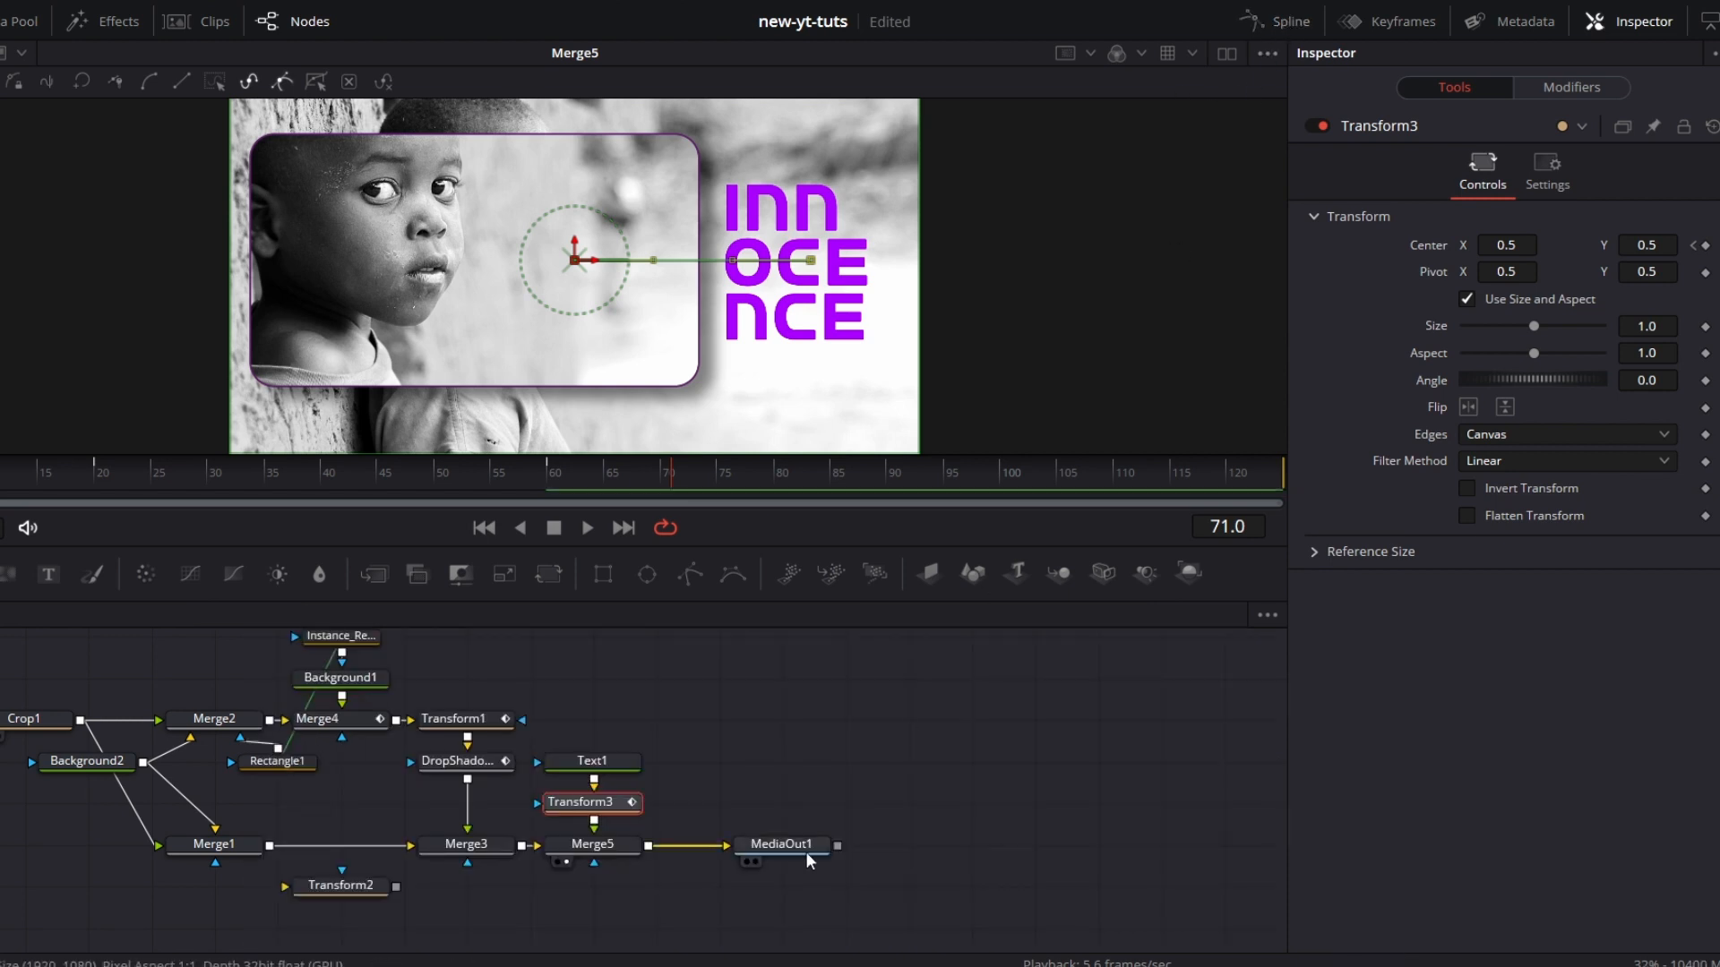
{"action": "left_click", "coordinate": [740, 951]}
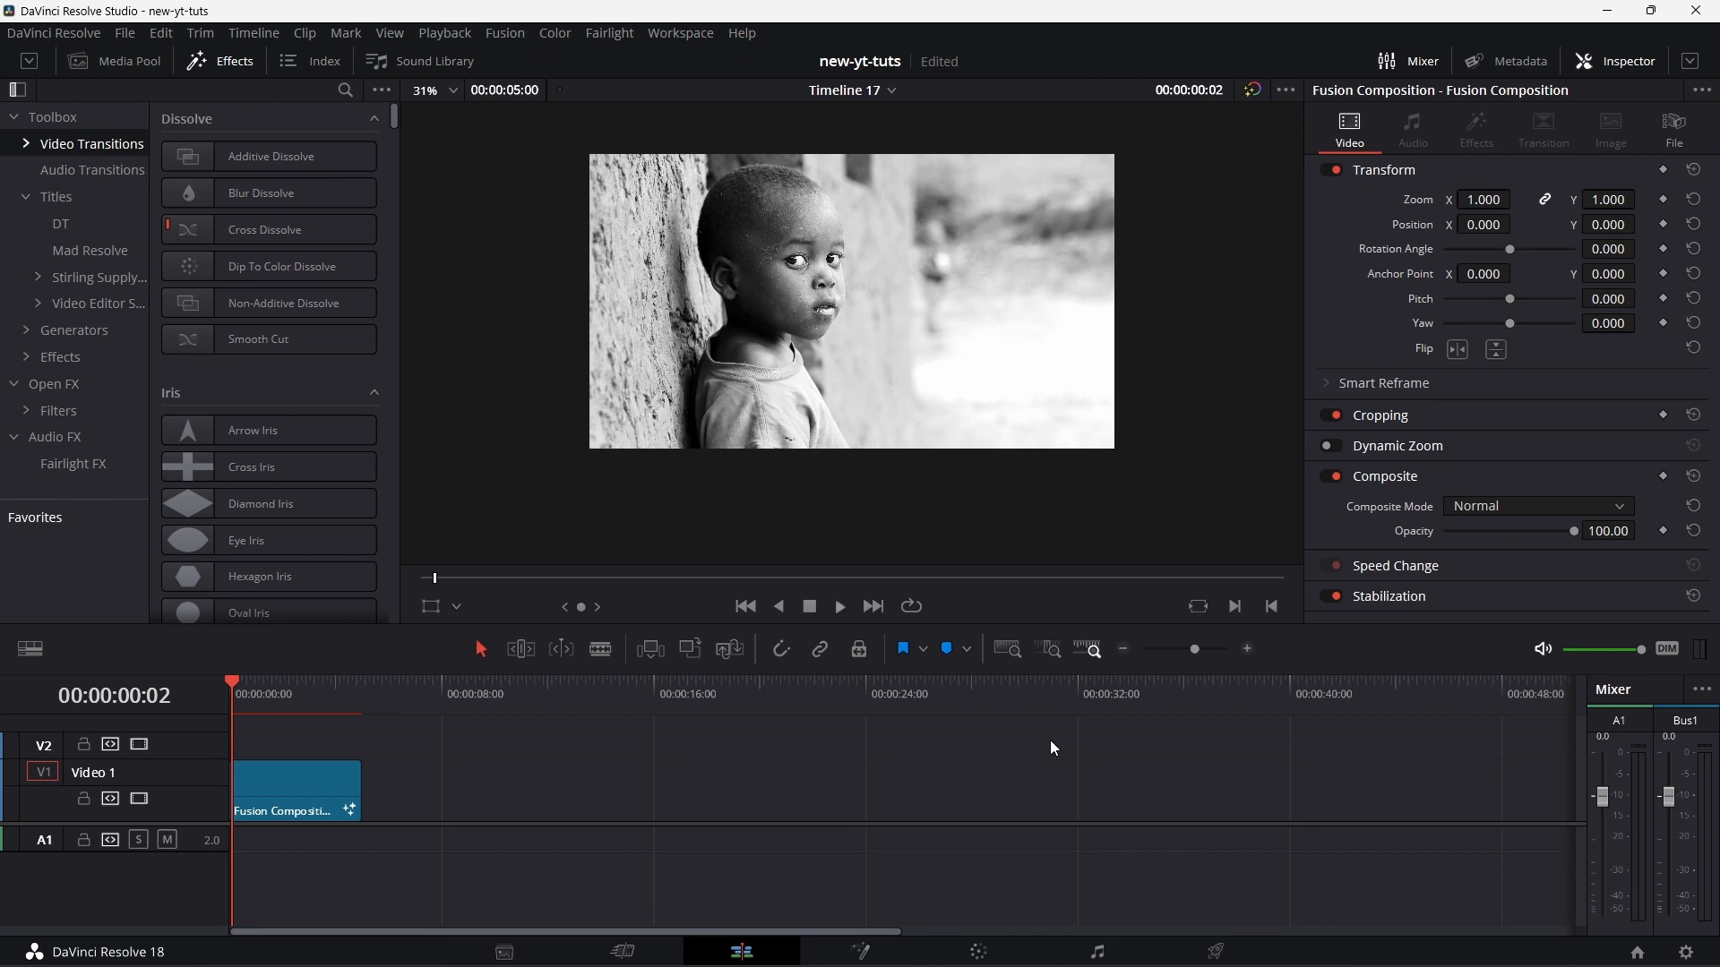